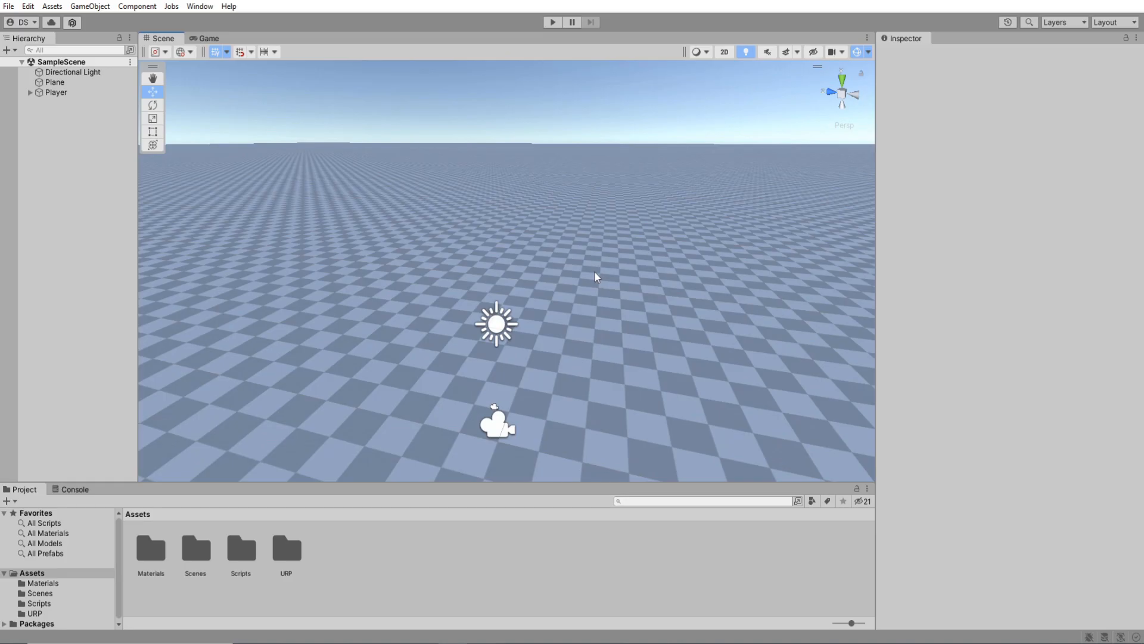
Step: Review the Plane's Checker material, the Scenes and Scripts folders, and the ControllerExample script
{"action": "left_click", "coordinate": [54, 82]}
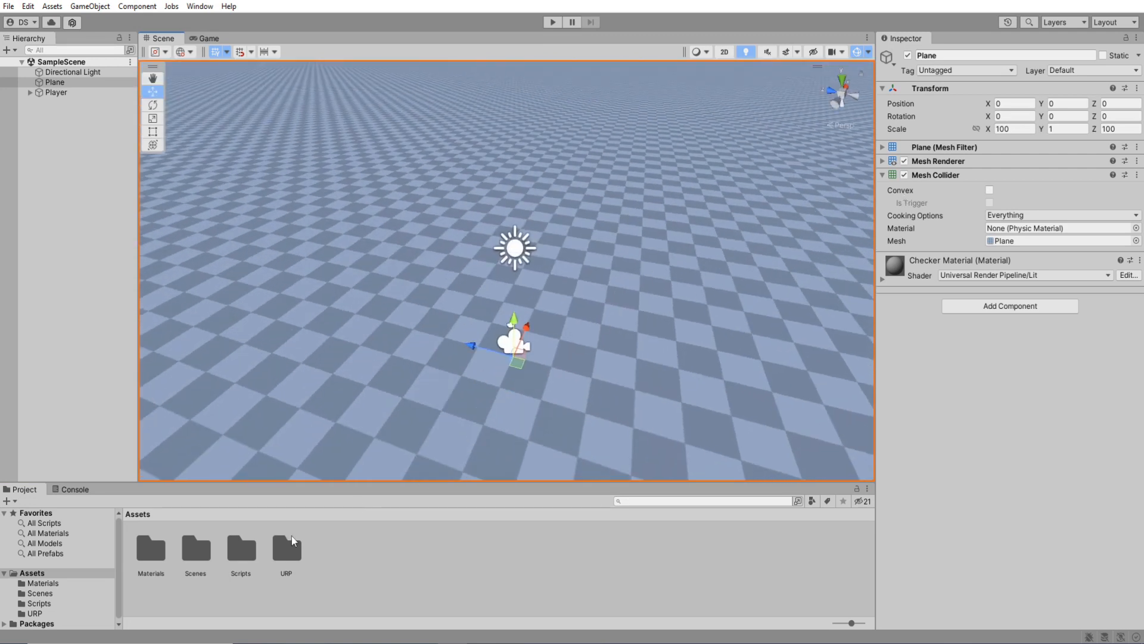
{"action": "double_click", "coordinate": [151, 551]}
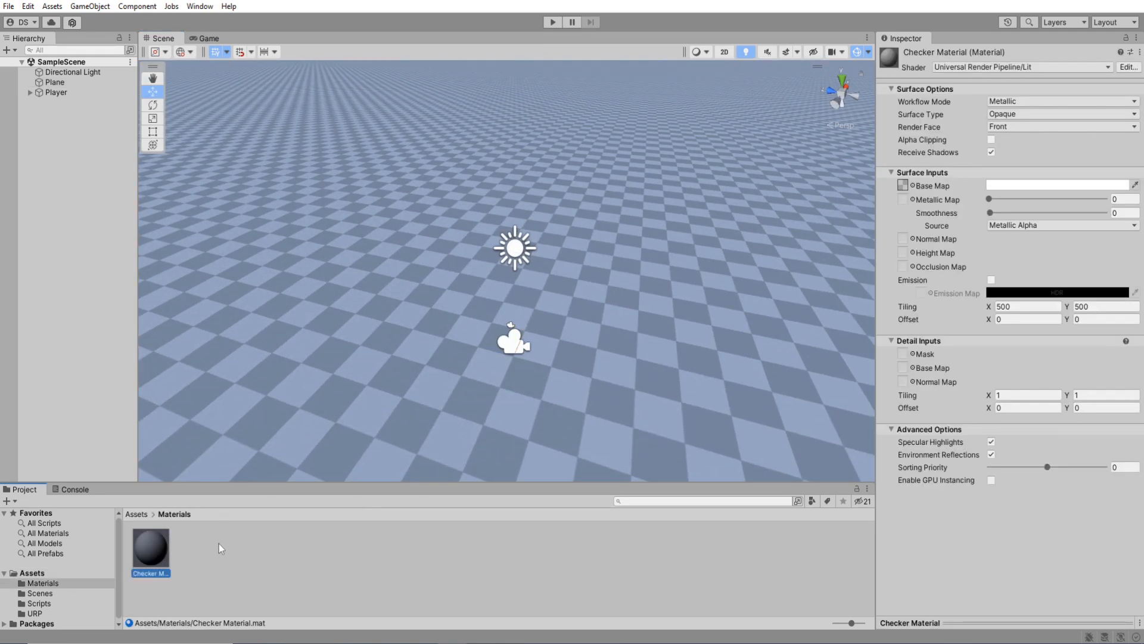
{"action": "left_click", "coordinate": [40, 594]}
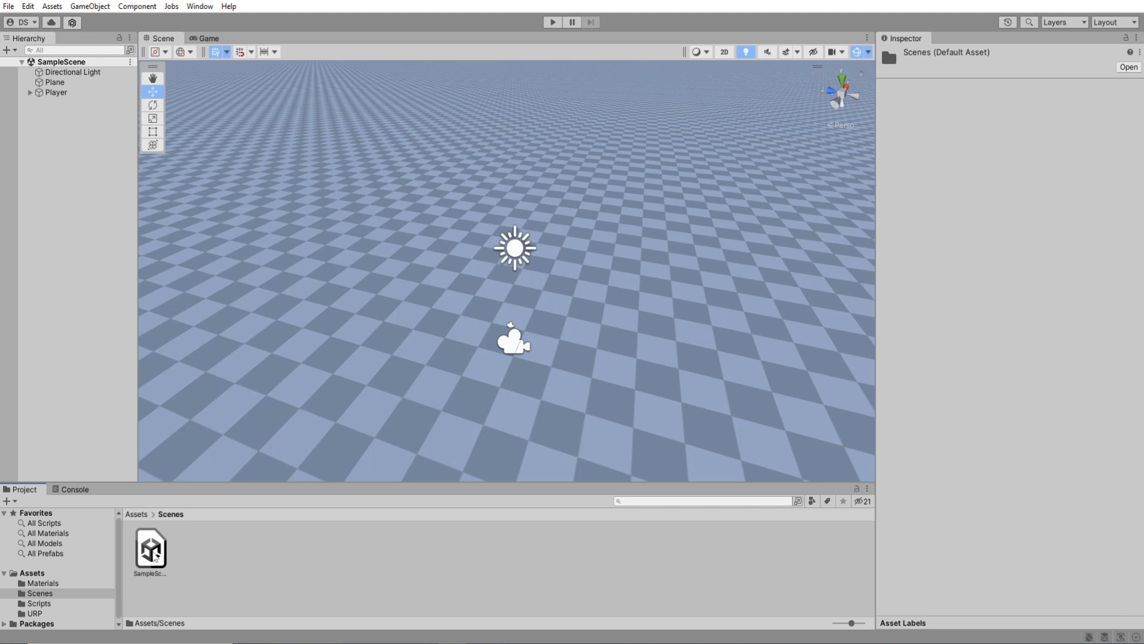
{"action": "left_click", "coordinate": [37, 603]}
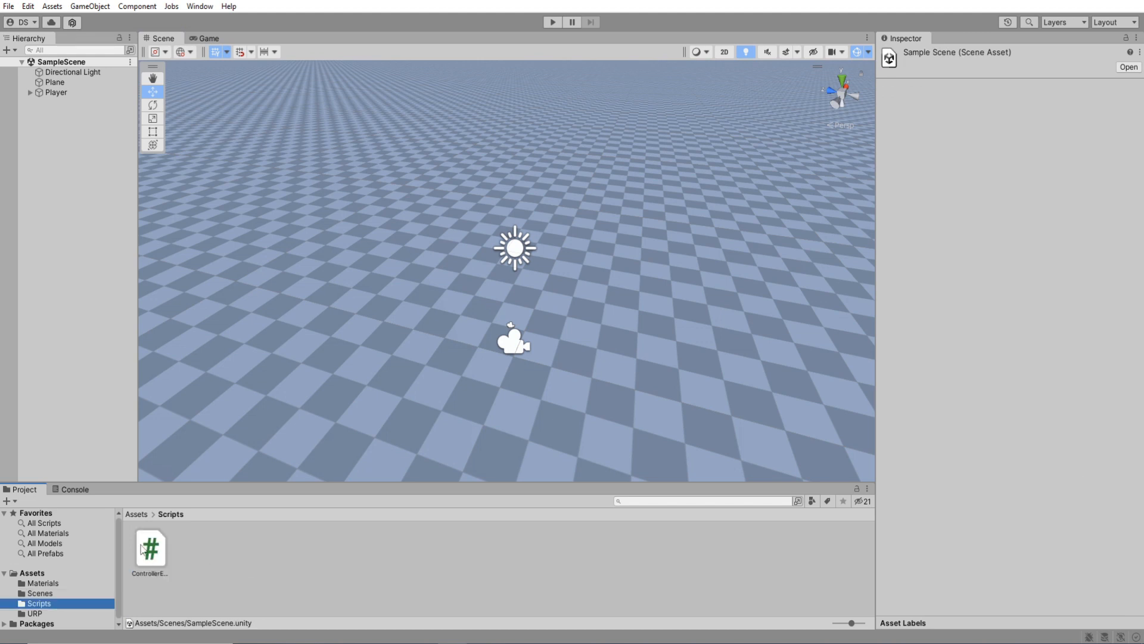
{"action": "left_click", "coordinate": [151, 548]}
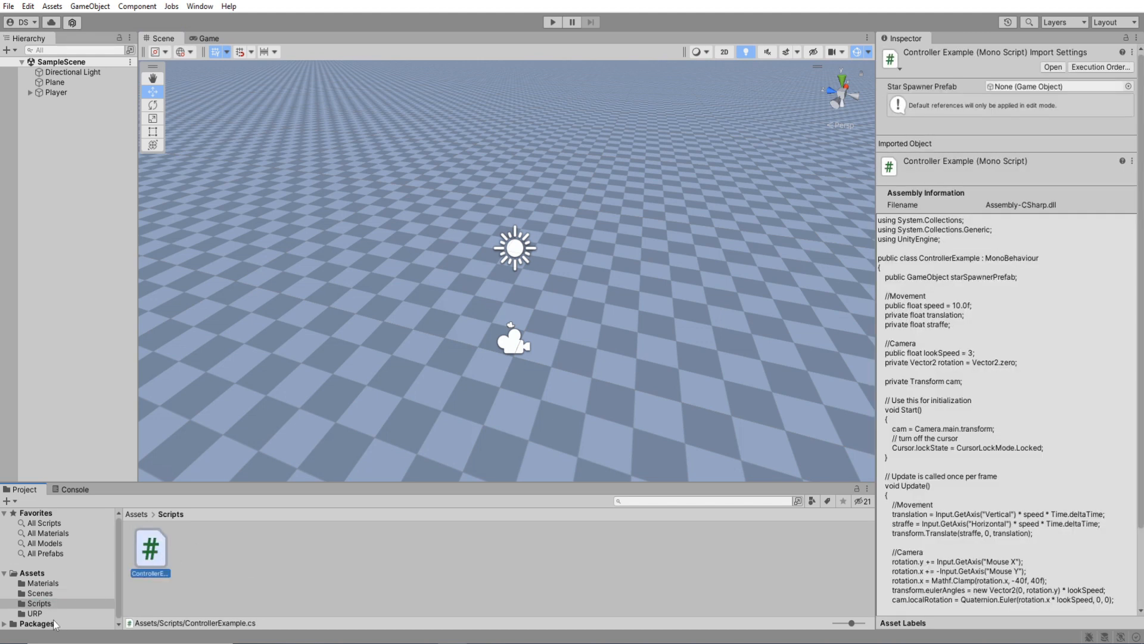
Step: Create Spawner with a StarLoop particle system: main value 2, Size over Lifetime enabled, then a Star object
{"action": "right_click", "coordinate": [48, 203]}
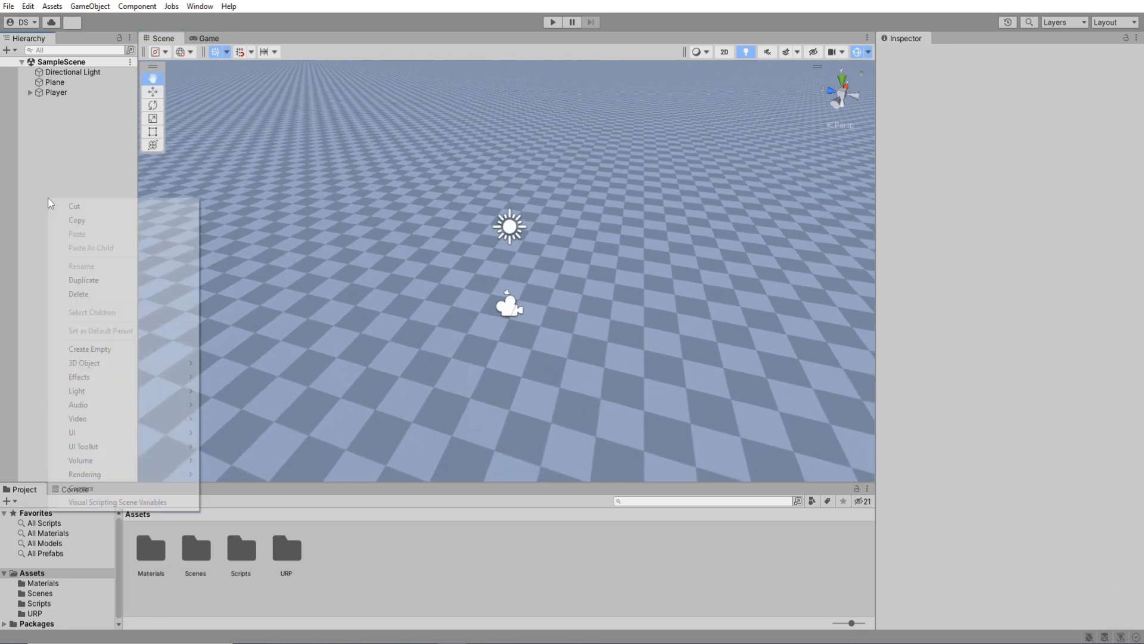
{"action": "left_click", "coordinate": [90, 350]}
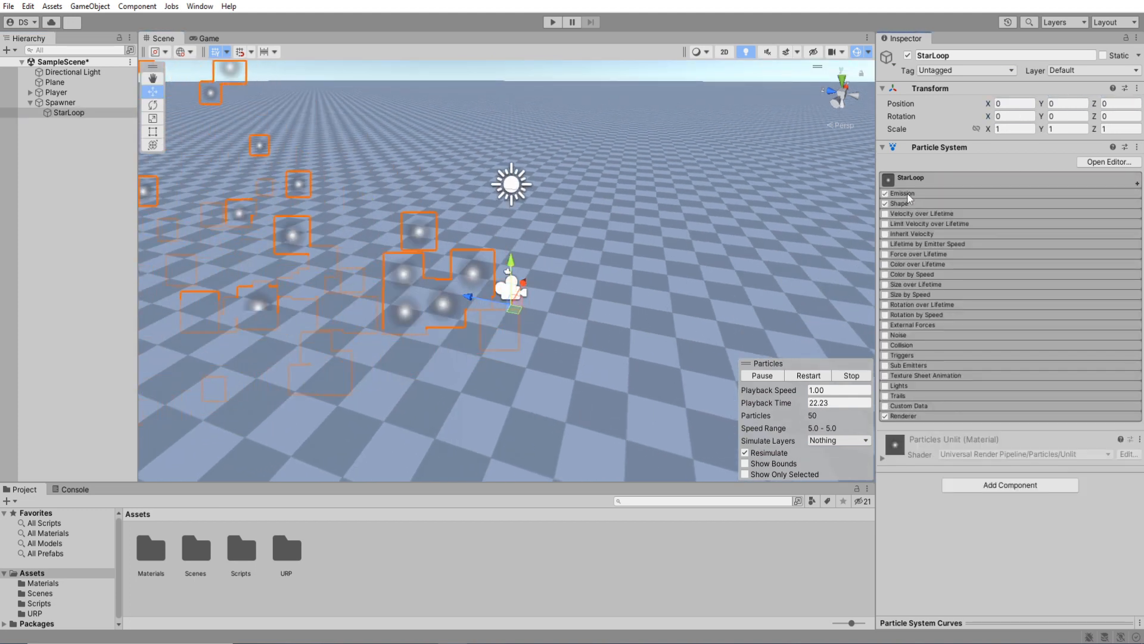
{"action": "left_click", "coordinate": [902, 203]}
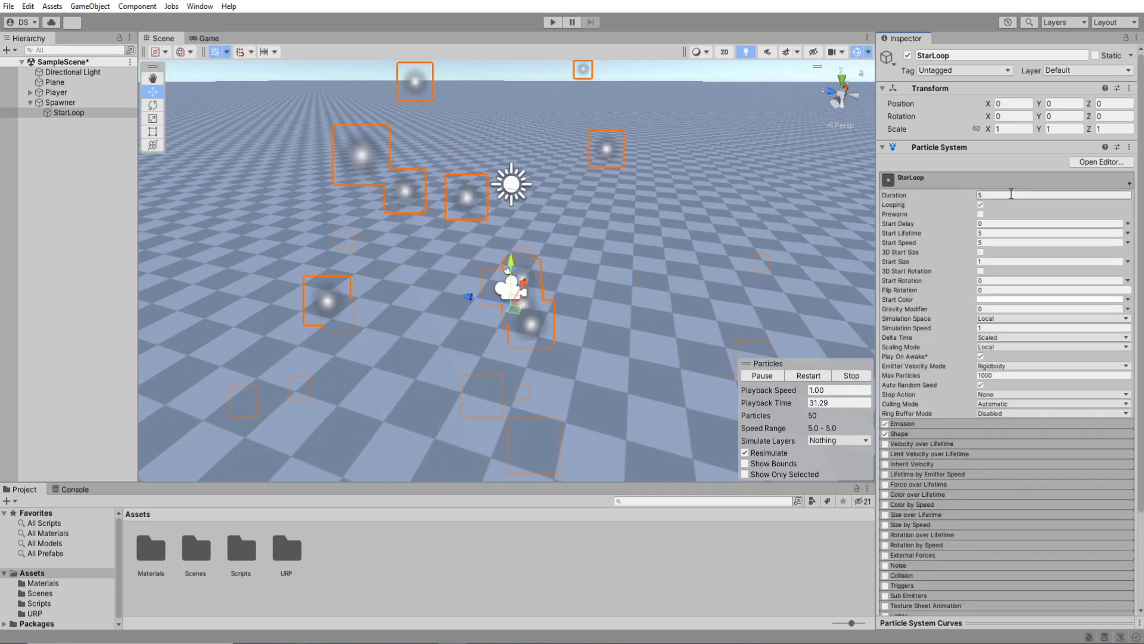
{"action": "type", "text": "2"}
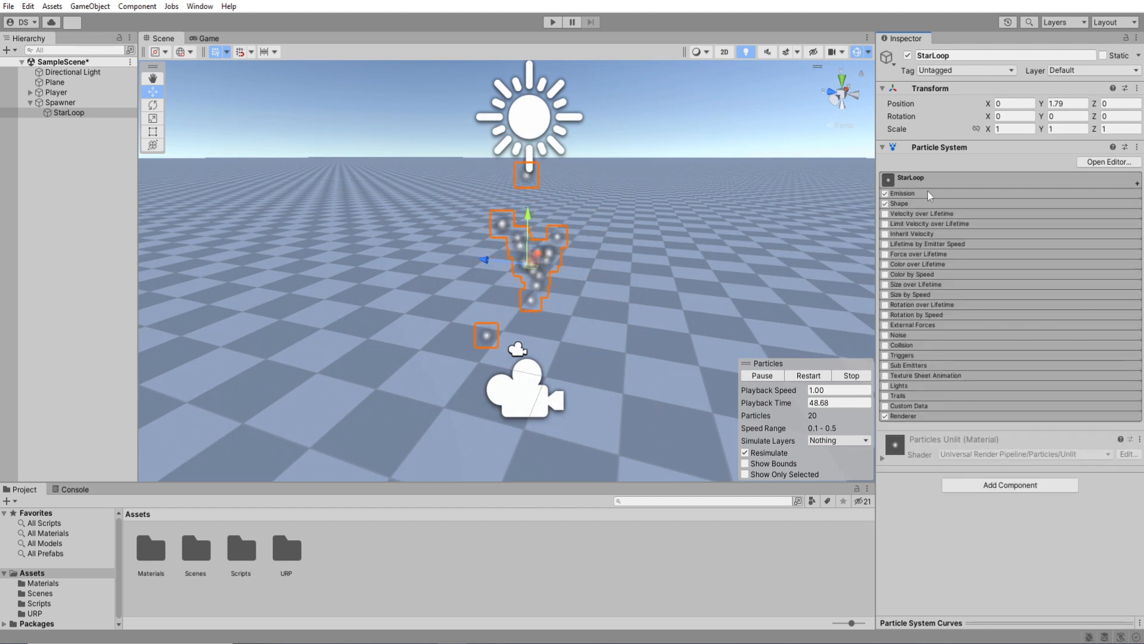
{"action": "left_click", "coordinate": [902, 416]}
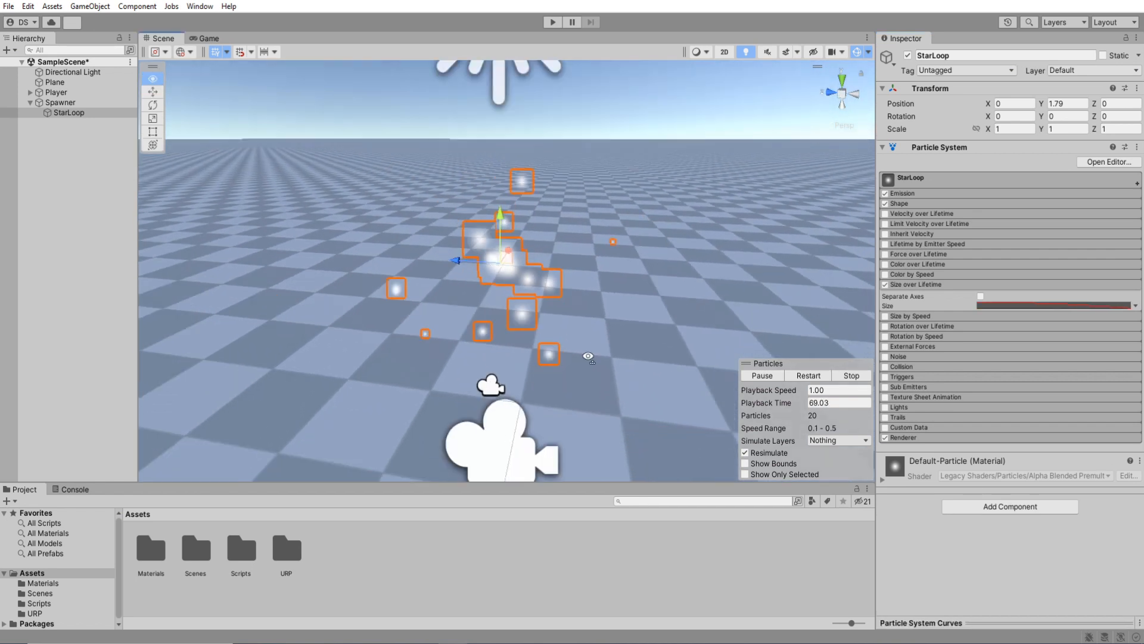
{"action": "left_click", "coordinate": [61, 102]}
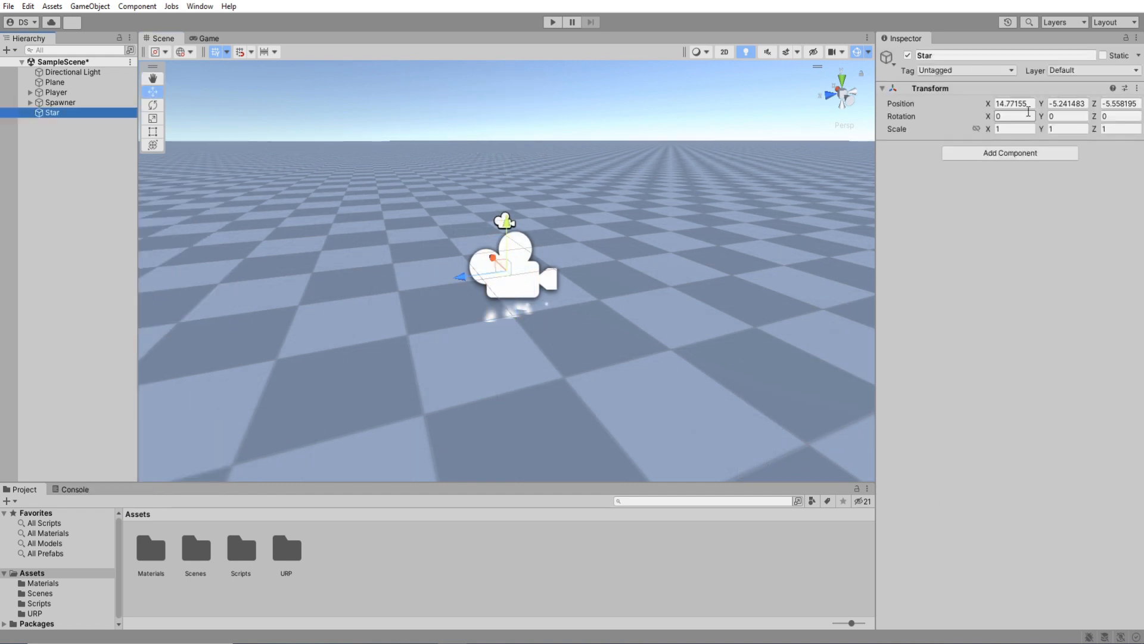
Step: Reset Star's position and give StarLoop Start Speed 0.1 with World simulation space
{"action": "left_click", "coordinate": [67, 113]}
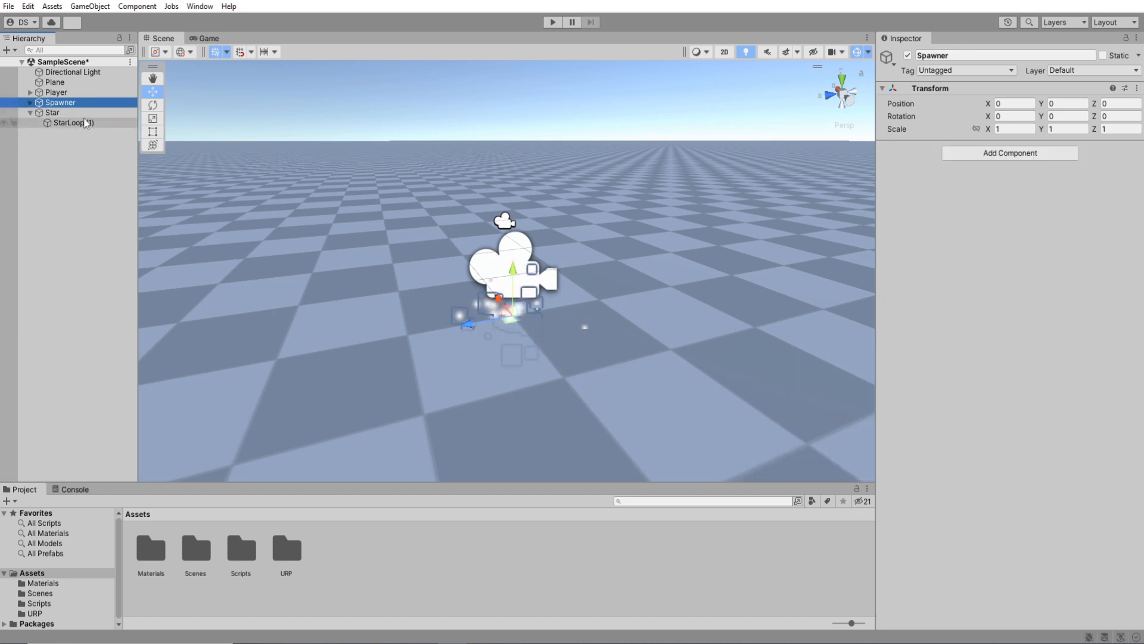
{"action": "left_click", "coordinate": [69, 122]}
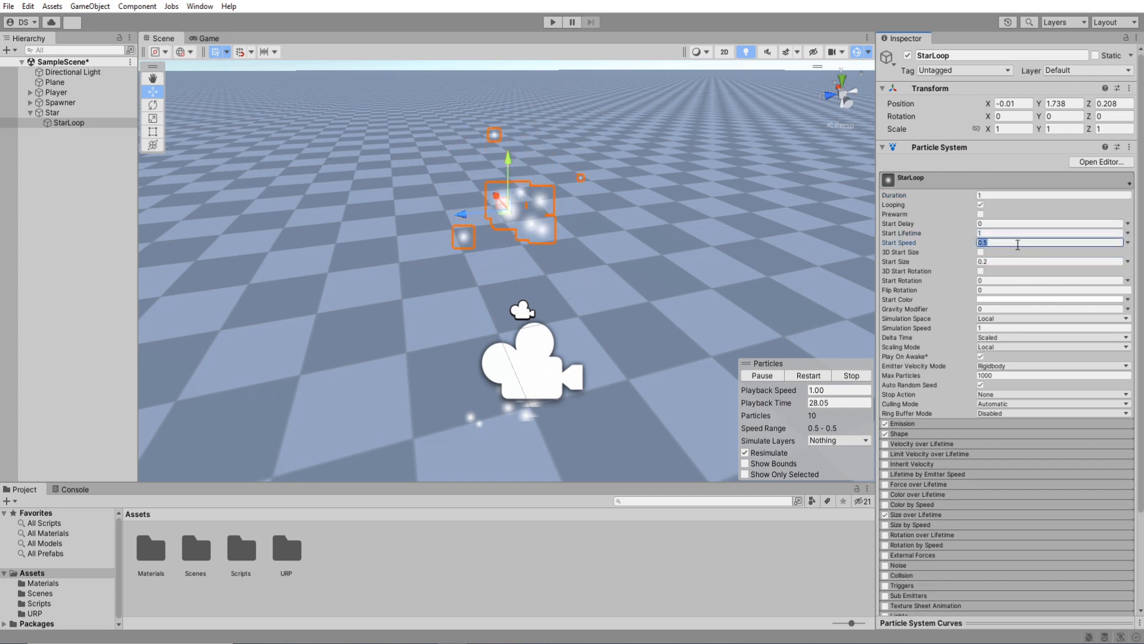
{"action": "type", "text": "0.1"}
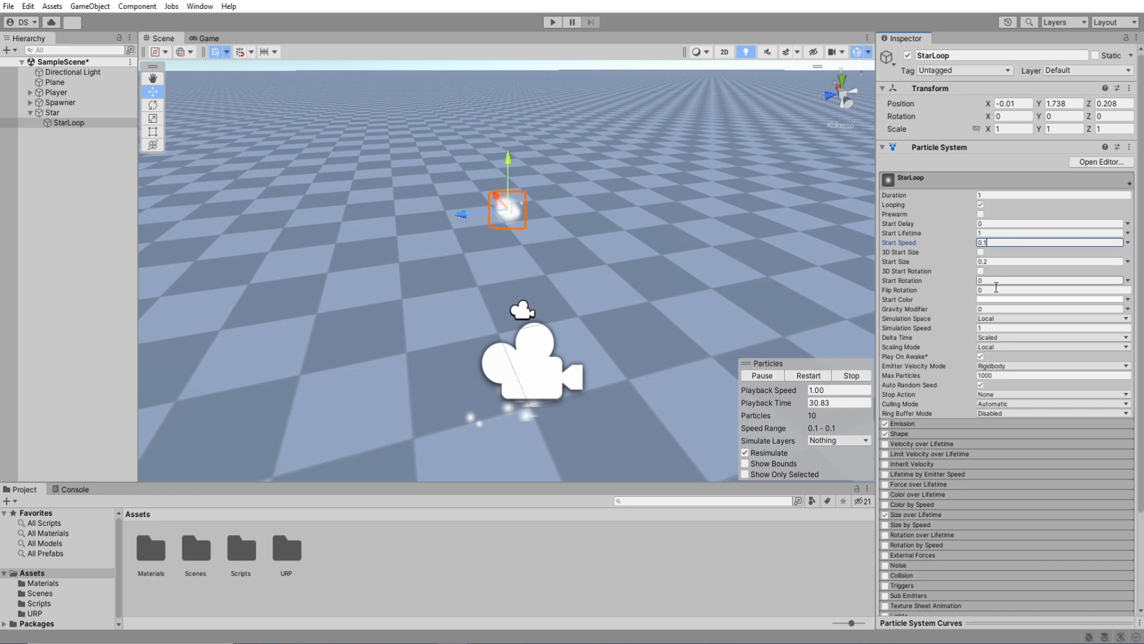
{"action": "left_click", "coordinate": [1051, 328]}
{"action": "type", "text": "5"}
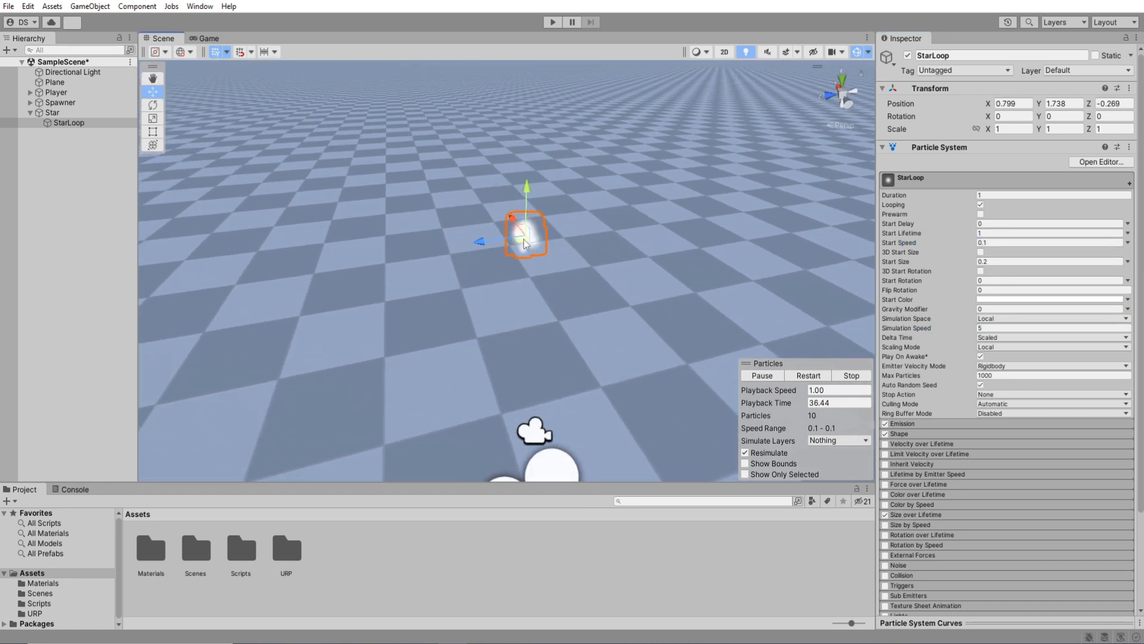
{"action": "left_click", "coordinate": [1052, 318]}
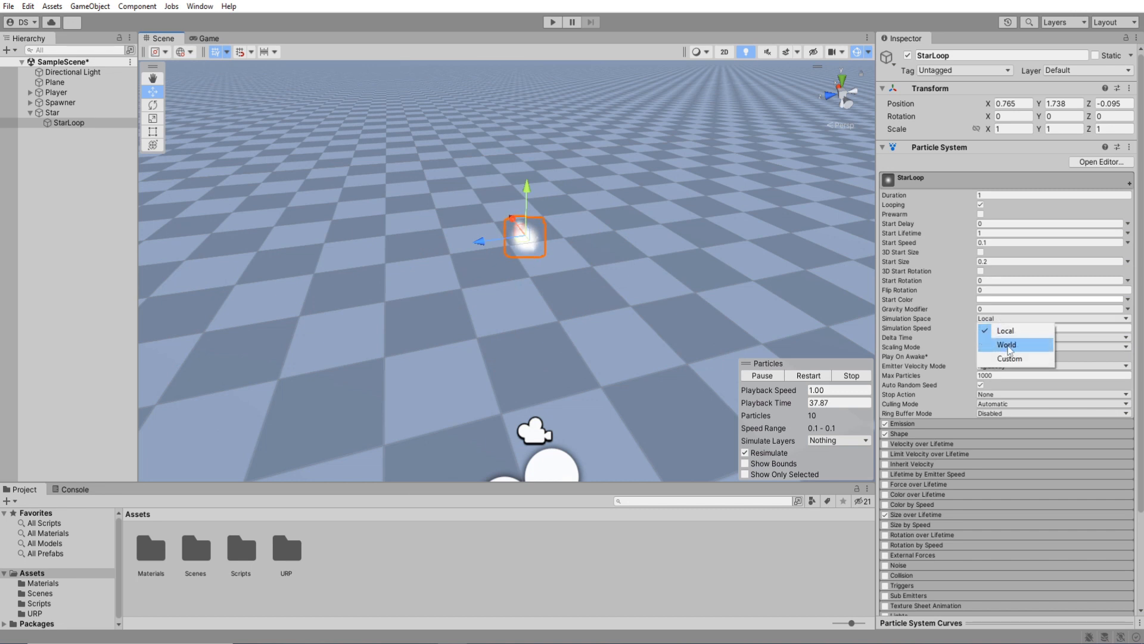
{"action": "left_click", "coordinate": [1007, 345]}
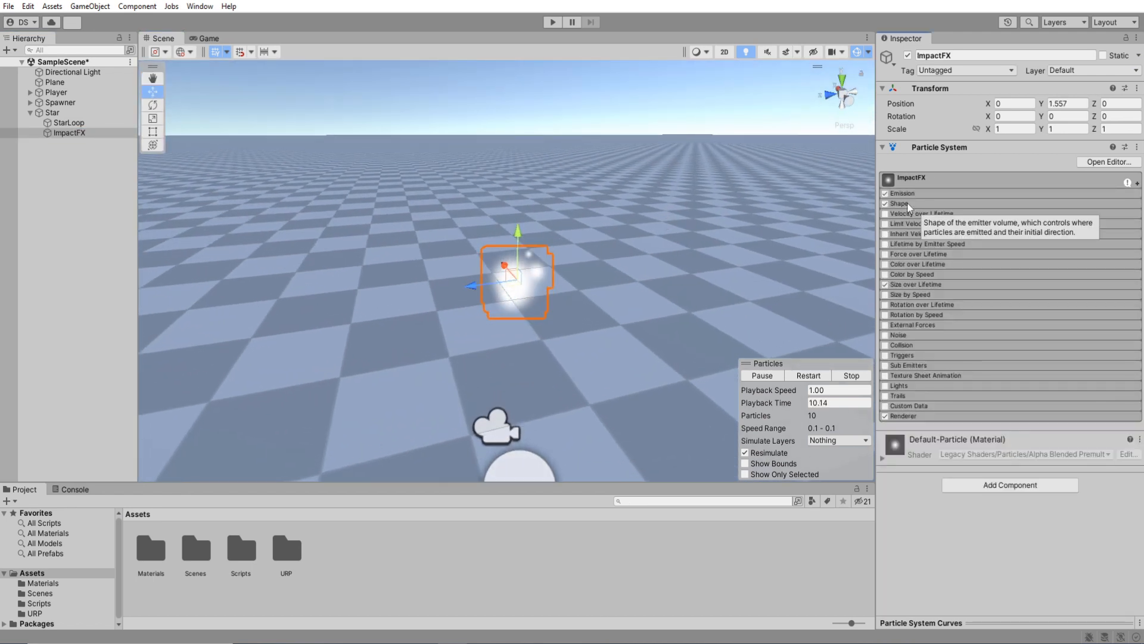
Step: Set ImpactFX's emission burst and a Start Lifetime of 2 in its main module
{"action": "left_click", "coordinate": [902, 194]}
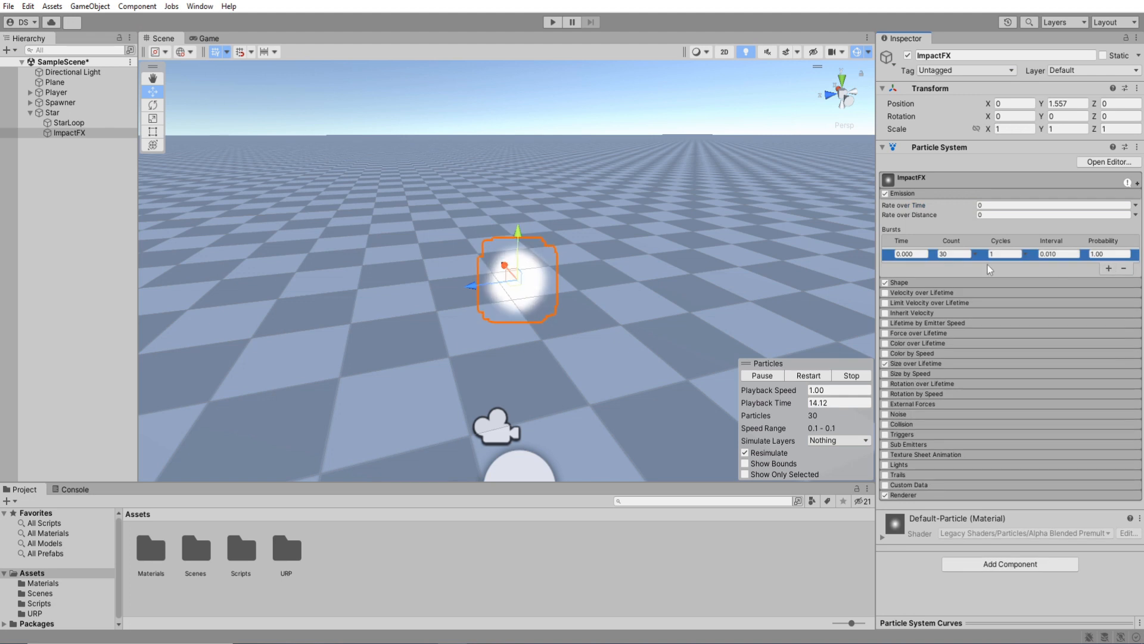
{"action": "left_click", "coordinate": [902, 193]}
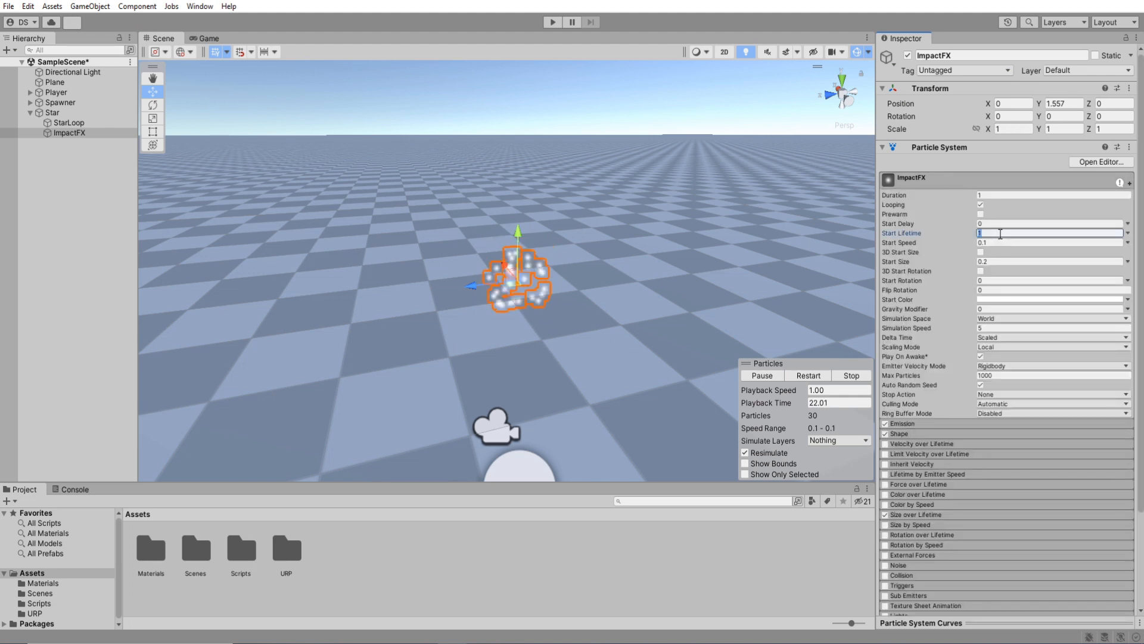
{"action": "type", "text": "2"}
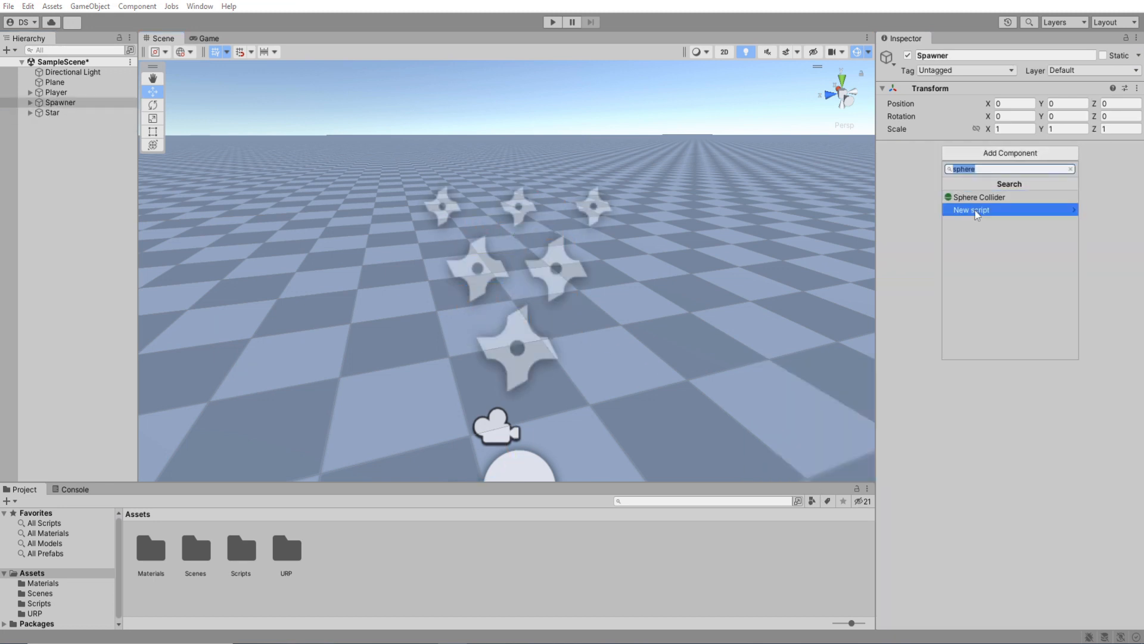
Step: Create a new script named StarBehavior and attach it to Star
{"action": "left_click", "coordinate": [971, 210]}
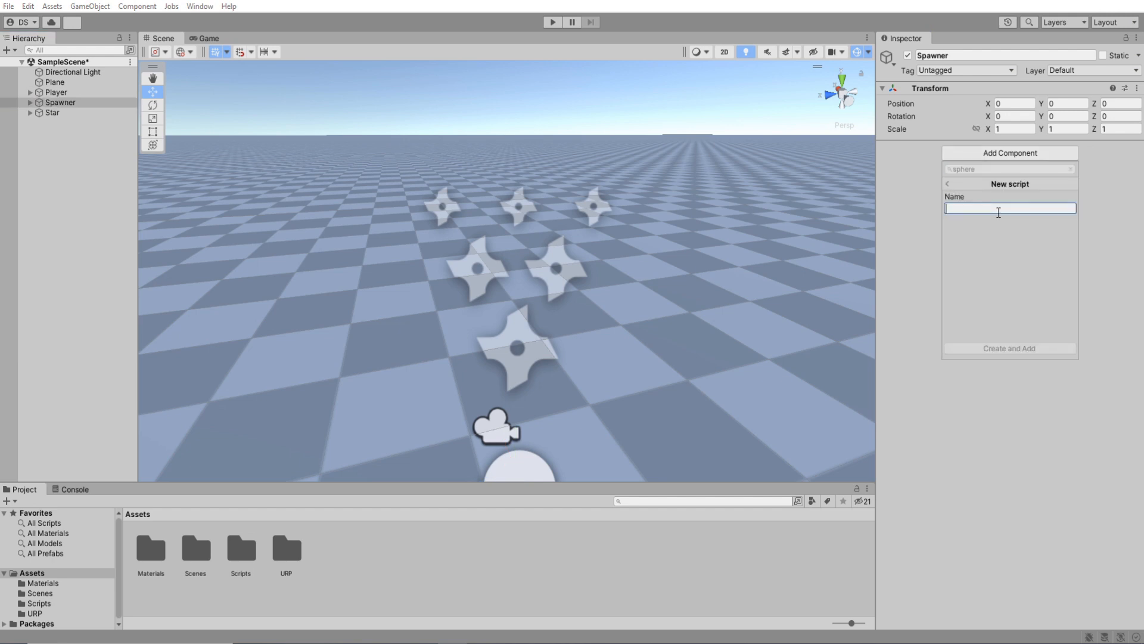
{"action": "left_click", "coordinate": [1009, 348]}
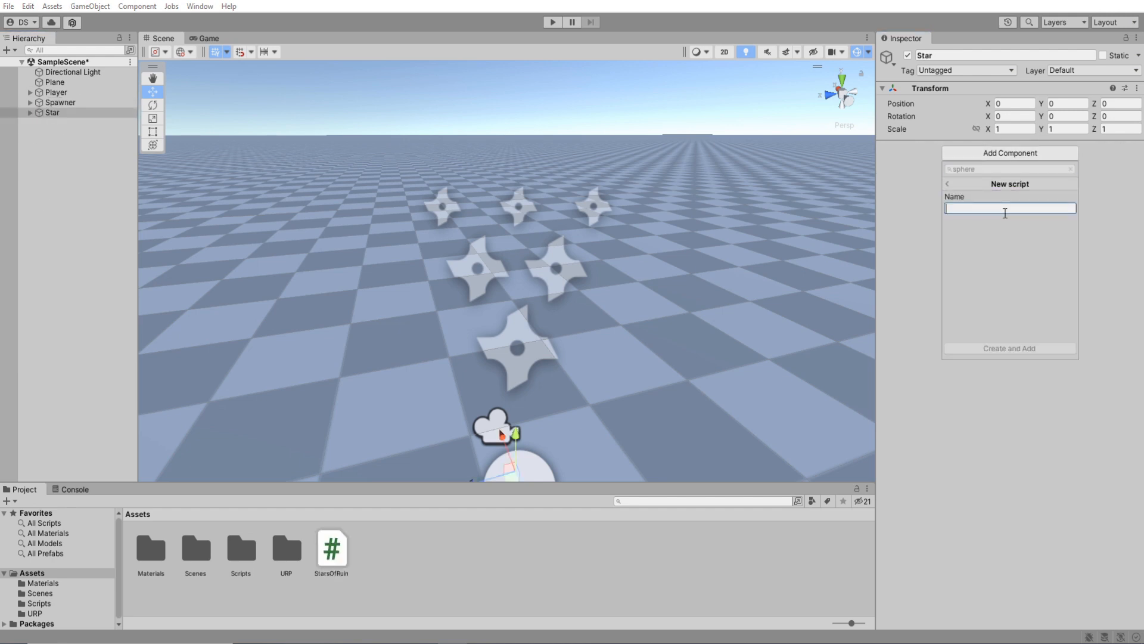
{"action": "type", "text": "StarBehavior"}
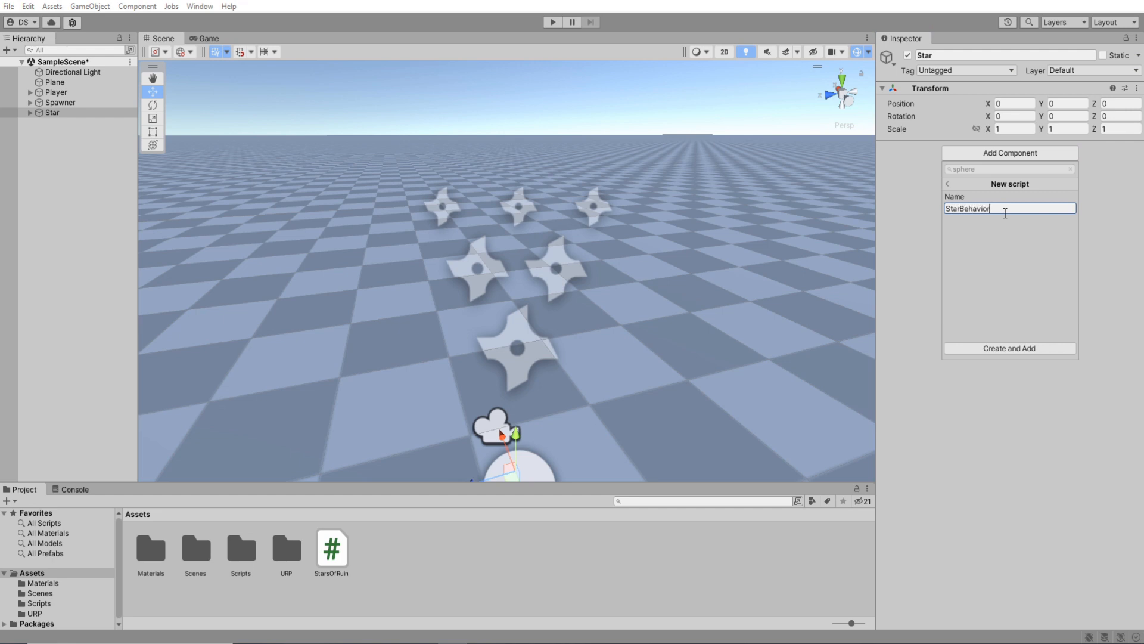
{"action": "left_click", "coordinate": [1009, 348]}
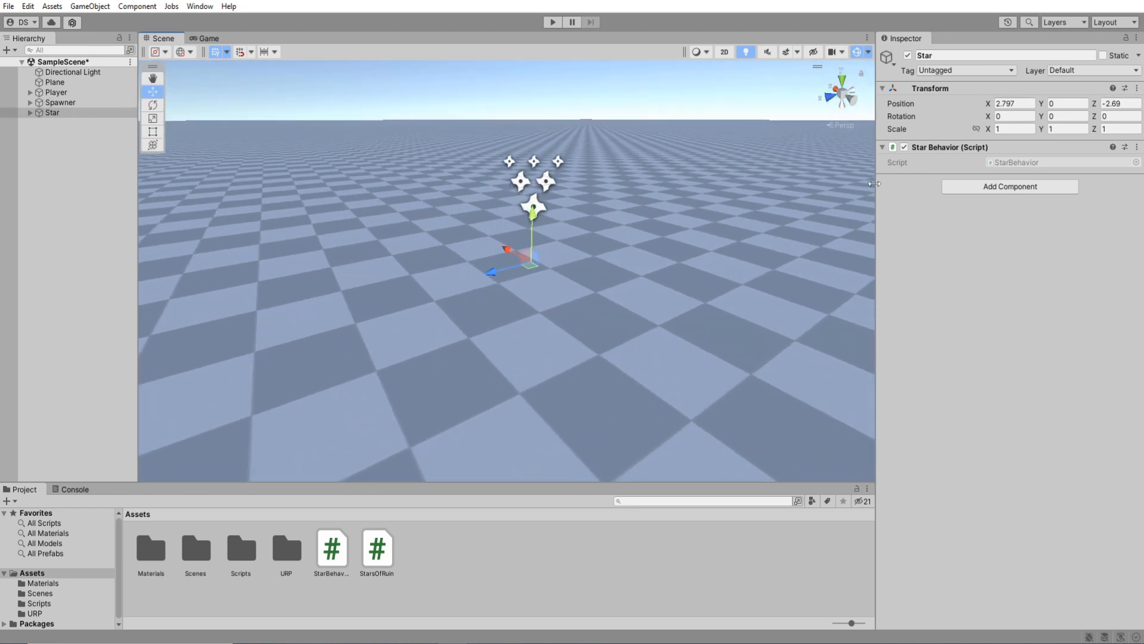
Step: Add a Sphere Collider to Star, checking StarLoop's settings before returning to Star
{"action": "left_click", "coordinate": [1009, 186]}
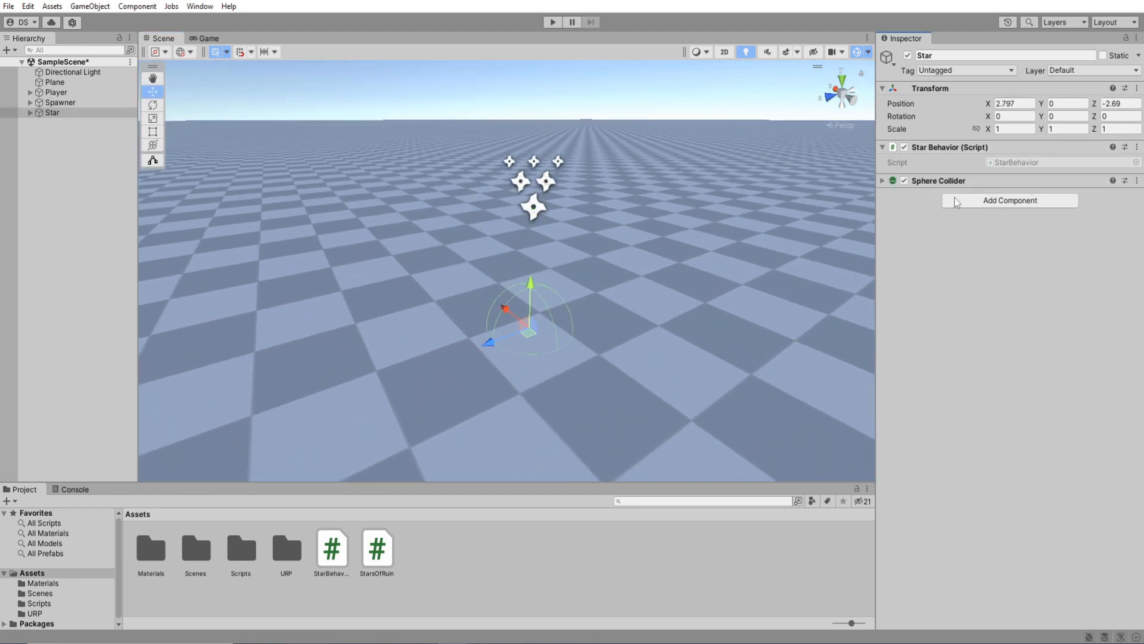
{"action": "left_click", "coordinate": [882, 180]}
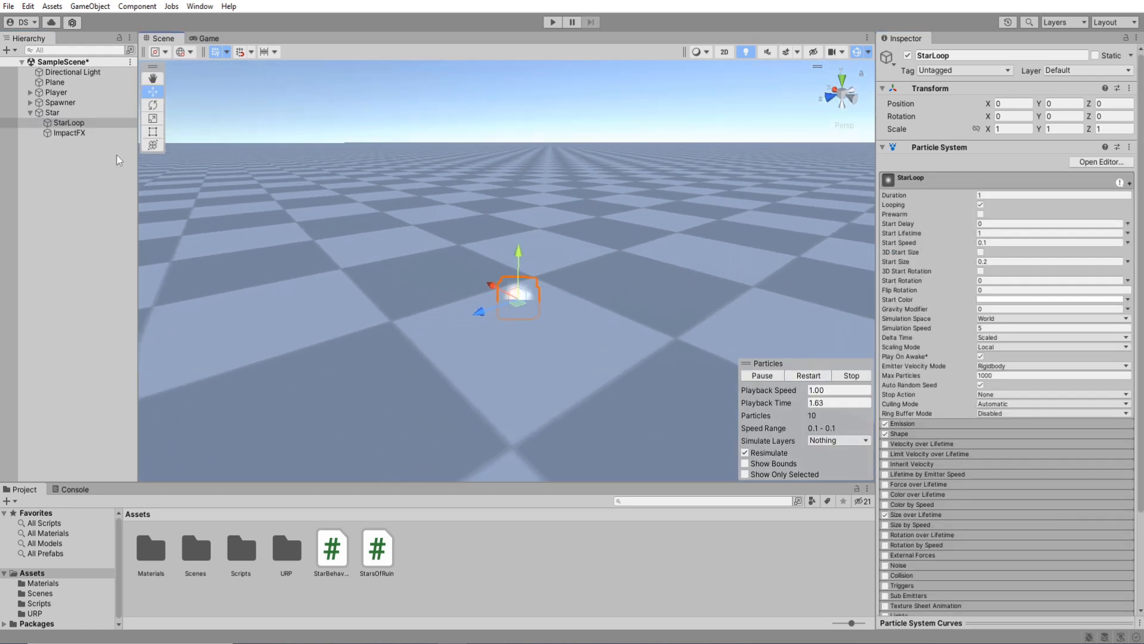
{"action": "left_click", "coordinate": [52, 112]}
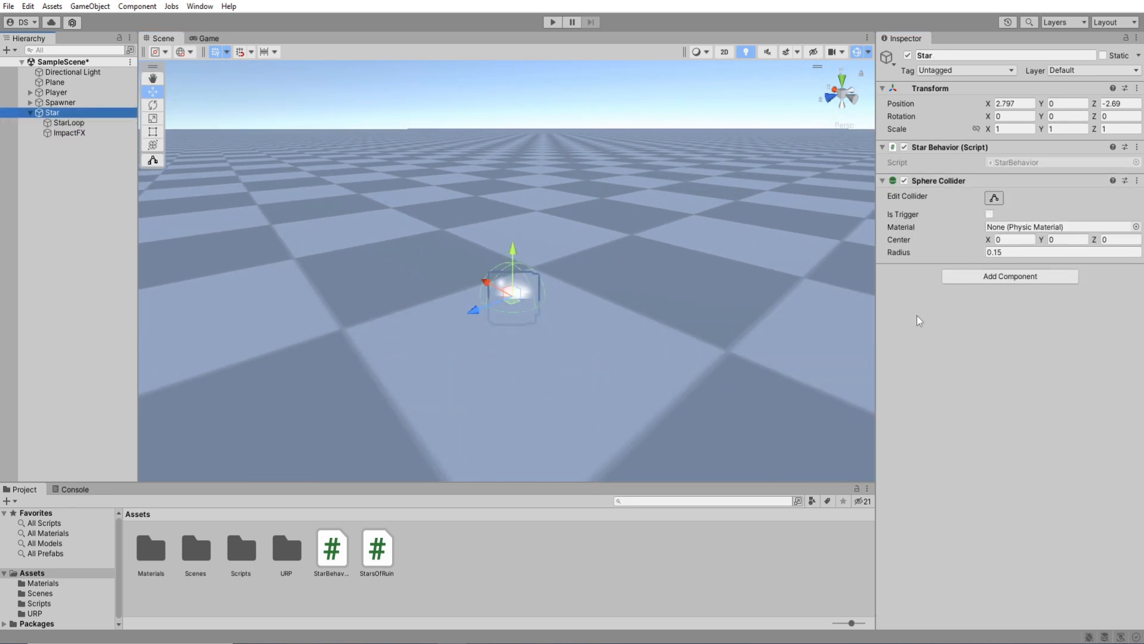
Step: Make Star's sphere collider a trigger and add a Rigidbody component
{"action": "left_click", "coordinate": [1009, 275]}
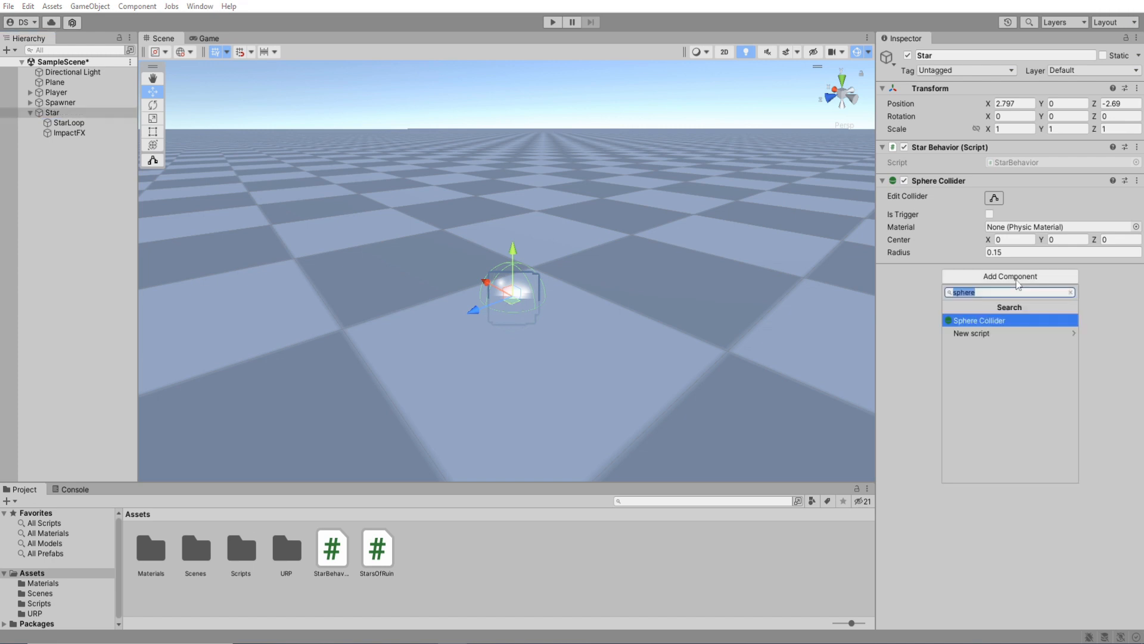
{"action": "left_click", "coordinate": [980, 320]}
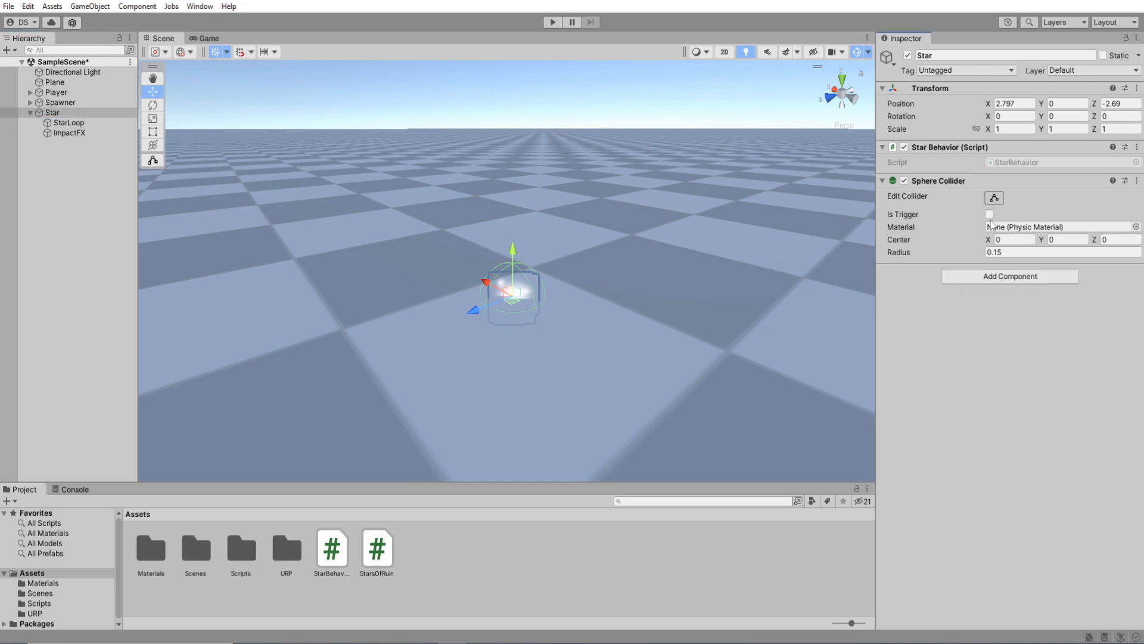
{"action": "left_click", "coordinate": [989, 214]}
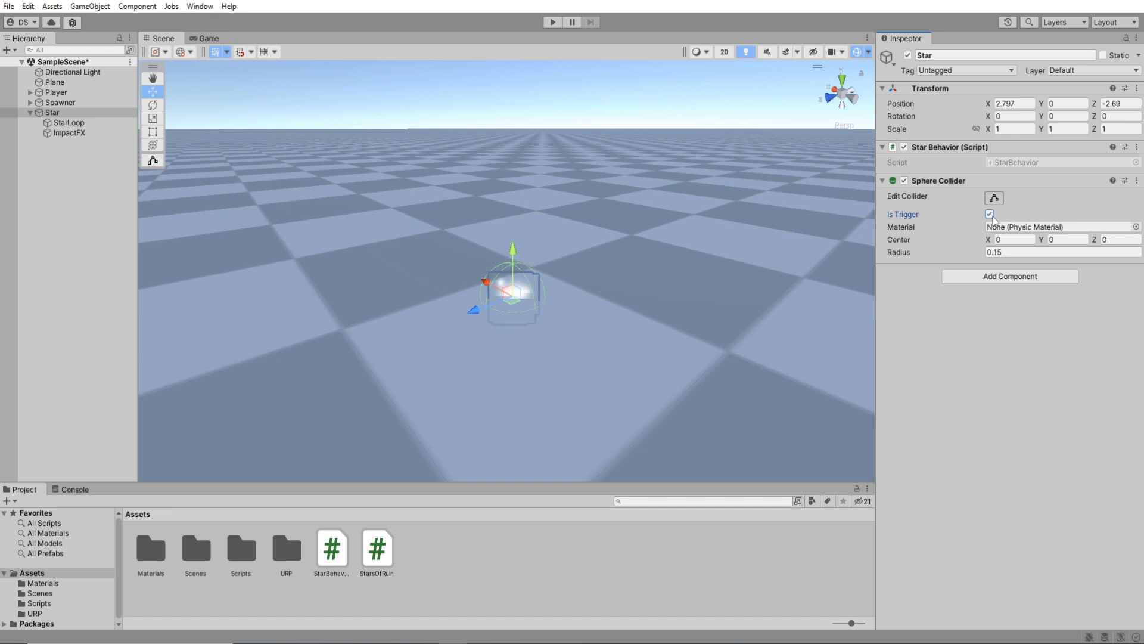
{"action": "left_click", "coordinate": [1010, 275]}
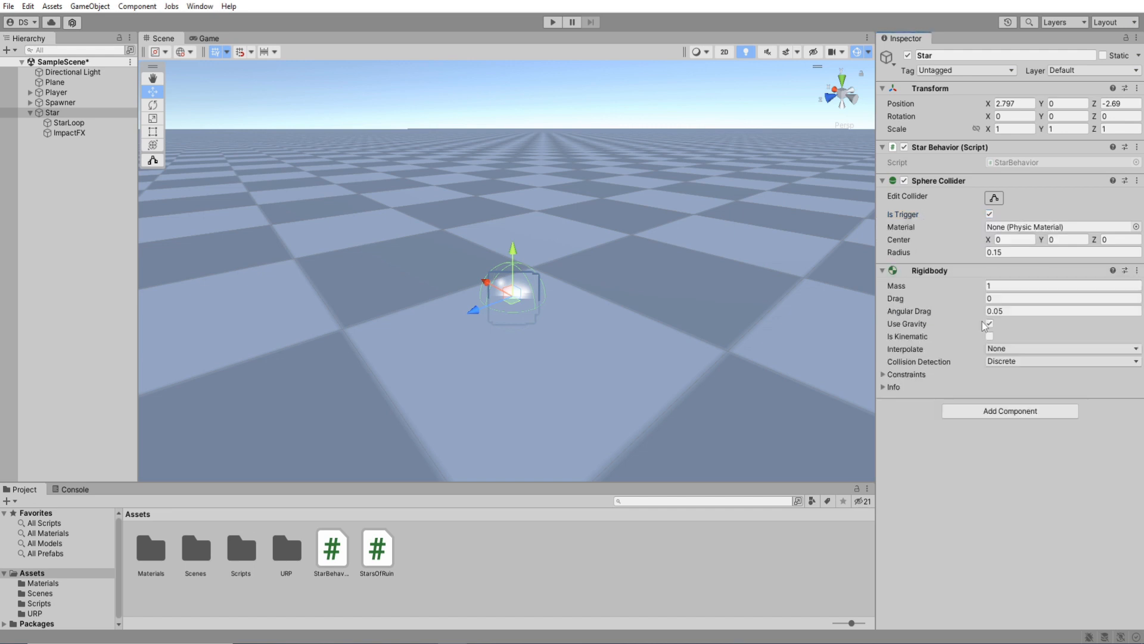
{"action": "left_click", "coordinate": [991, 324]}
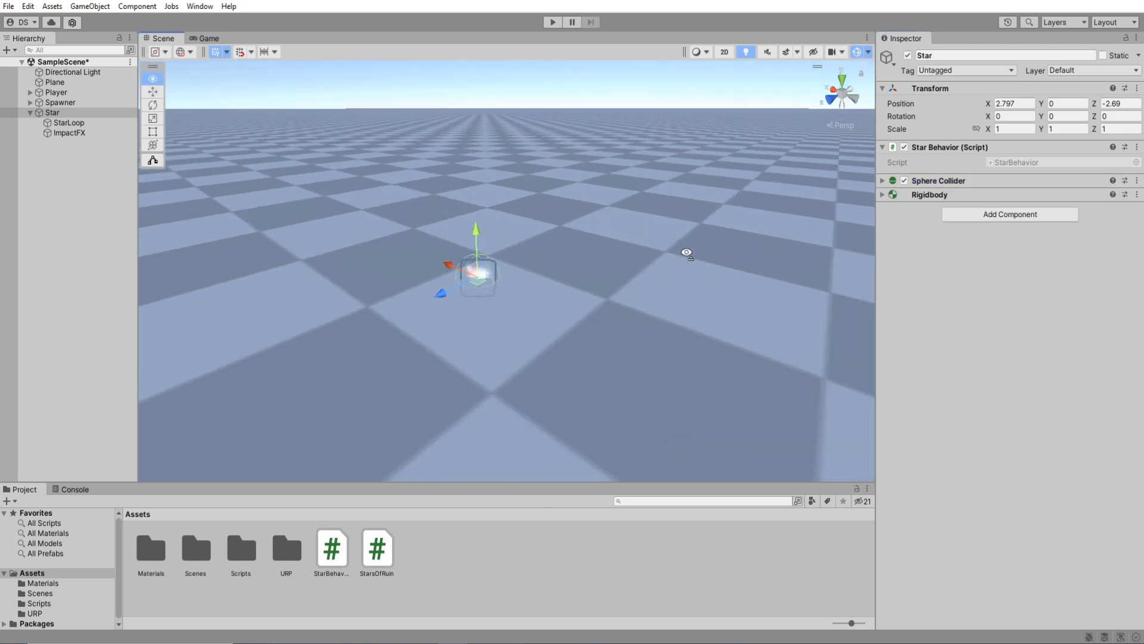
Step: Select Spawner and open its StarsOfRuin script in the code editor
{"action": "left_click", "coordinate": [59, 102]}
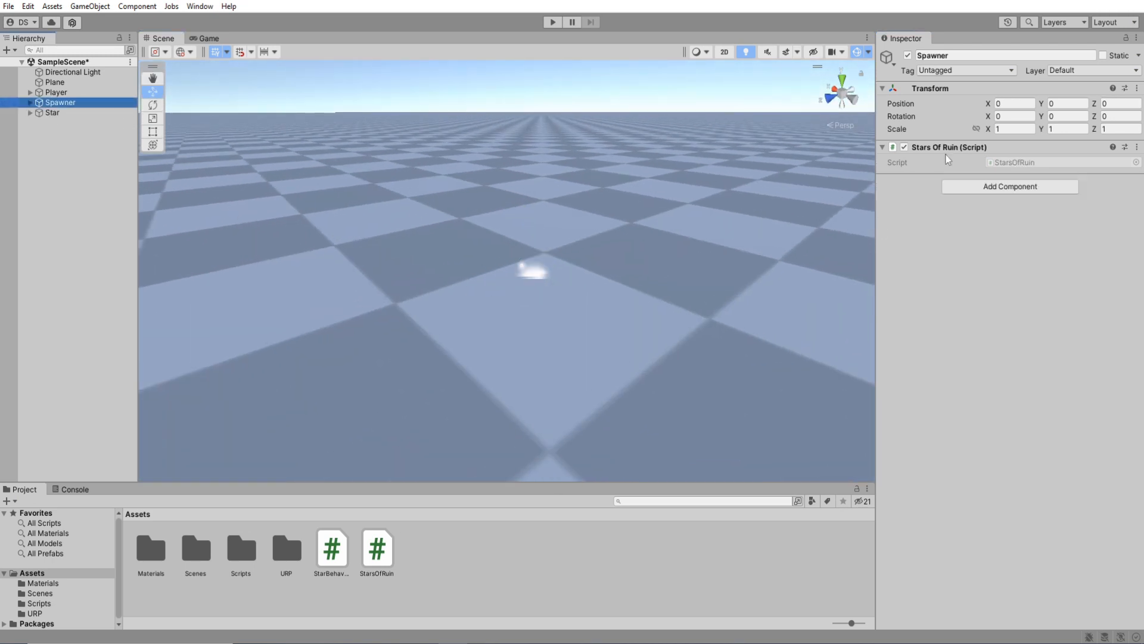
{"action": "left_click", "coordinate": [1136, 147]}
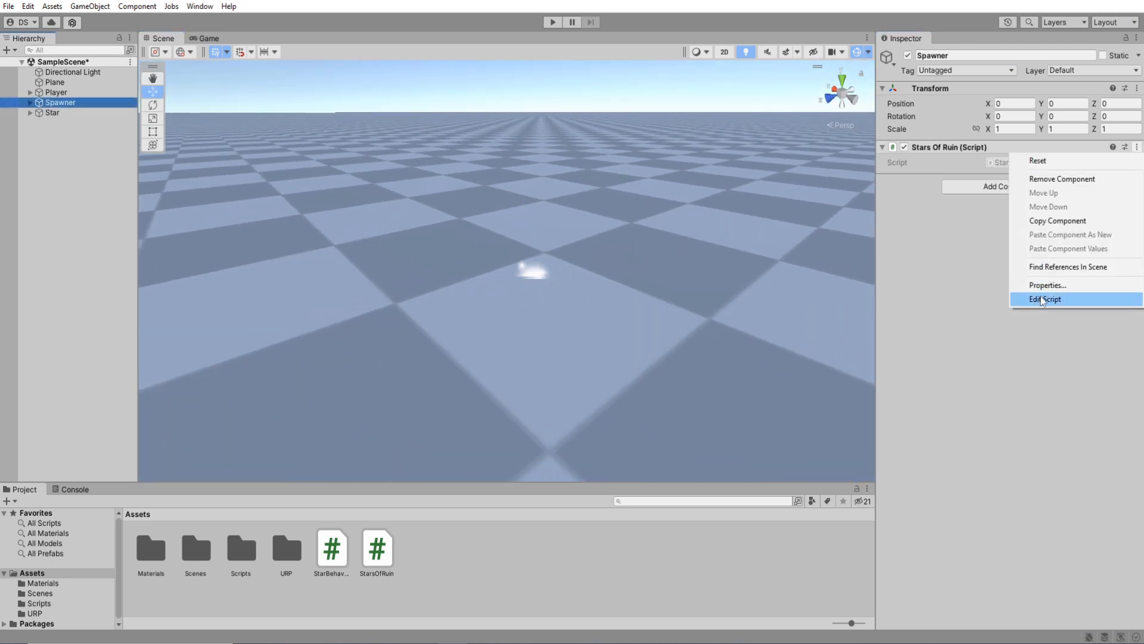
{"action": "left_click", "coordinate": [1045, 299]}
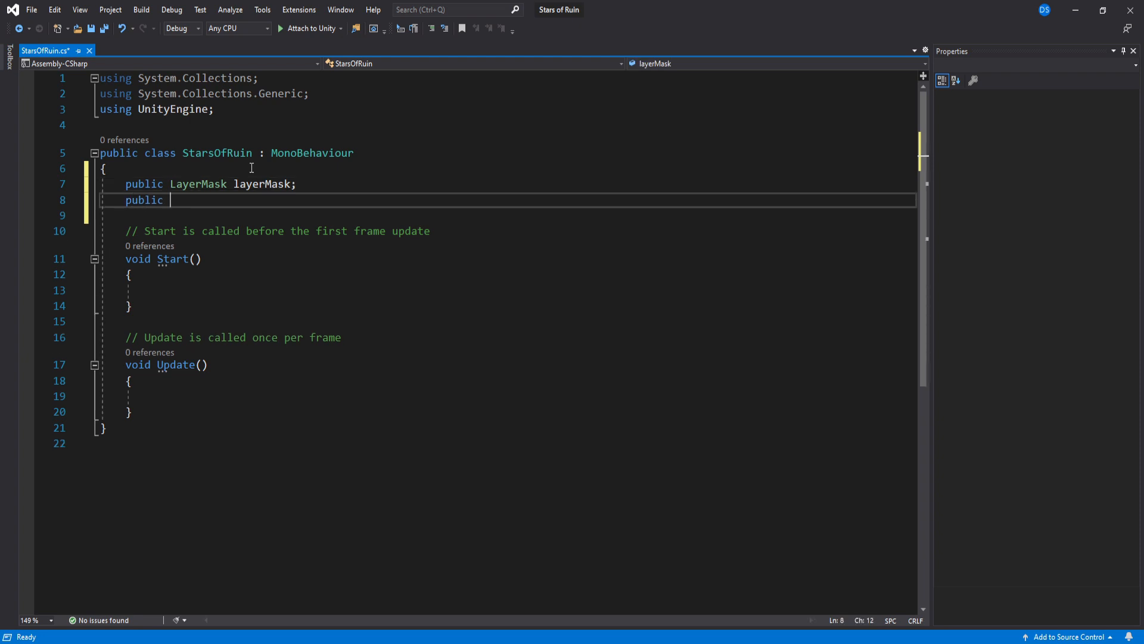
Step: Declare StarsOfRuin fields: Transform target, GameObject starPrefab, amount, float spawnInterval and a ParticleSystem
{"action": "type", "text": "Transform target;"}
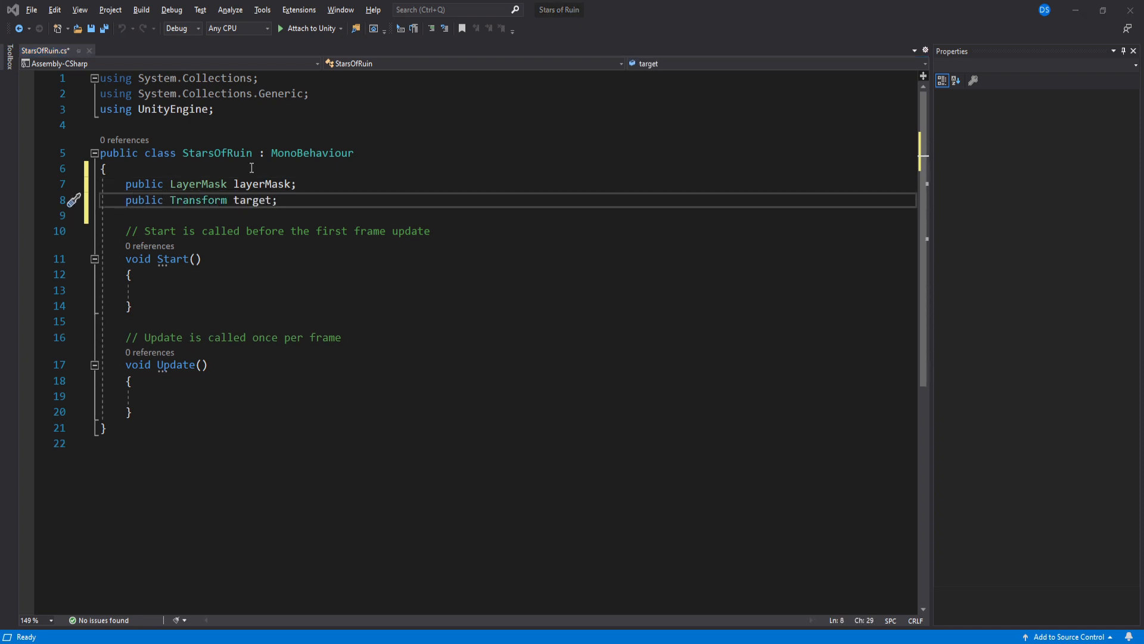
{"action": "type", "text": "public GameObject star"}
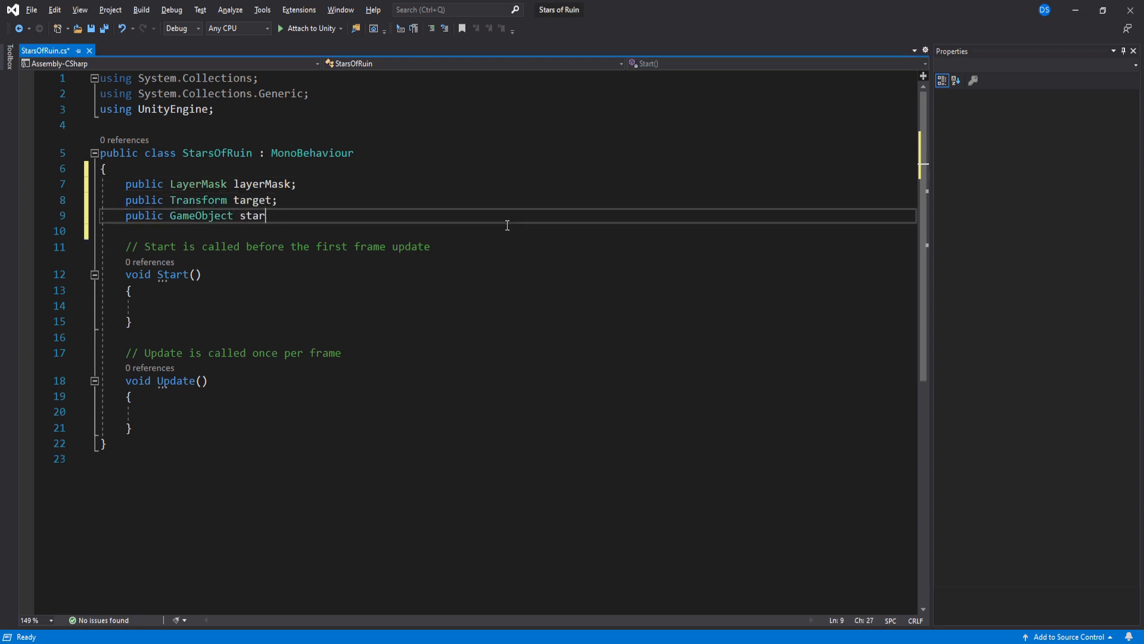
{"action": "type", "text": "Prefab;"}
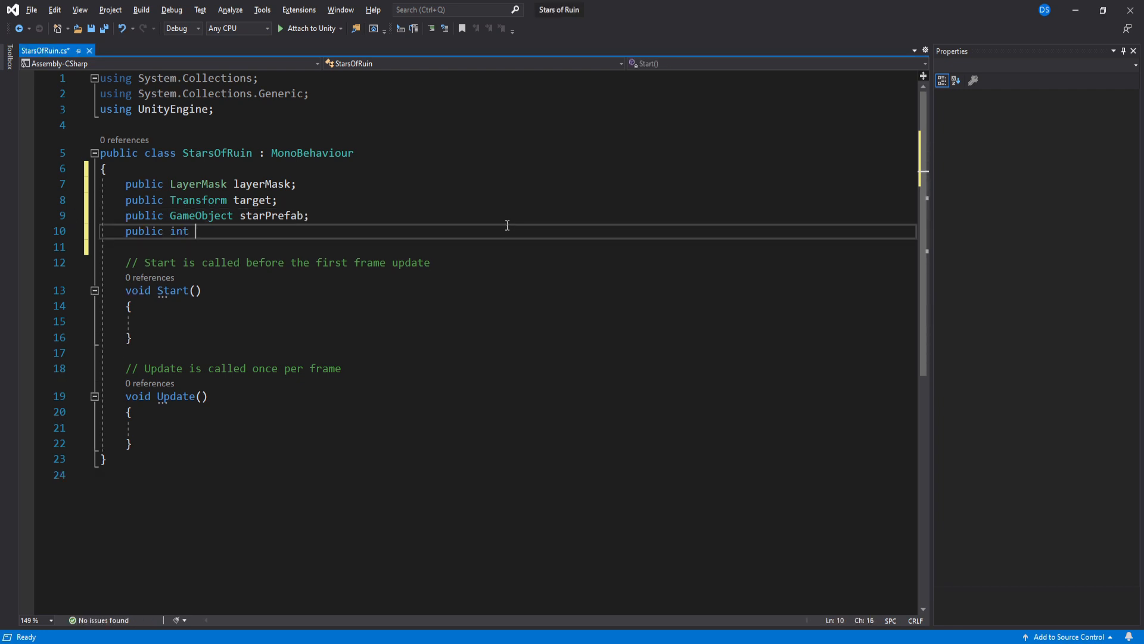
{"action": "type", "text": "amount;"}
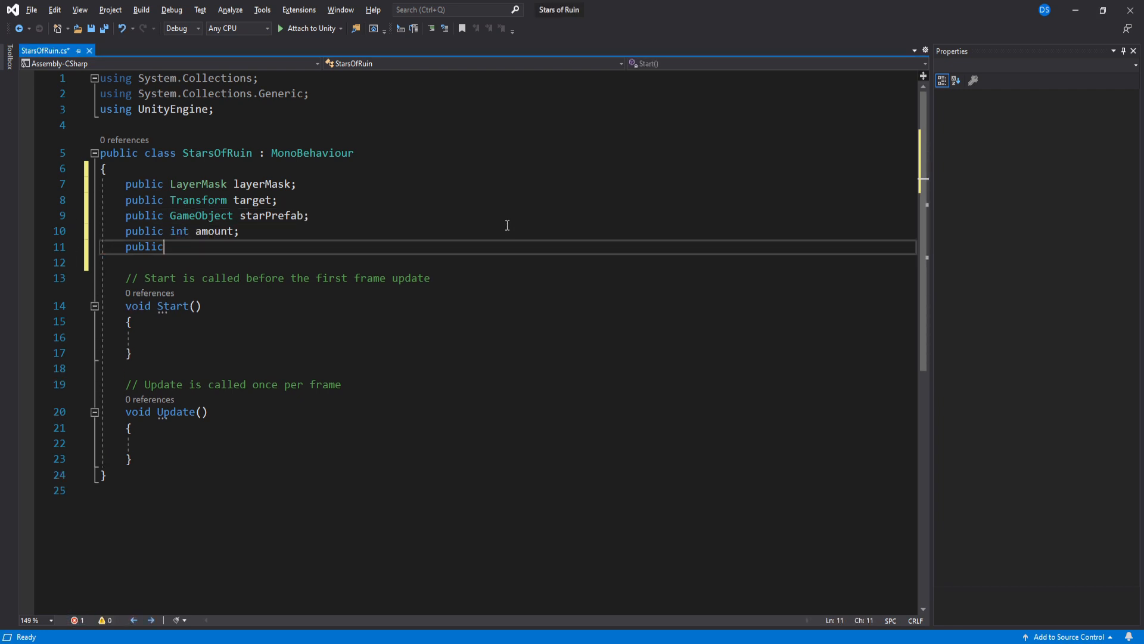
{"action": "type", "text": "float spawni"}
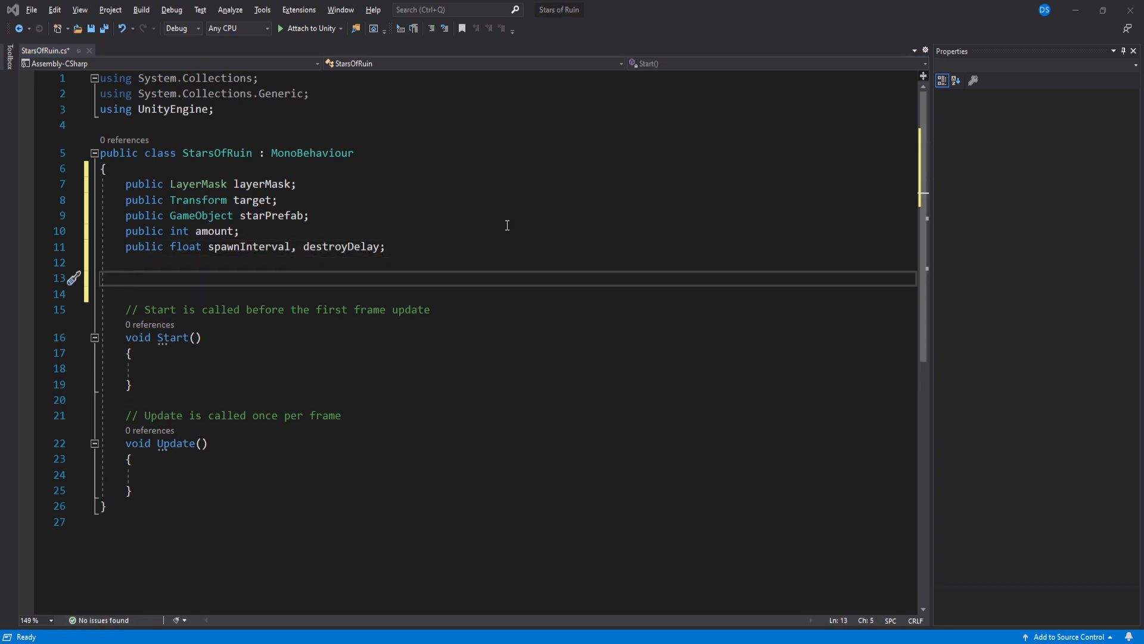
{"action": "type", "text": "ParticleSystem sp"}
{"action": "type", "text": "bool isDead = false;"}
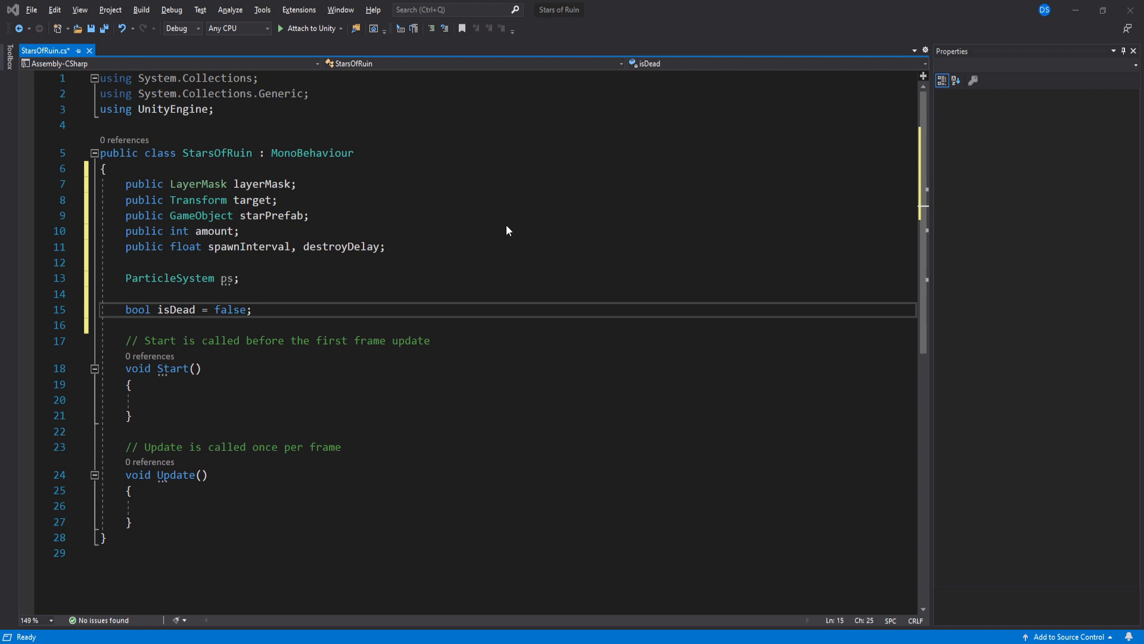
Step: Add float timer; in Start assign ps from transform.Find("StarLoop") and set timer = spawnInterval
{"action": "type", "text": "float timer;"}
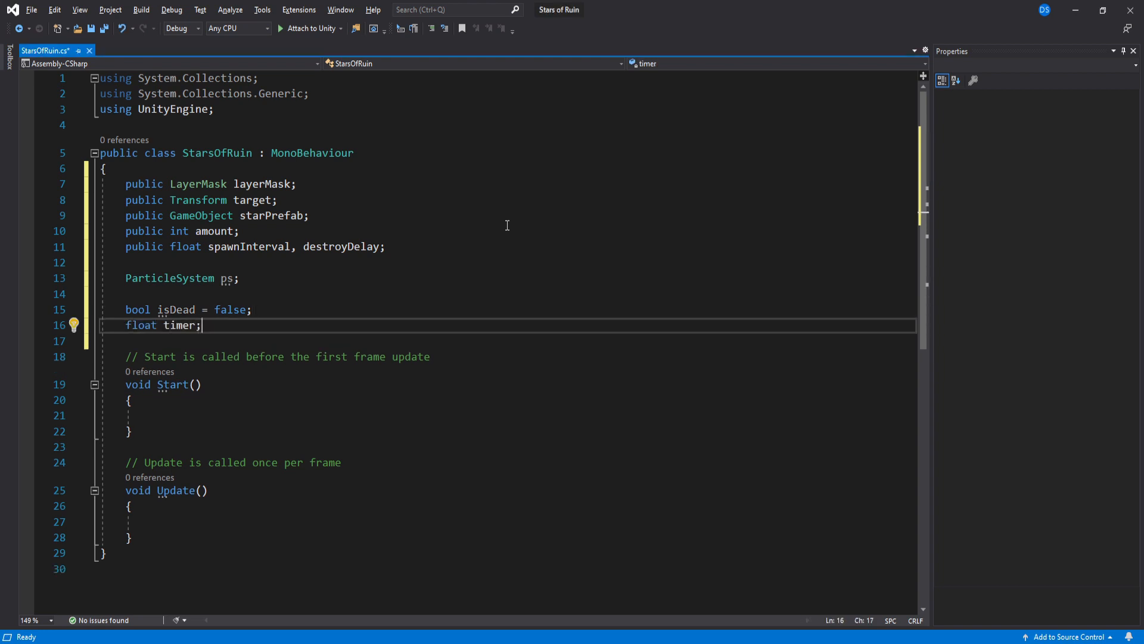
{"action": "type", "text": "ps ="}
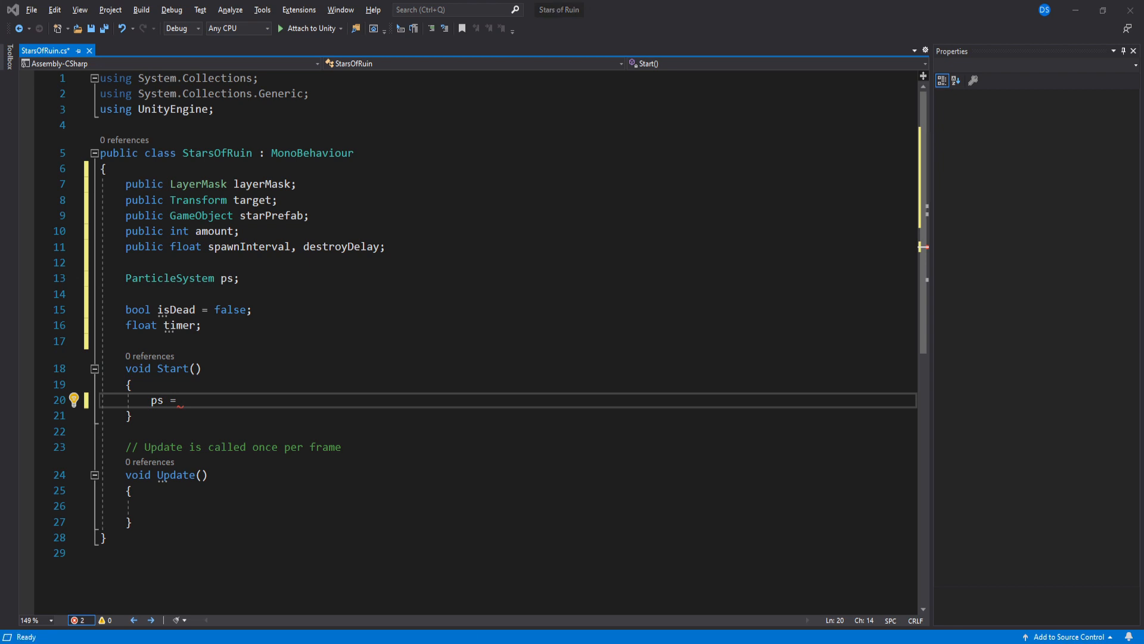
{"action": "type", "text": "tra"}
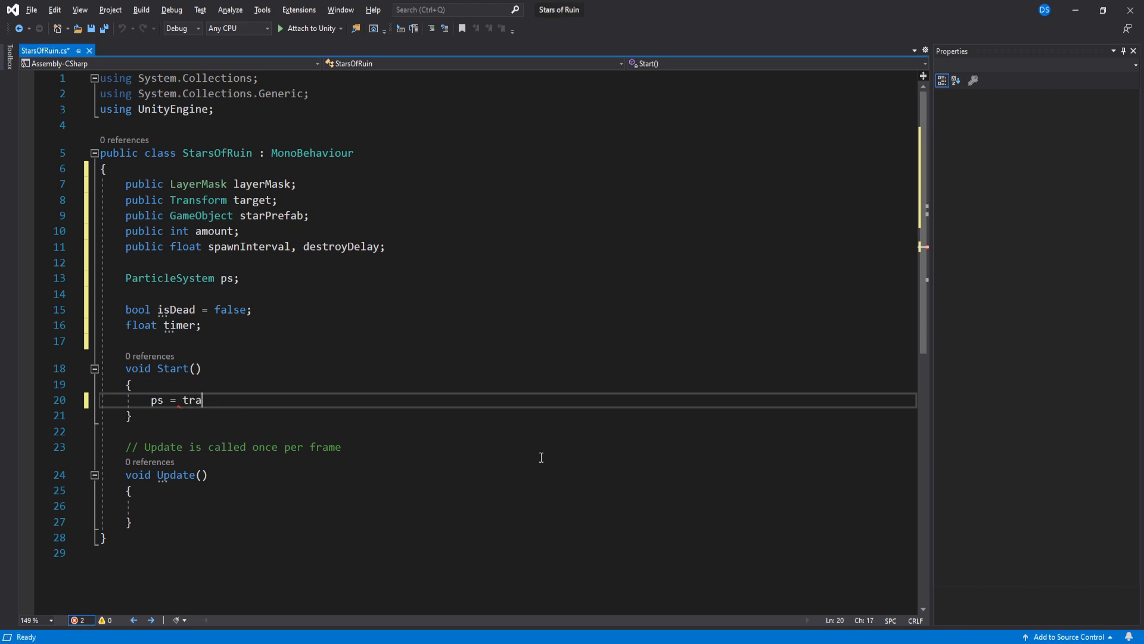
{"action": "type", "text": "nsform.Find(\"StarLoop\").GetComponent<>"}
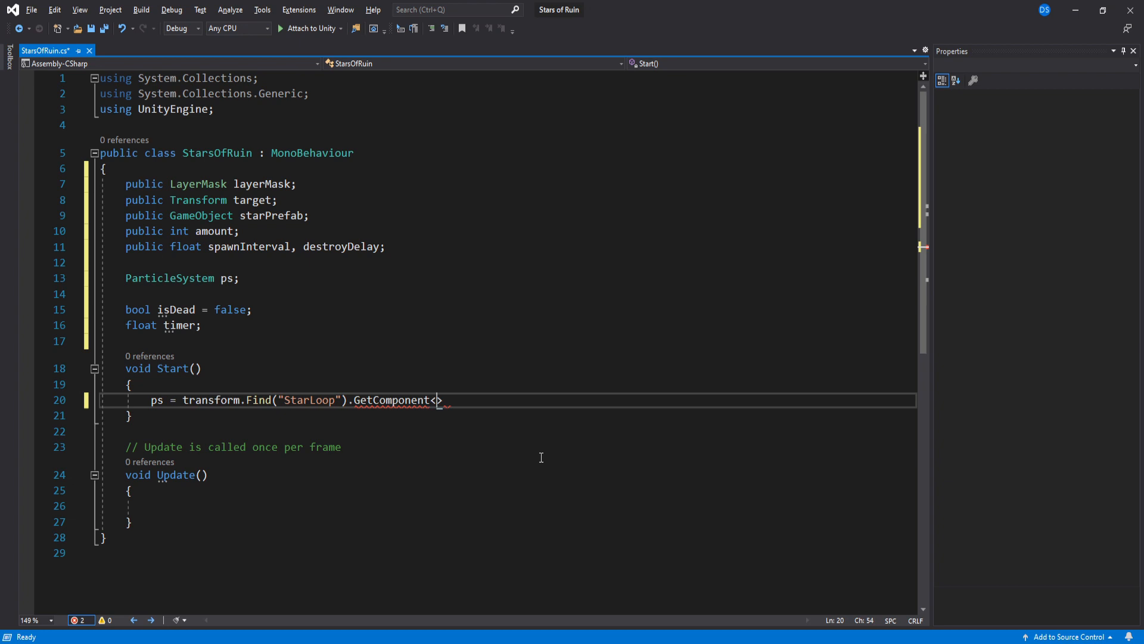
{"action": "type", "text": "ParticleSystem>();"}
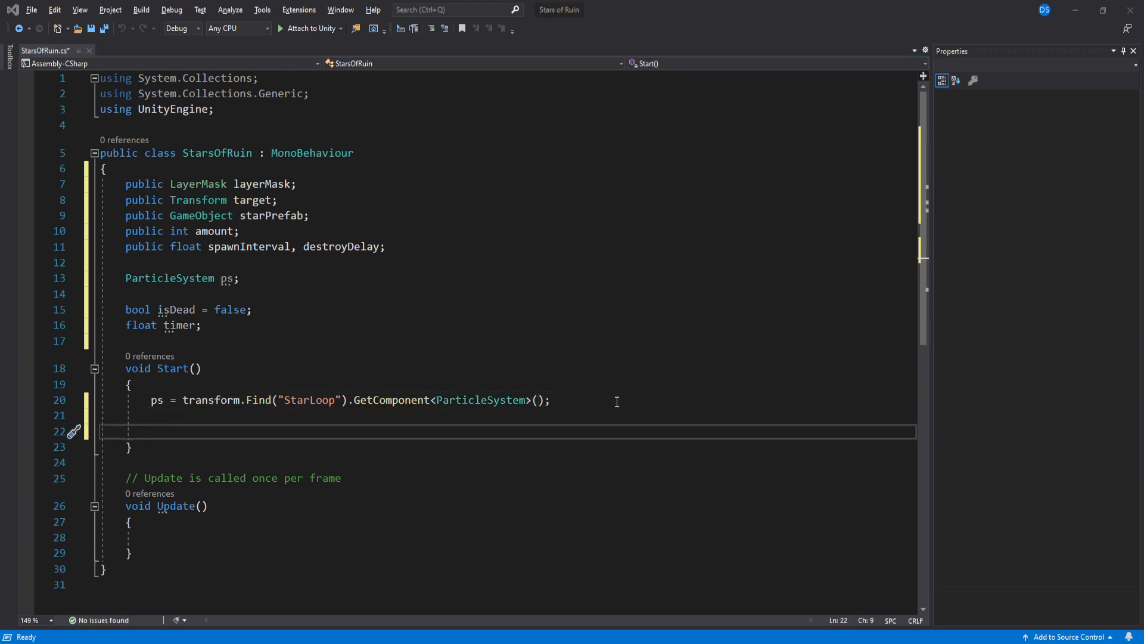
{"action": "type", "text": "timer = spawnInterval;"}
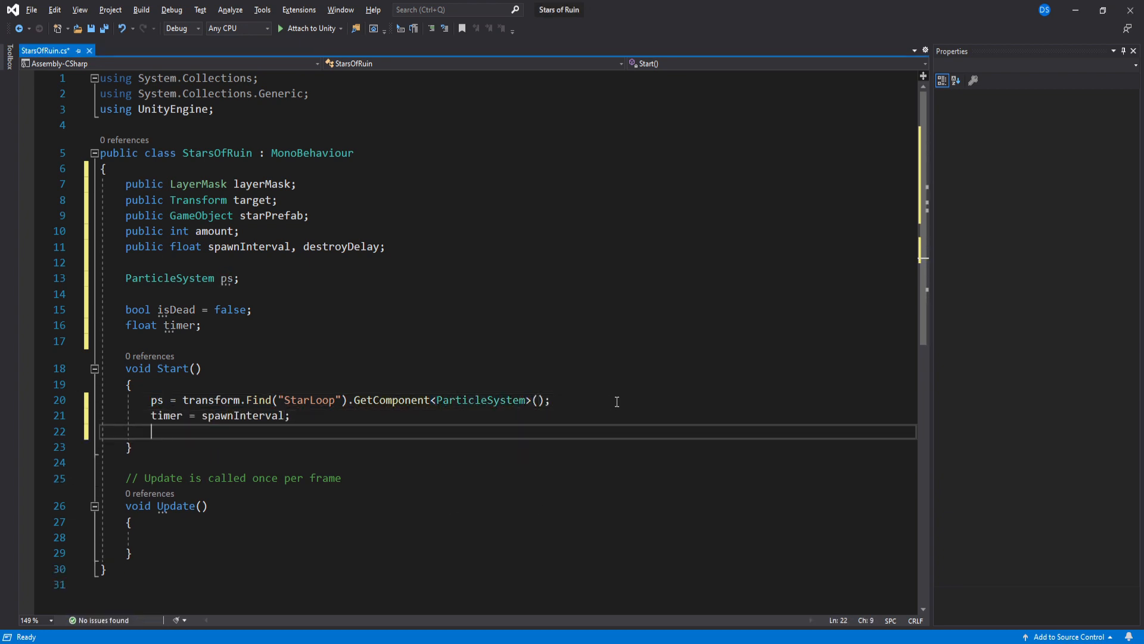
Step: Begin a Physics.Raycast with RaycastHit hit from the camera position and declare public Camera cam
{"action": "type", "text": "RaycastHit hit;"}
{"action": "type", "text": "if("}
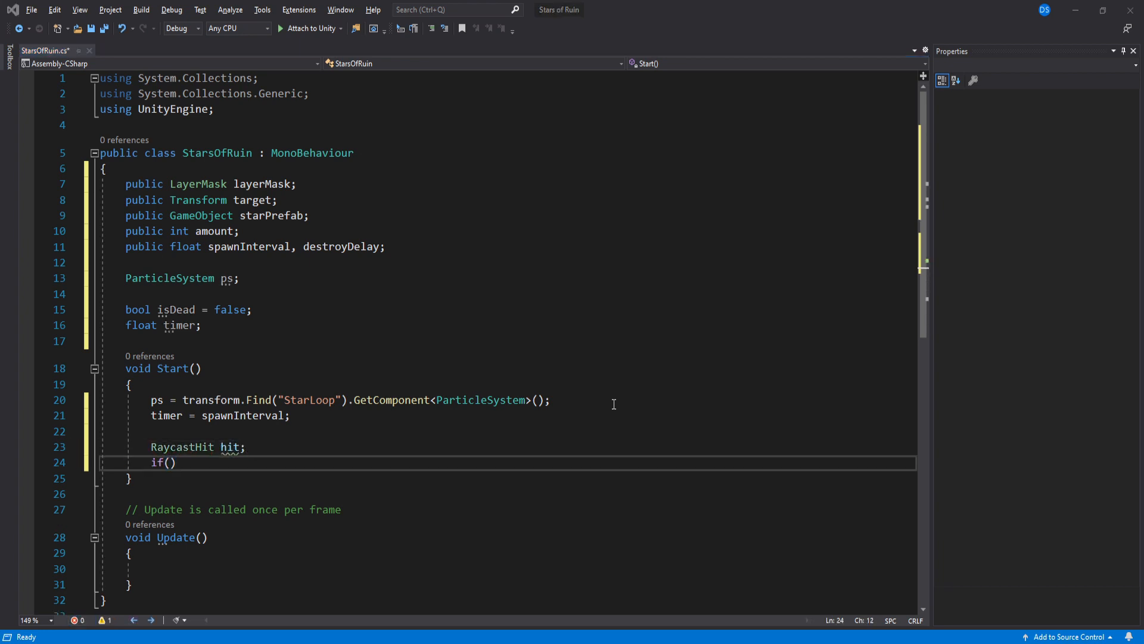
{"action": "type", "text": "Physics.Raycast(Camera.main.transform."}
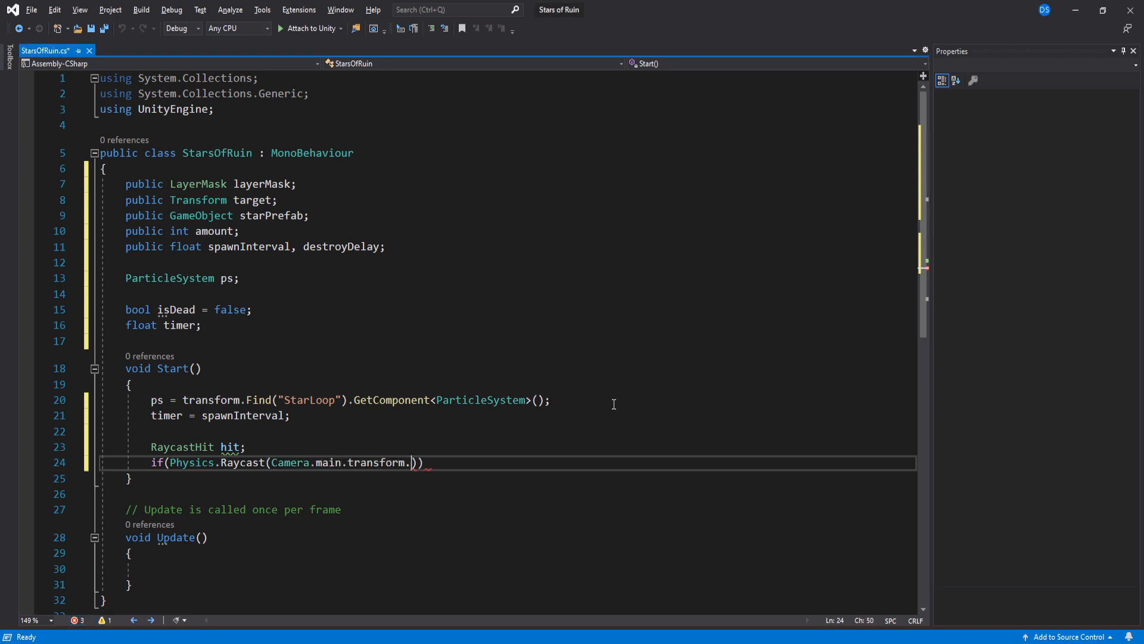
{"action": "type", "text": "position,"}
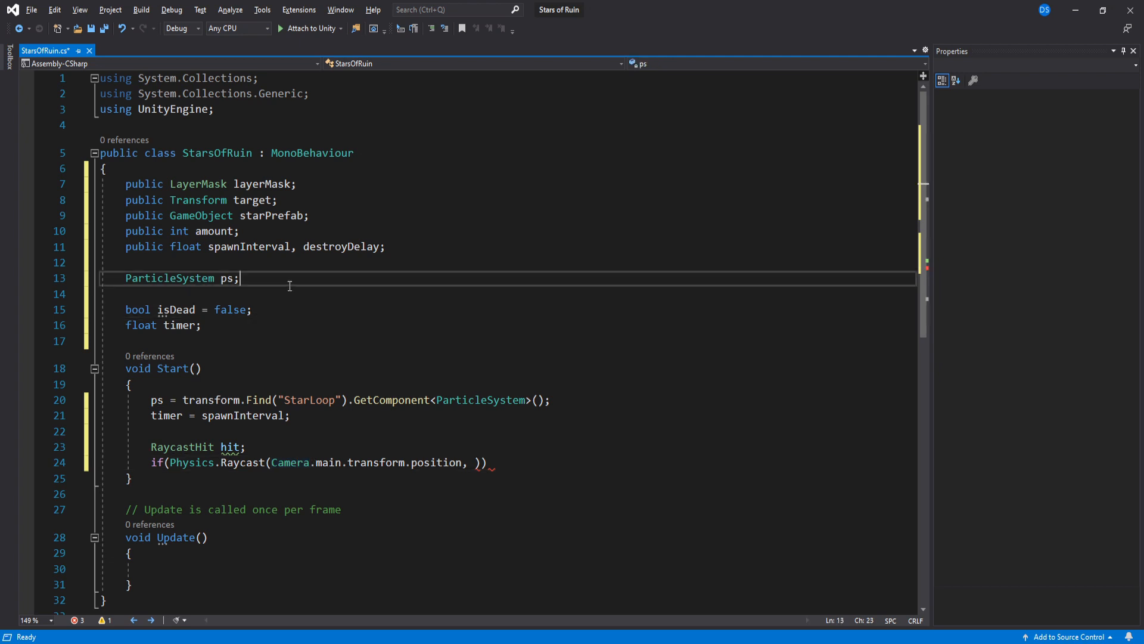
{"action": "type", "text": "public Camera"}
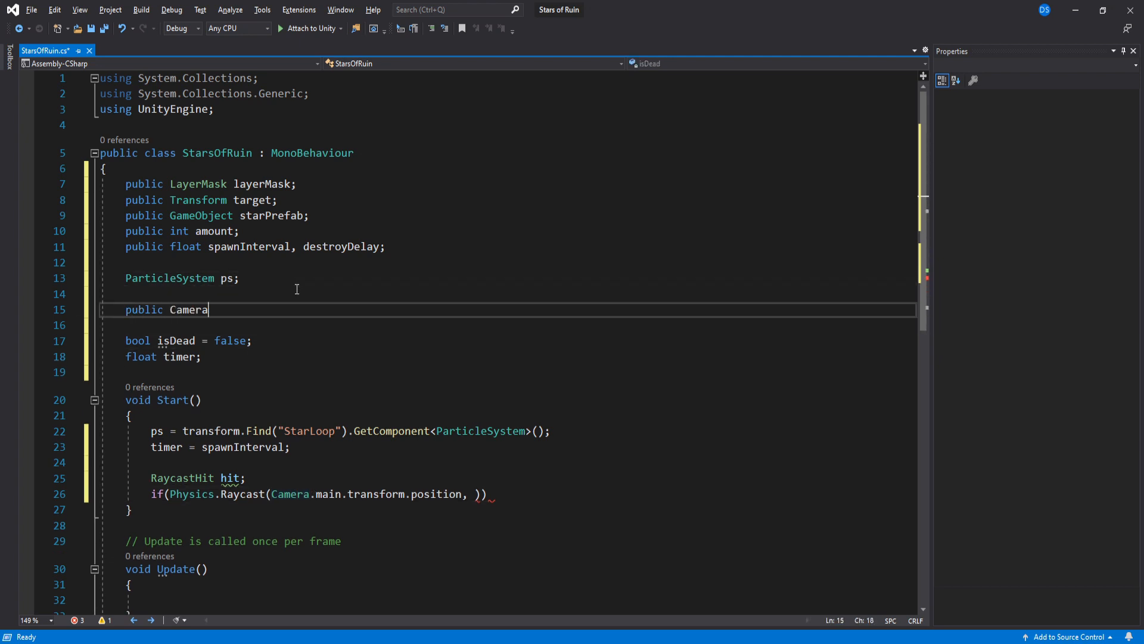
{"action": "type", "text": "cam;"}
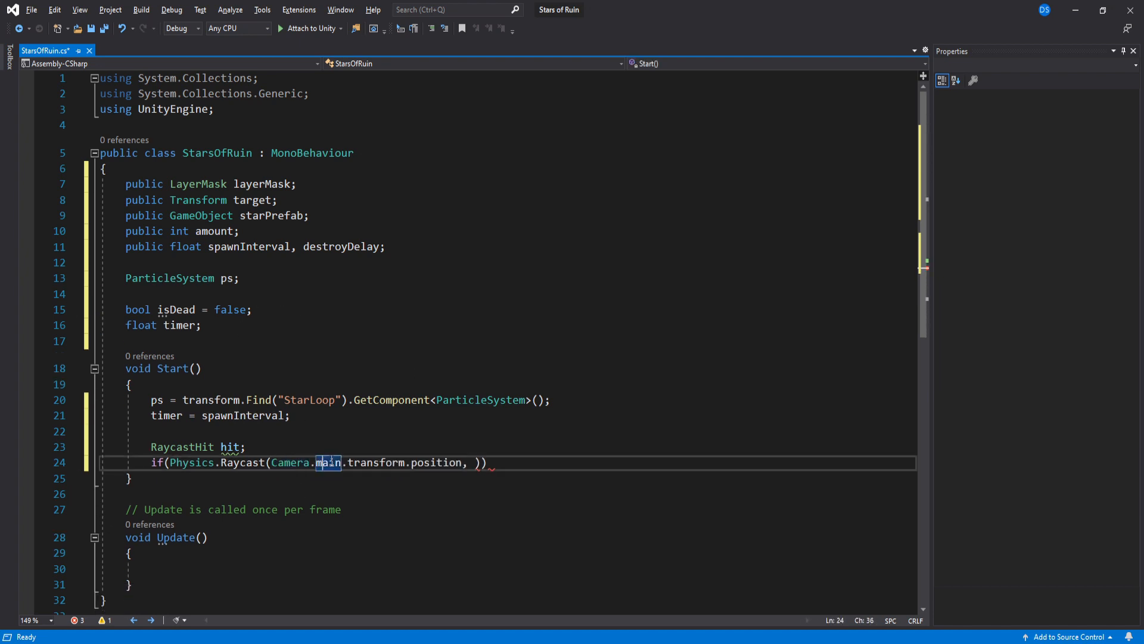
Step: Complete the raycast with out hit and set target = hit.transform when the tag is "Enemy"
{"action": "left_click", "coordinate": [571, 463]}
{"action": "type", "text": "Camera.main.transform.forward, o"}
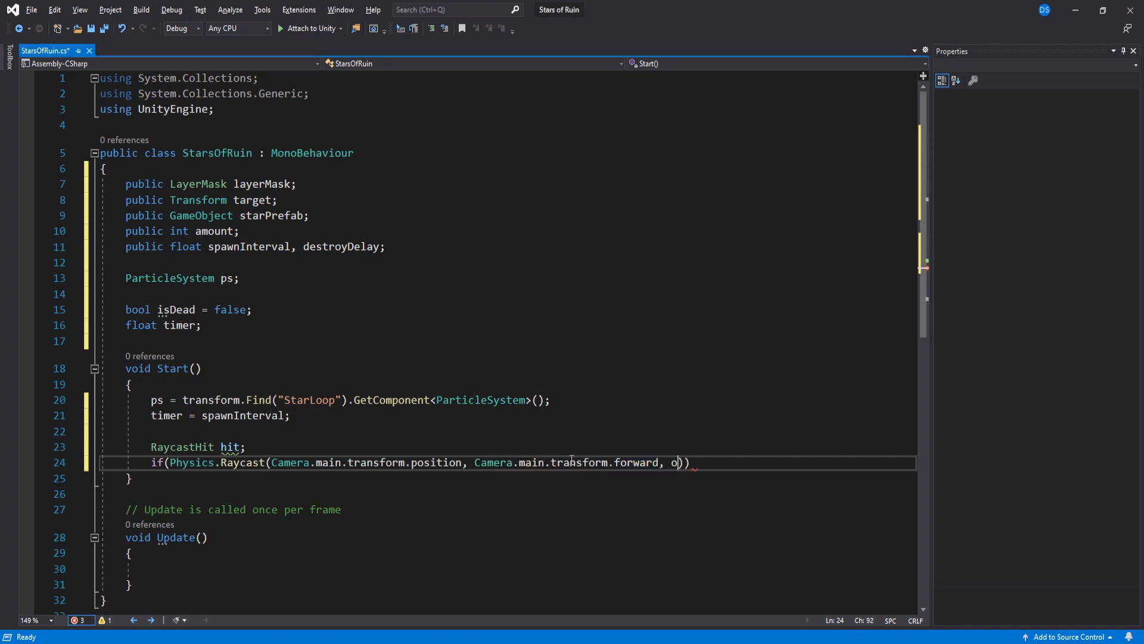
{"action": "type", "text": "ut hit, Mathf.Infinity, layerMask"}
{"action": "type", "text": "{"}
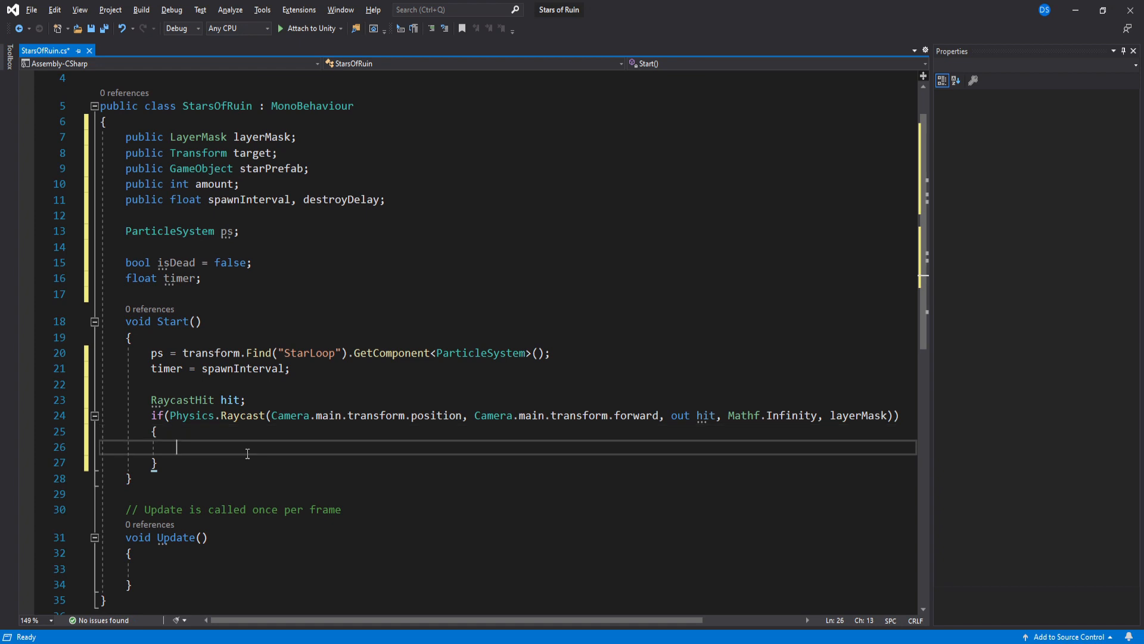
{"action": "mouse_move", "coordinate": [334, 451]}
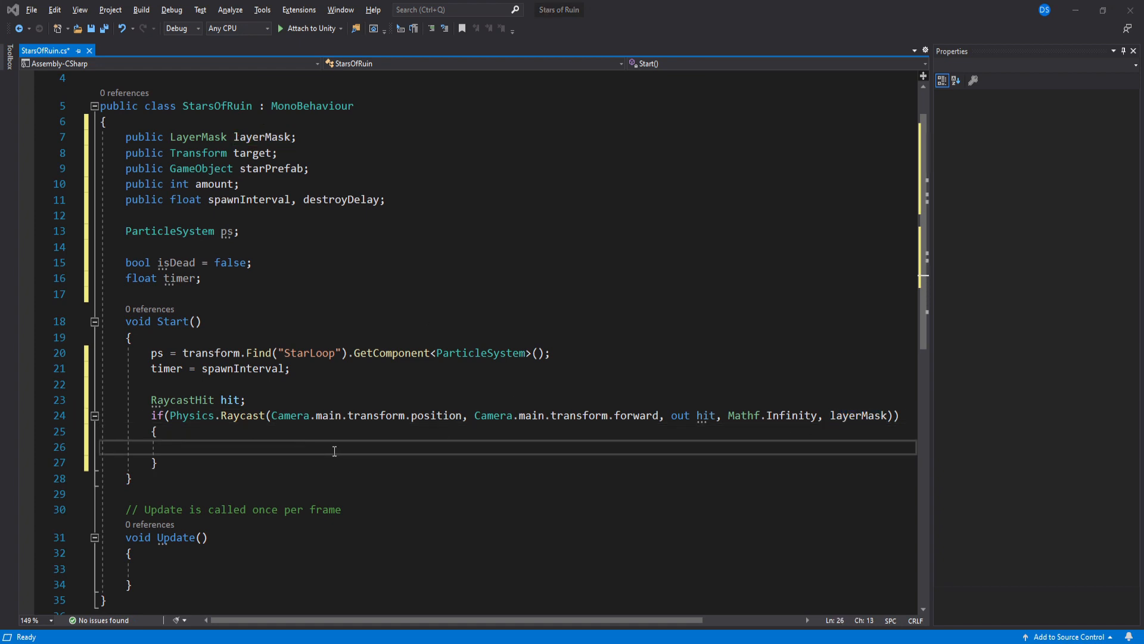
{"action": "type", "text": "if()"}
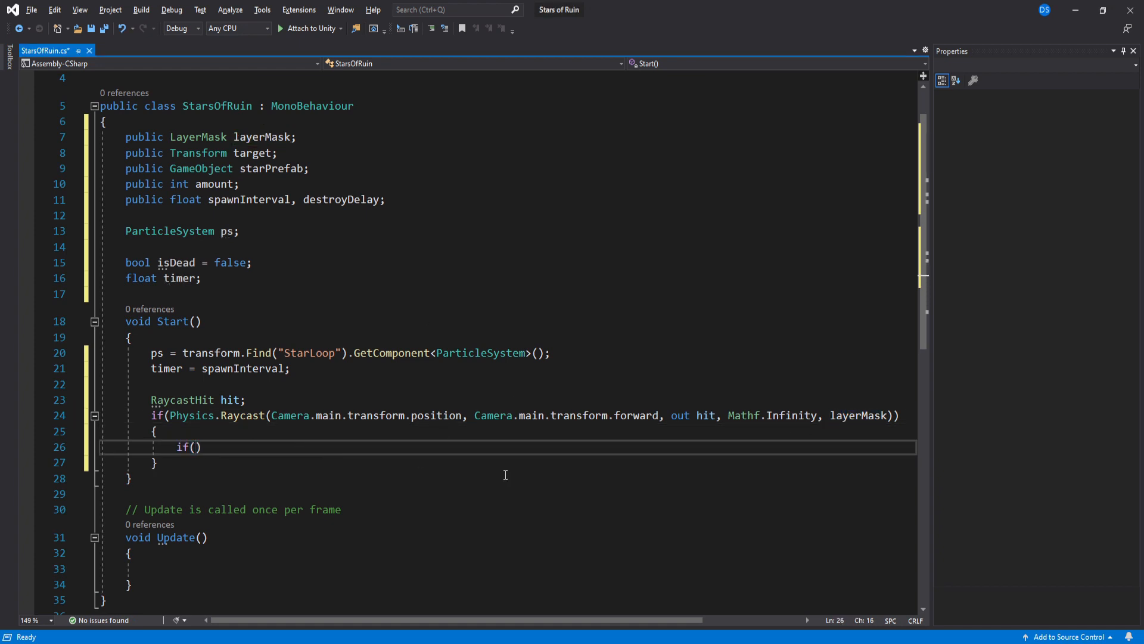
{"action": "type", "text": "hit.transform.tag"}
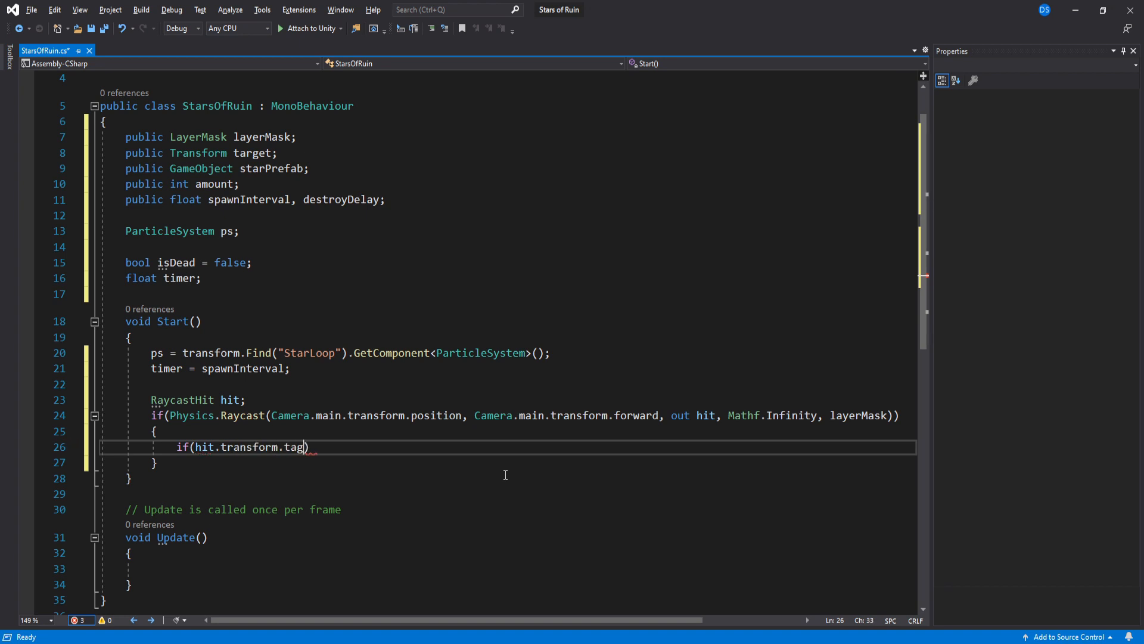
{"action": "type", "text": "== \"Enemy\""}
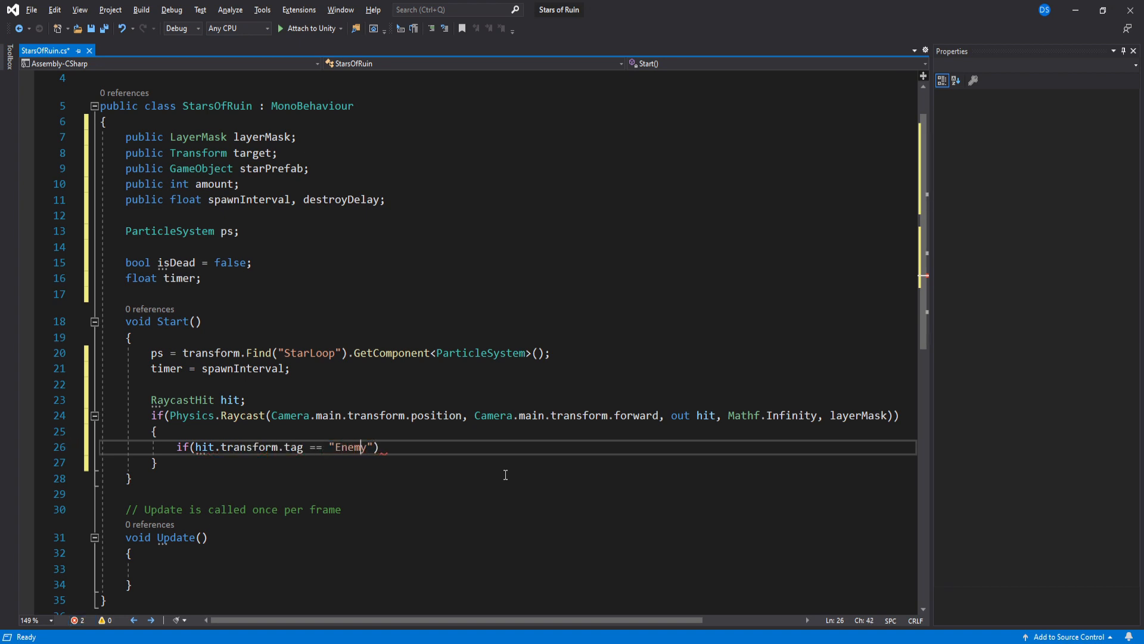
{"action": "type", "text": "{ t"}
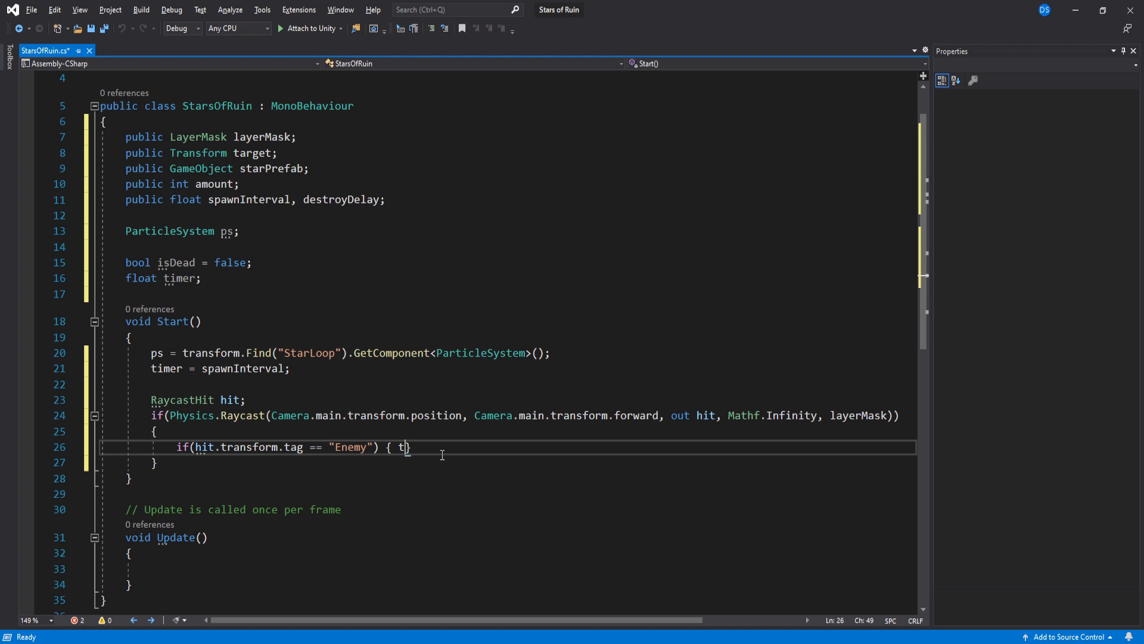
{"action": "type", "text": "arget = hit.transform;"}
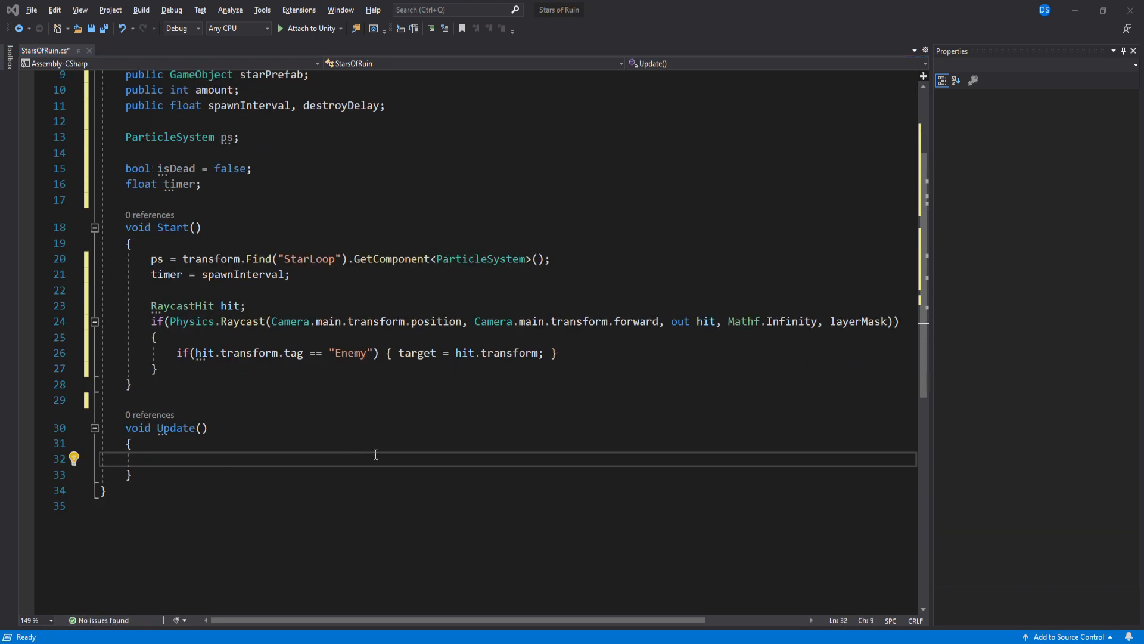
Step: In Update, return if isDead and, while amount > 0, check timer and call a new SpawnStar() method
{"action": "type", "text": "if (isDead) { return; }"}
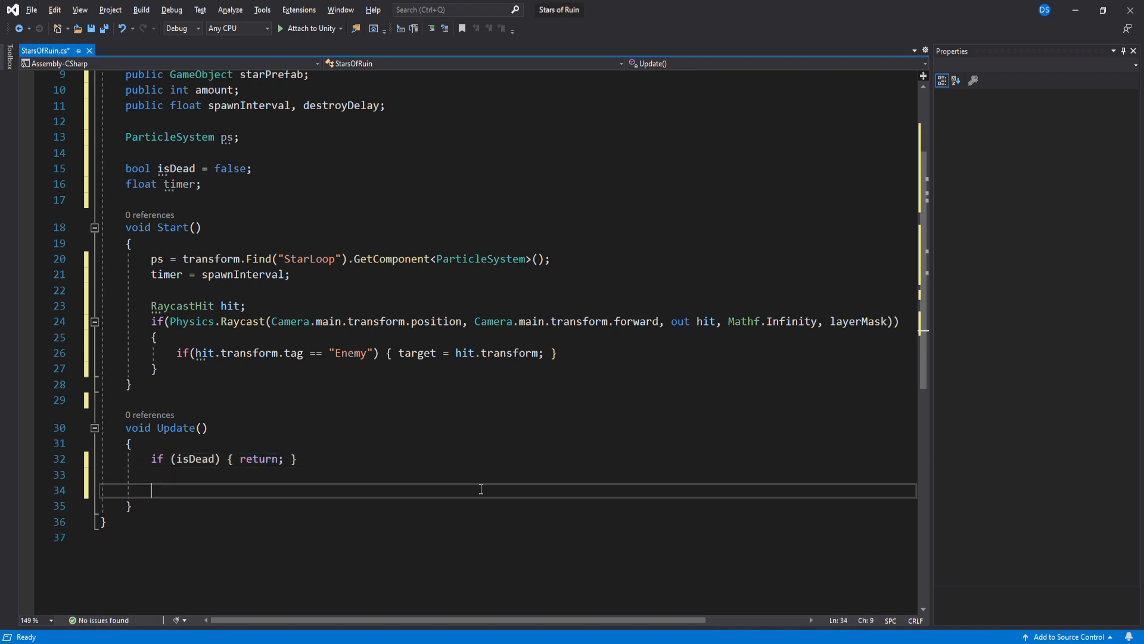
{"action": "type", "text": "if(amount > 0)"}
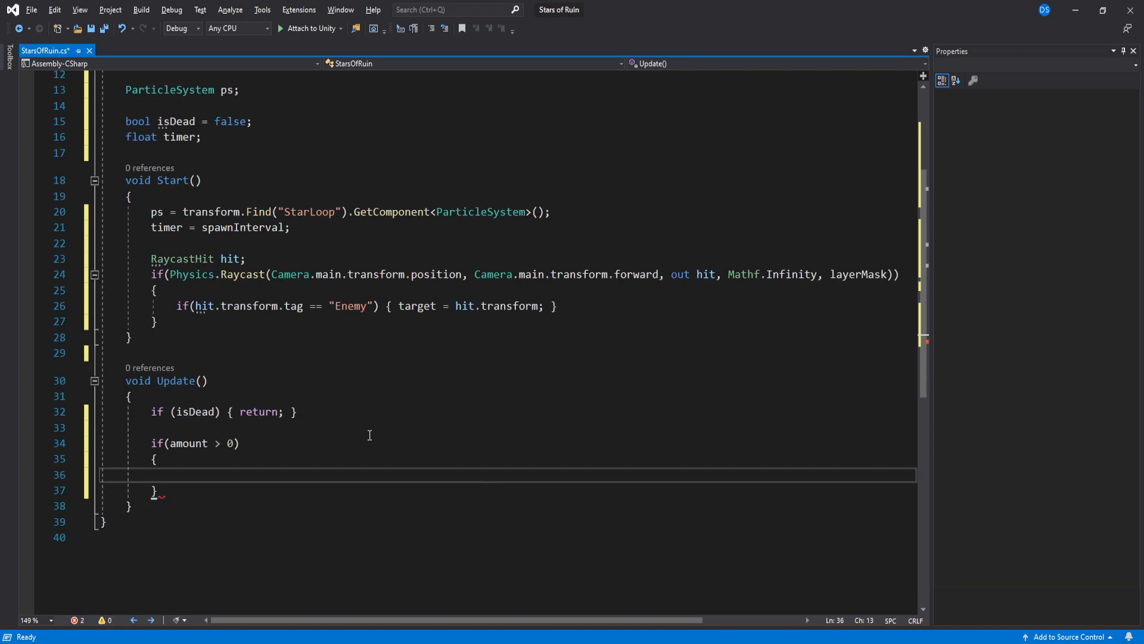
{"action": "type", "text": "if("}
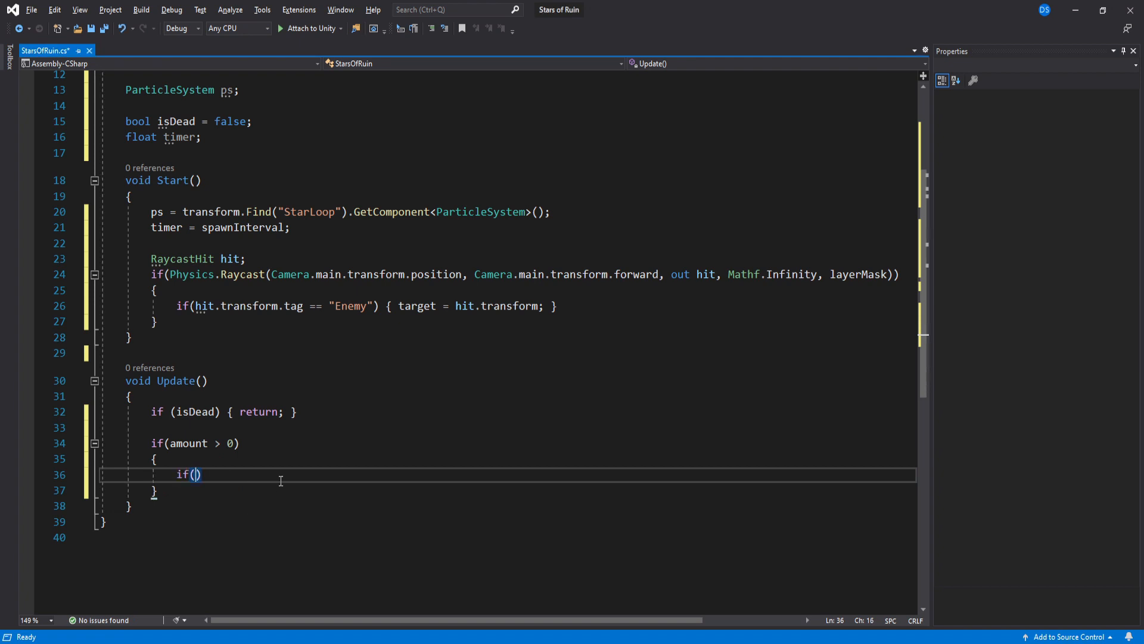
{"action": "type", "text": "timer <= 0"}
{"action": "type", "text": "{"}
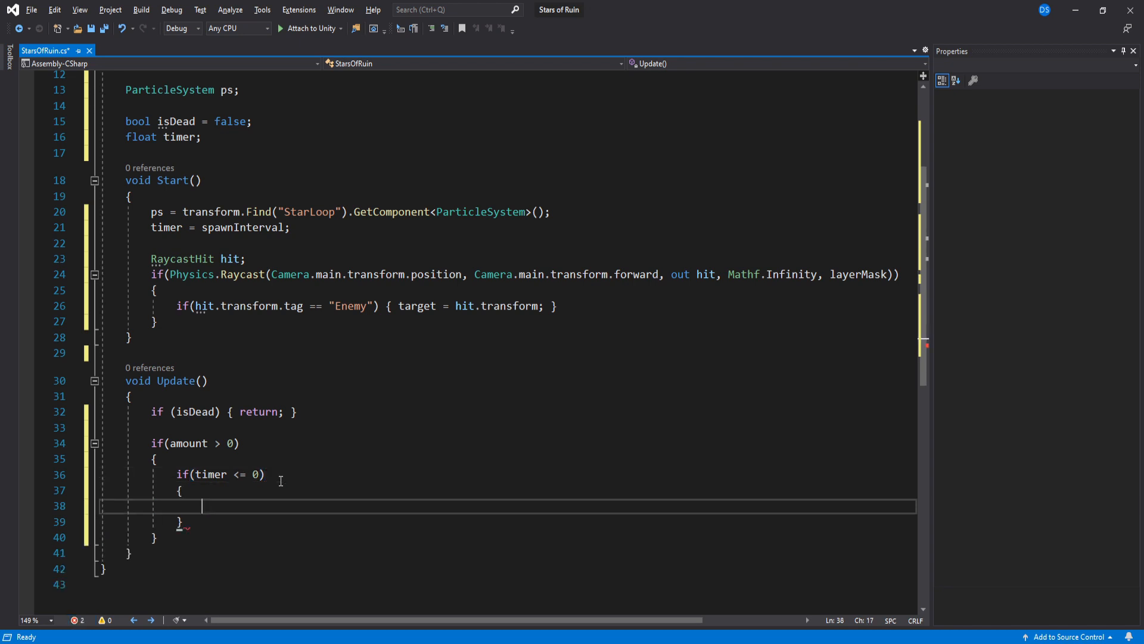
{"action": "type", "text": "vo"}
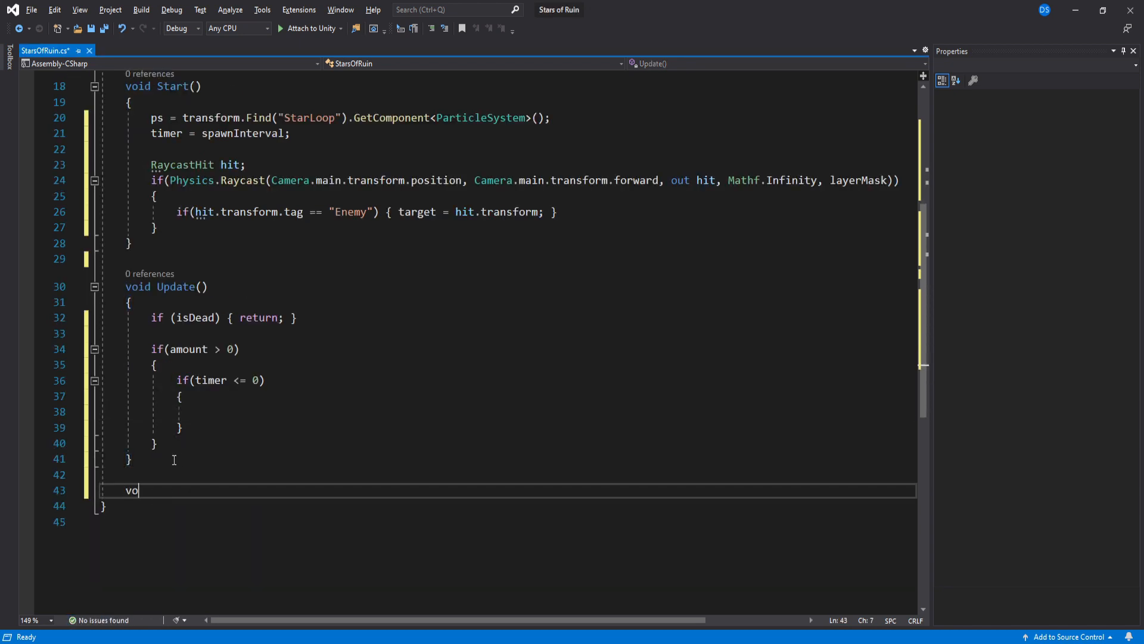
{"action": "type", "text": "SpawnStar()"}
{"action": "type", "text": "timer -= Time.deltaTime;"}
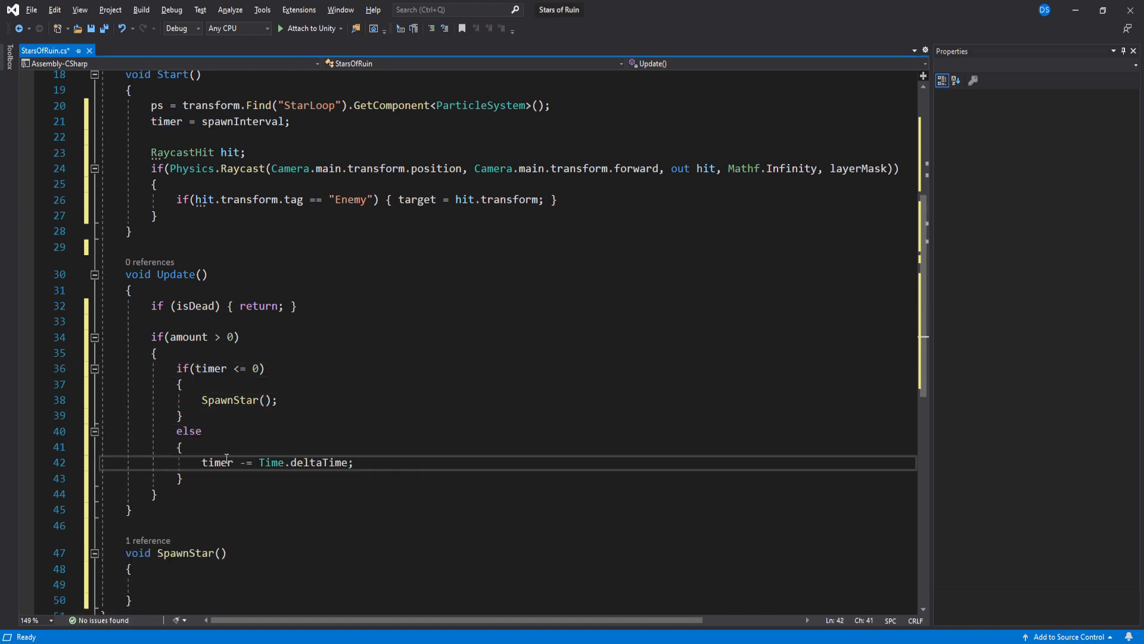
Step: Add the else branch: Destroy(gameObject, destroyDelay), ps.Stop() and isDead = true
{"action": "left_click", "coordinate": [190, 336]}
{"action": "type", "text": "else"}
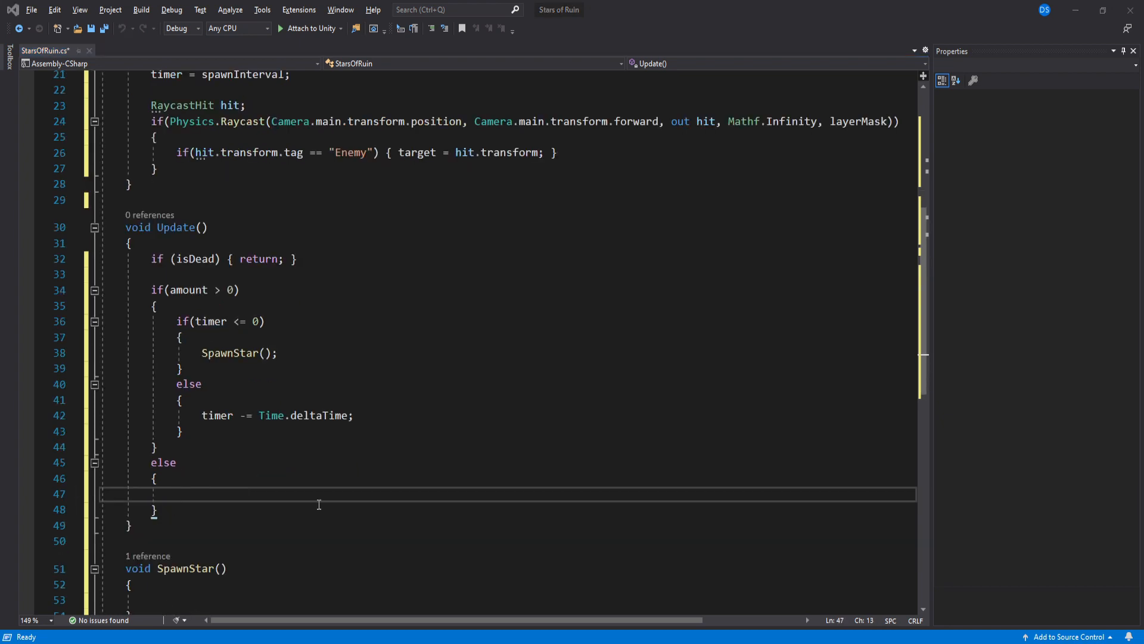
{"action": "type", "text": "Destroy(gameo)"}
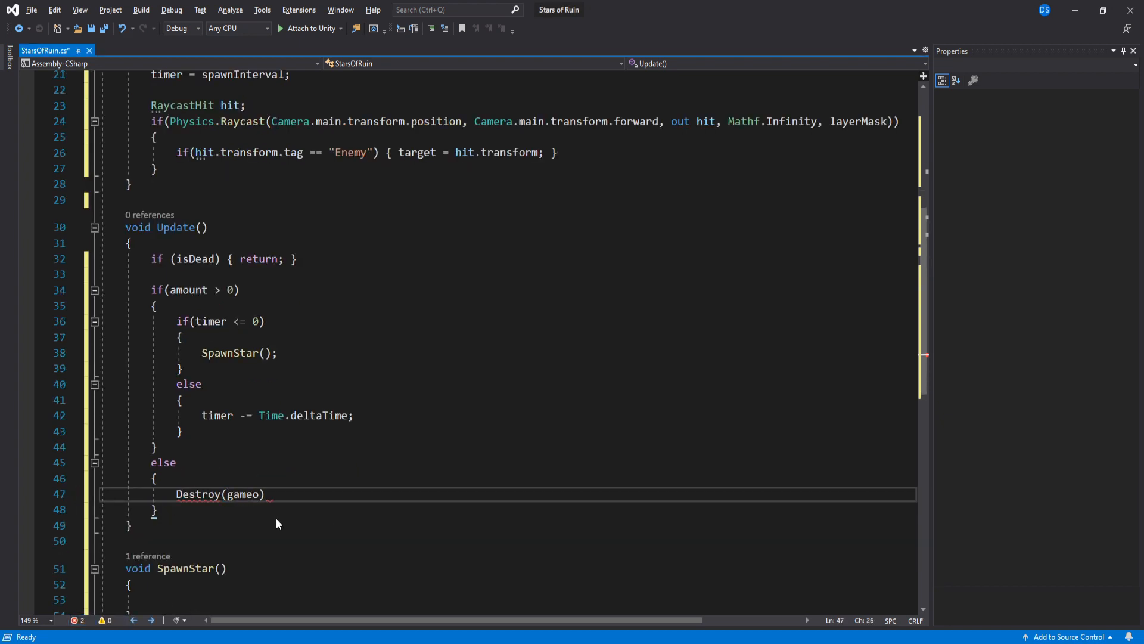
{"action": "type", "text": "bject, destroyDelay);"}
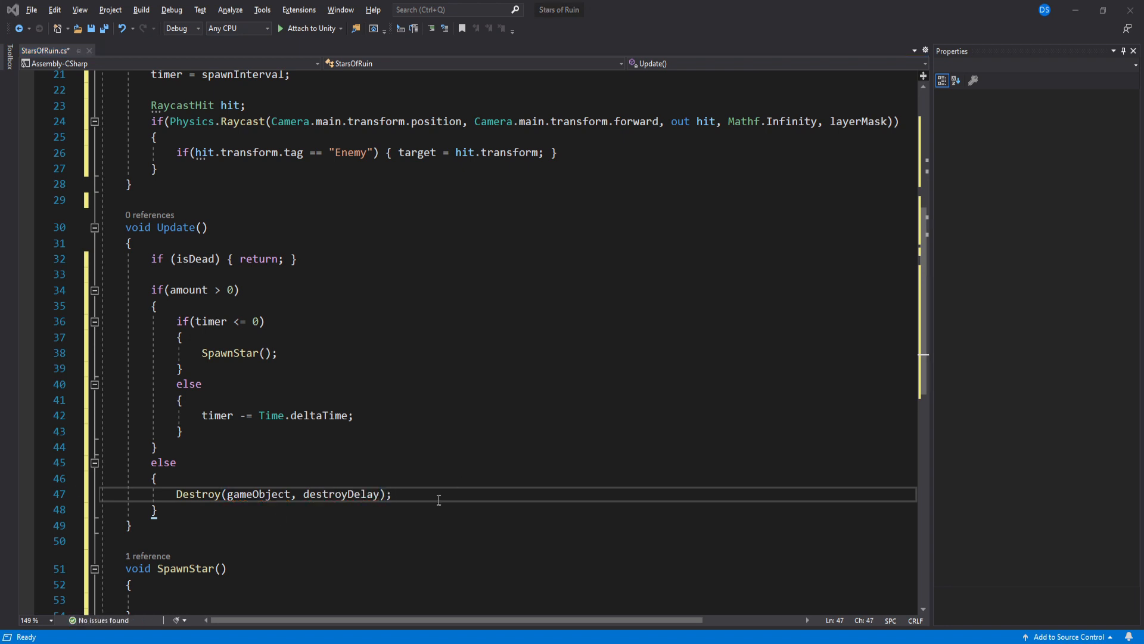
{"action": "type", "text": "ps.st"}
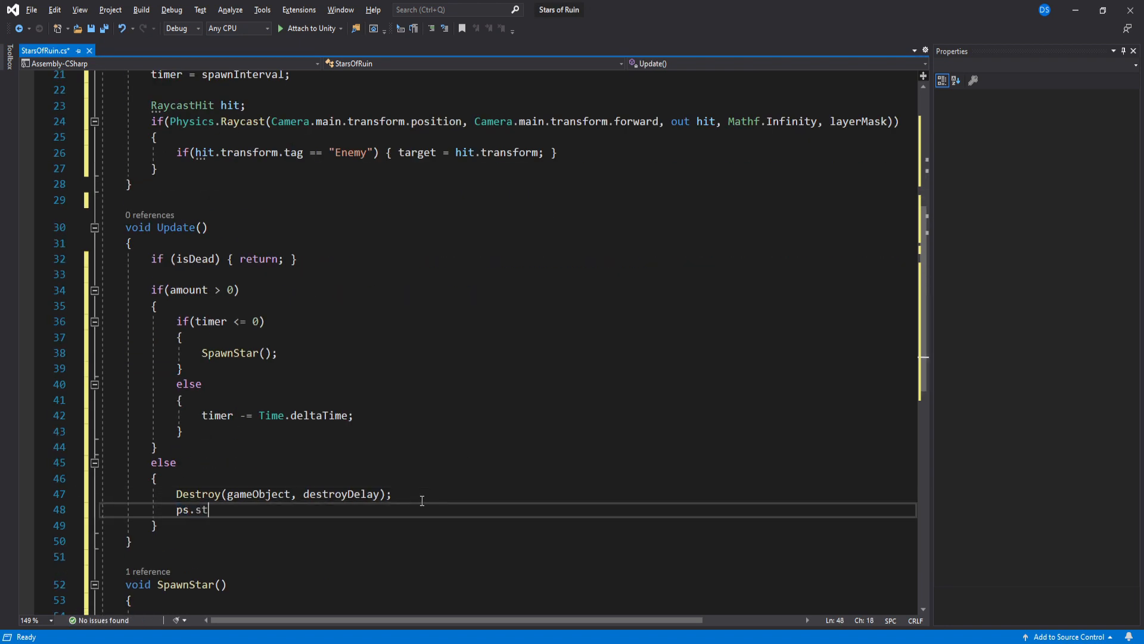
{"action": "type", "text": "op();"}
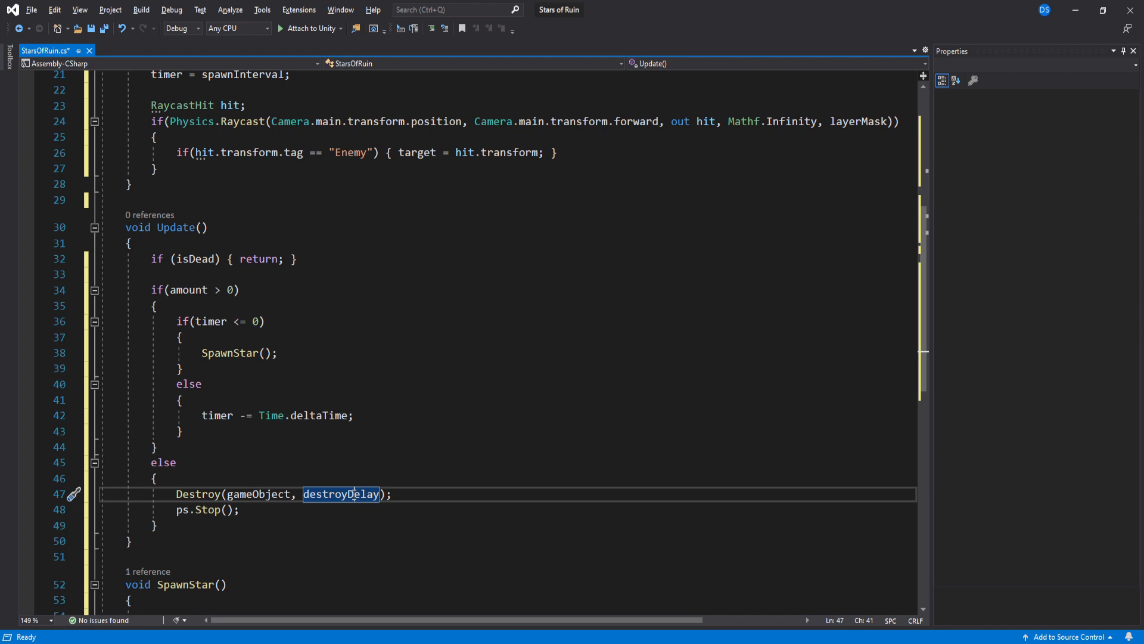
{"action": "left_click", "coordinate": [239, 509]}
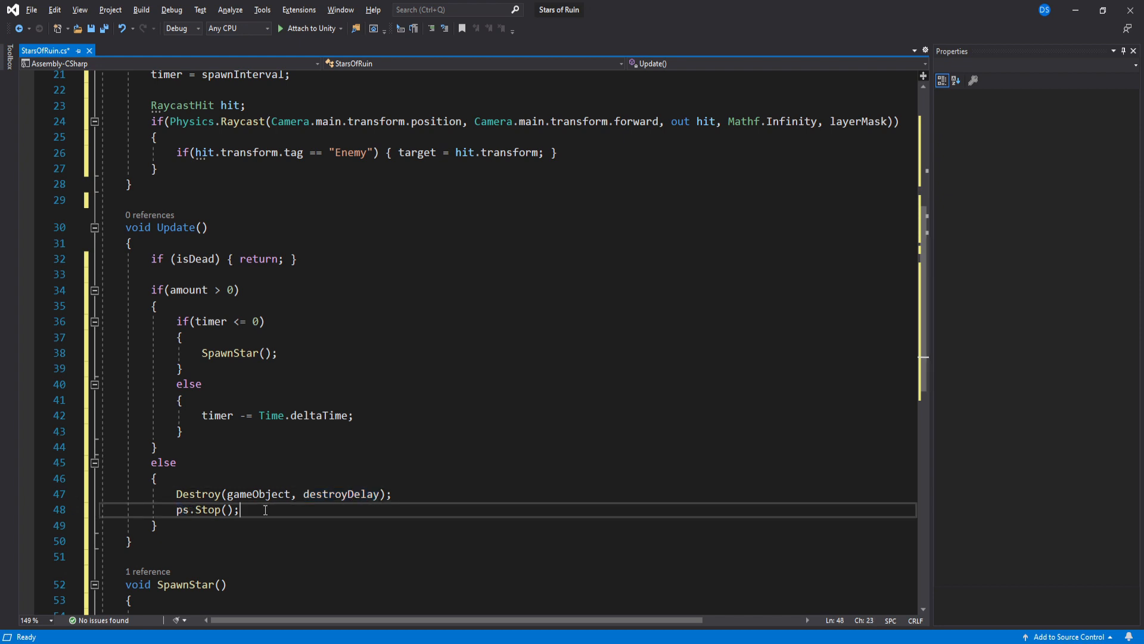
{"action": "type", "text": "isDead = true;"}
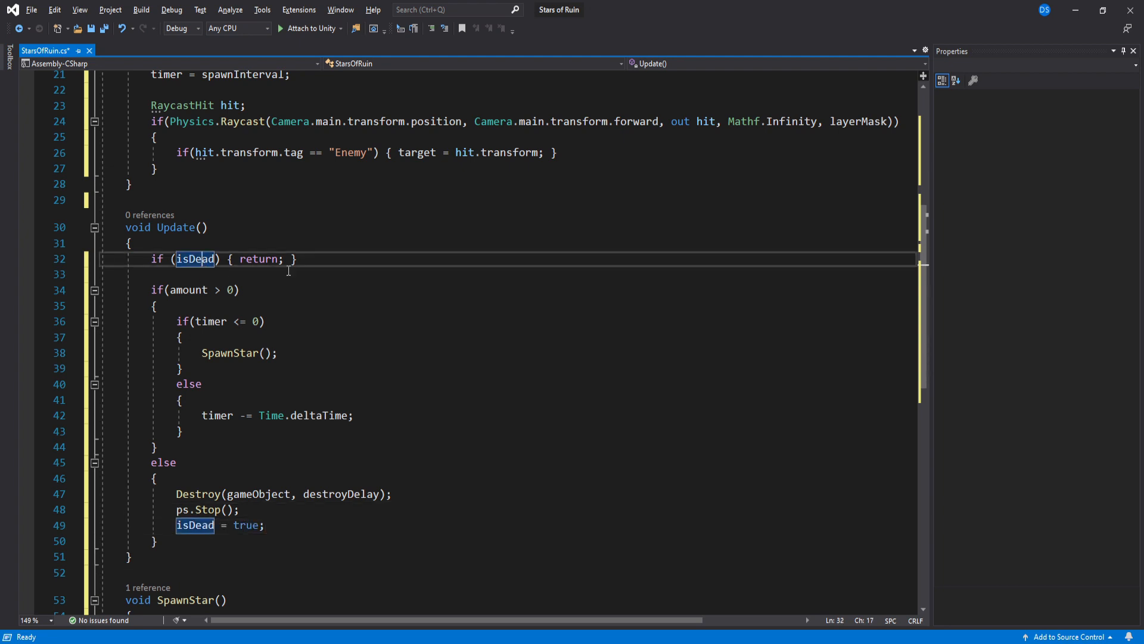
Step: Reset timer to spawnInterval, decrement amount by 1, and Instantiate starPrefab at transform.position
{"action": "type", "text": "timer"}
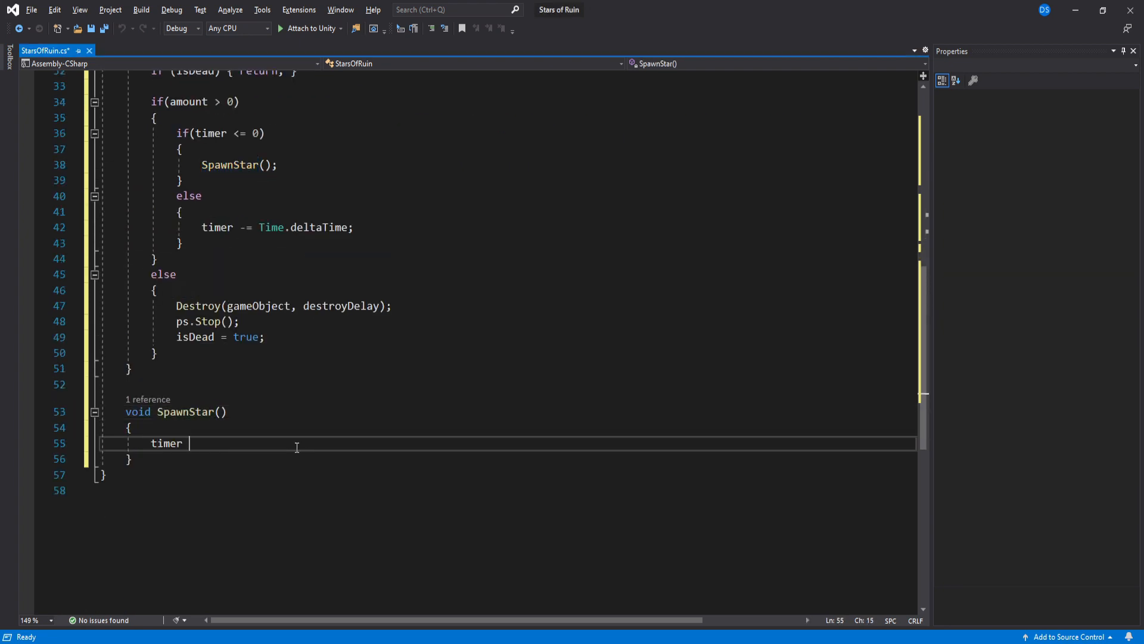
{"action": "type", "text": "= spawnInterval;"}
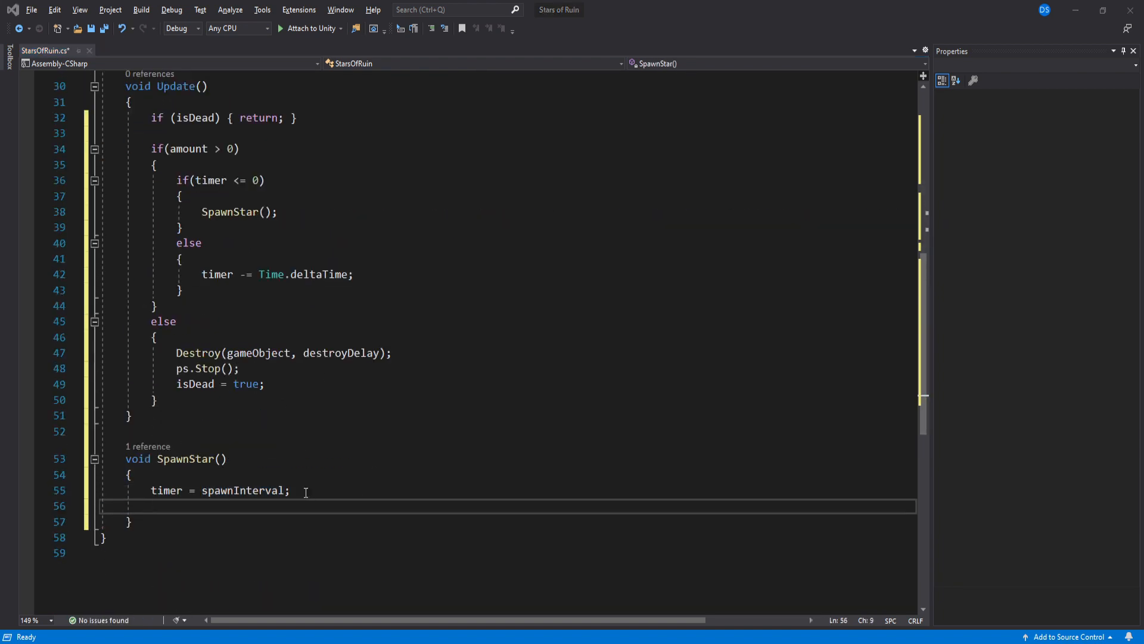
{"action": "type", "text": "amount -= 1;"}
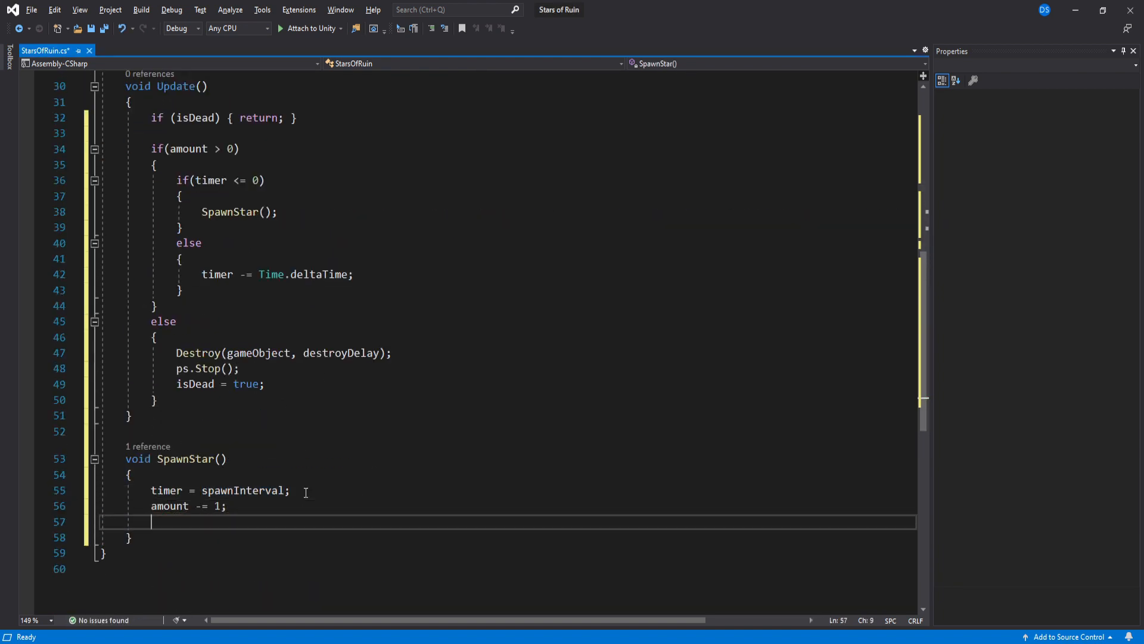
{"action": "type", "text": "var star = Instantiate();"}
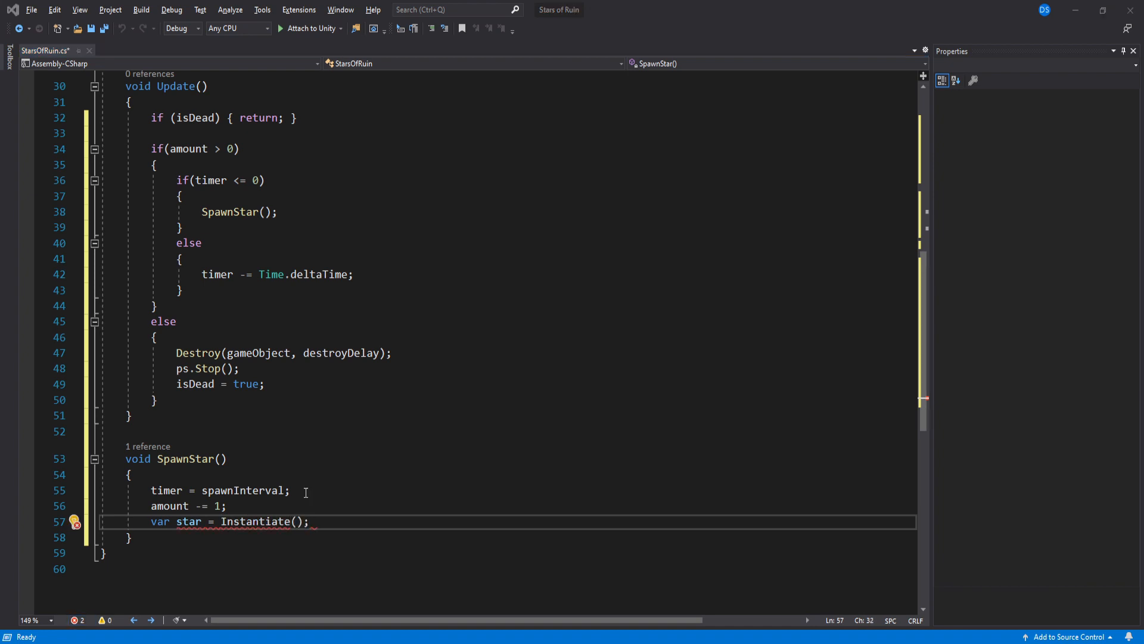
{"action": "type", "text": "starPrefab, transform.position, transform.rotation"}
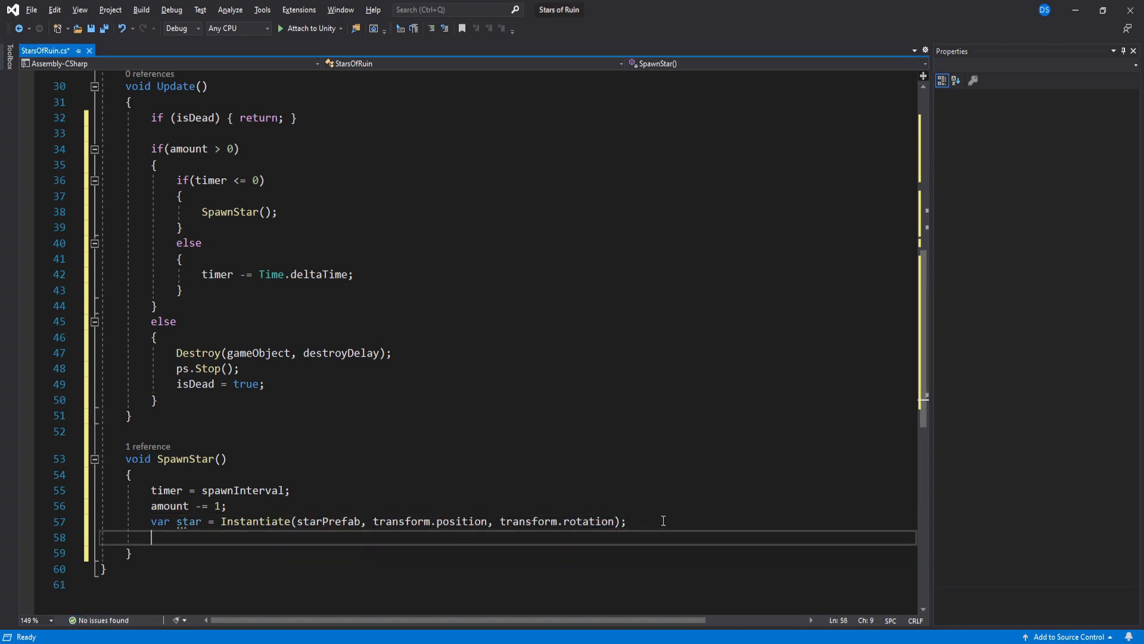
Step: If a target exists, assign it to the spawned star's StarBehavior.target
{"action": "type", "text": "if(target) {"}
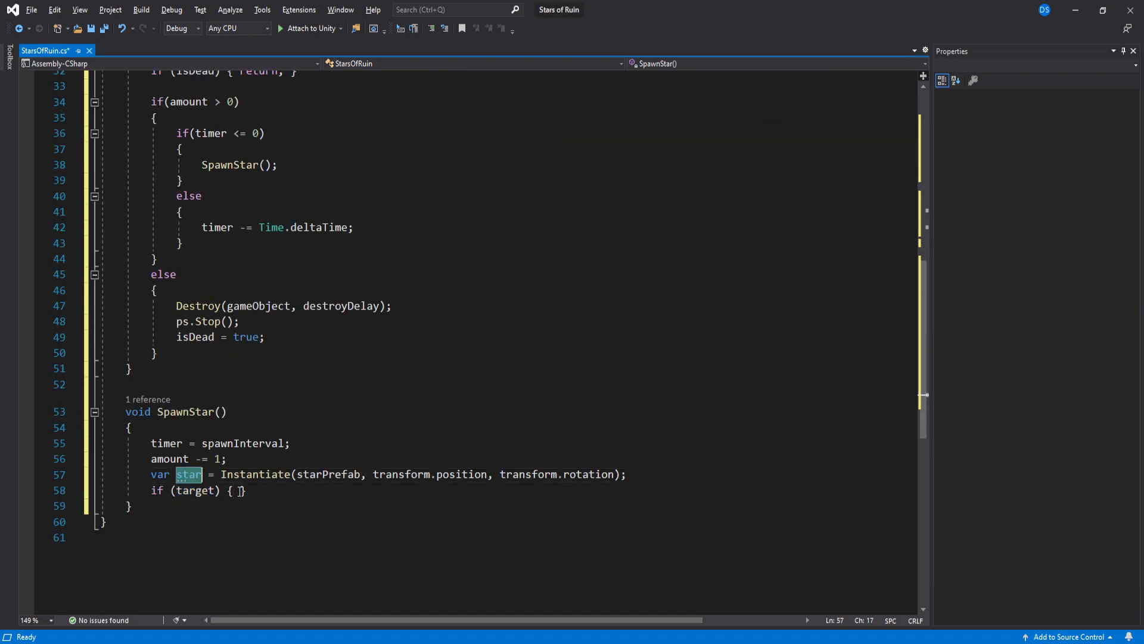
{"action": "type", "text": "star.GetComponent<>()"}
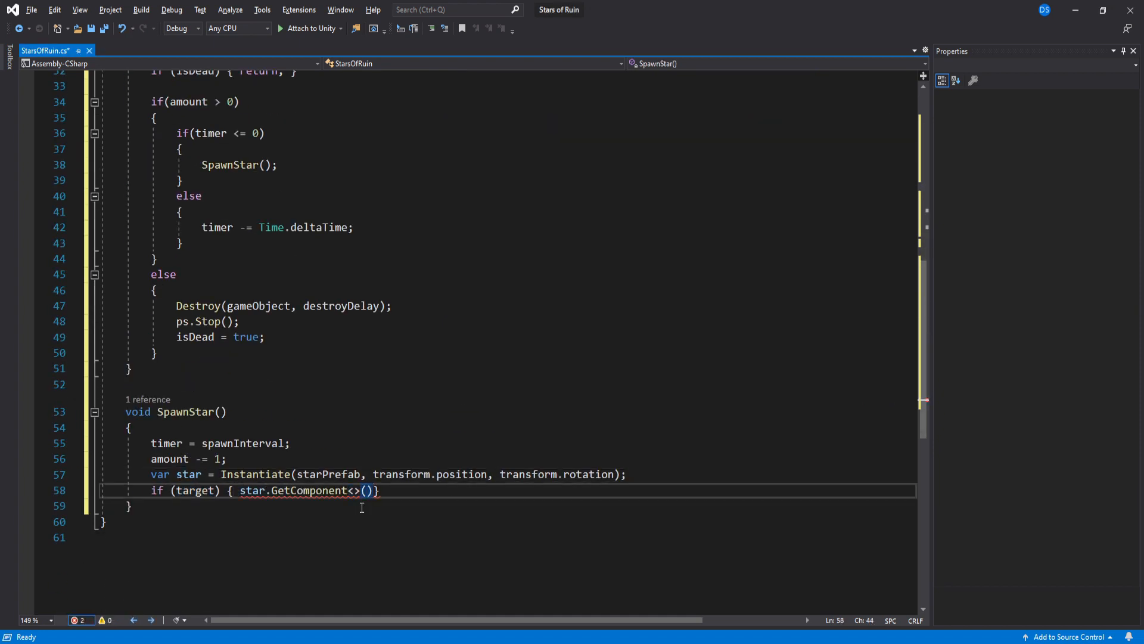
{"action": "type", "text": "StarBehavior"}
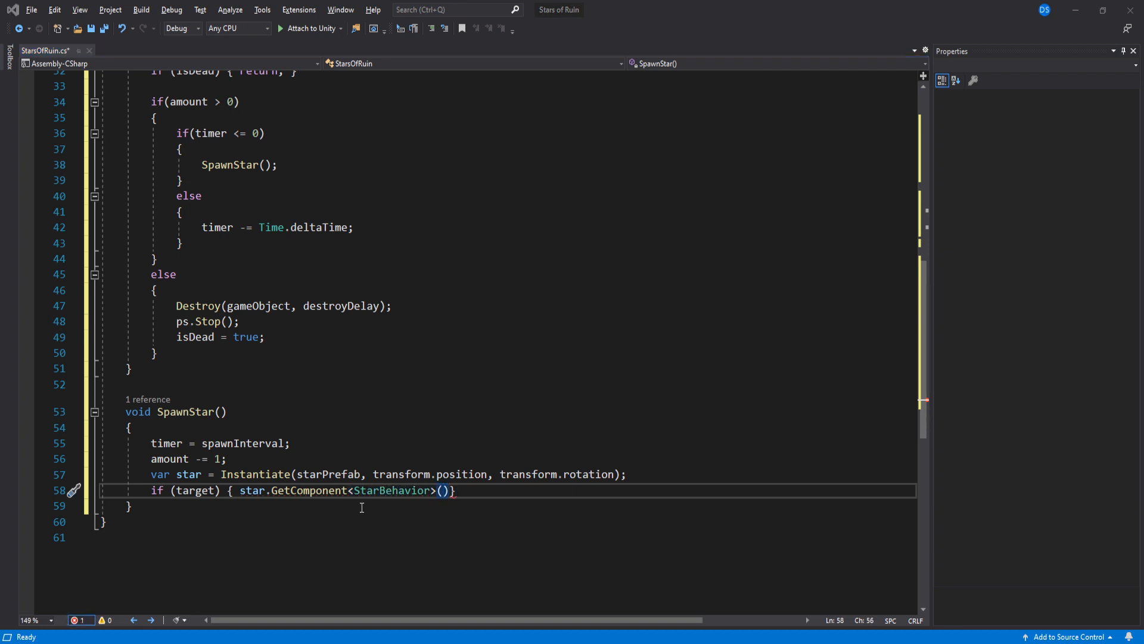
{"action": "type", "text": ".target = targ"}
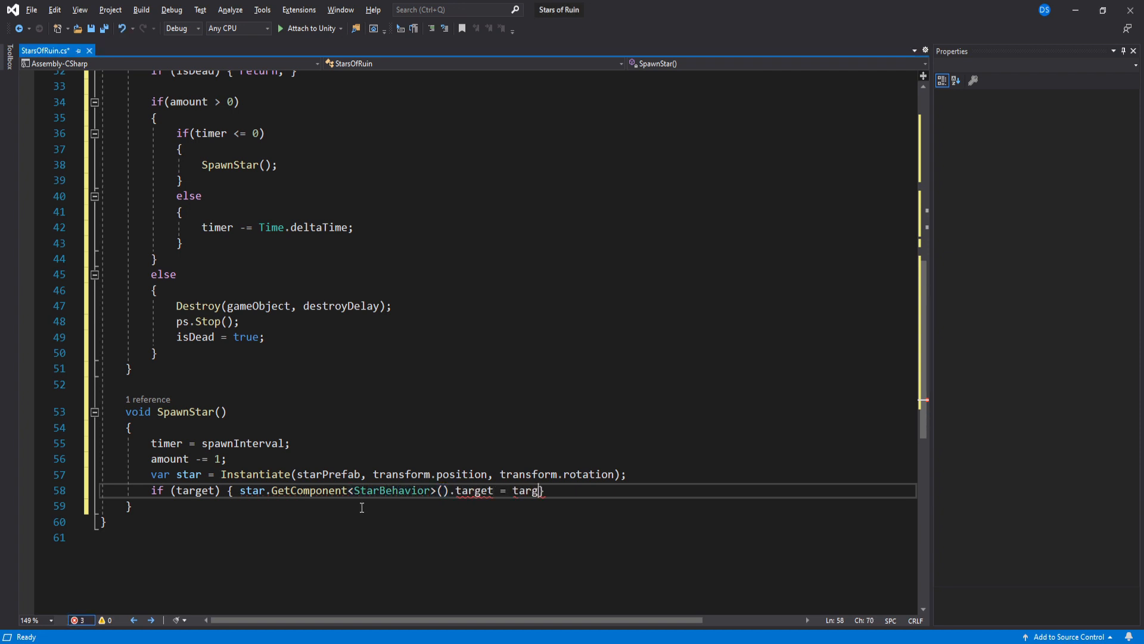
{"action": "type", "text": "et;"}
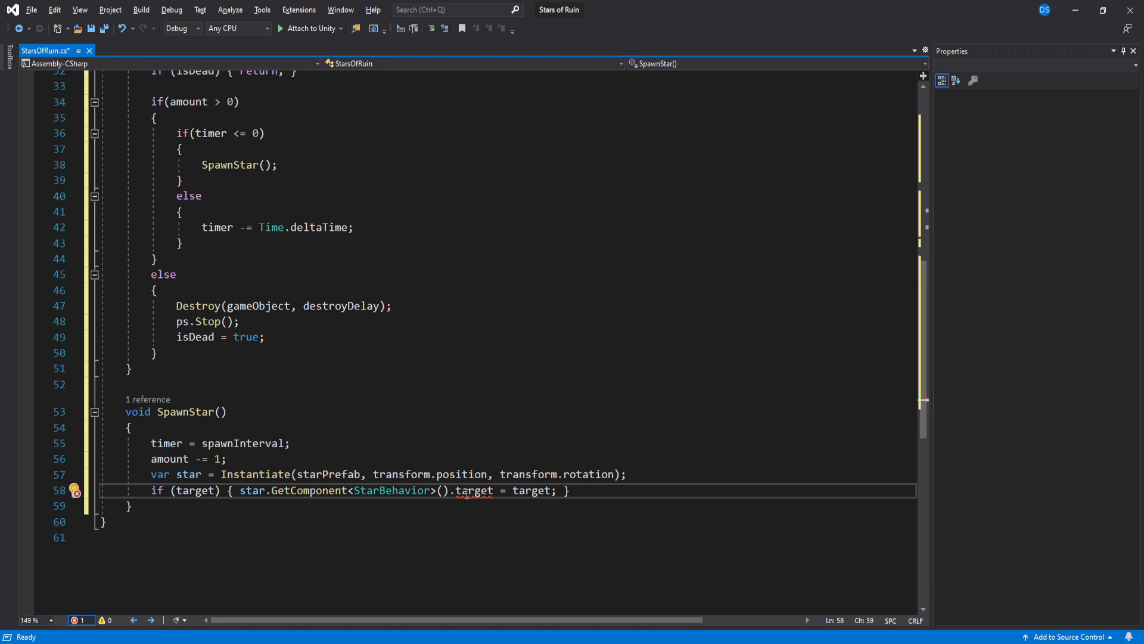
{"action": "double_click", "coordinate": [392, 489]}
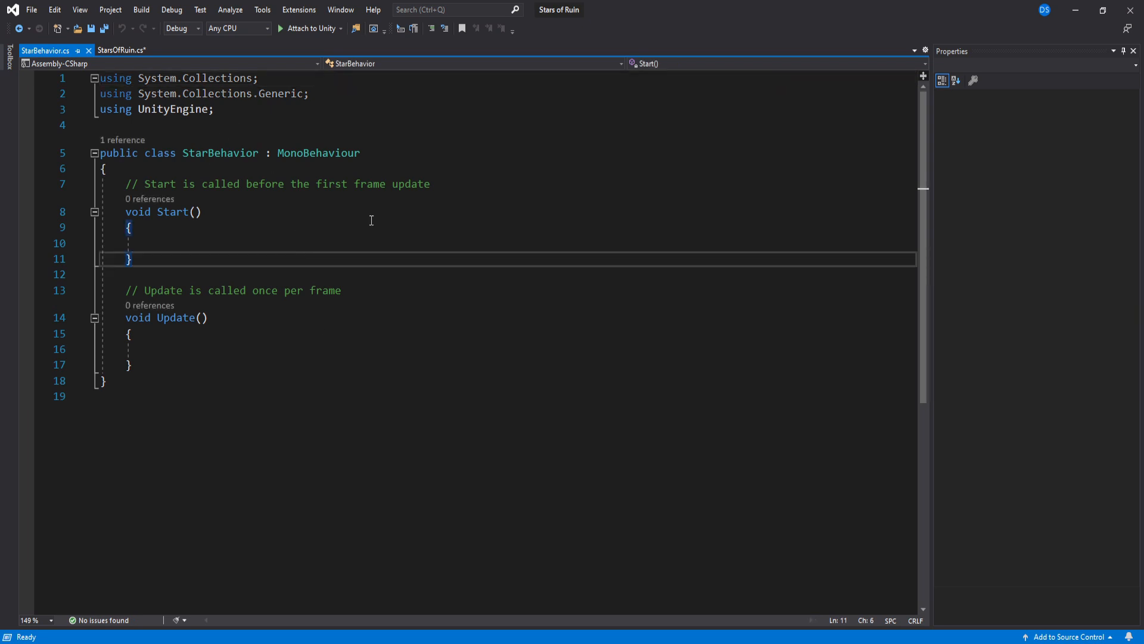
Step: Declare public Transform target in StarBehavior and save the StarsOfRuin spawner script
{"action": "type", "text": "pub"}
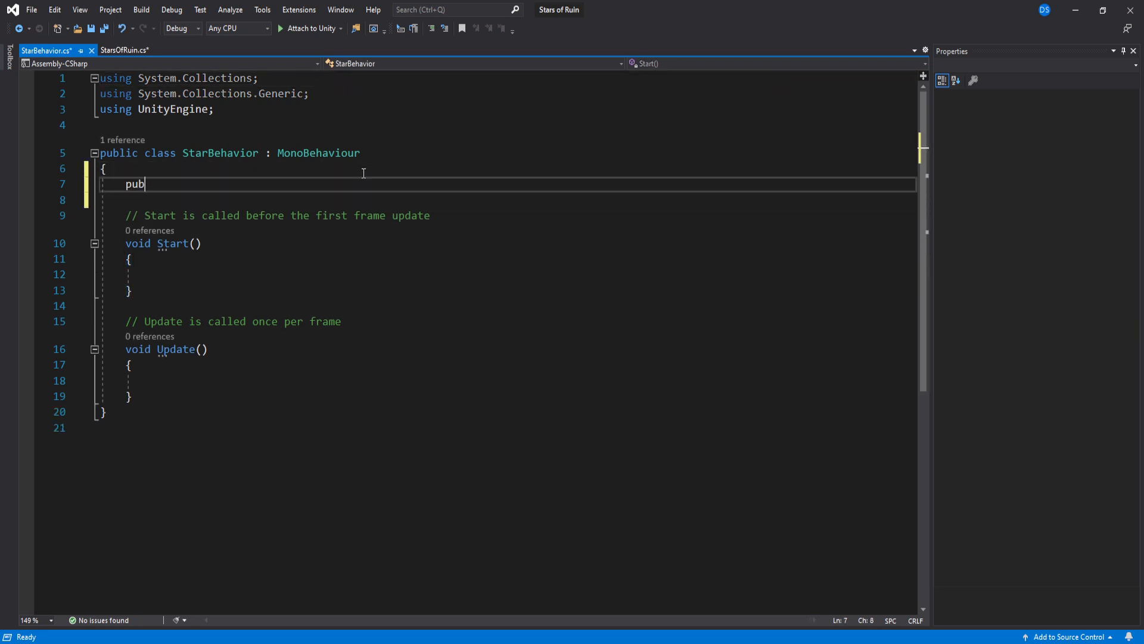
{"action": "type", "text": "lic Transform targ"}
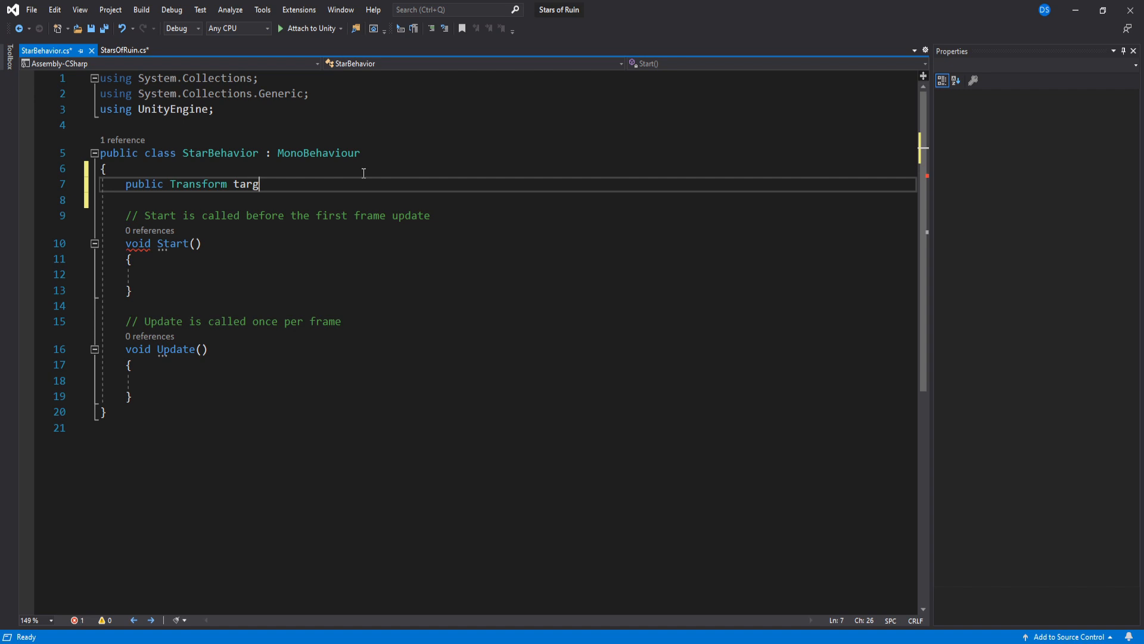
{"action": "left_click", "coordinate": [123, 50]}
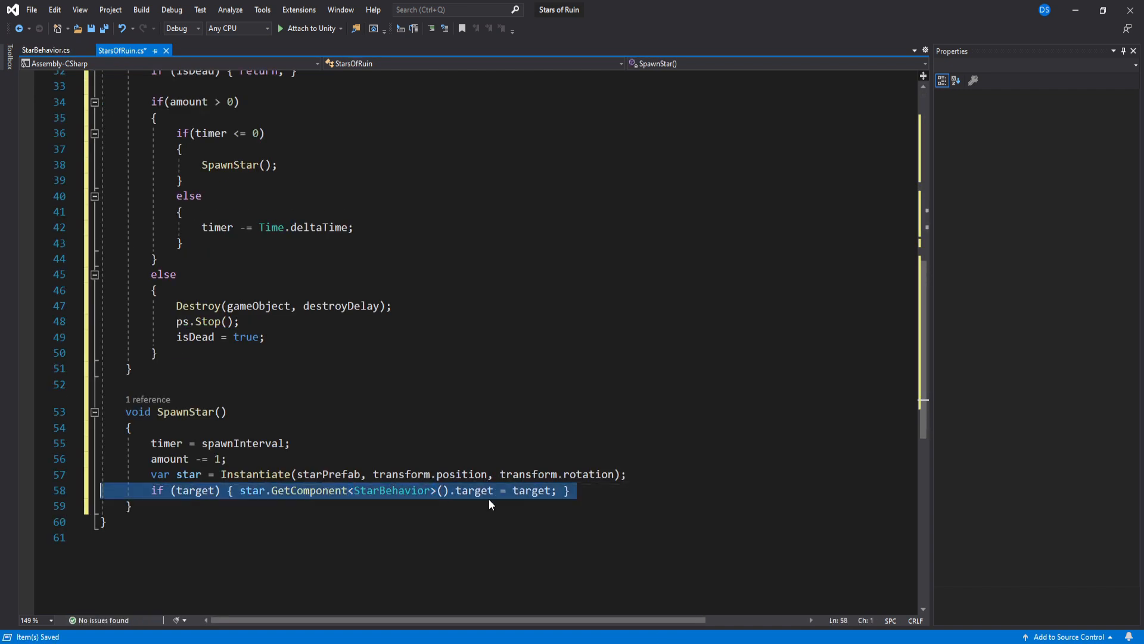
{"action": "double_click", "coordinate": [473, 490]}
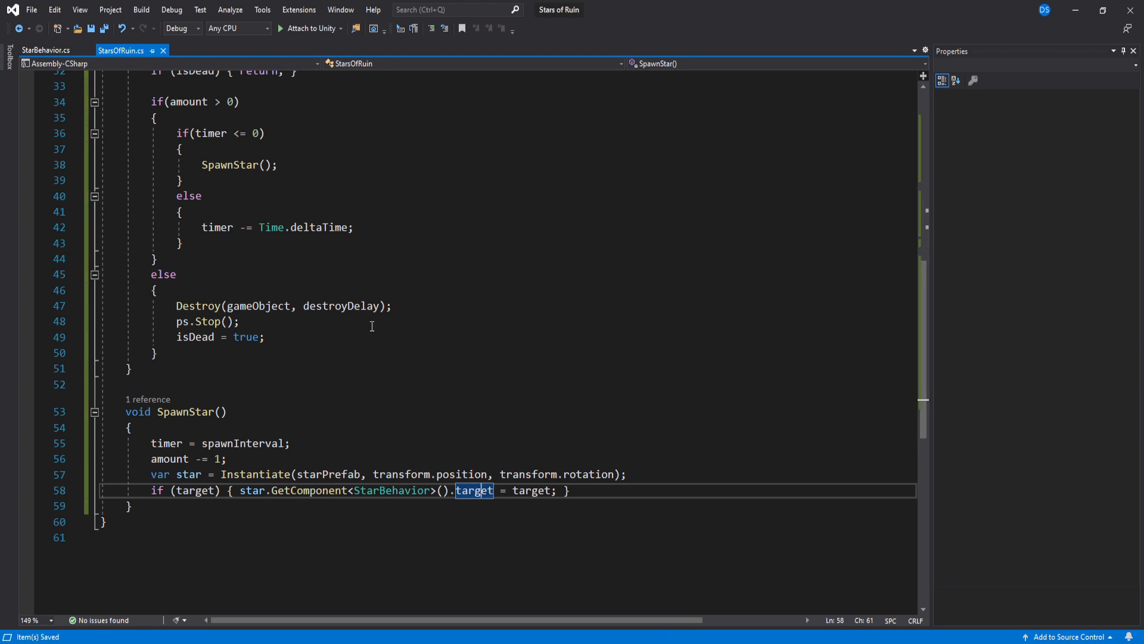
{"action": "left_click", "coordinate": [44, 50]}
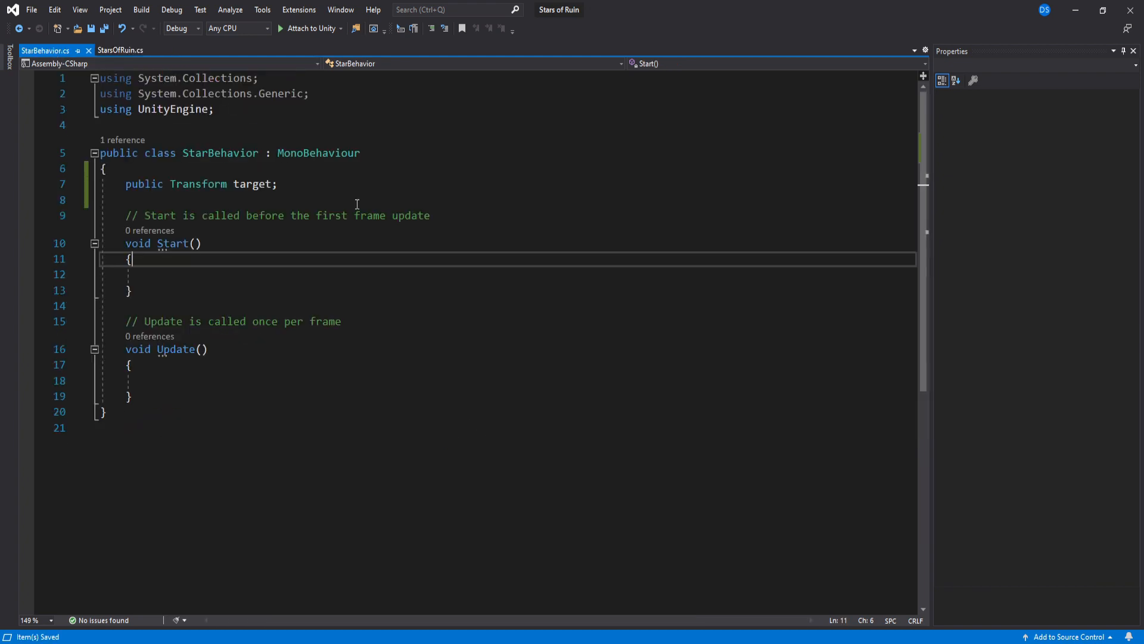
Step: Declare collisionTagsToCheck string array and floats duration, turnSpeed, defaultDestinationTarget, distanceBeforeTurn, destroyDelay
{"action": "key", "text": "Enter"}
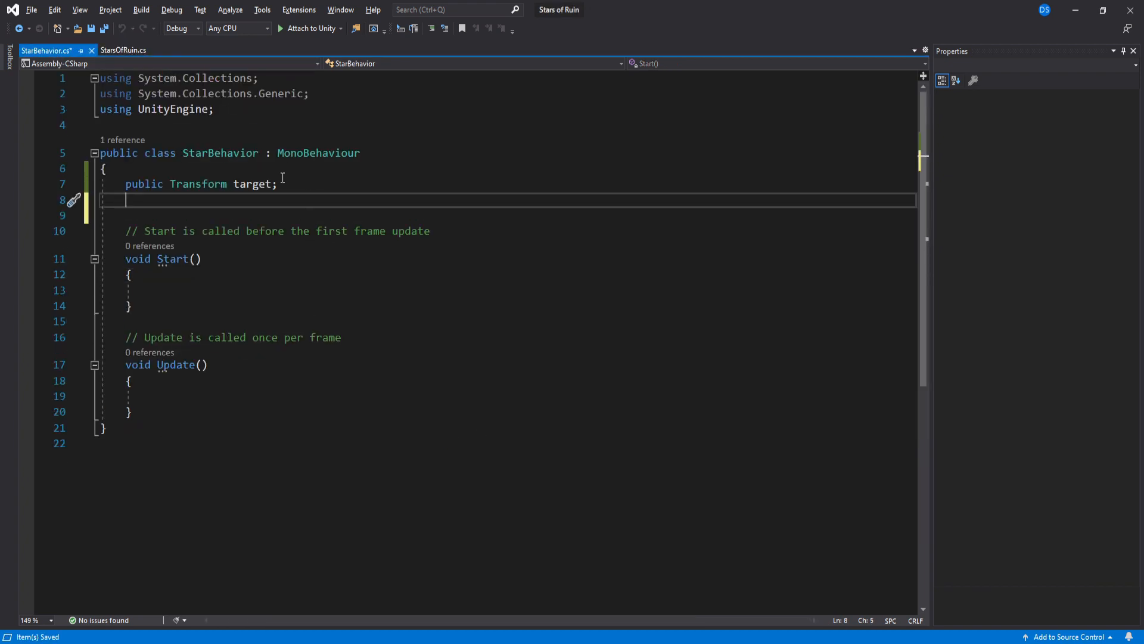
{"action": "type", "text": "public string[] collision"}
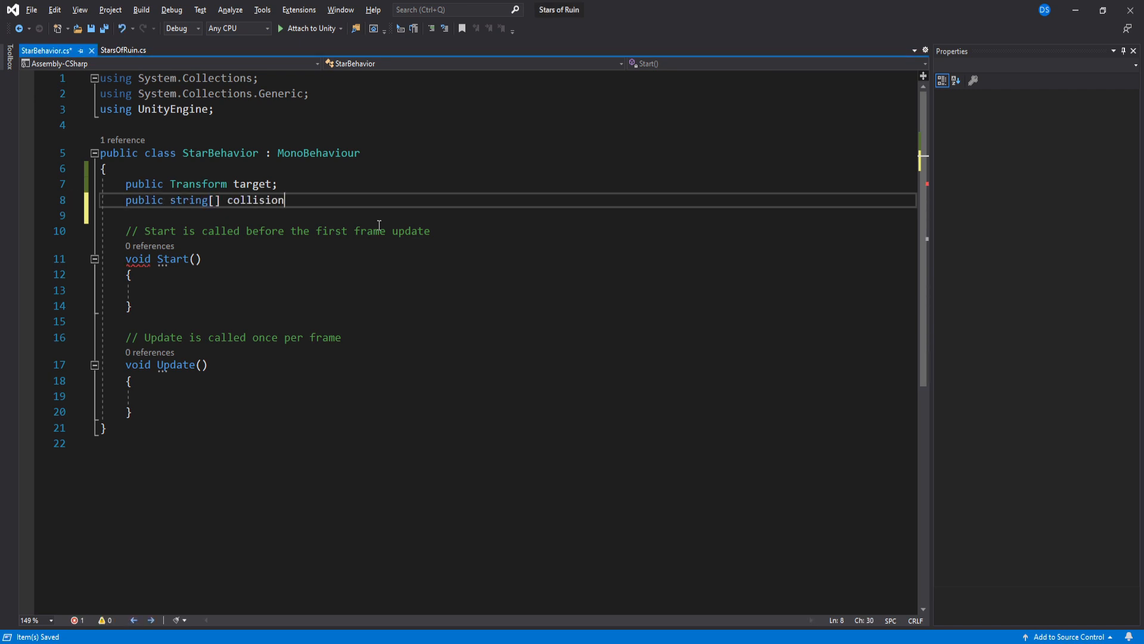
{"action": "type", "text": "TagsToCheck;"}
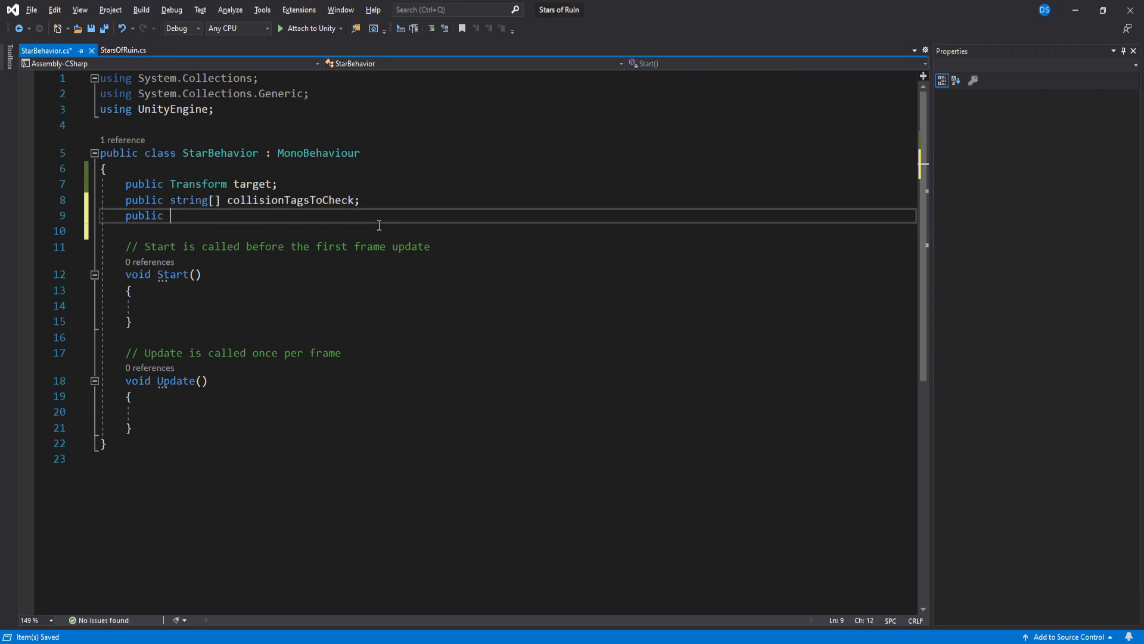
{"action": "type", "text": "float"}
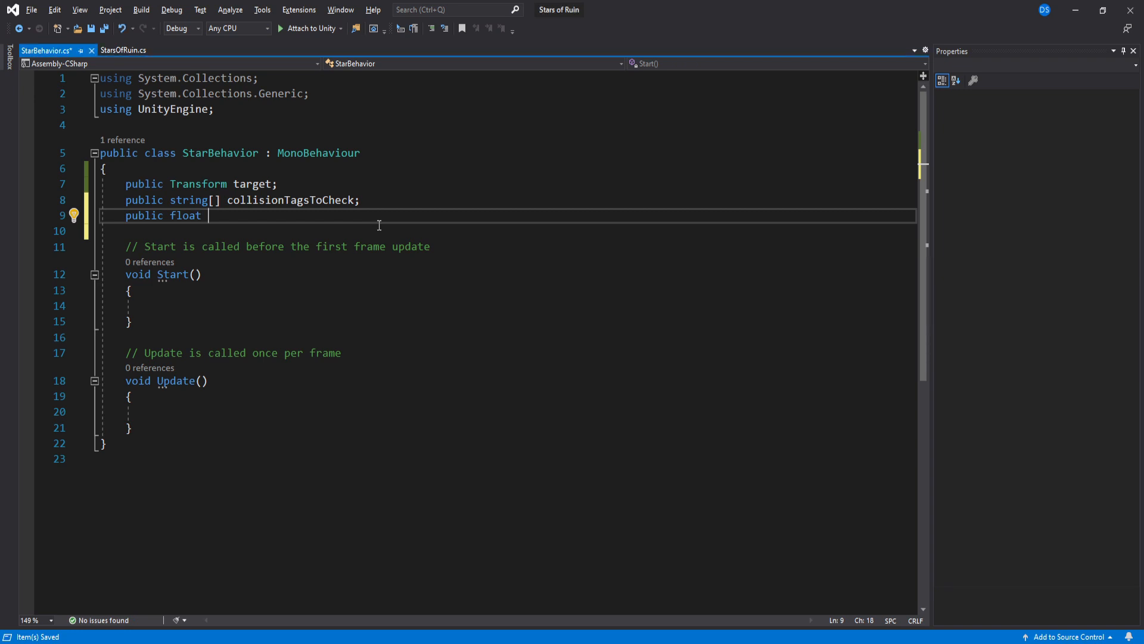
{"action": "type", "text": "duration, rotationSpeed, beforeTurnSpeed, afterTu"}
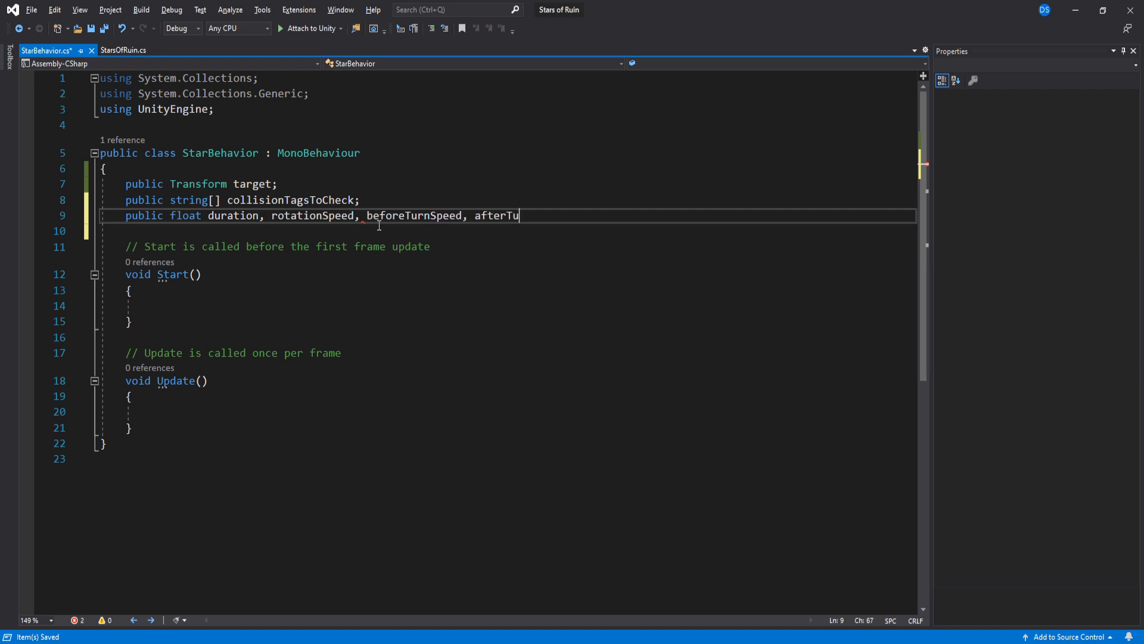
{"action": "type", "text": "rnSpeed,"}
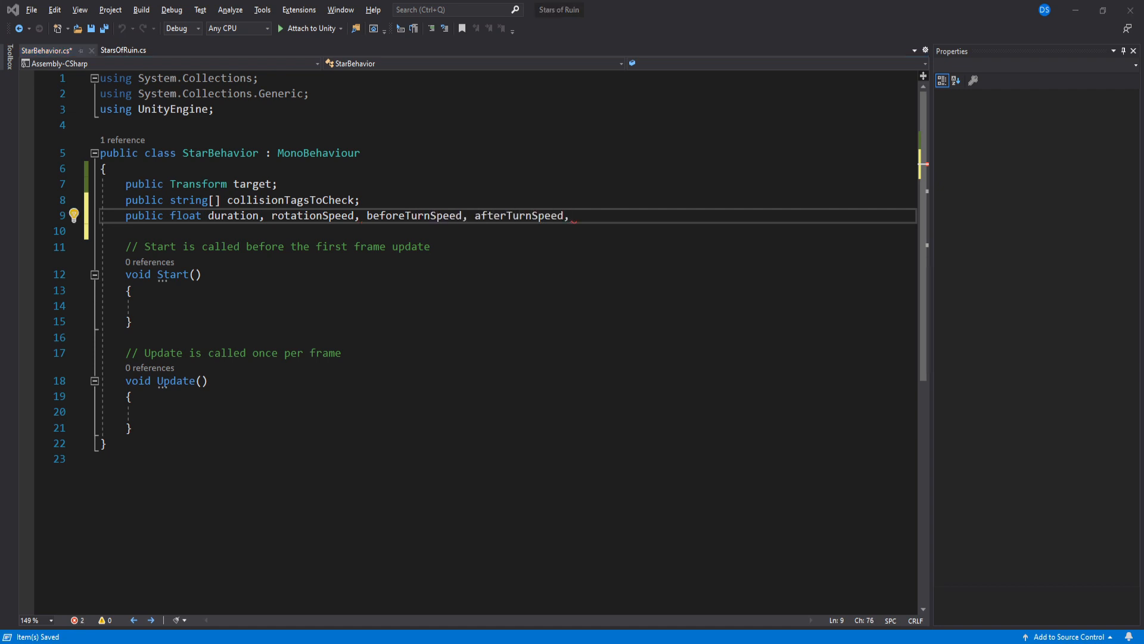
{"action": "type", "text": "defaultDestinationTarget"}
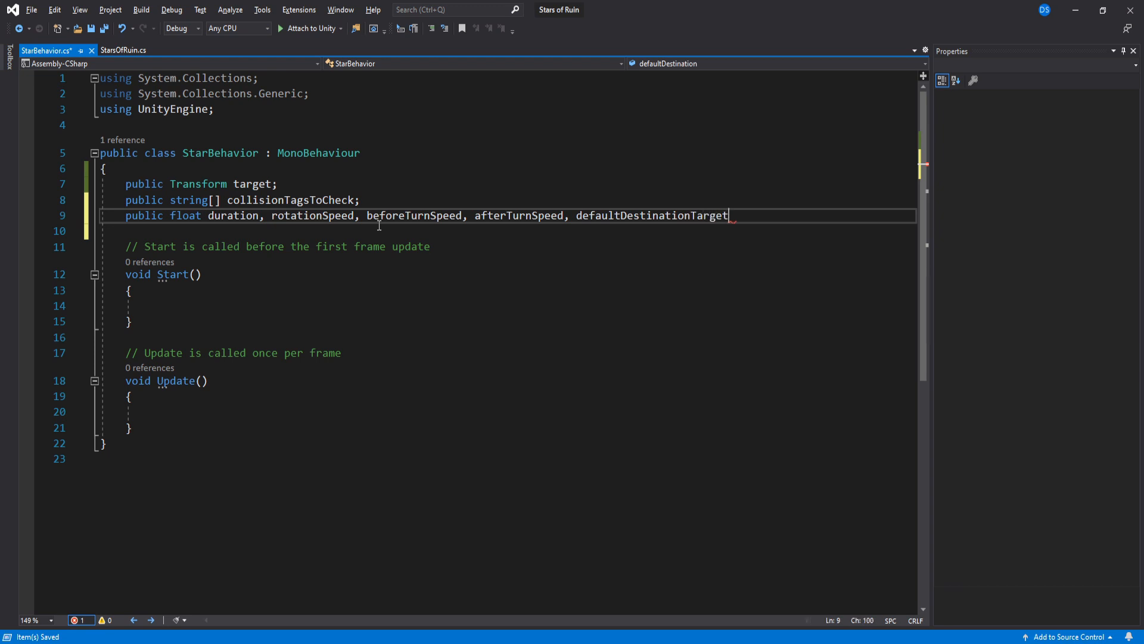
{"action": "type", "text": ", distanceBeforeTurn"}
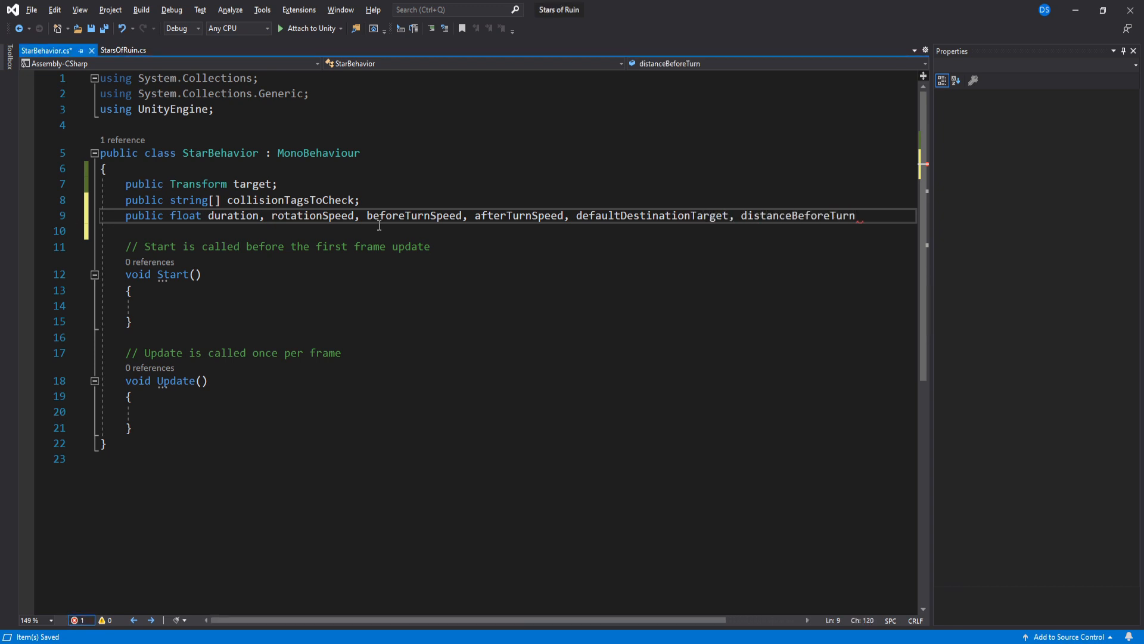
{"action": "type", "text": ", destroyDelay;"}
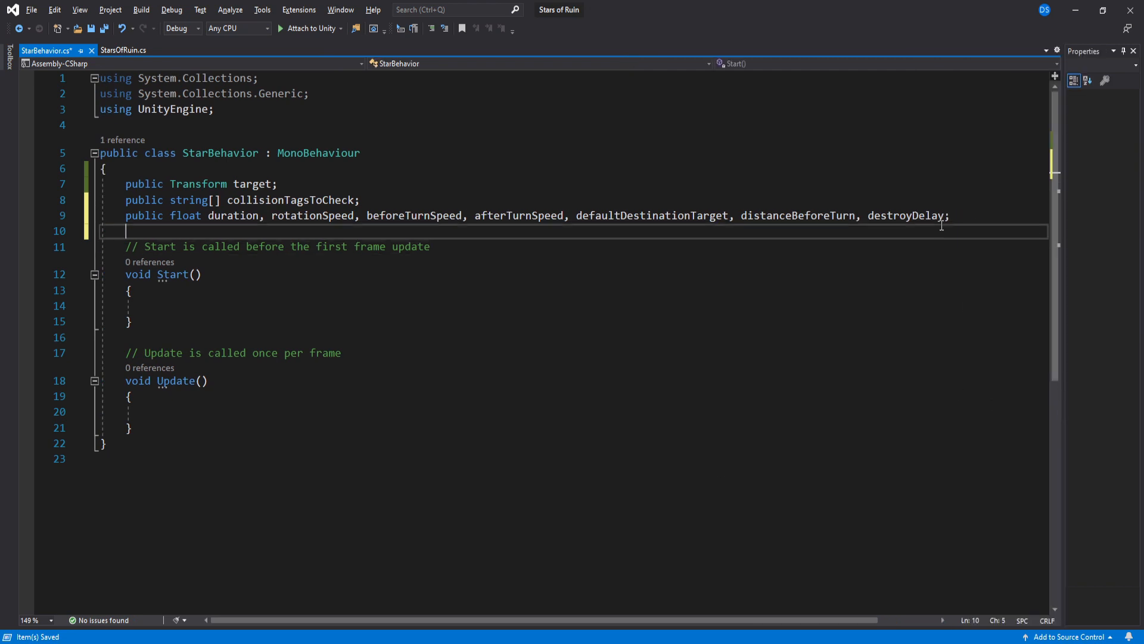
Step: Declare destination/startPosition/faceDirection/goingToPosition vectors, distance, rotation, loopFX/impactFX, hasTurned/isDead flags, and begin the loopFX lookup
{"action": "type", "text": "vector3 default"}
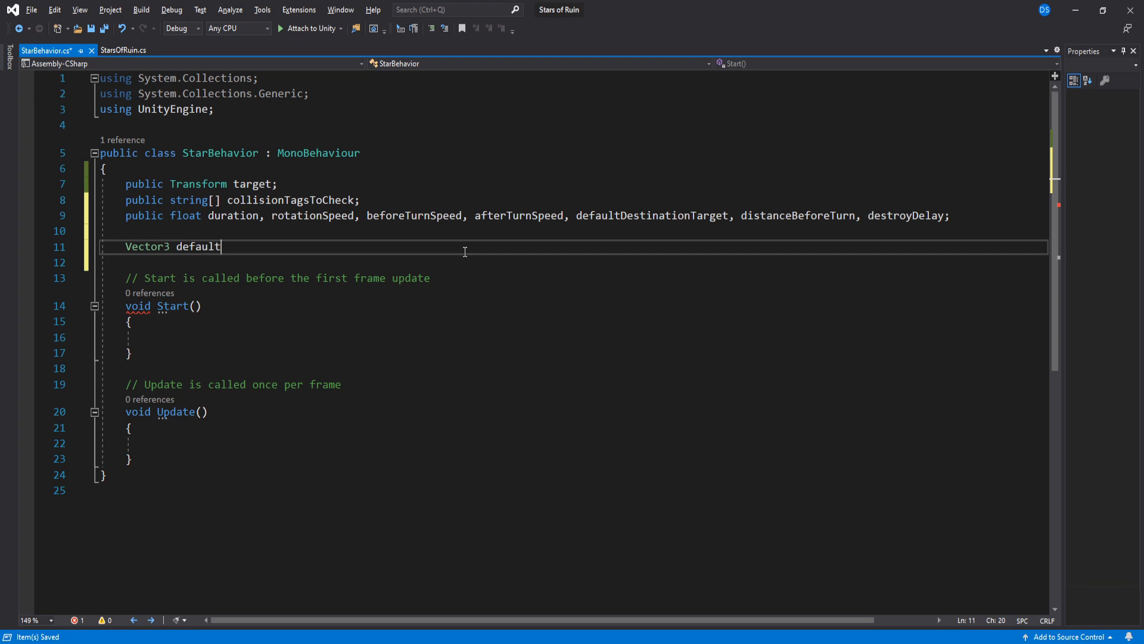
{"action": "type", "text": "Destination,"}
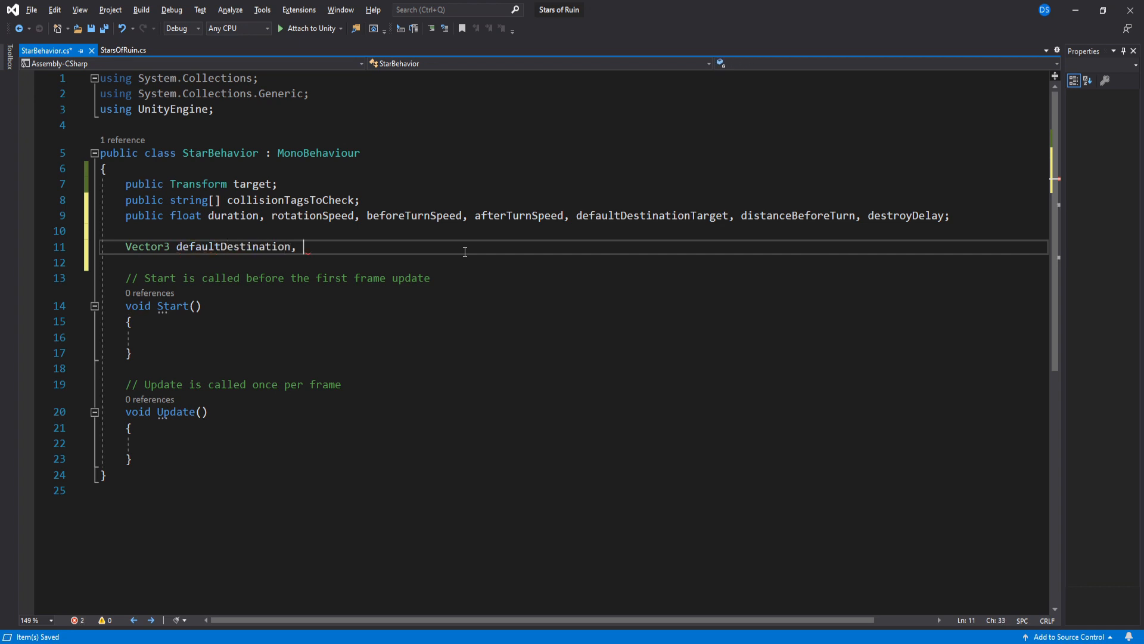
{"action": "type", "text": "startPositio"}
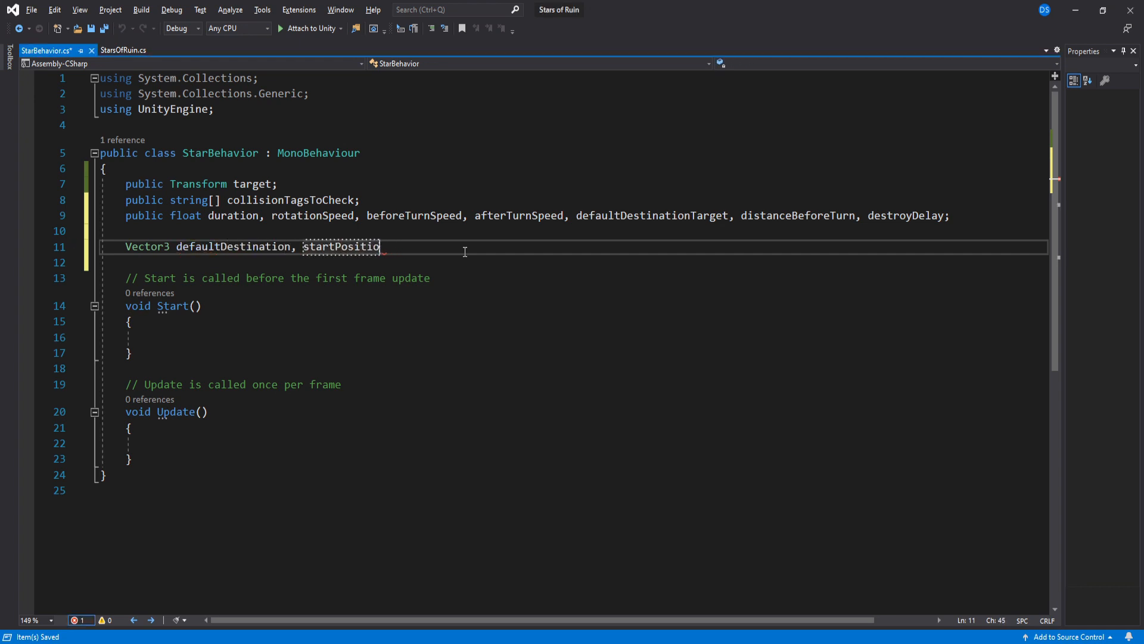
{"action": "type", "text": "n, faceDirection,"}
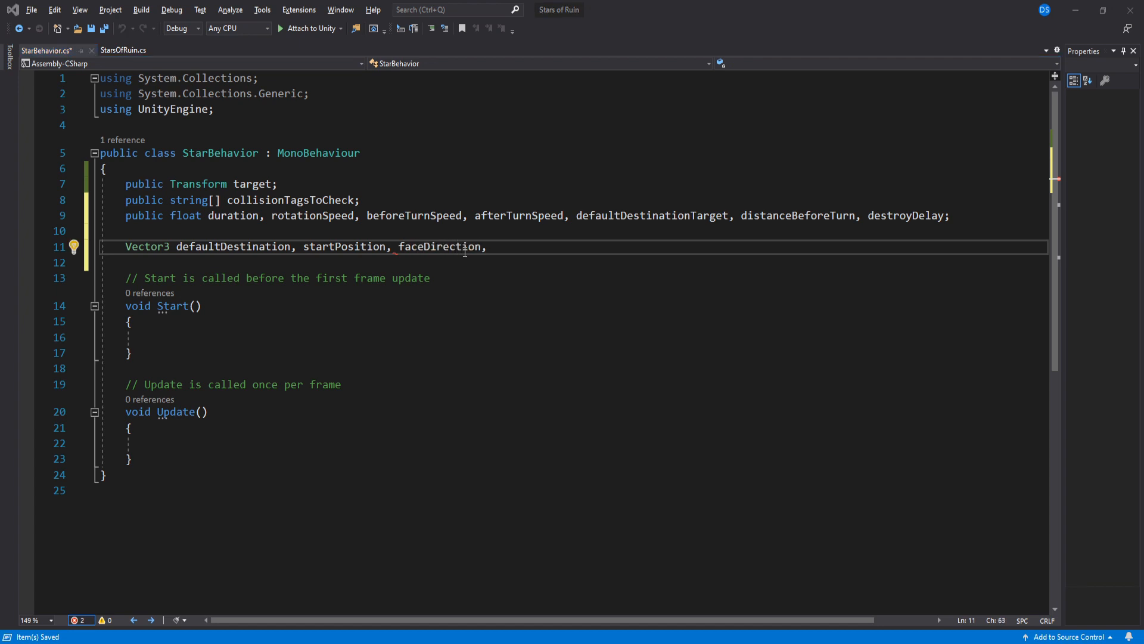
{"action": "type", "text": "goingToPosition;"}
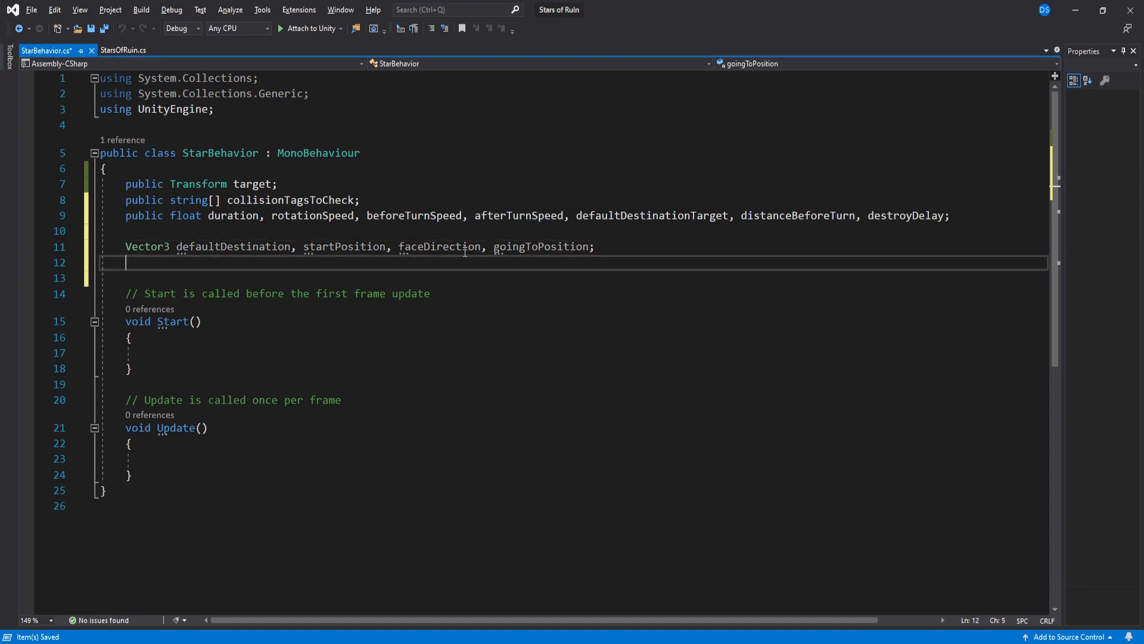
{"action": "type", "text": "float distance"}
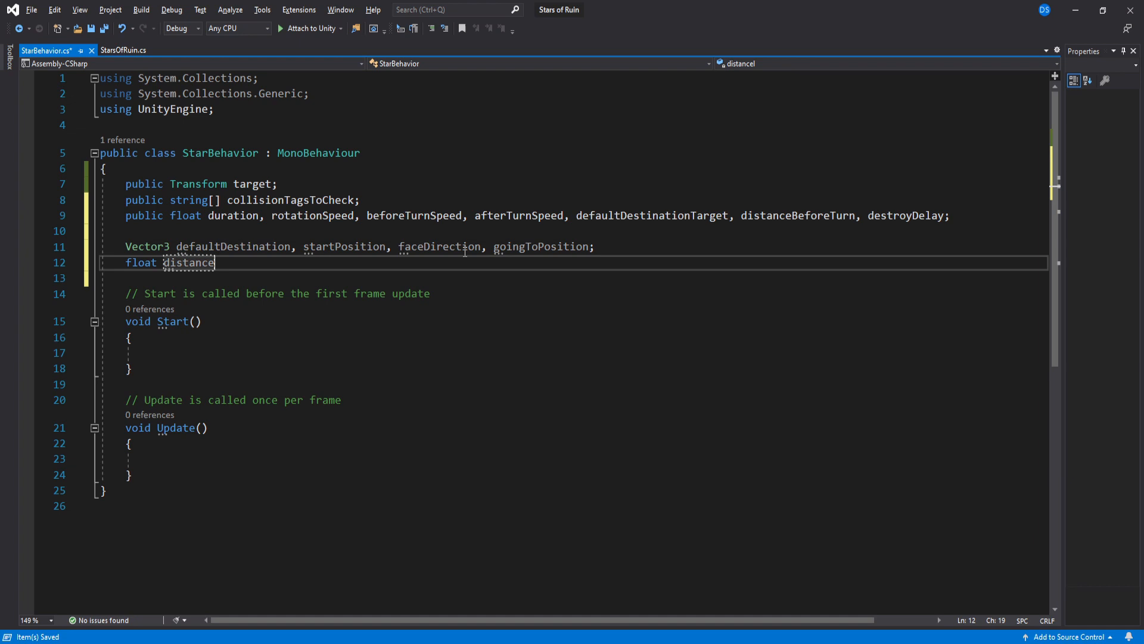
{"action": "type", "text": "quaternion rotation;"}
{"action": "type", "text": "ParticleSystem"}
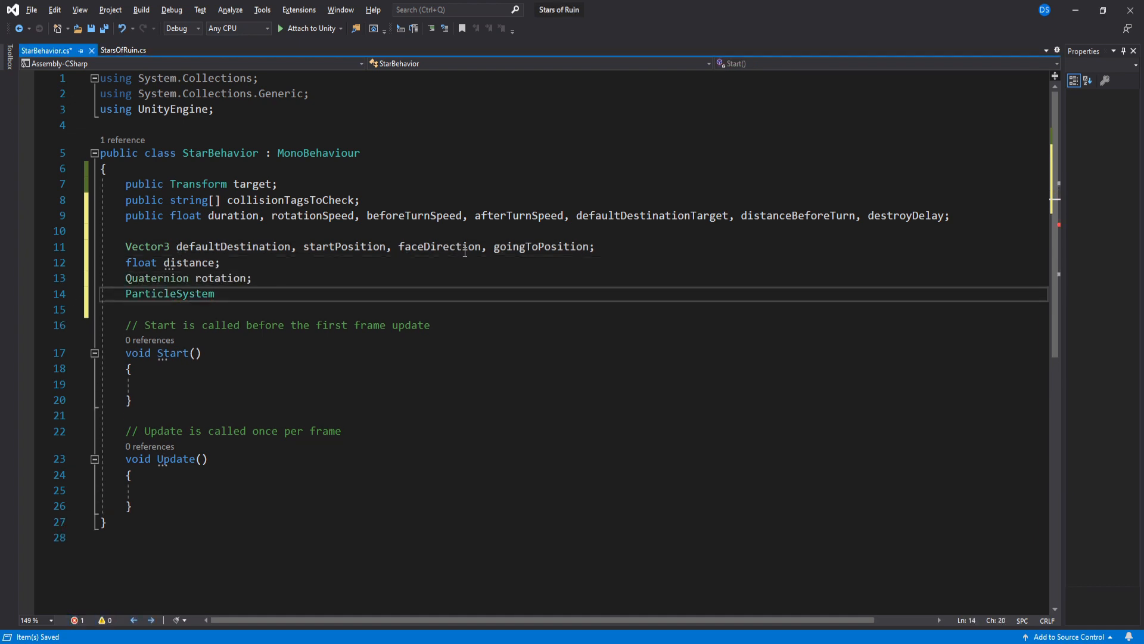
{"action": "type", "text": "loopFX, impactFX;"}
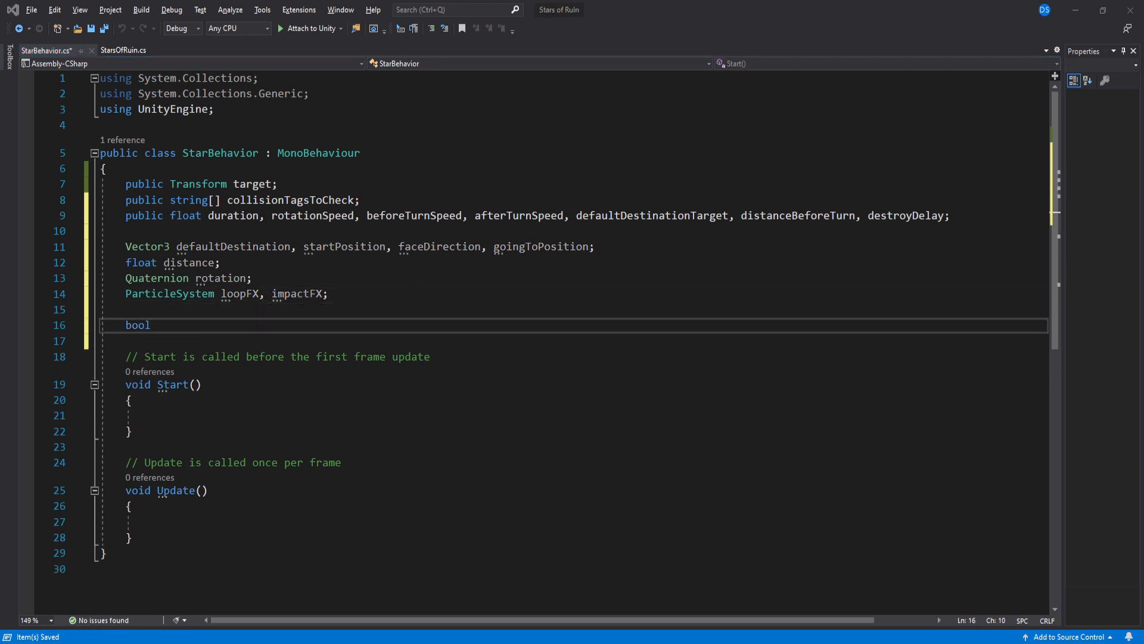
{"action": "type", "text": "hasTurned = false, isDead = false;"}
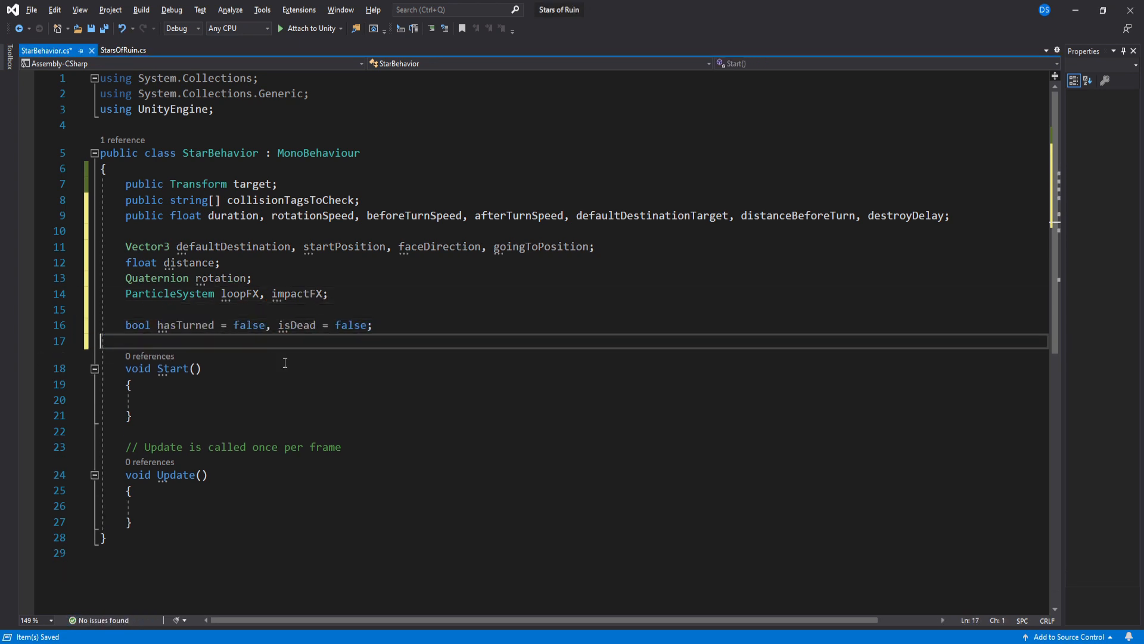
{"action": "type", "text": "loopFX = transform.Find(\"\").getc"}
{"action": "type", "text": "impactFX = transform.Find(\"ImpactFX\").GetComponent<ParticleSystem>();"}
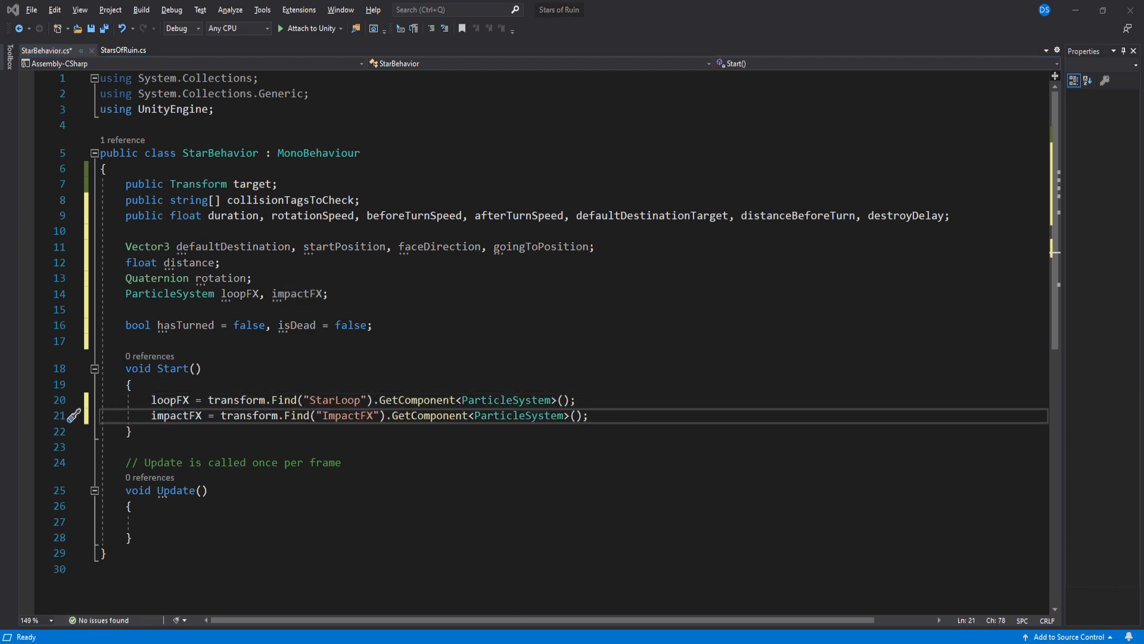
Step: Store startPosition and compute defaultDestination as position plus forward times defaultDestinationDistance
{"action": "type", "text": "startPosition = transform.position;"}
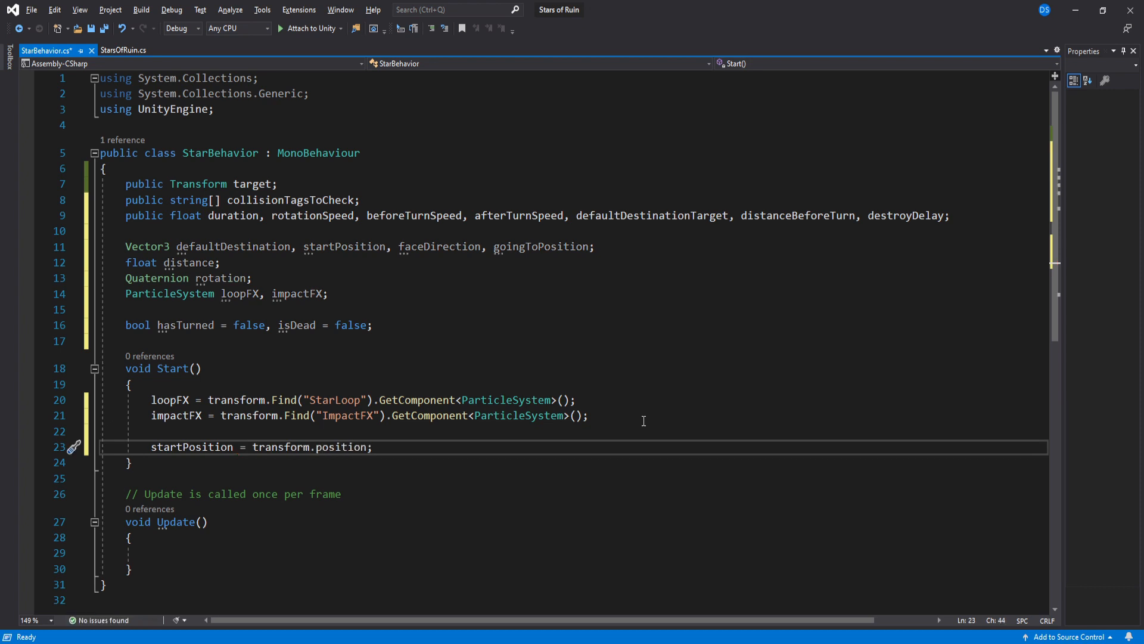
{"action": "type", "text": "defaultdes"}
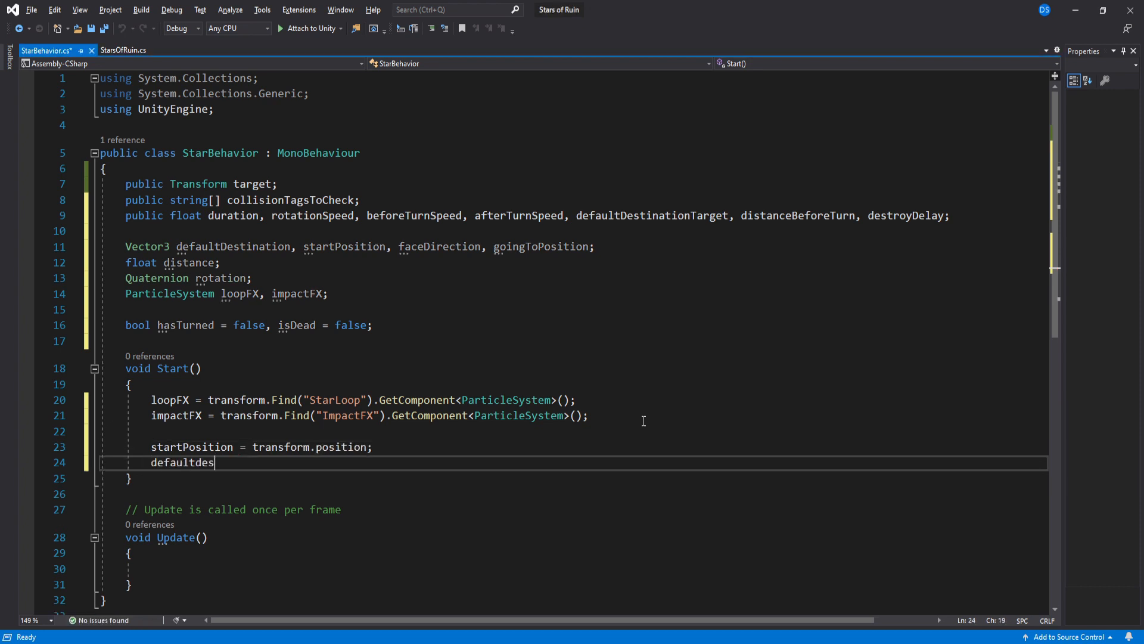
{"action": "type", "text": "tination = transform.position + transform.for"}
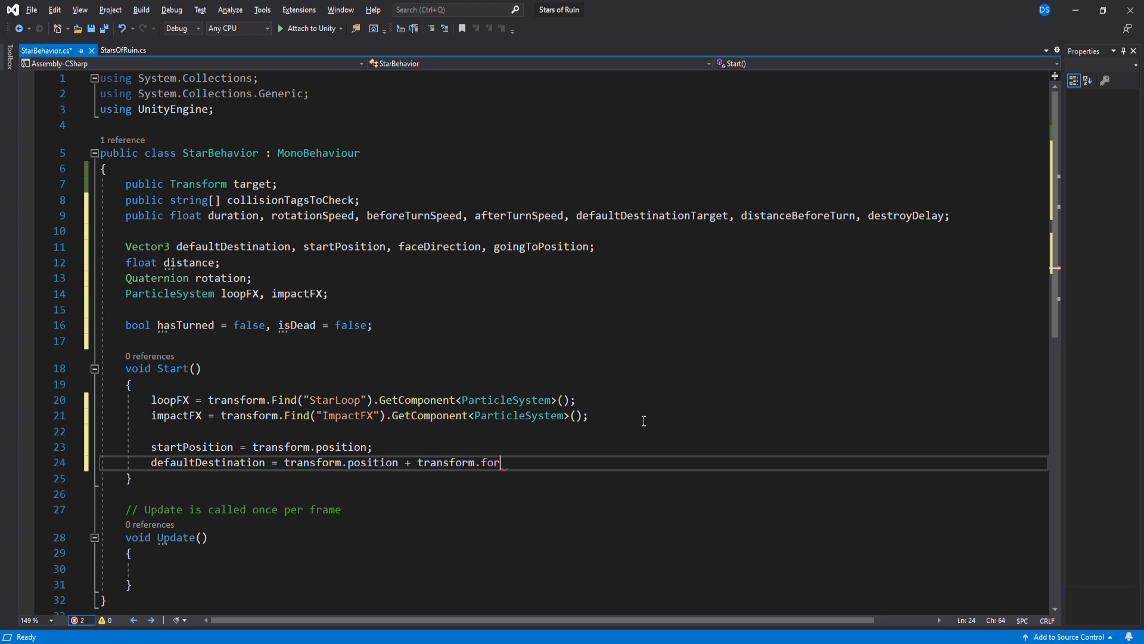
{"action": "type", "text": "ward *"}
{"action": "left_click", "coordinate": [572, 214]}
{"action": "type", "text": "Distan"}
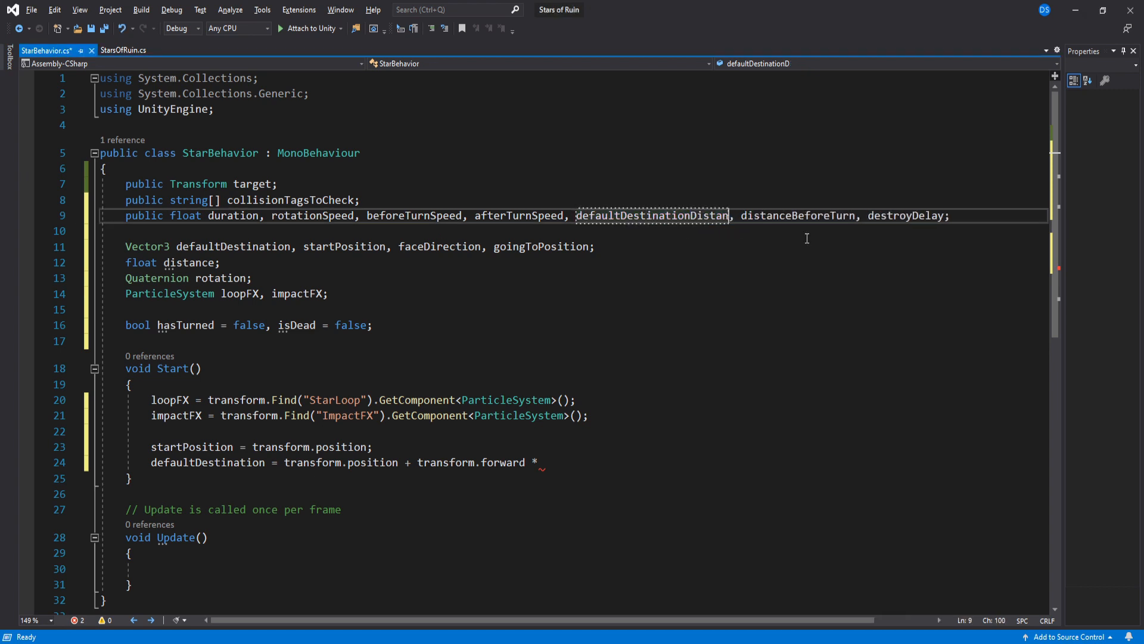
{"action": "type", "text": "defaultDestinationDistance;"}
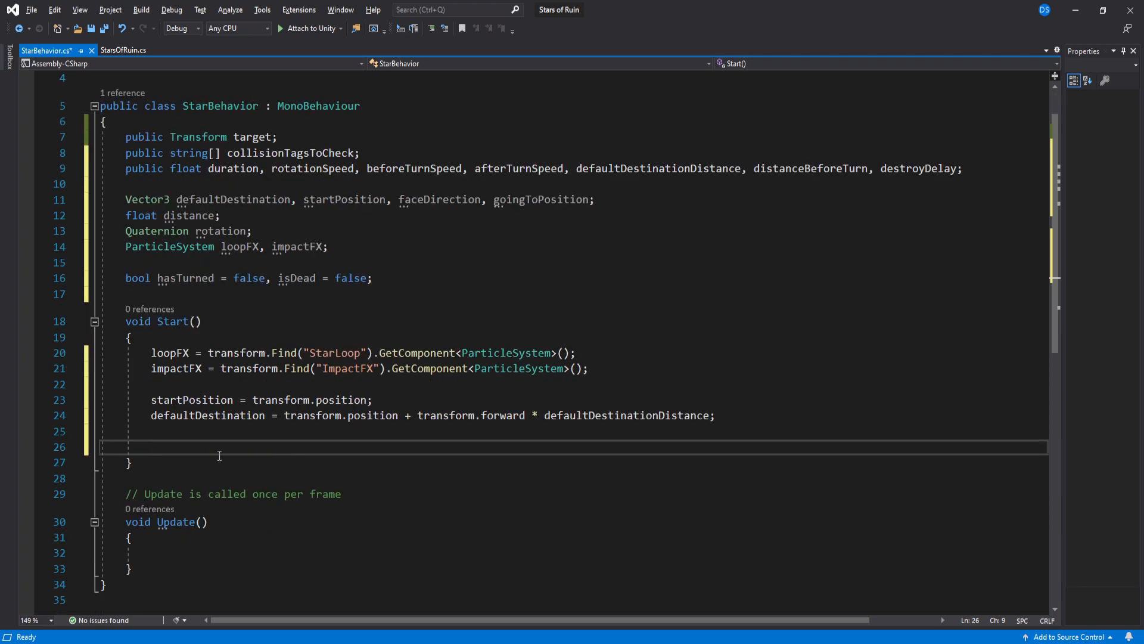
Step: Rotate the star by adding 90 to euler y, randomizing x, and applying Quaternion.Euler(rot)
{"action": "type", "text": "var rot = transform.rot"}
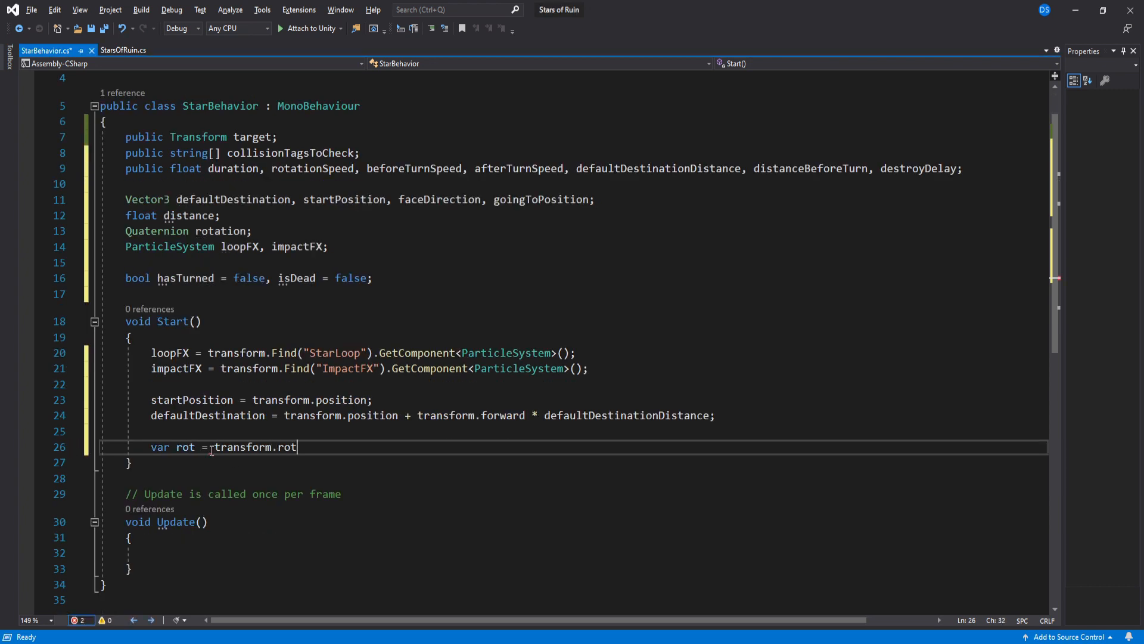
{"action": "type", "text": "ation.eulerAngles;"}
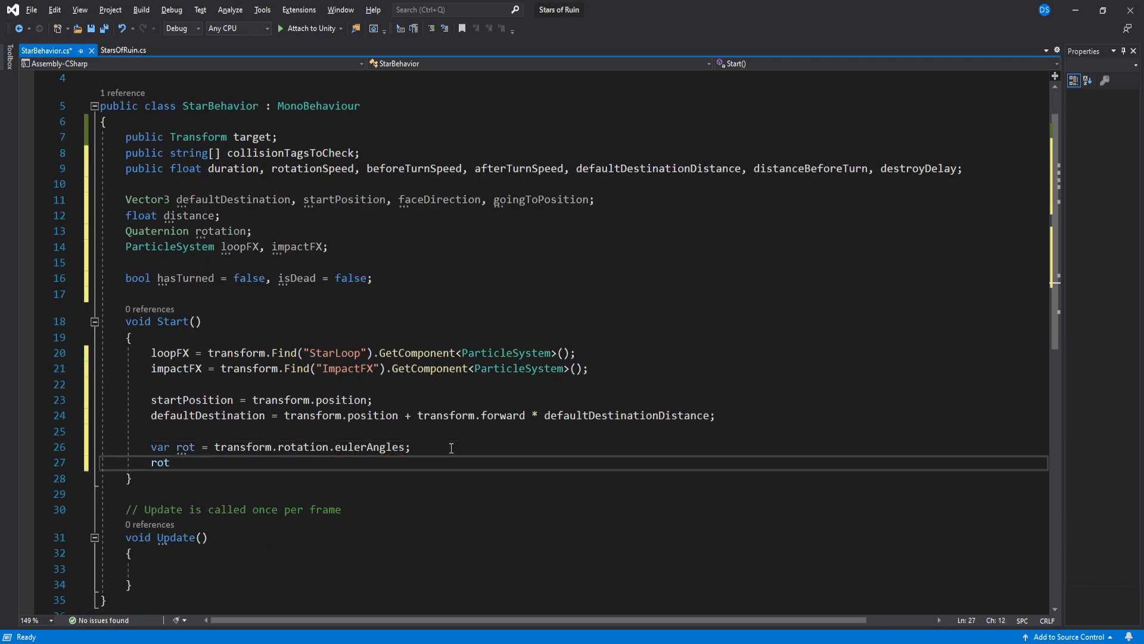
{"action": "type", "text": ".y += 90;"}
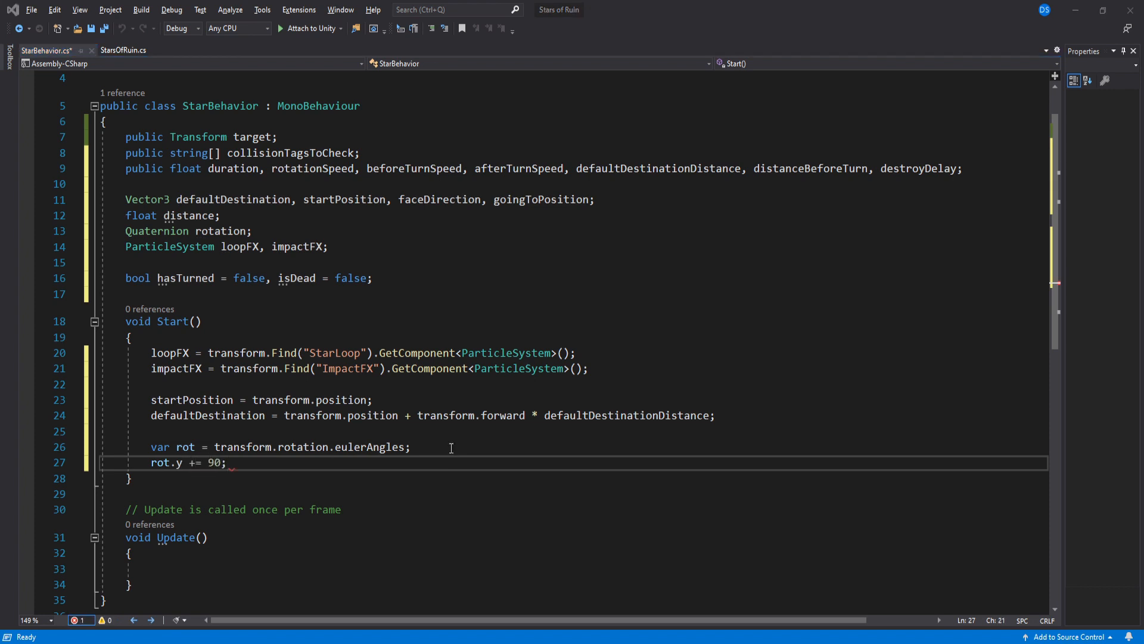
{"action": "type", "text": "rot.x = ra"}
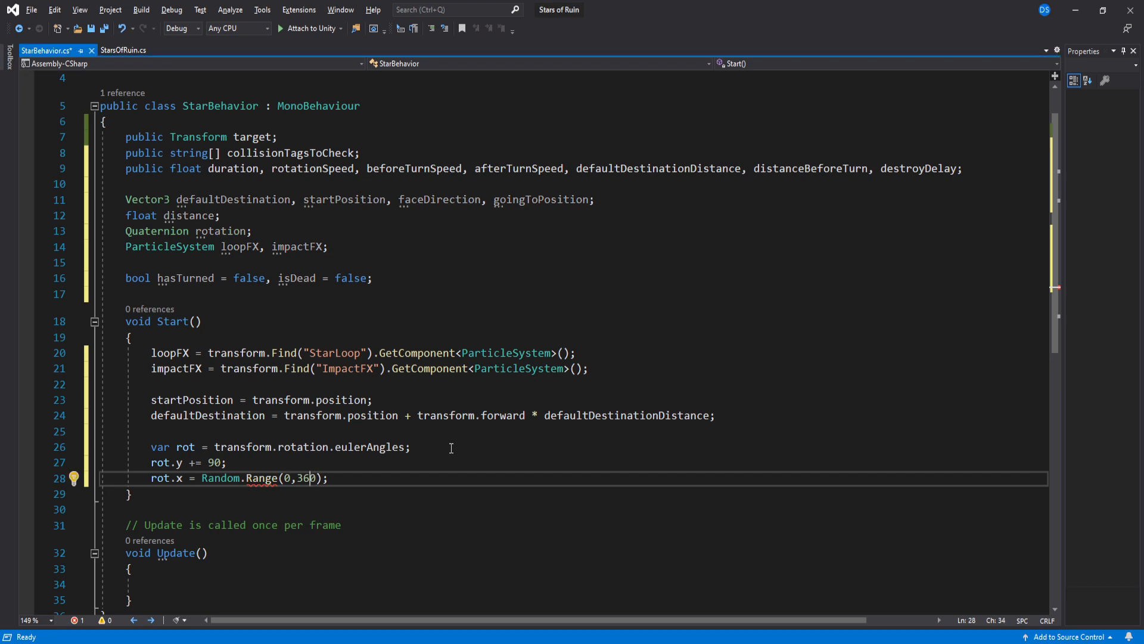
{"action": "type", "text": "transform.rotation = Quaternion.Euler(rot);"}
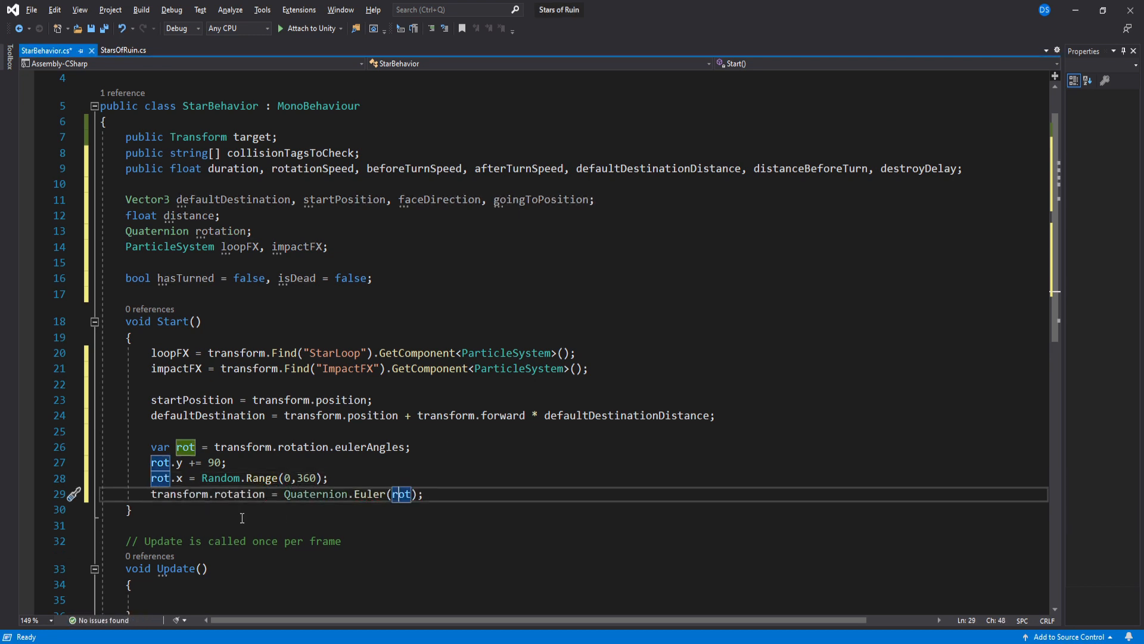
{"action": "left_click", "coordinate": [124, 50]}
{"action": "type", "text": "if (isDead) { return; "}
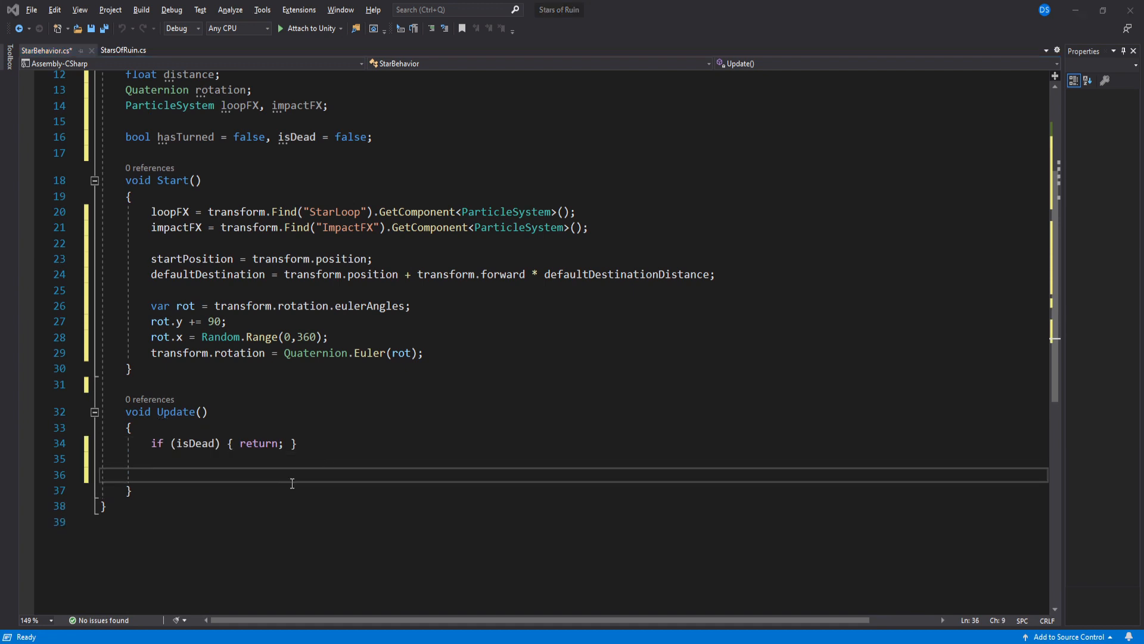
Step: When hasTurned, set faceDirection and goingToPosition toward target if present, else toward defaultDestination
{"action": "type", "text": "if(hastur)"}
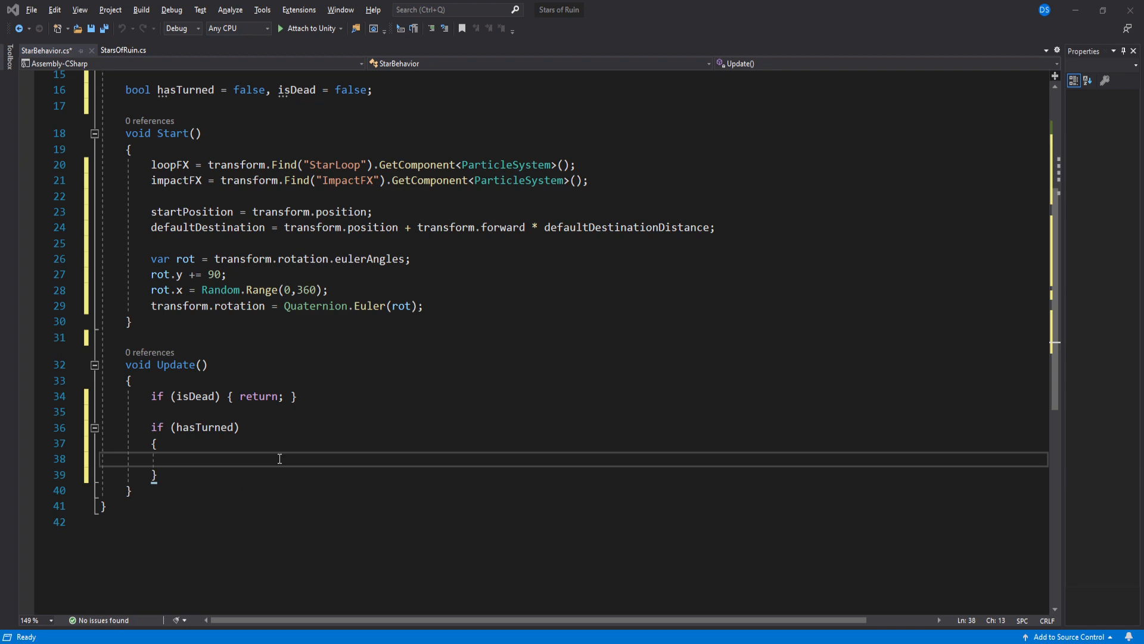
{"action": "type", "text": "if()"}
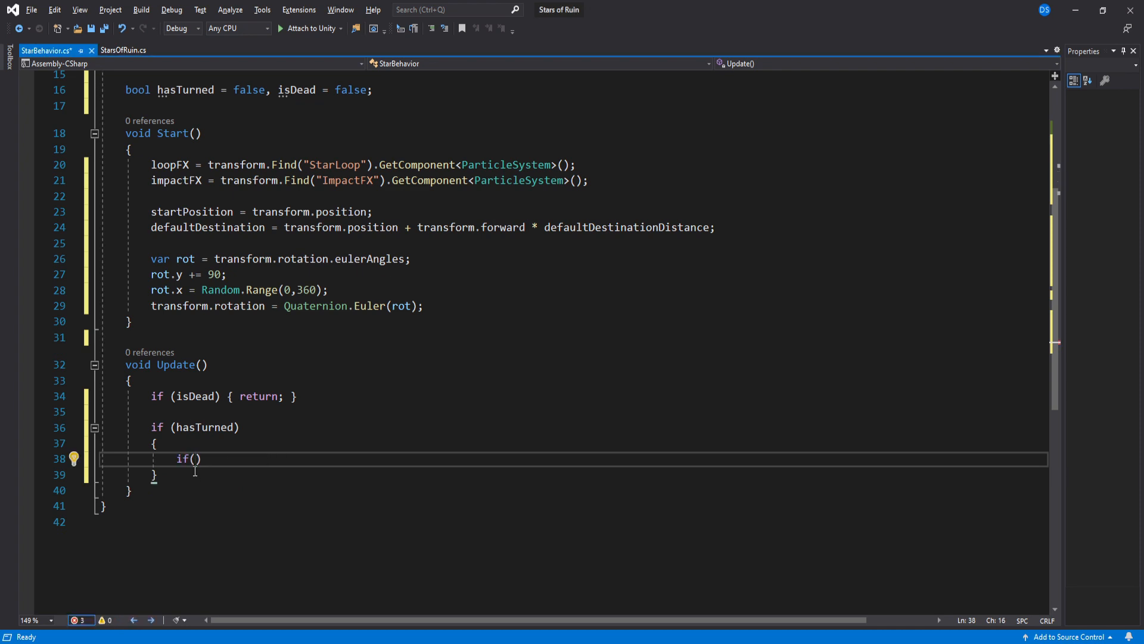
{"action": "type", "text": "target"}
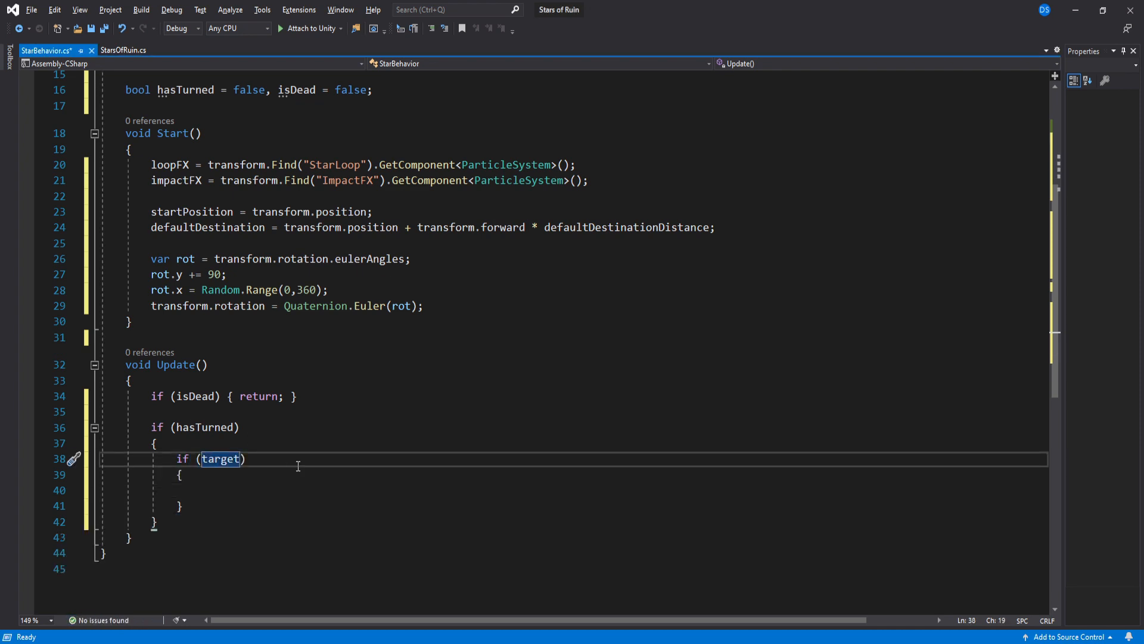
{"action": "type", "text": "face"}
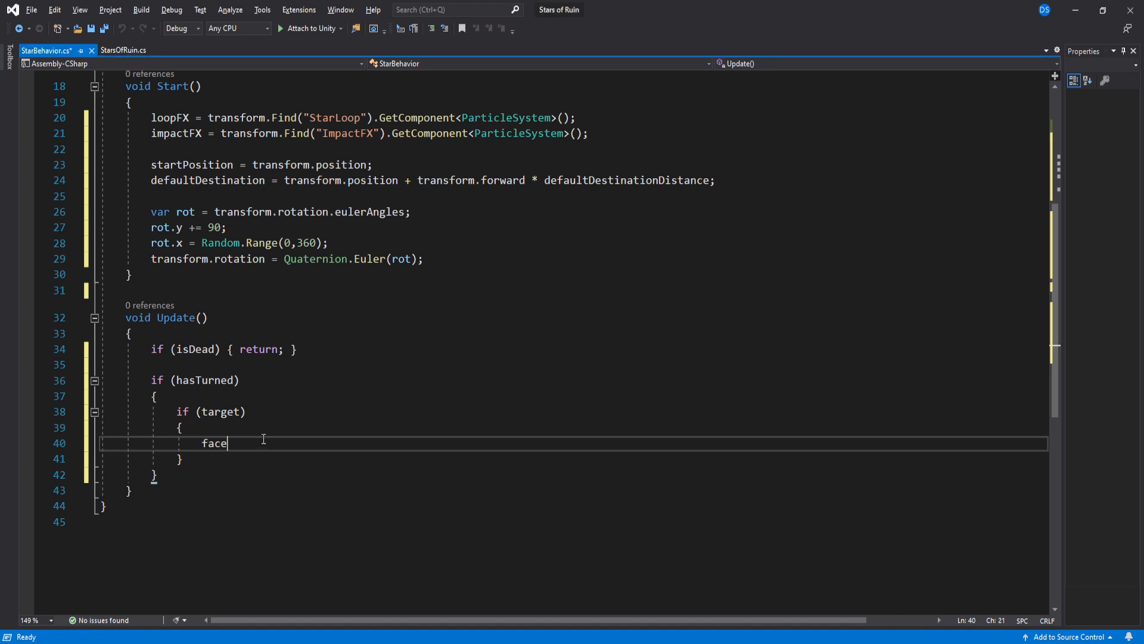
{"action": "type", "text": "Direction = target.position ="}
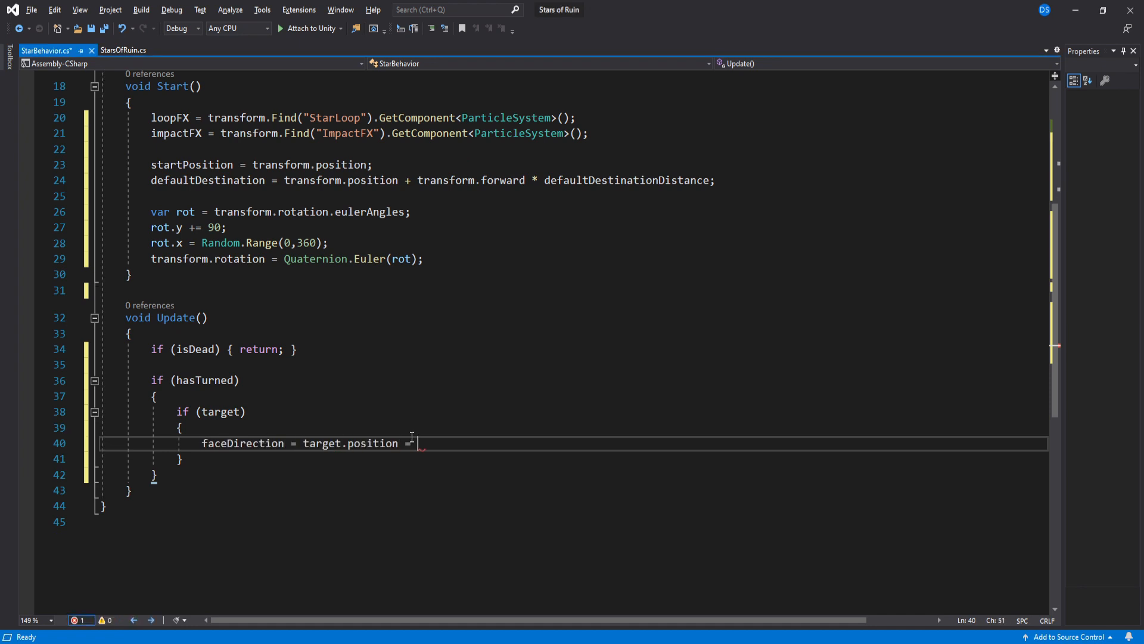
{"action": "type", "text": "- transform.position;"}
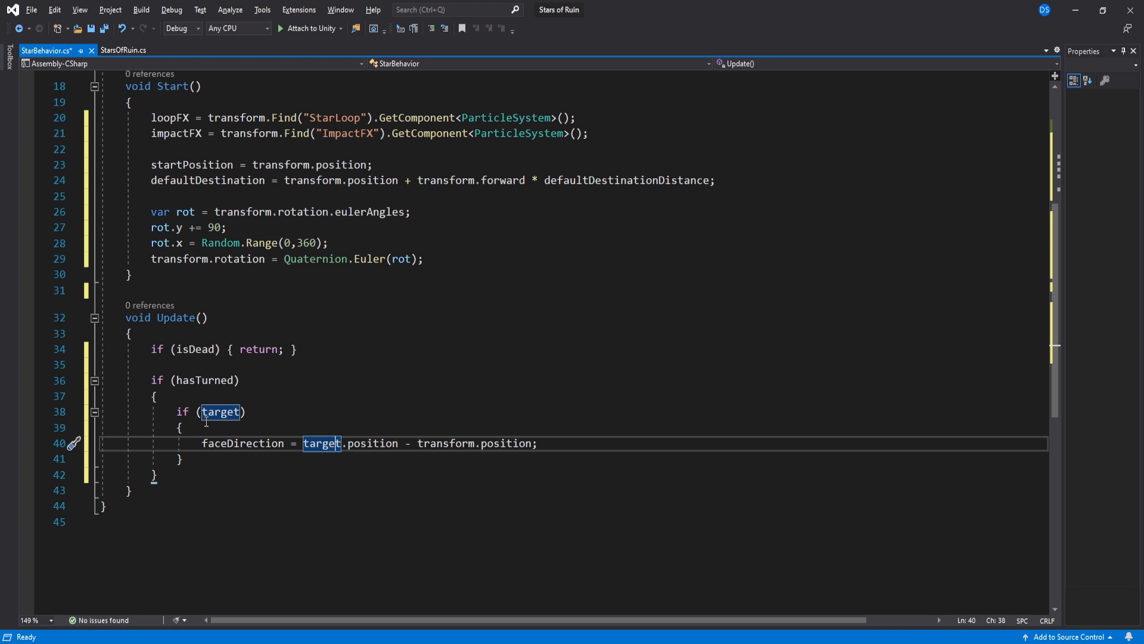
{"action": "type", "text": "goingToPosition = target.position;"}
{"action": "type", "text": "else"}
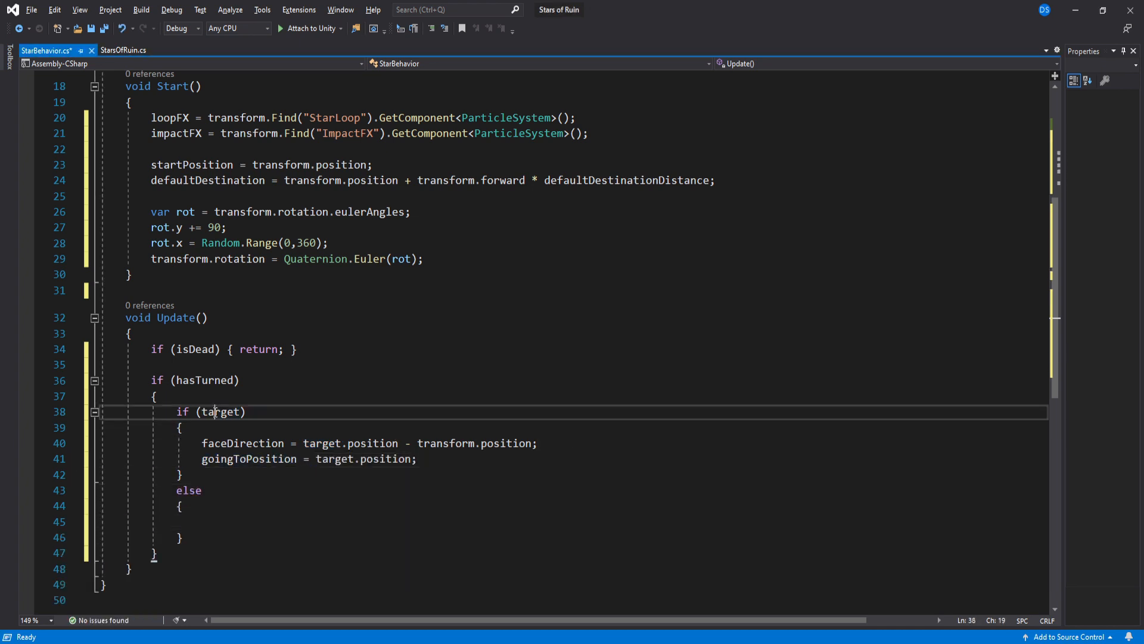
{"action": "type", "text": "faceDirection = de"}
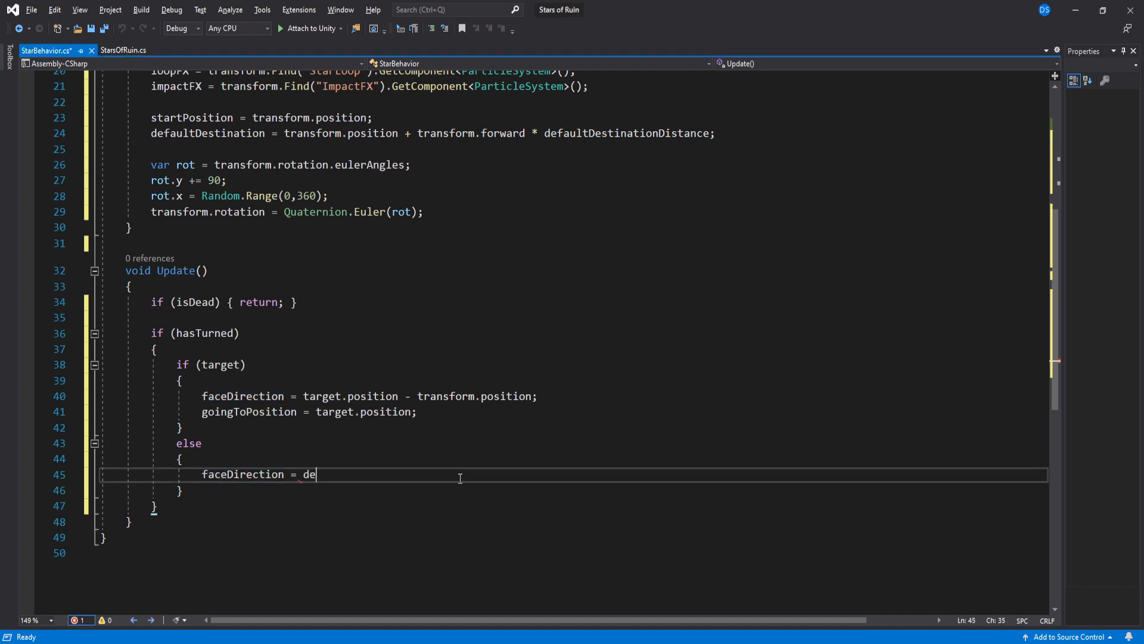
{"action": "type", "text": "faultDestination - transform.position;"}
{"action": "type", "text": "goingToPosition"}
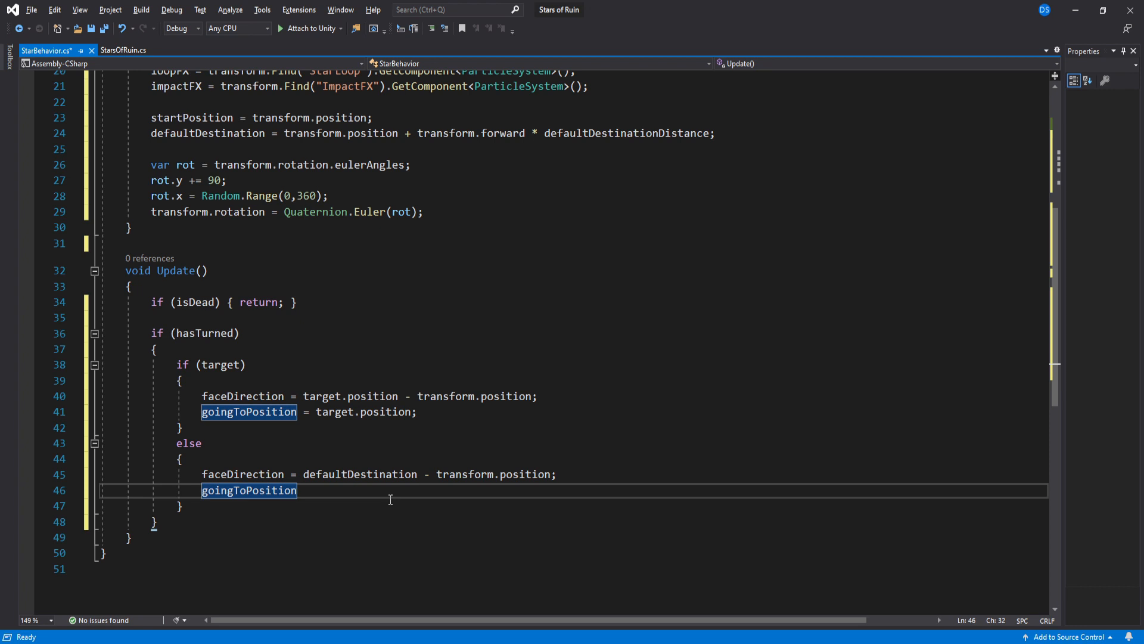
{"action": "type", "text": "= defaultDestination;"}
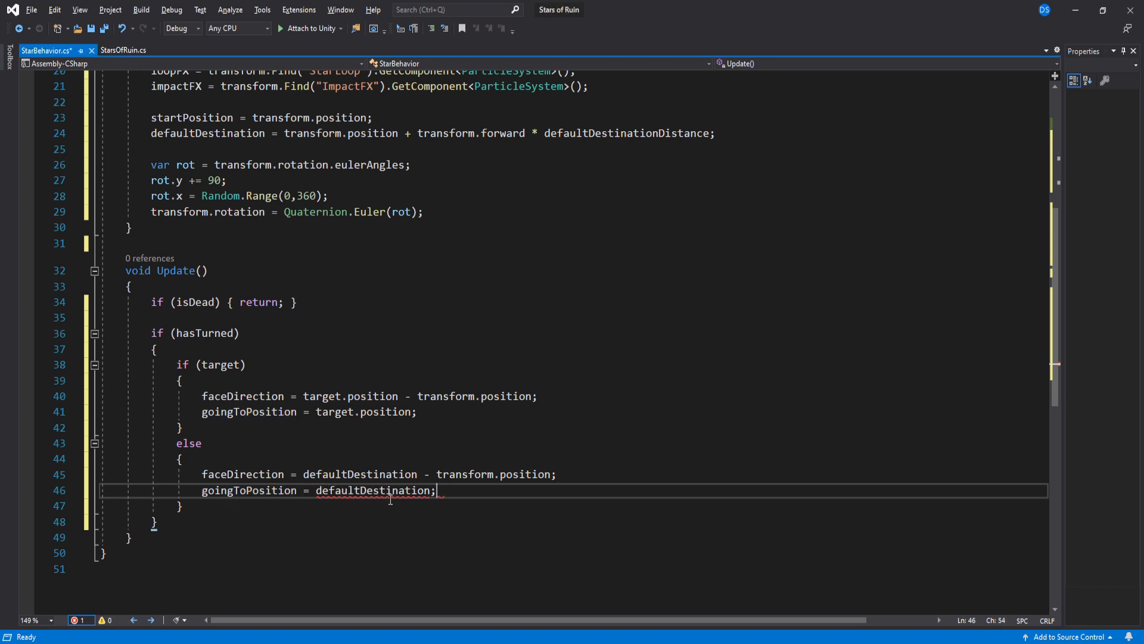
{"action": "key", "text": "Enter"}
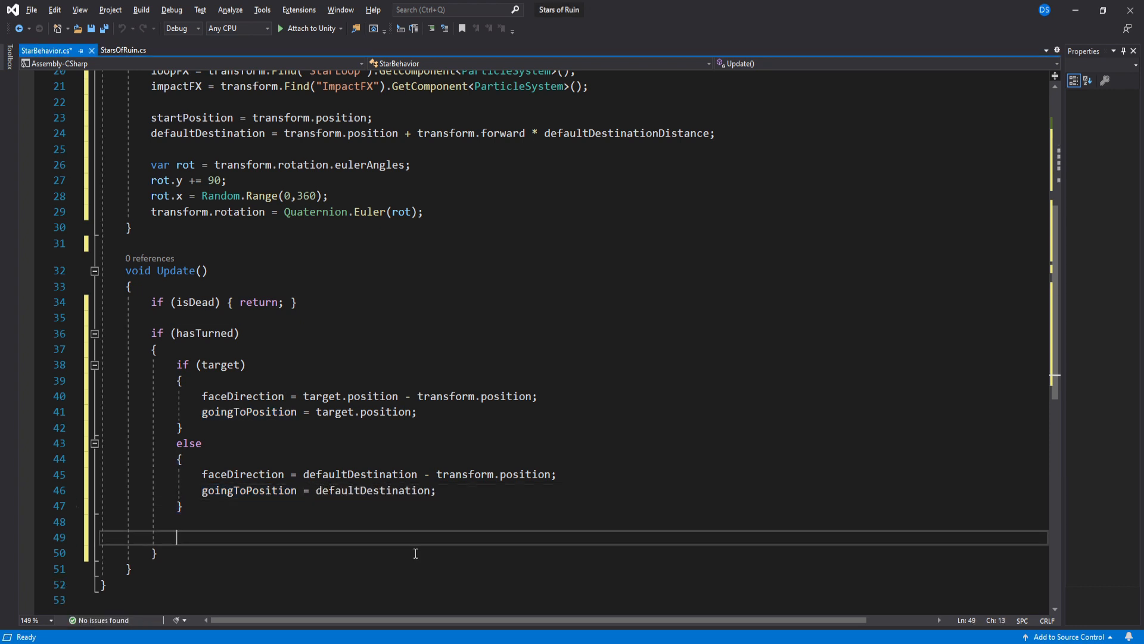
Step: Slerp toward LookRotation(faceDirection), Translate forward by afterTurnSpeed, and check Vector3.Distance <= 0.2f
{"action": "type", "text": "rotation = Quaternion.LookRotation(faceDirection);"}
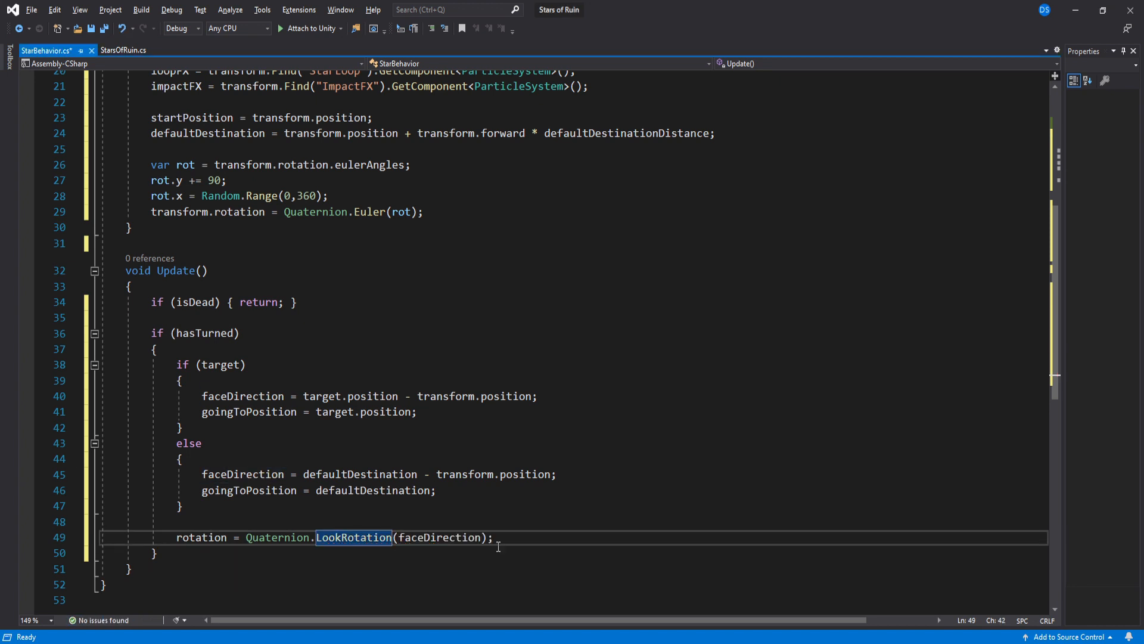
{"action": "type", "text": "transform.rotation = Quaternion.Slerp();"}
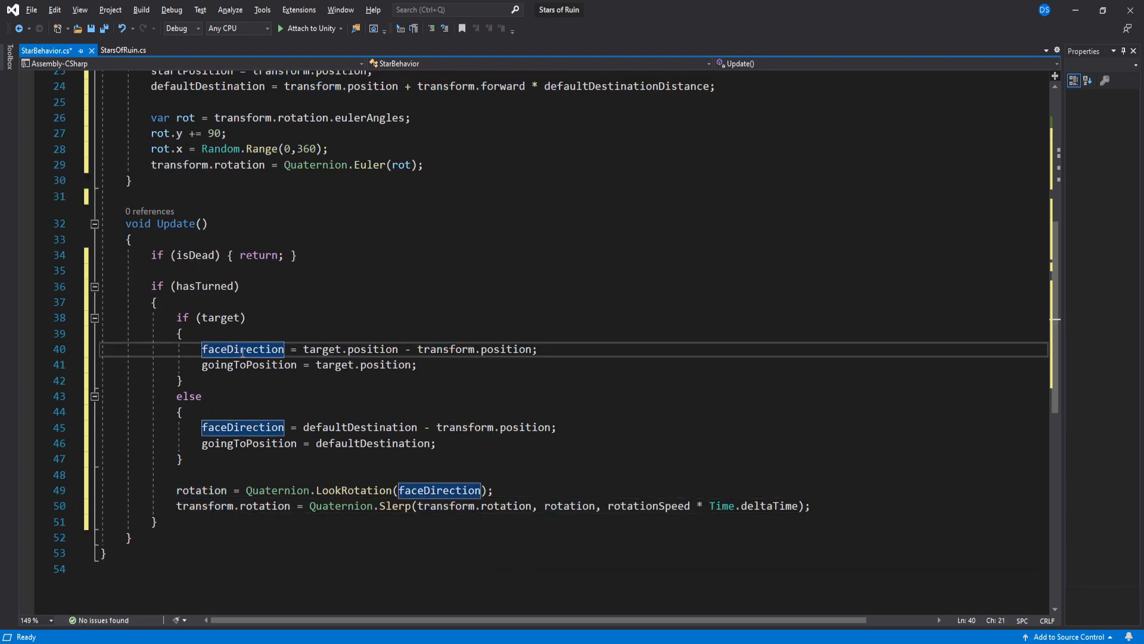
{"action": "type", "text": "transform.tra"}
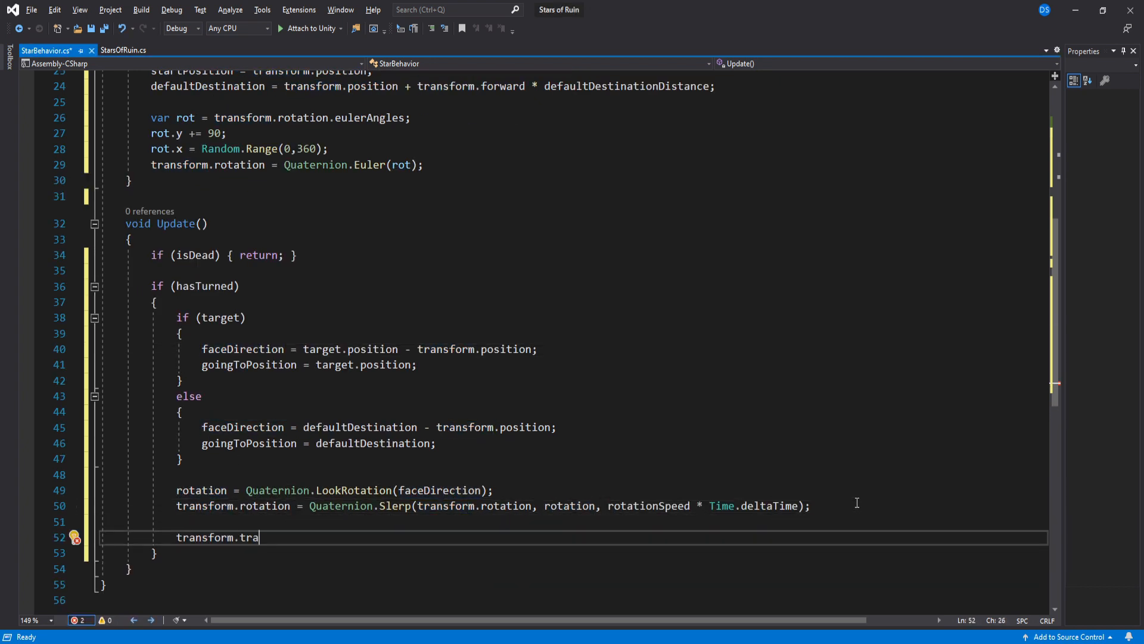
{"action": "type", "text": "nslate(transform.forward * afterTurnSpeed);"}
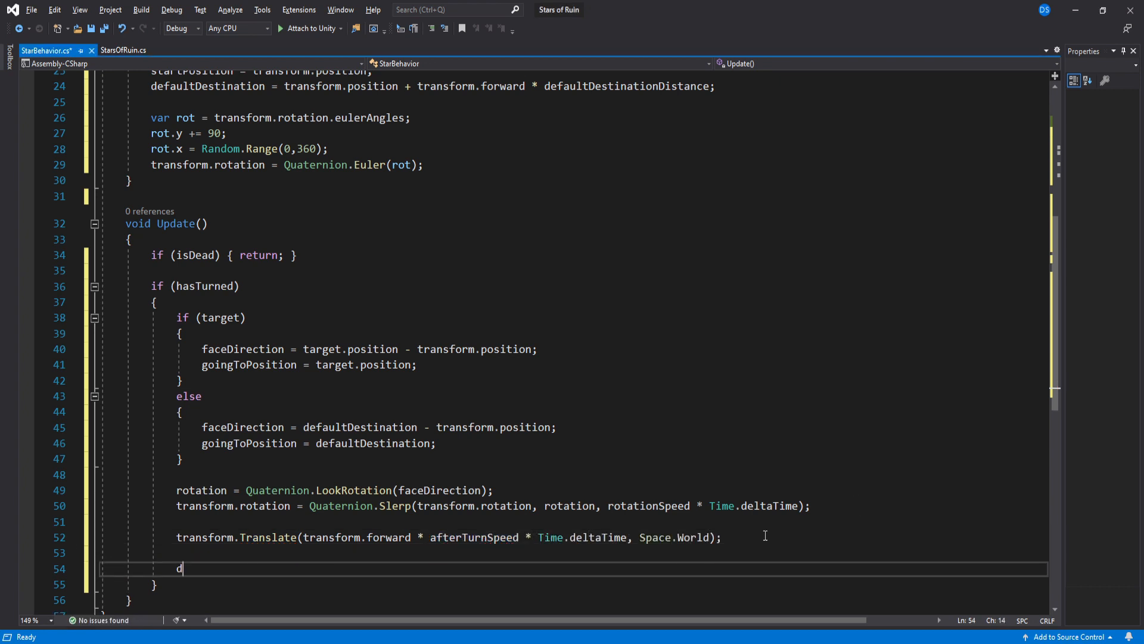
{"action": "type", "text": "istance = Vector3."}
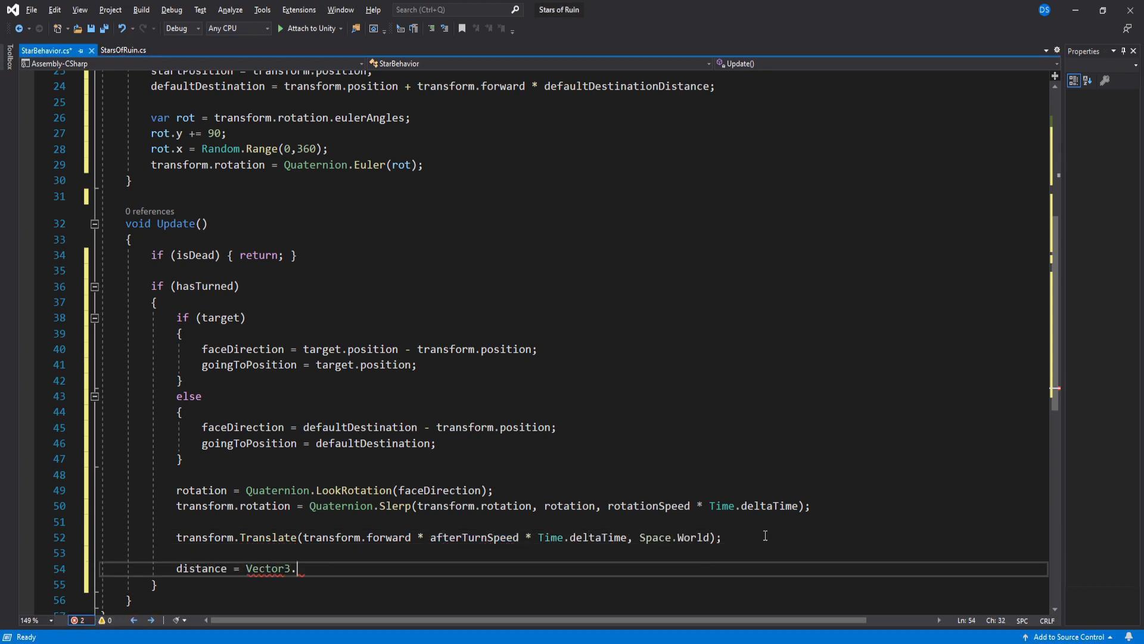
{"action": "type", "text": "Distance(transform.position, )"}
{"action": "type", "text": "if("}
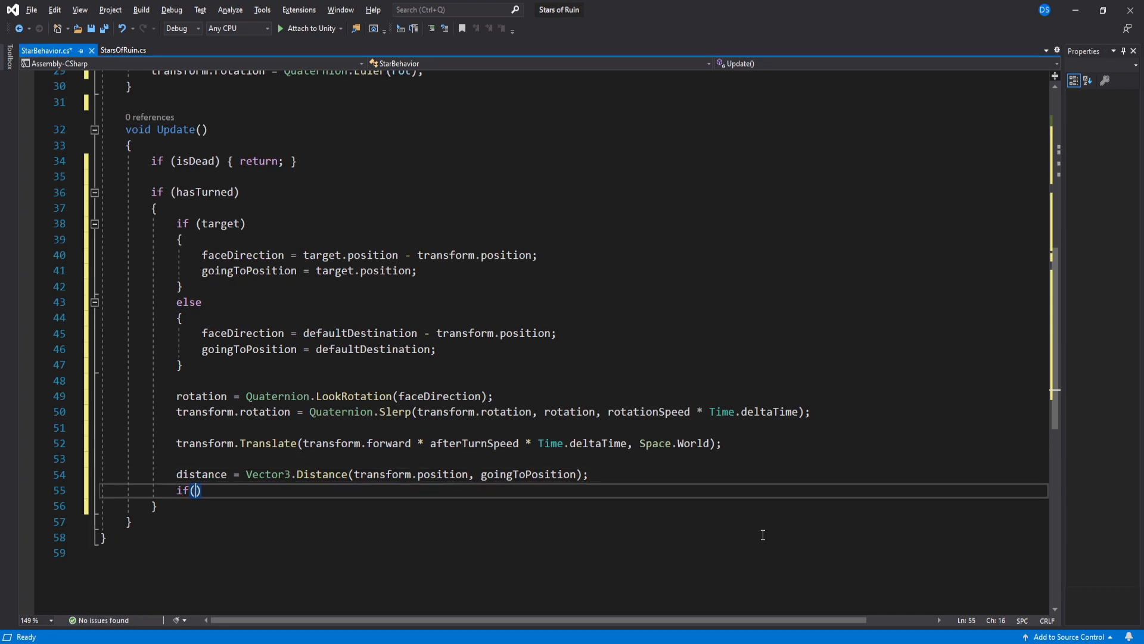
{"action": "type", "text": "distance <= 0"}
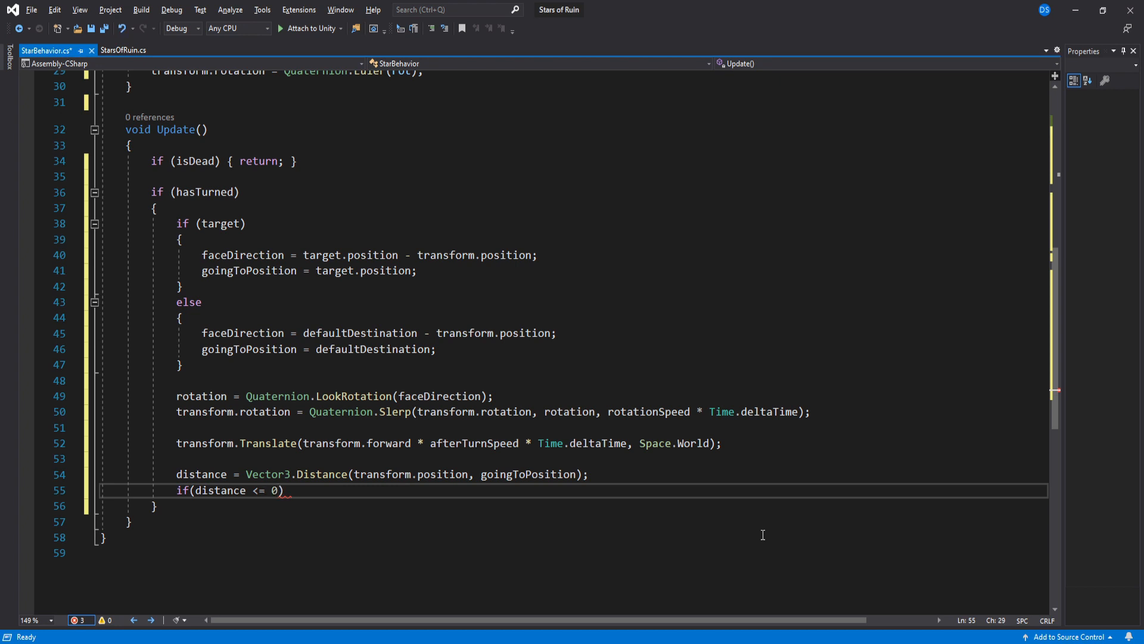
{"action": "type", "text": ".2f"}
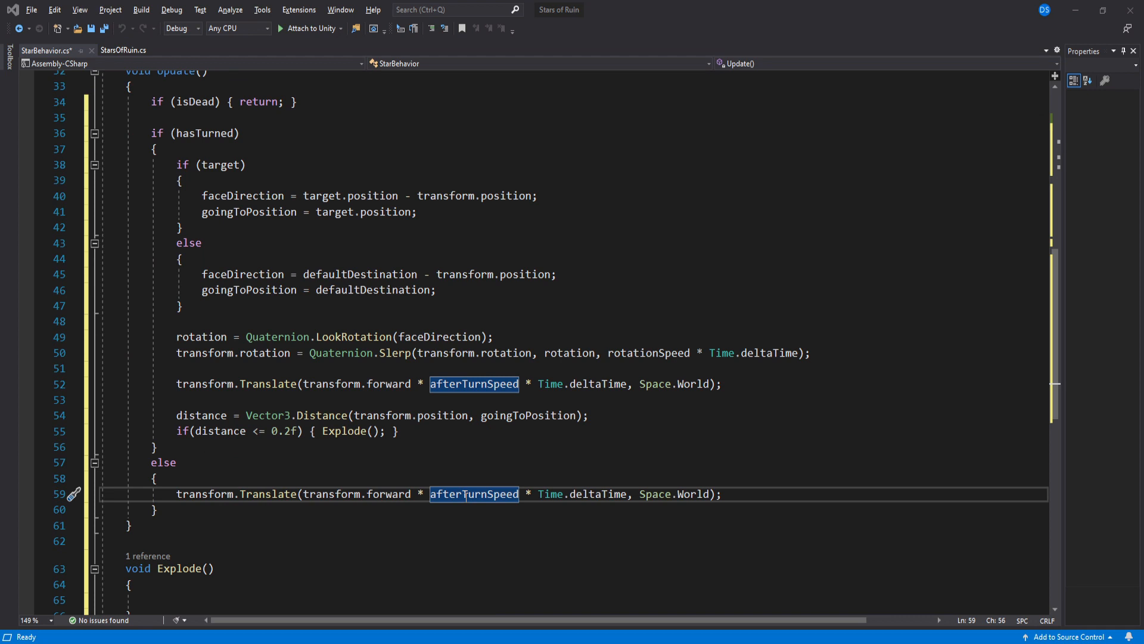
Step: Move at beforeTurnSpeed until far from startPosition, and Explode when duration <= 0, otherwise count duration down
{"action": "type", "text": "beforeT"}
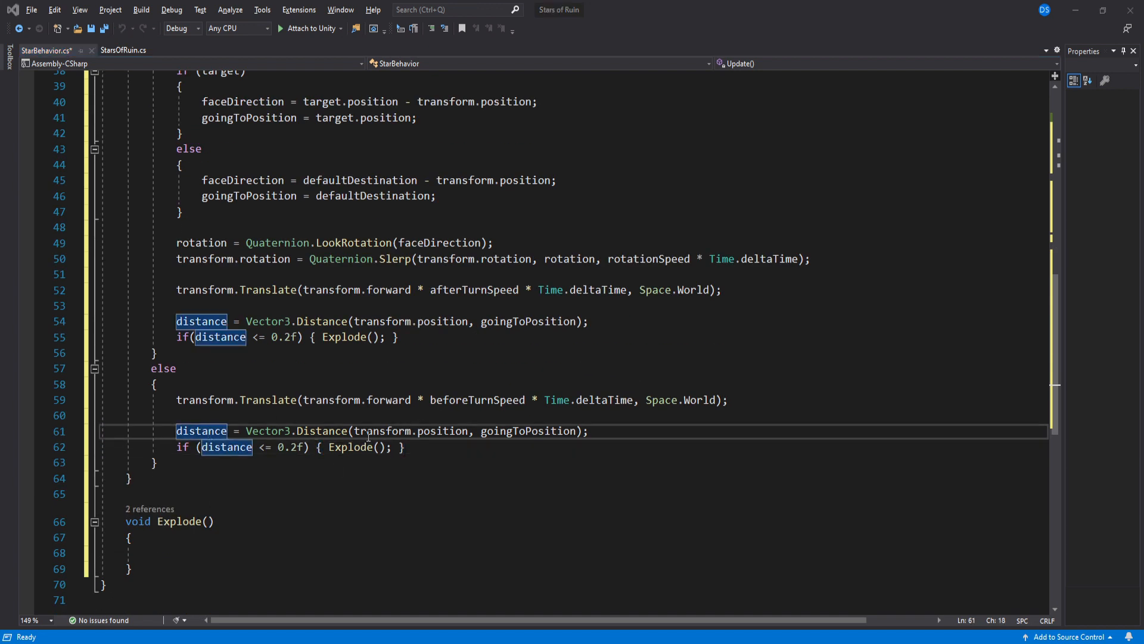
{"action": "type", "text": "startPosition"}
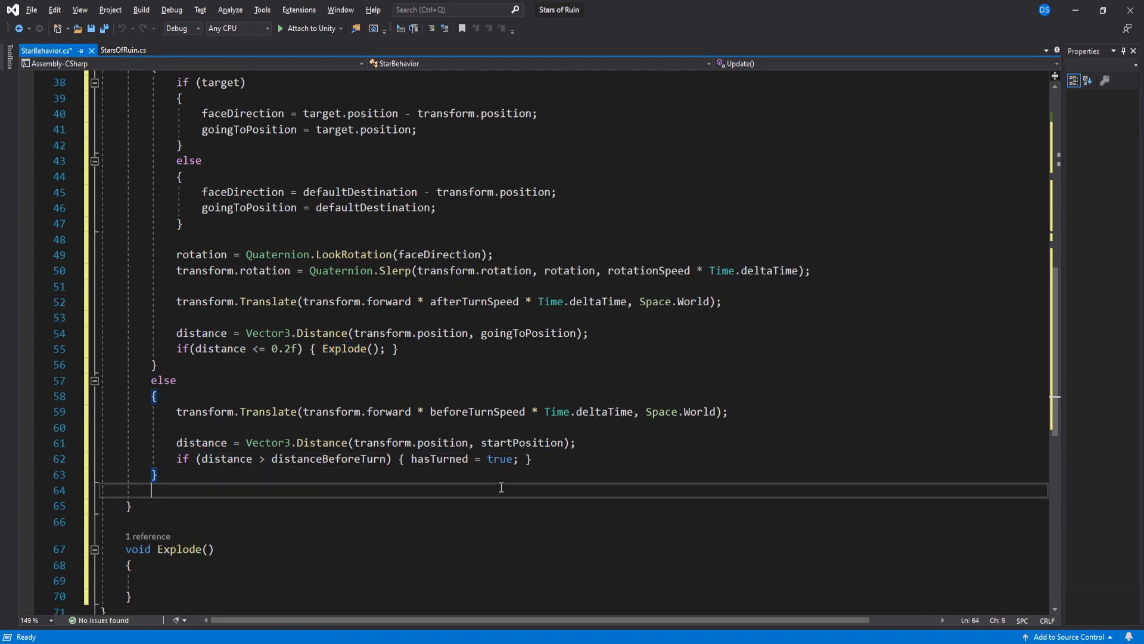
{"action": "type", "text": "if(duration )"}
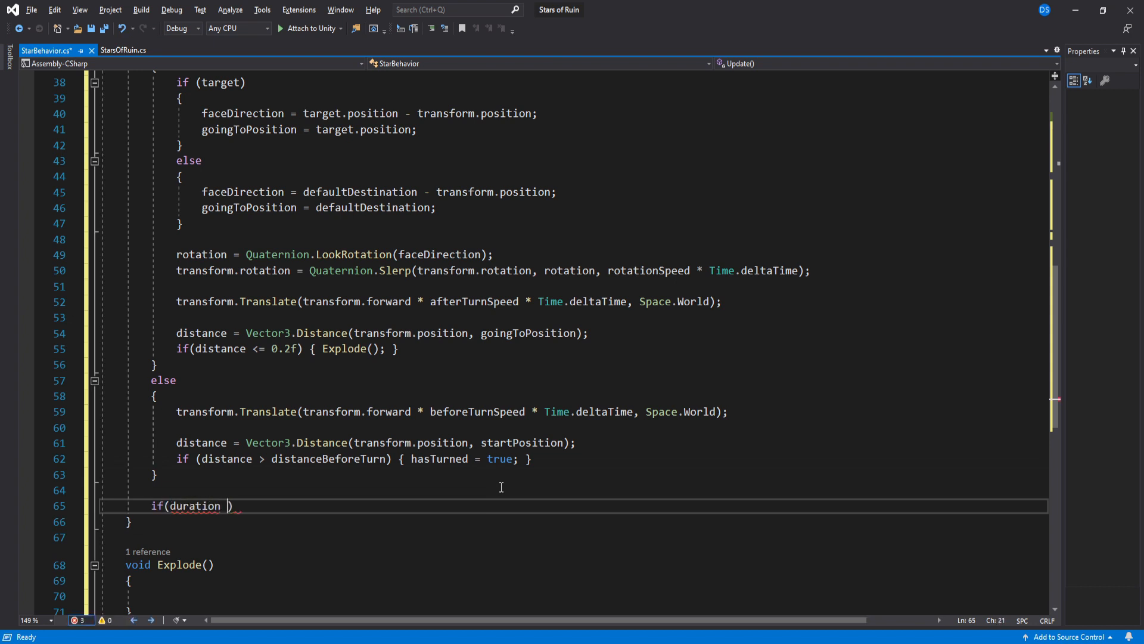
{"action": "type", "text": "<= 0) { }"}
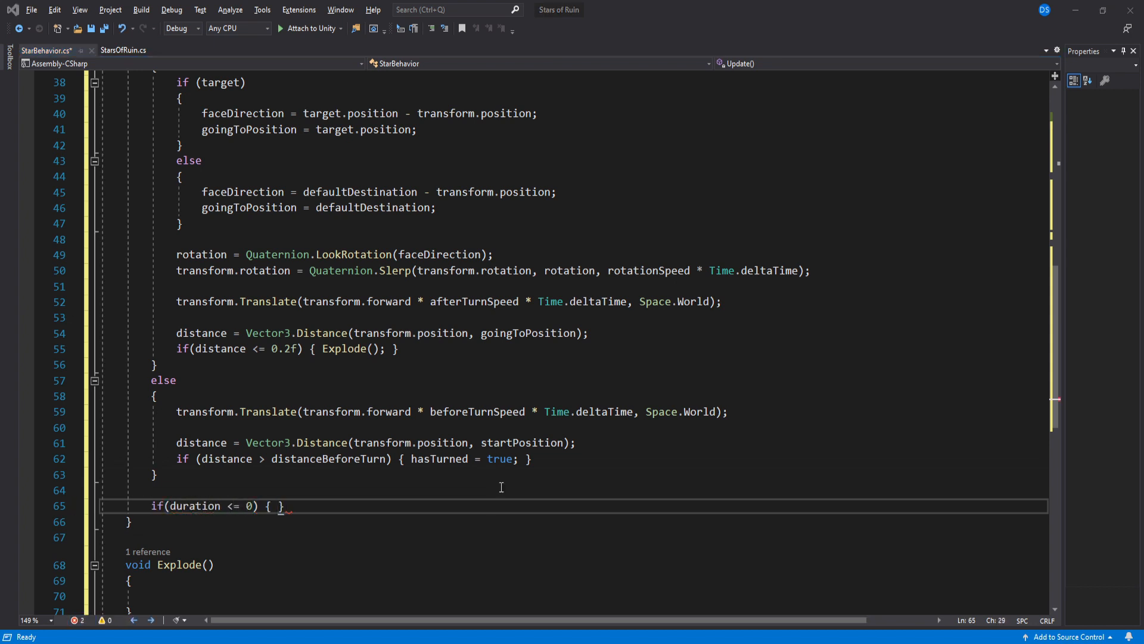
{"action": "type", "text": "Explode();"}
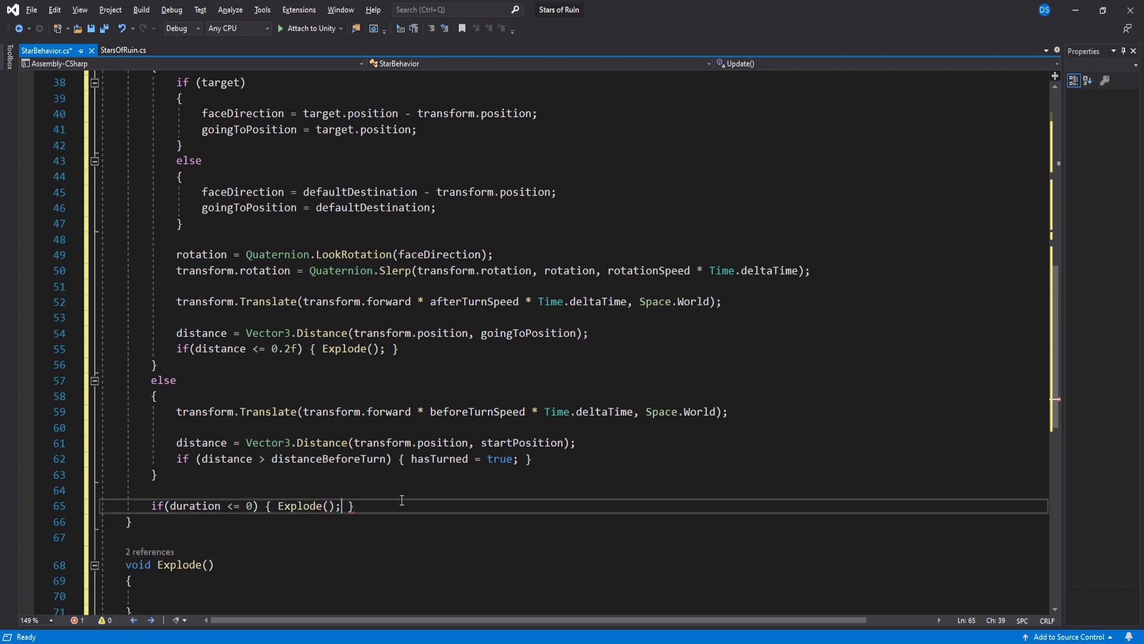
{"action": "type", "text": "else {"}
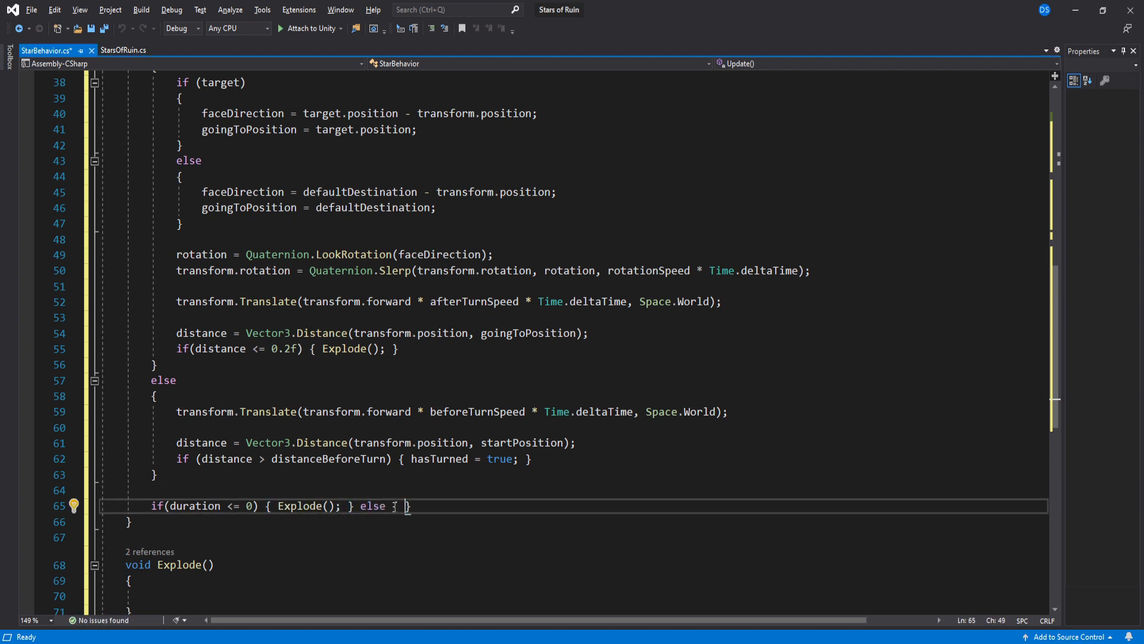
{"action": "type", "text": "duration -= t"}
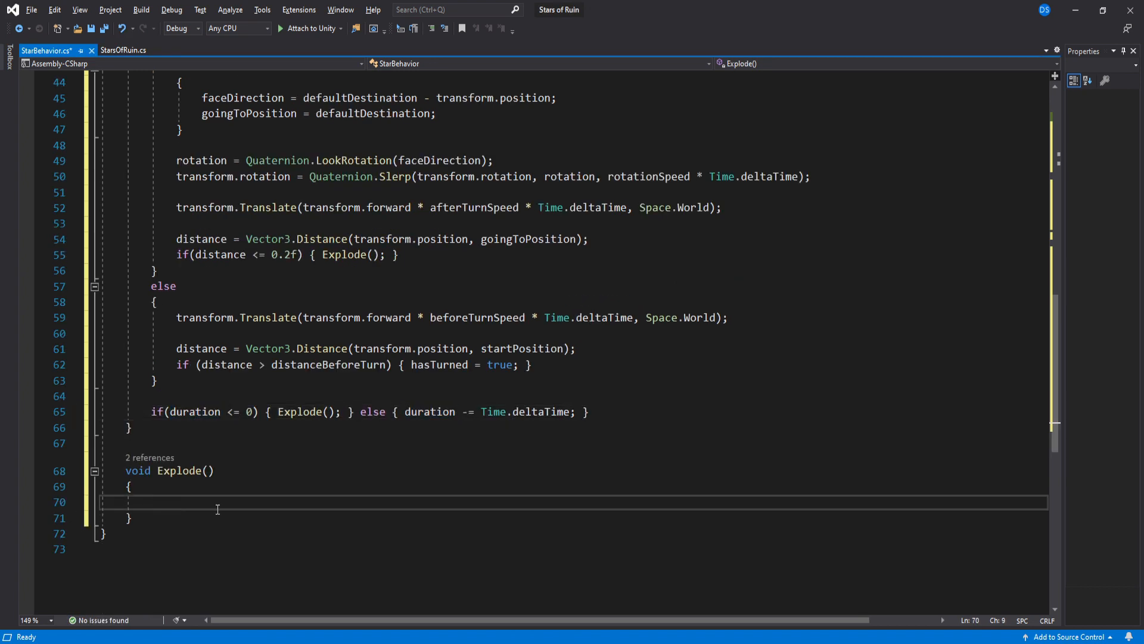
Step: In Explode set isDead, stop loopFX, play impactFX, and Destroy(gameObject, destroyDelay)
{"action": "type", "text": "isDead = true;"}
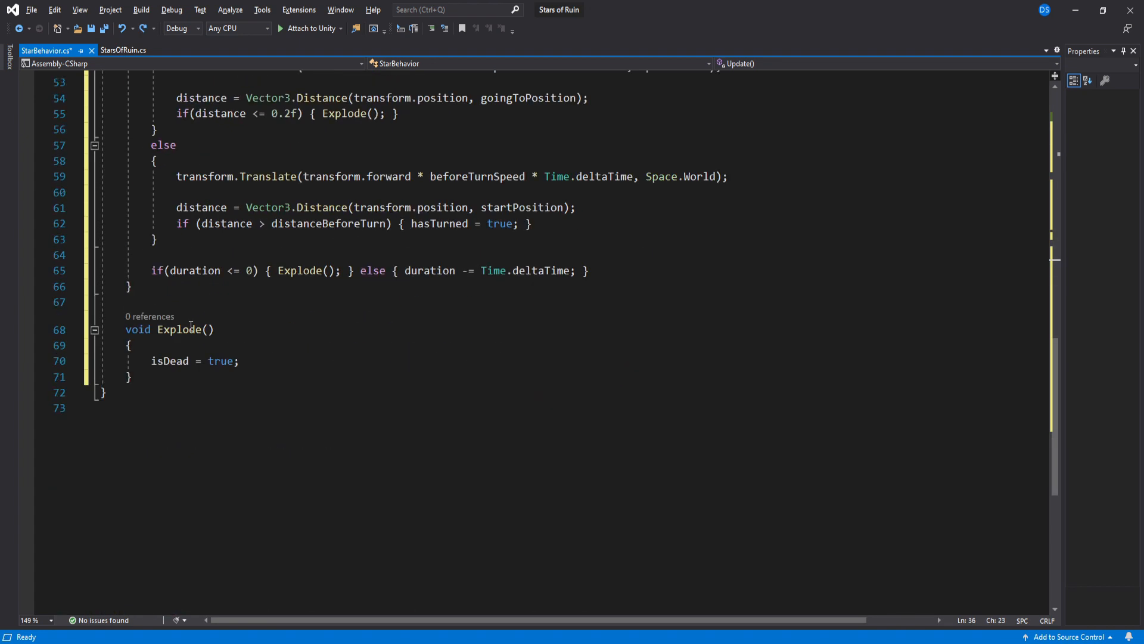
{"action": "type", "text": "loopFX.stop();"}
{"action": "type", "text": "impactFX."}
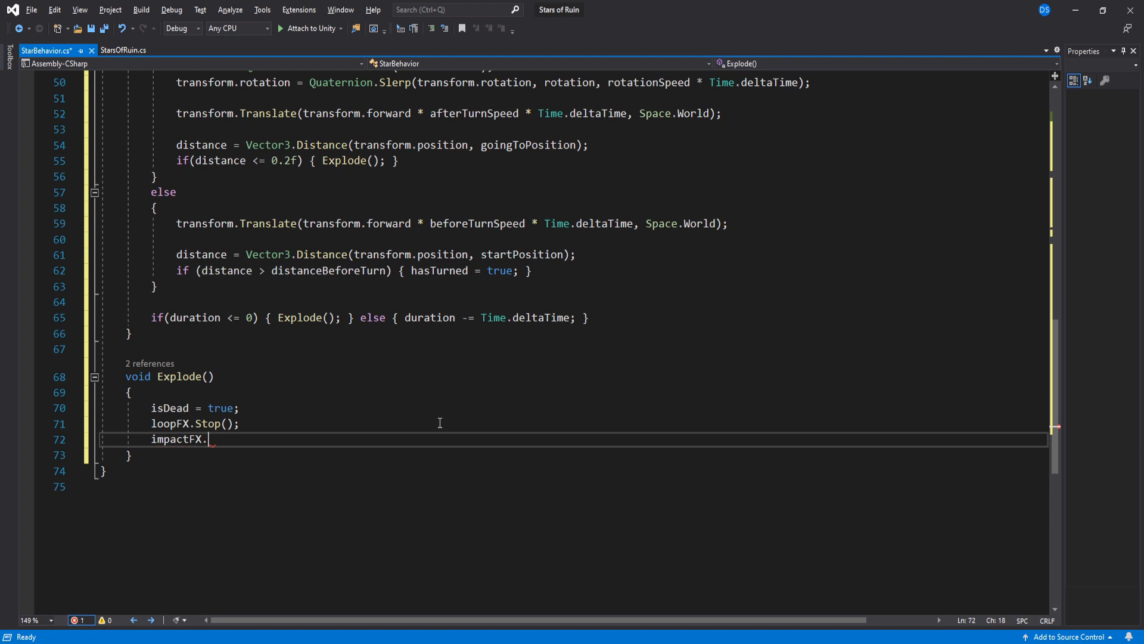
{"action": "type", "text": "Play();"}
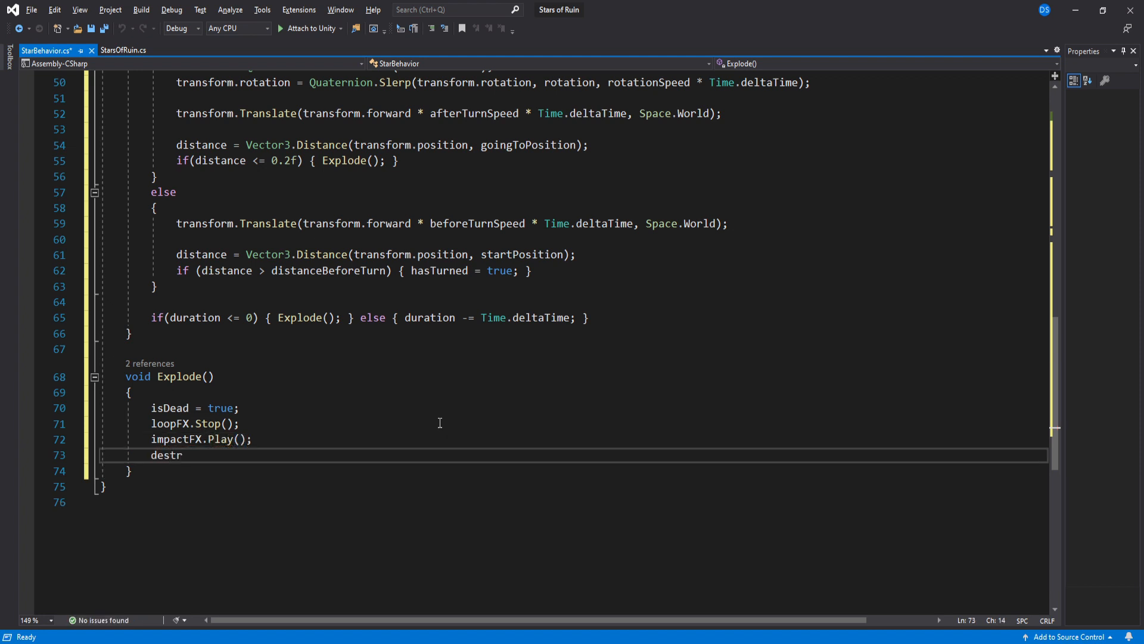
{"action": "type", "text": "Destroy(gameObject, );"}
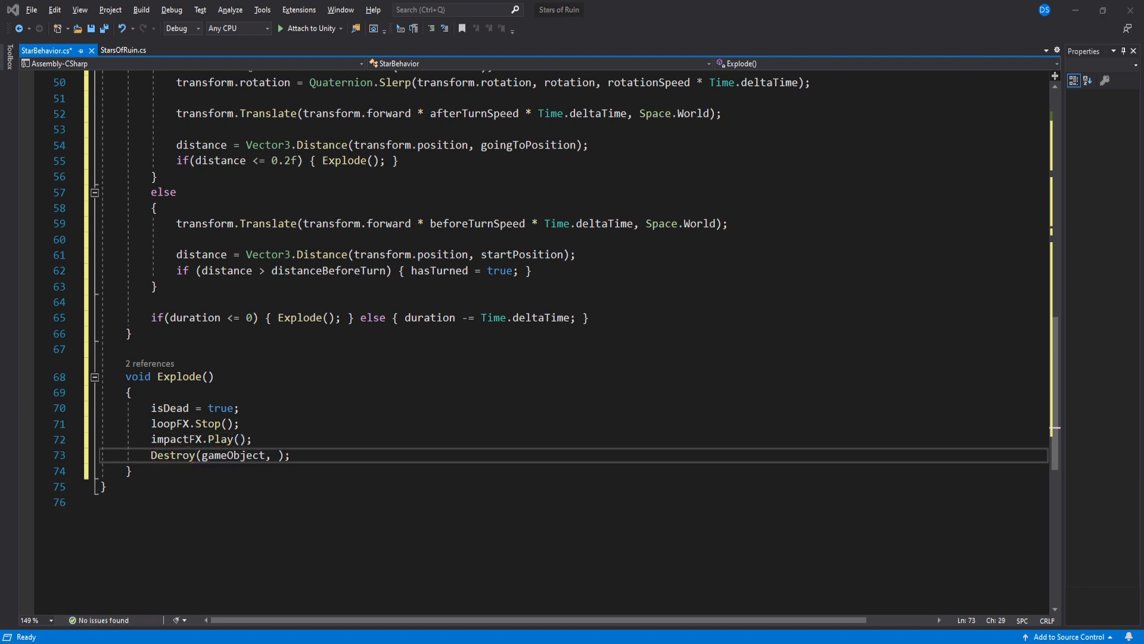
{"action": "type", "text": "destroyDelay"}
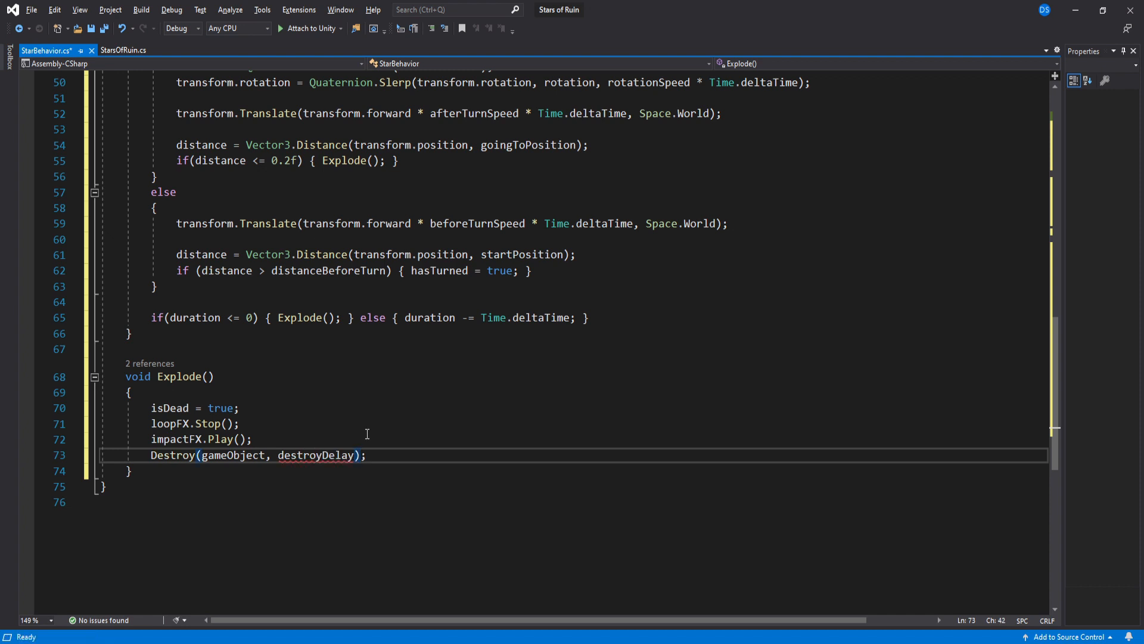
{"action": "type", "text": "void OnTriggerEnter(Collider other)"}
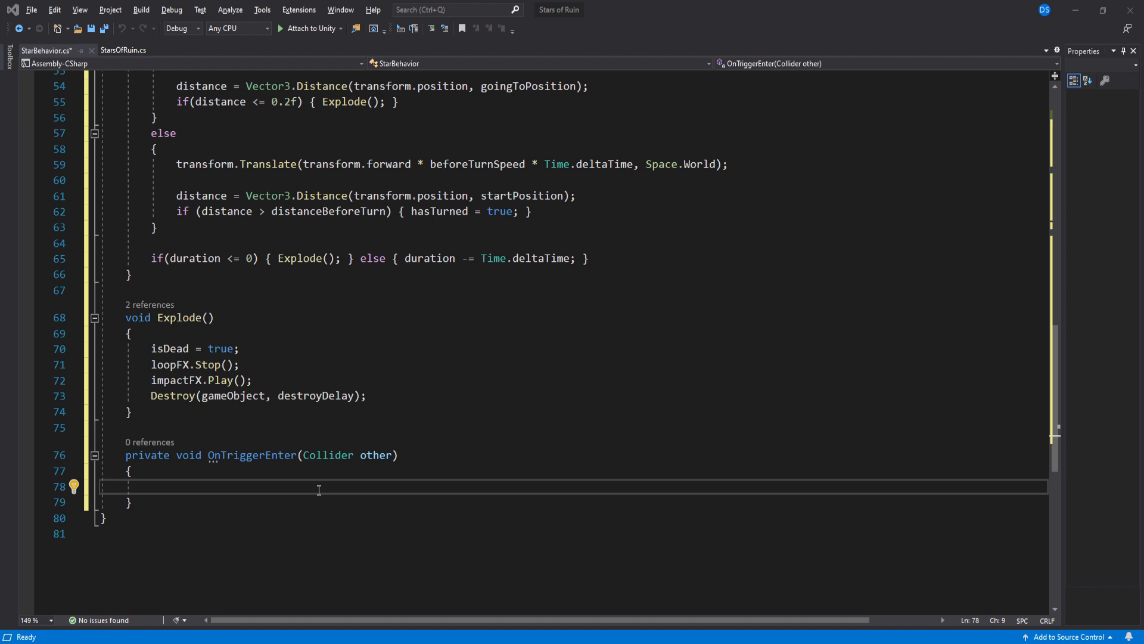
Step: In OnTriggerEnter, check collisionTagsToCheck.Contains(other.tag) && !isDead
{"action": "type", "text": "if(collisionTagsToCheck)"}
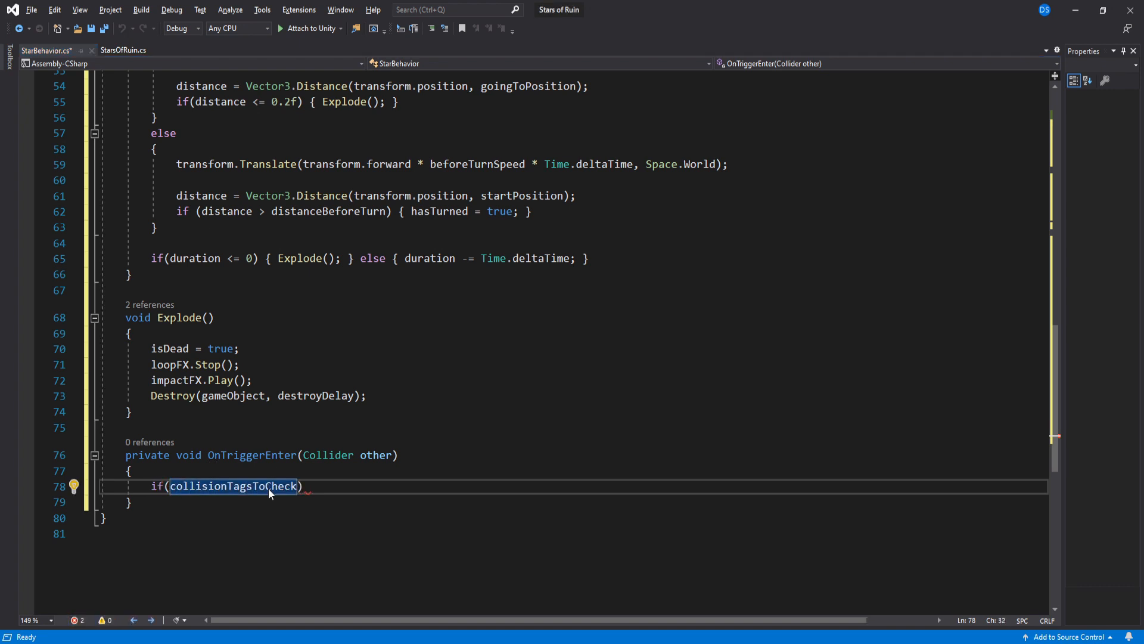
{"action": "type", "text": ".Contains(other."}
{"action": "type", "text": "using System.Linq;"}
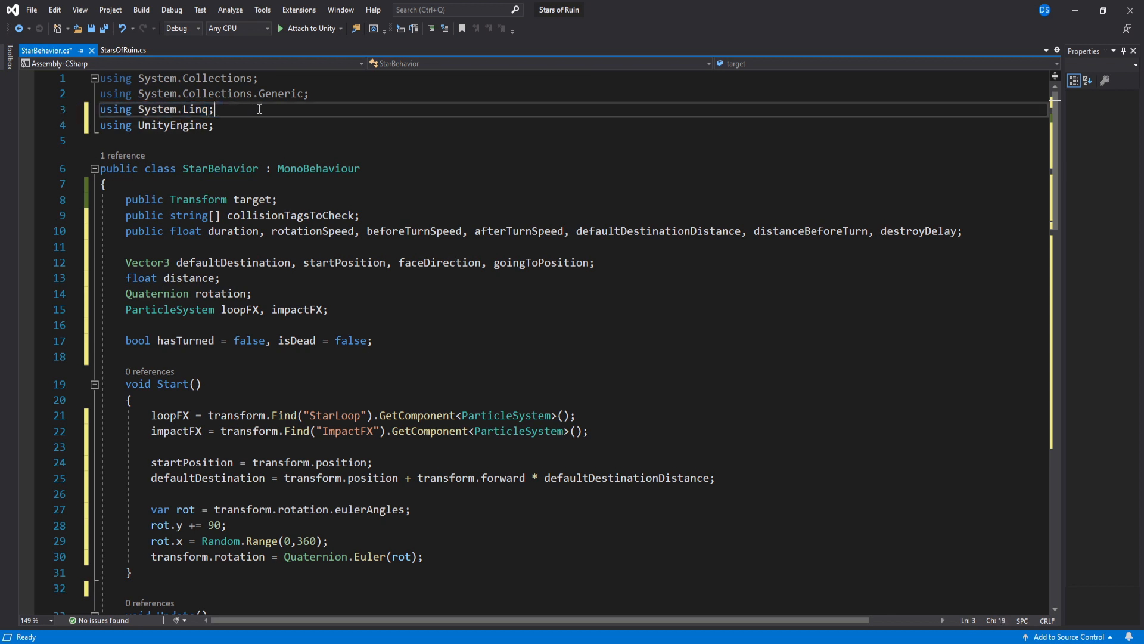
{"action": "scroll", "scroll_direction": "down", "scroll_amount": 3}
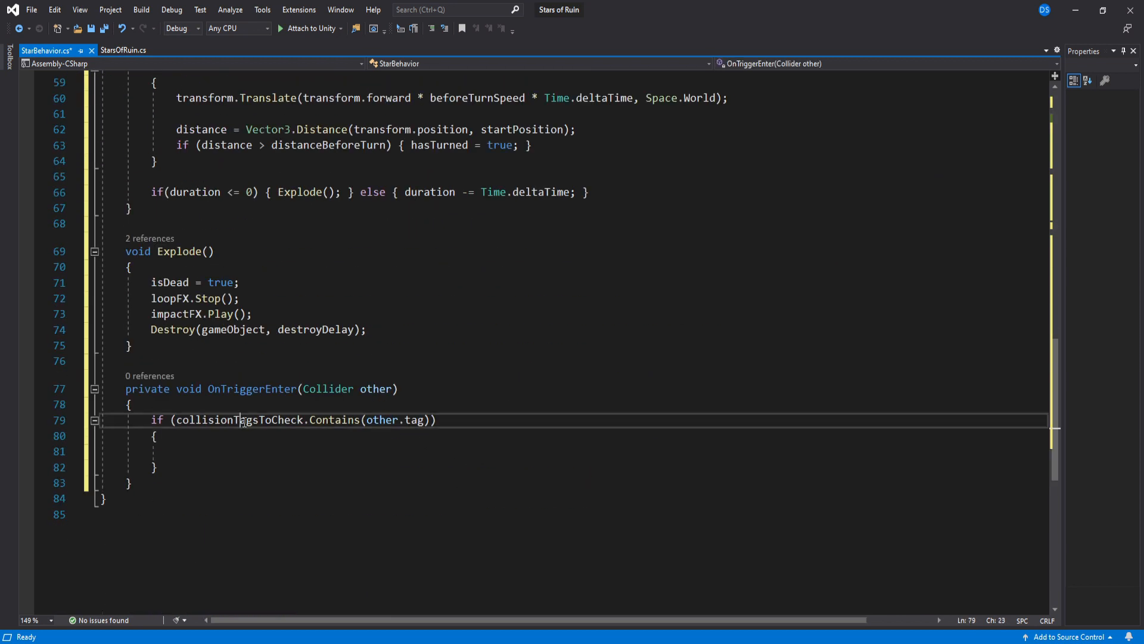
{"action": "type", "text": "&&"}
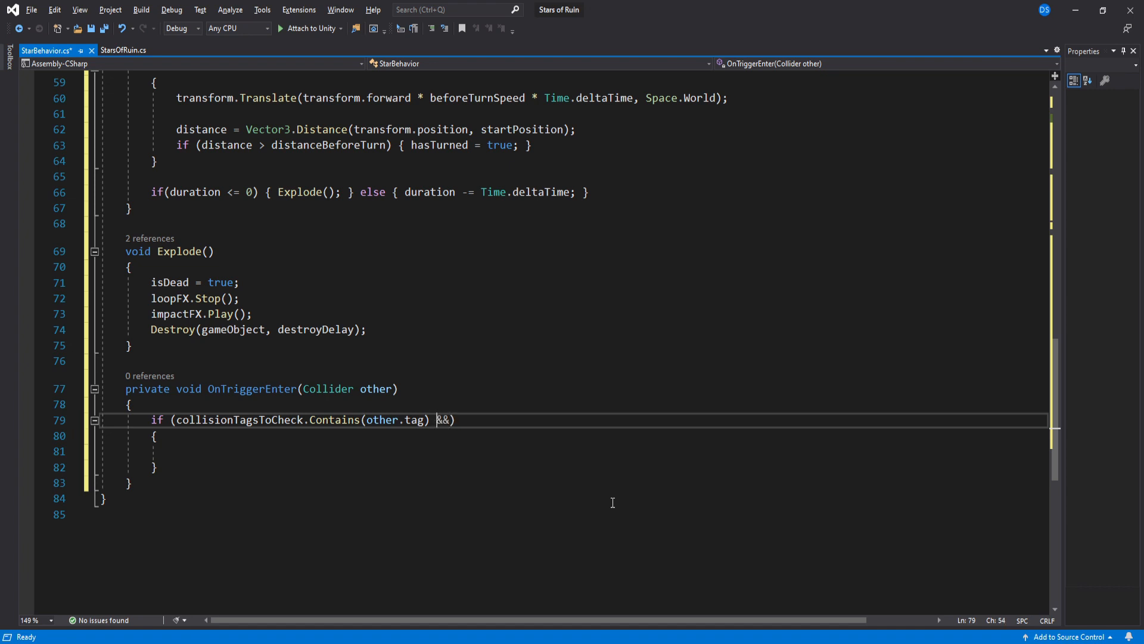
{"action": "type", "text": "!isDead"}
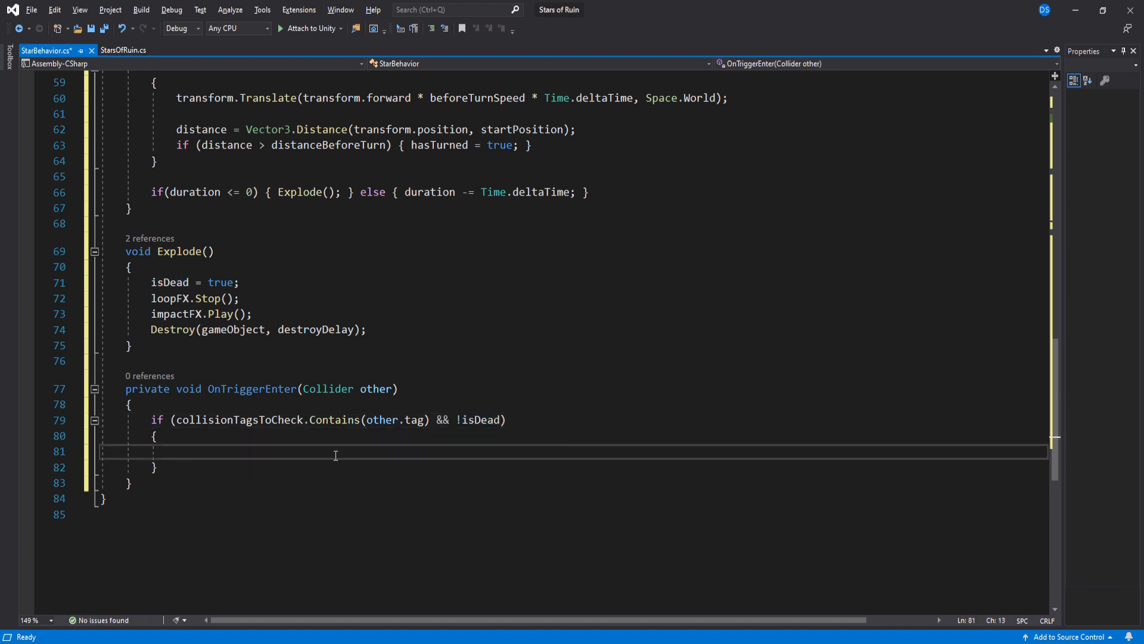
Step: Sketch damaging the other's EnemyScript health, then have the trigger simply call Explode()
{"action": "type", "text": "other.GetComponent<>"}
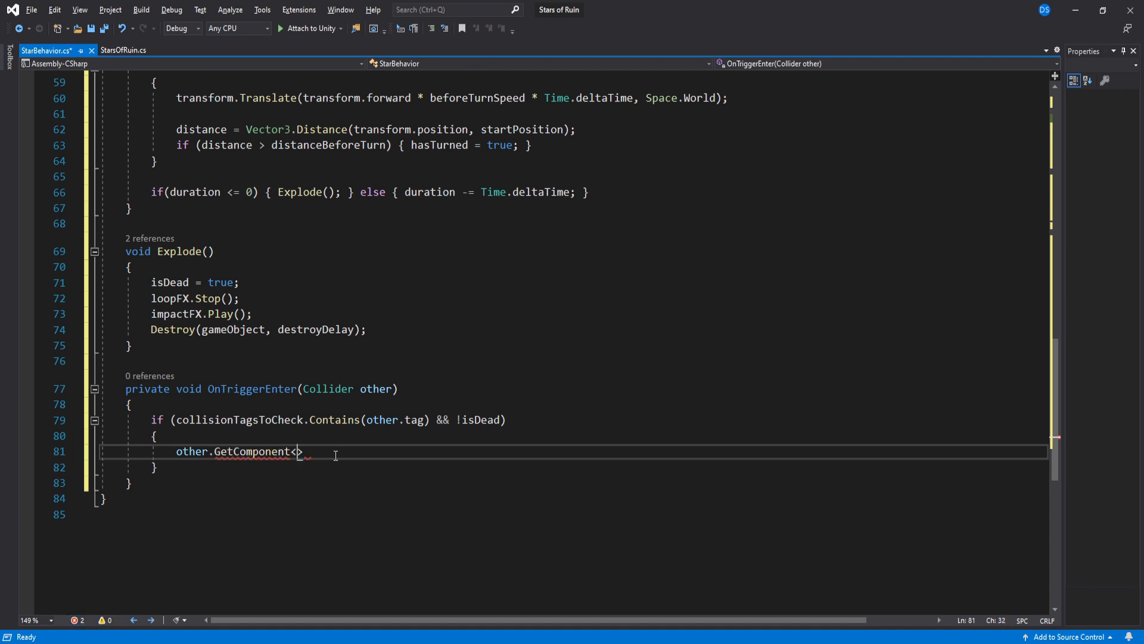
{"action": "type", "text": "EnemyScript>()"}
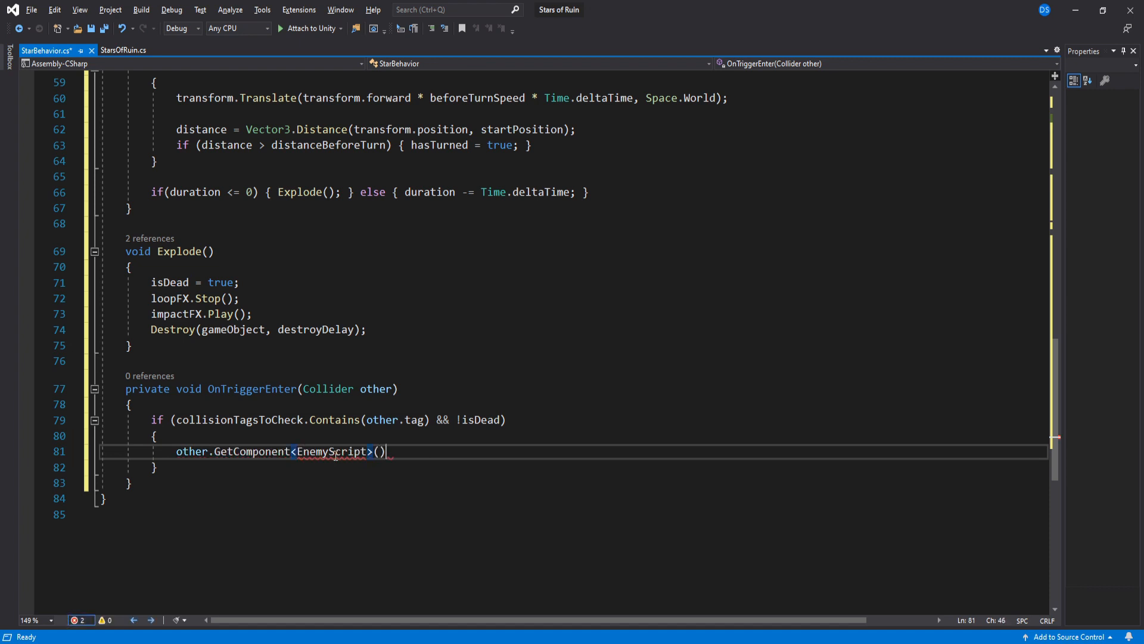
{"action": "type", "text": ".health -= 1"}
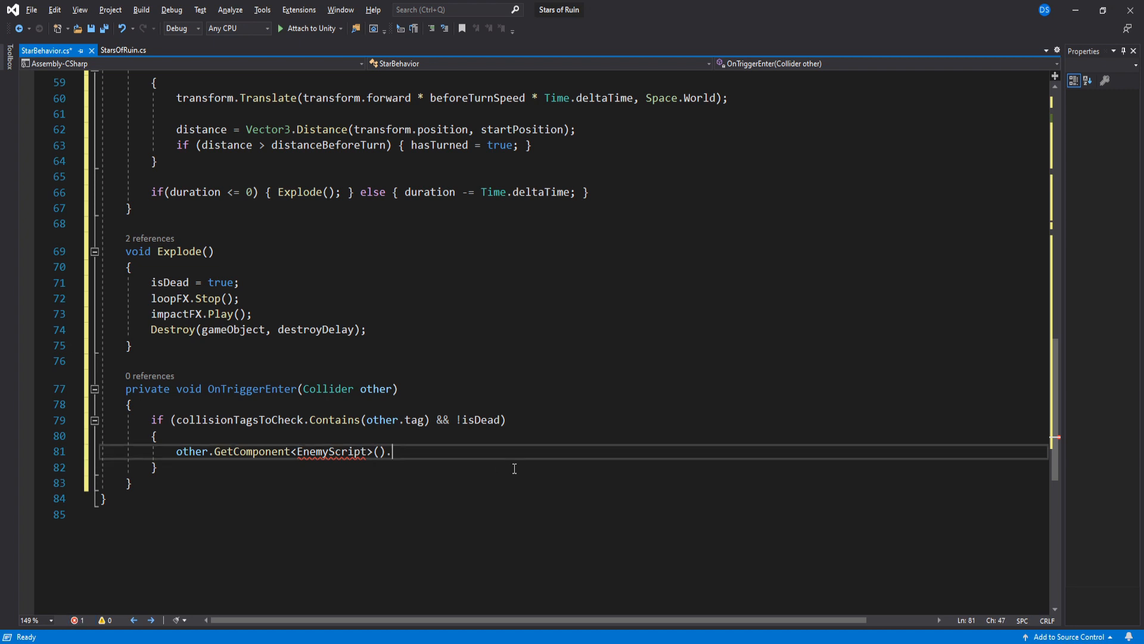
{"action": "type", "text": "Damage();"}
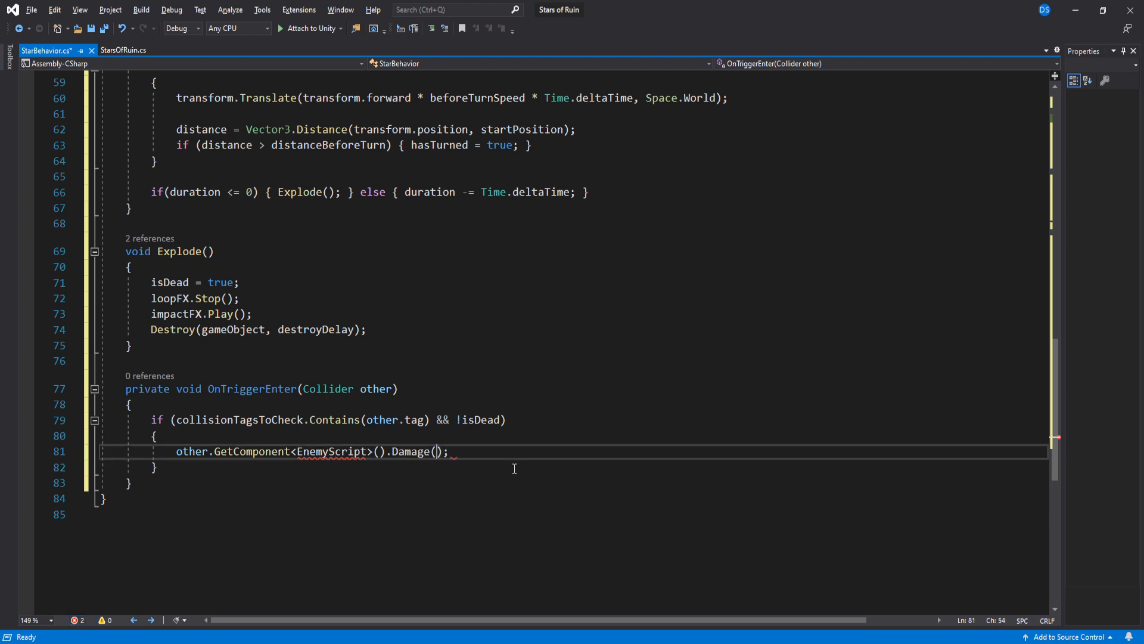
{"action": "type", "text": "1"}
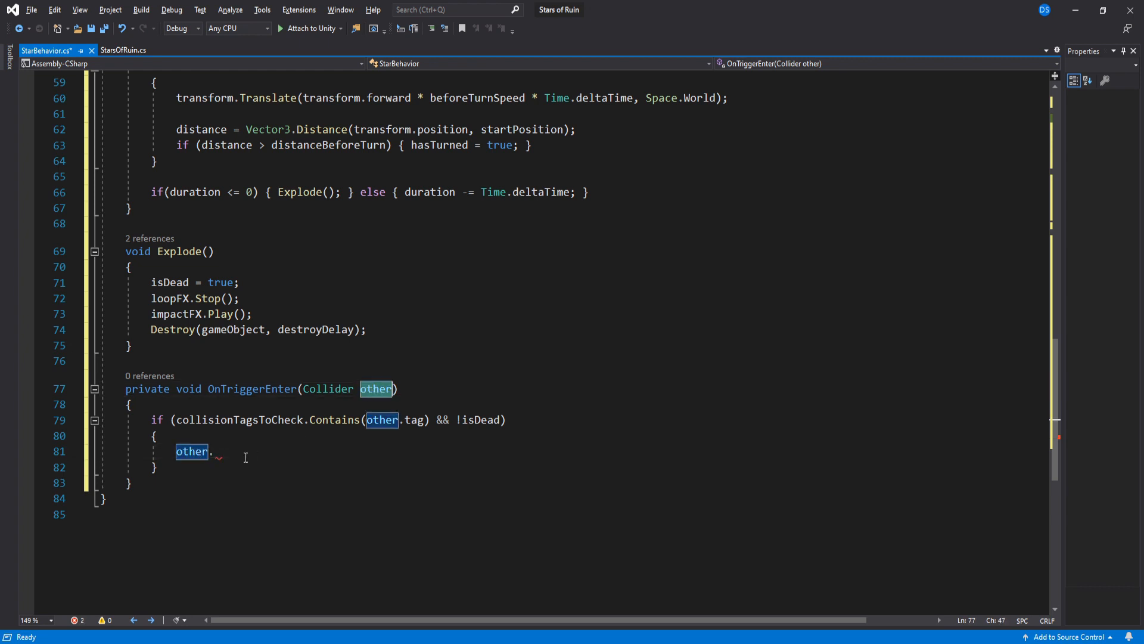
{"action": "type", "text": "transform"}
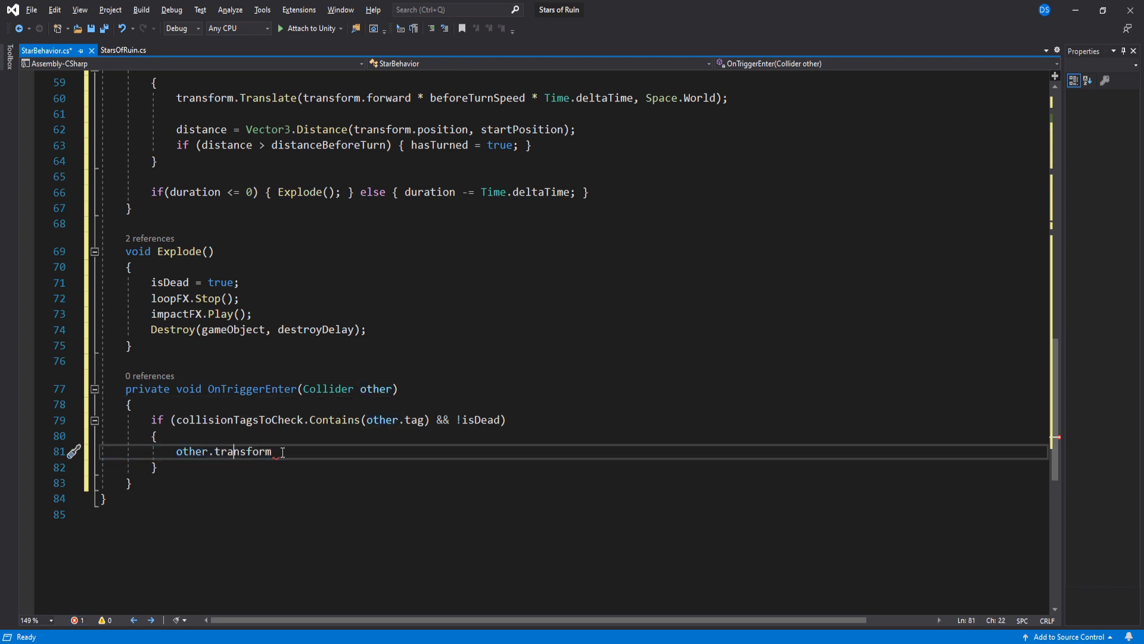
{"action": "type", "text": ".GetComponent<"}
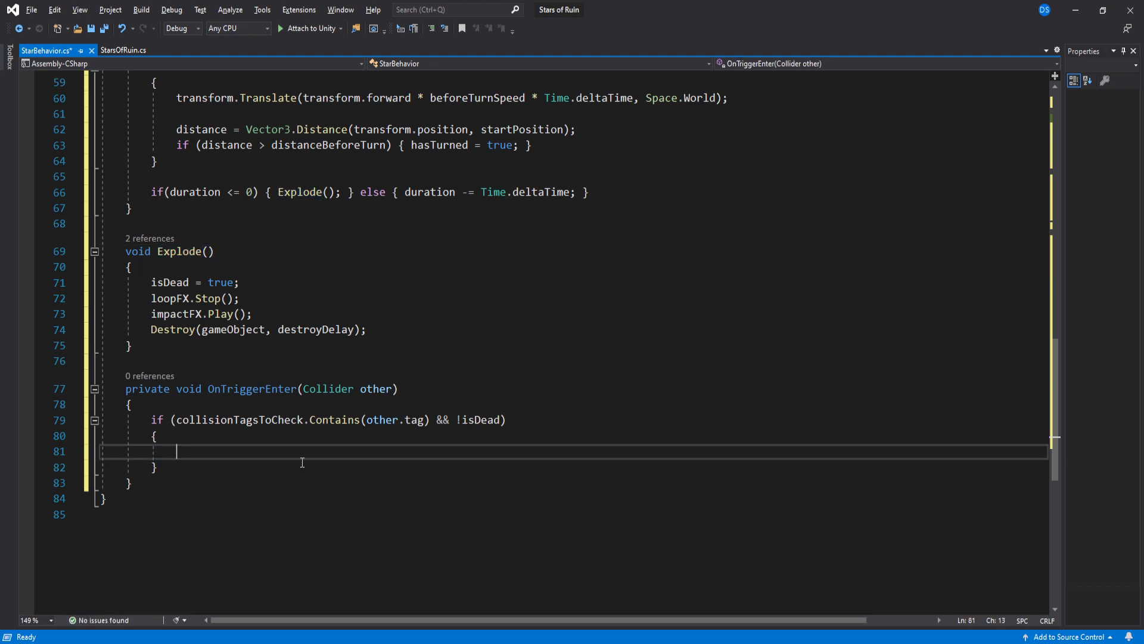
{"action": "type", "text": "Explode();"}
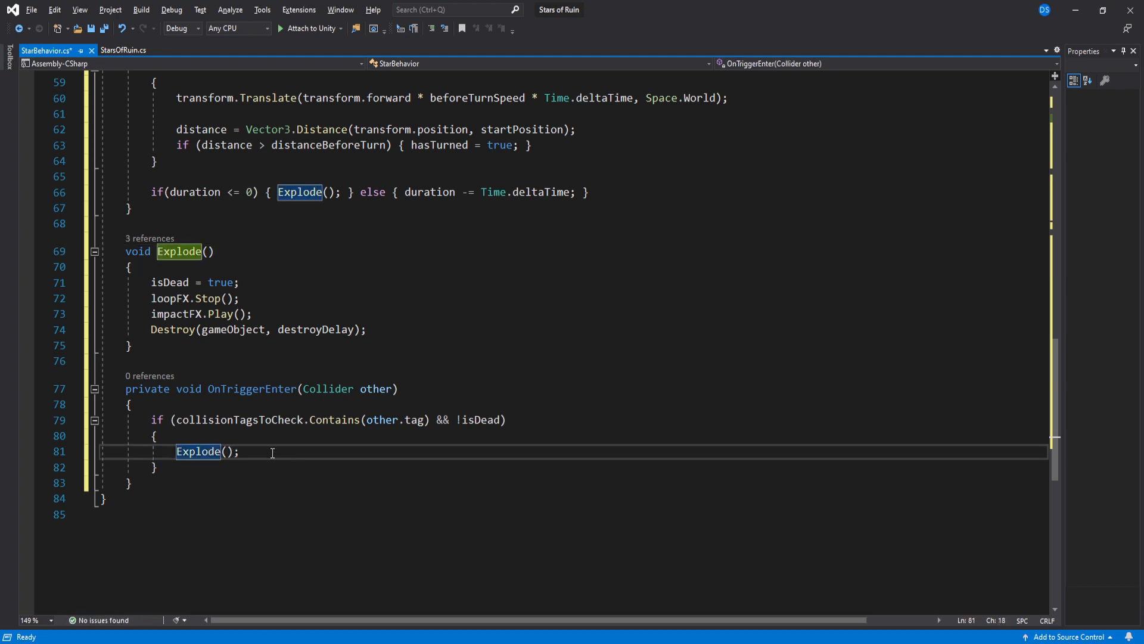
Step: Review ControllerExample's starSpawnerPrefab field and its Instantiate call, then return to Unity
{"action": "left_click", "coordinate": [54, 50]}
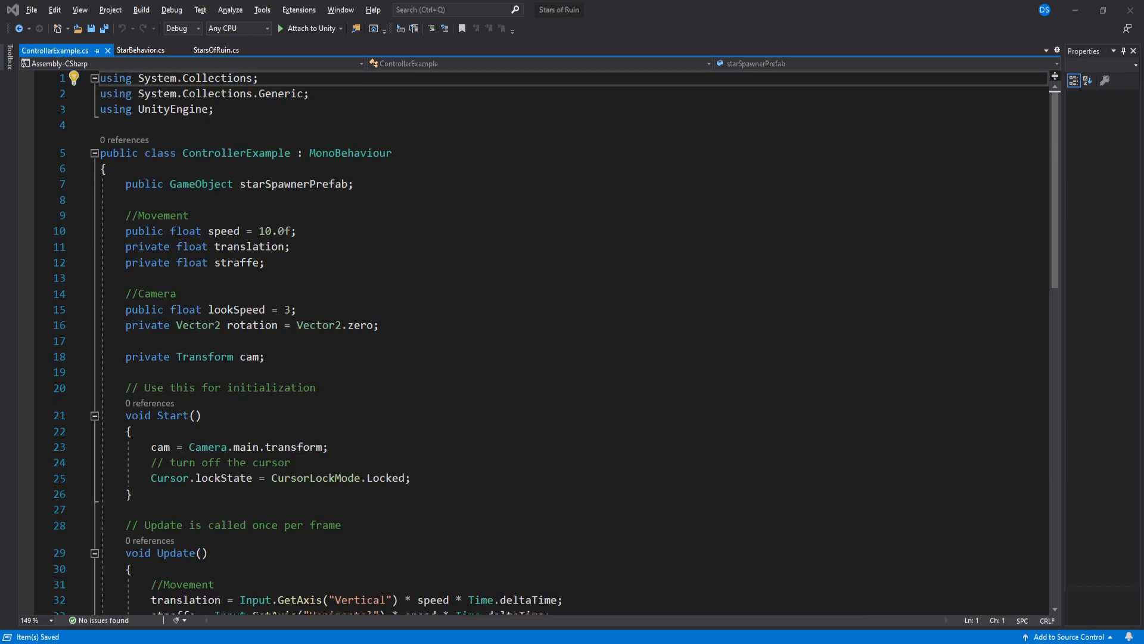
{"action": "left_click", "coordinate": [268, 184]}
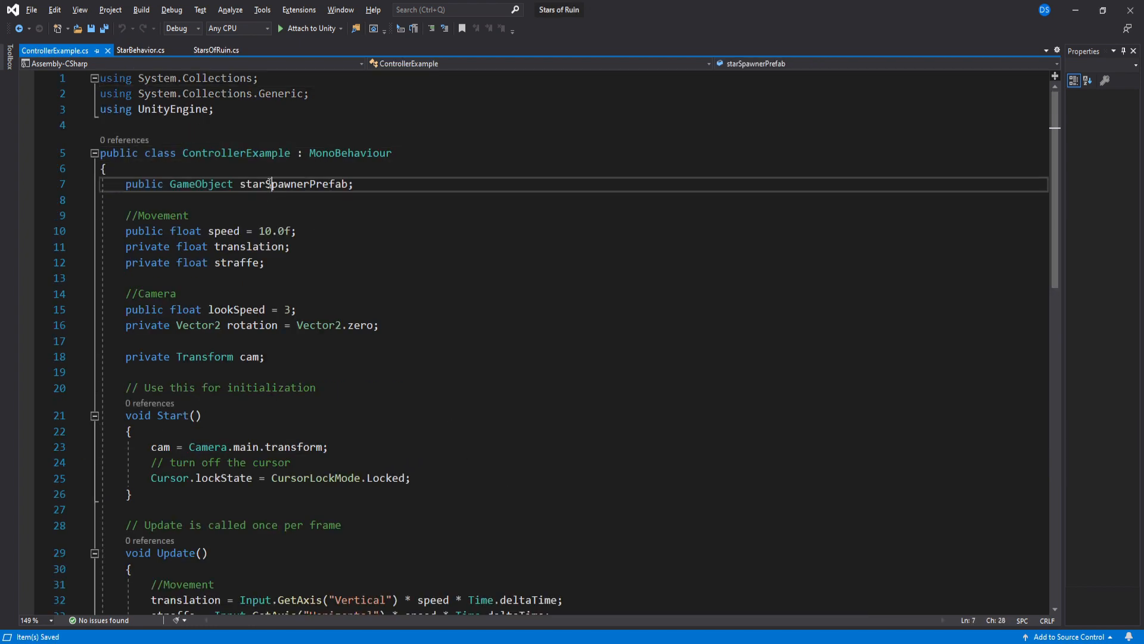
{"action": "double_click", "coordinate": [202, 183]}
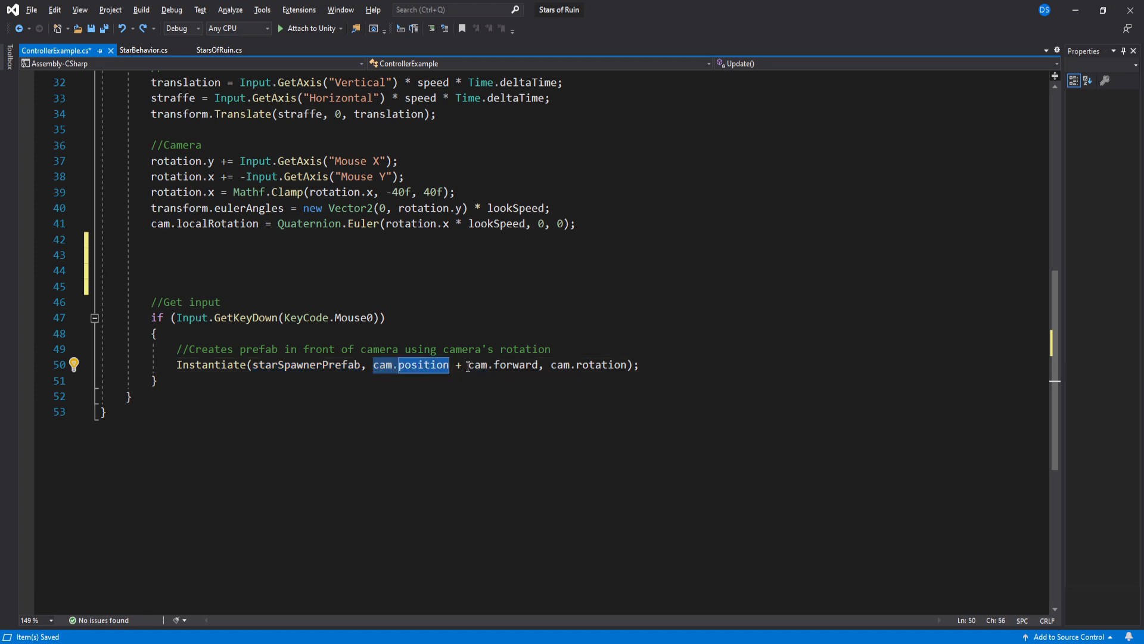
{"action": "left_click", "coordinate": [548, 365]}
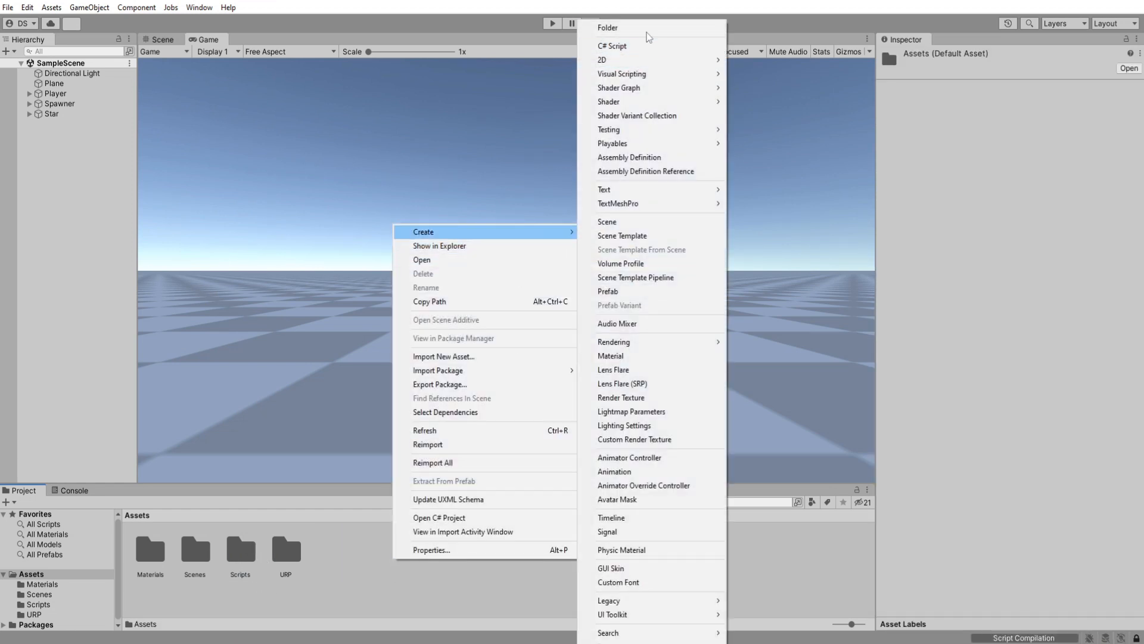
Step: Create a Prefabs folder in Assets and open it to receive the Spawner and Star objects
{"action": "left_click", "coordinate": [607, 27]}
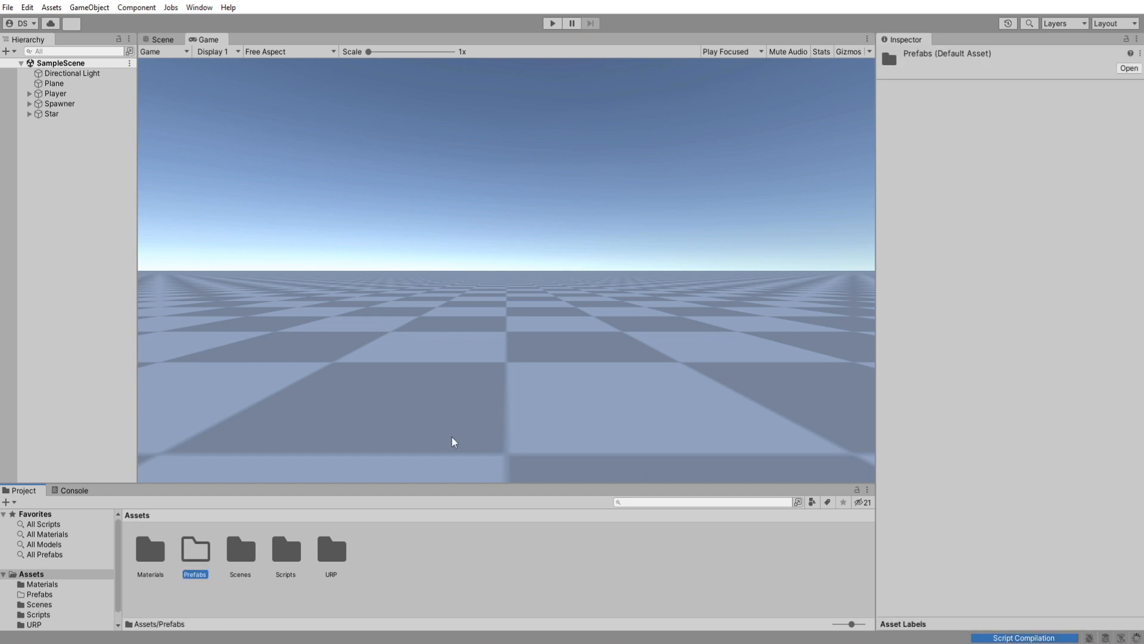
{"action": "double_click", "coordinate": [194, 551]}
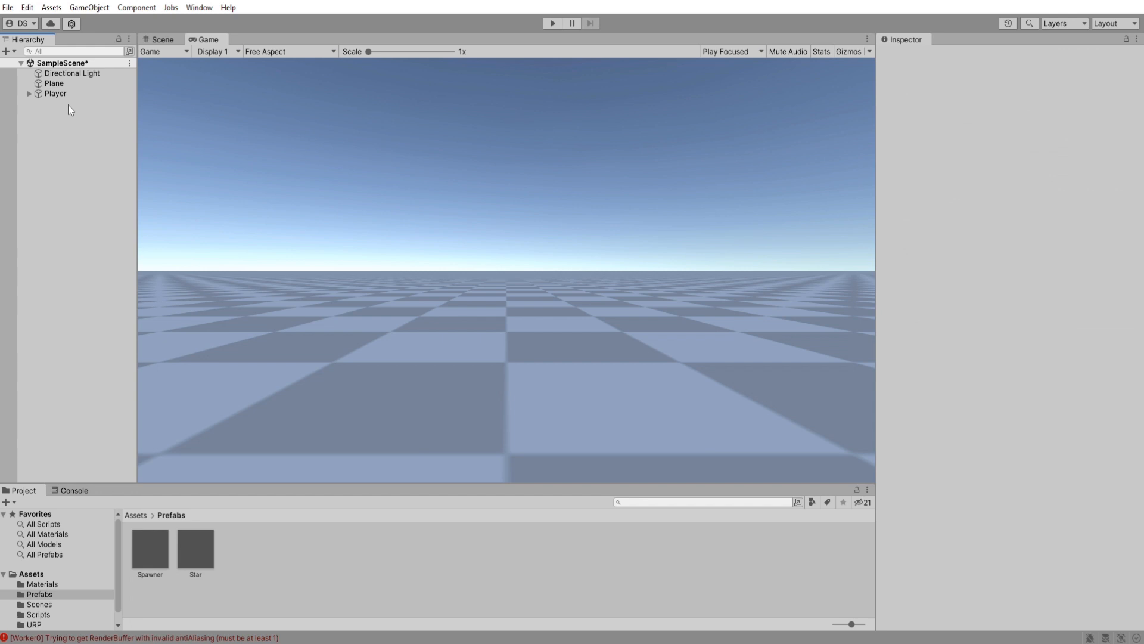
{"action": "left_click", "coordinate": [53, 93]}
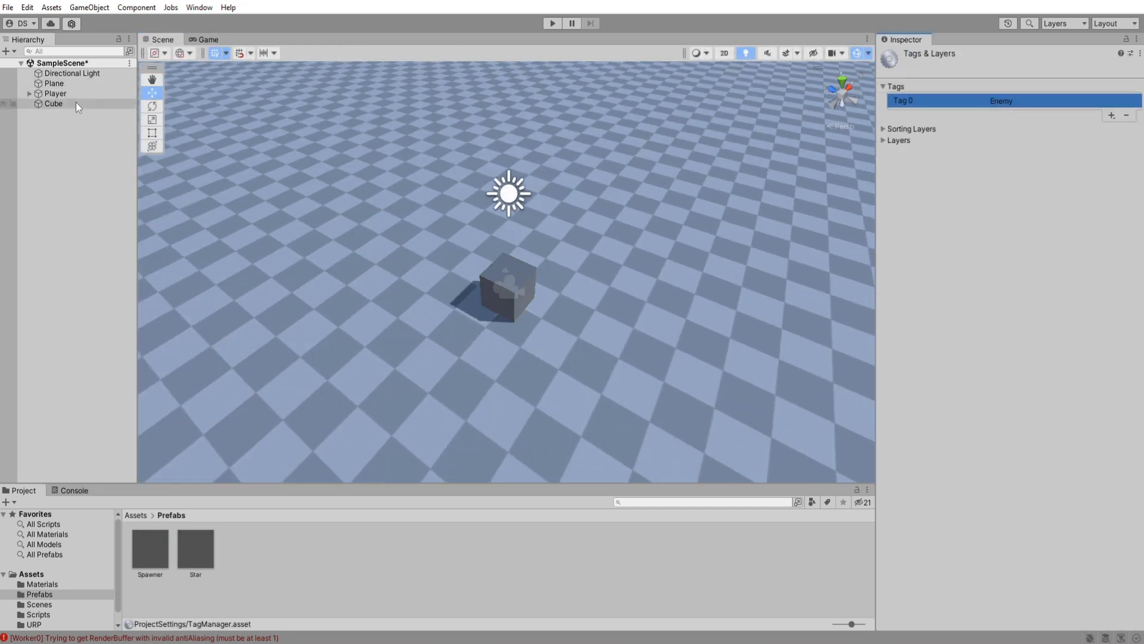
Step: Finish tagging the Enemy cubes, deselect them and bring up the Spawner prefab for editing
{"action": "left_click", "coordinate": [53, 103]}
{"action": "type", "text": "Enemy"}
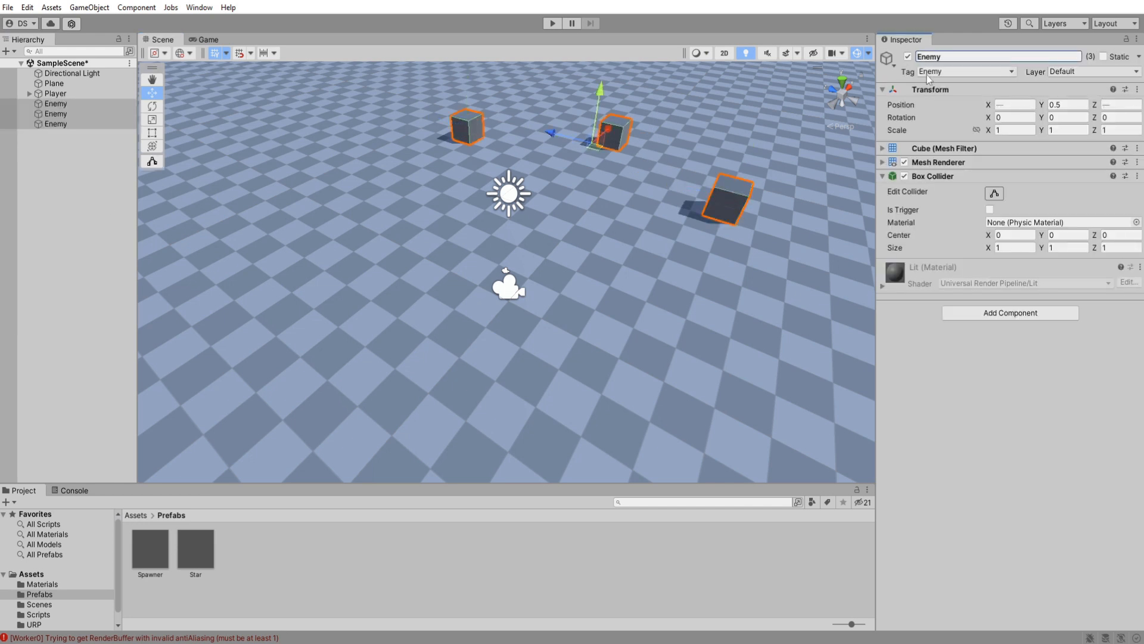
{"action": "left_click", "coordinate": [48, 183]}
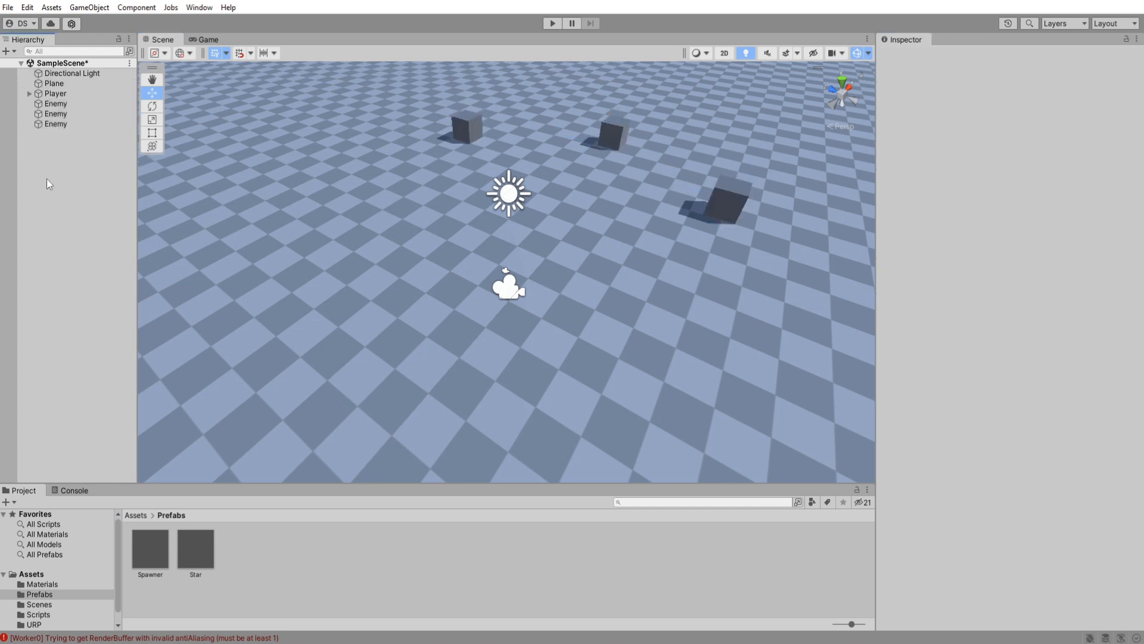
{"action": "double_click", "coordinate": [150, 547]}
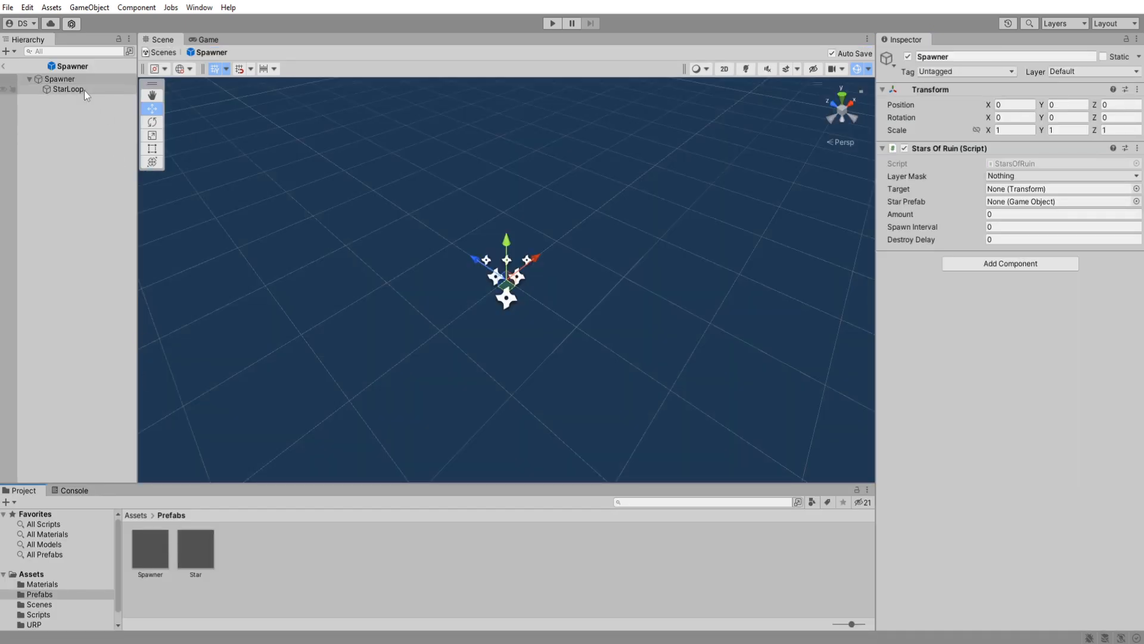
Step: On the Spawner's StarsOfRuin, set layer mask Default, assign the Star prefab and amount 12
{"action": "left_click", "coordinate": [58, 78]}
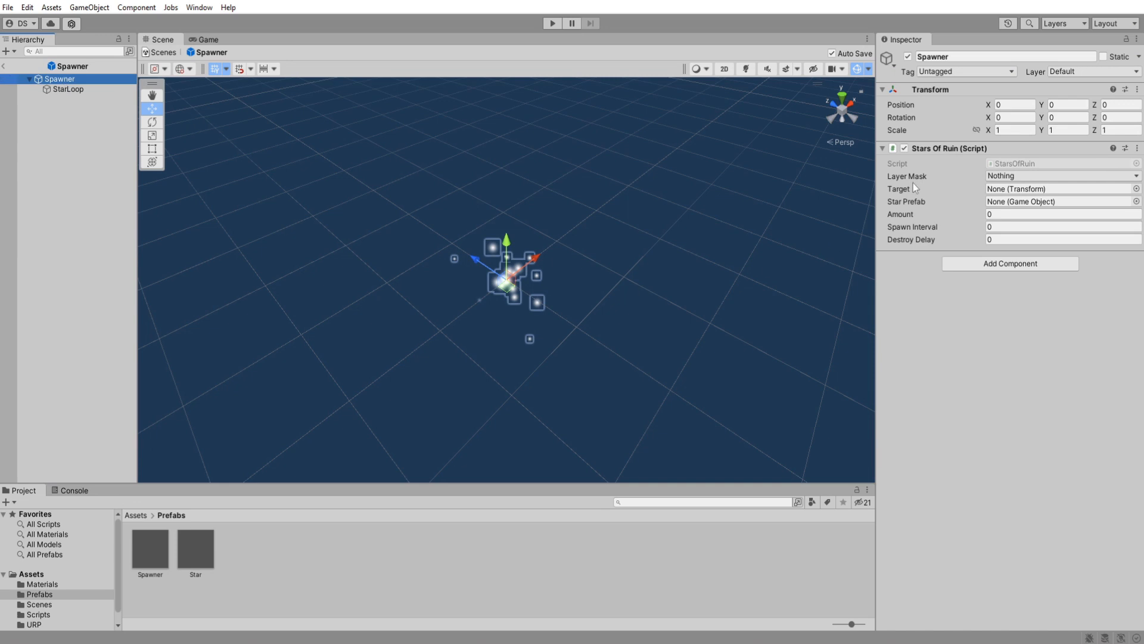
{"action": "left_click", "coordinate": [1061, 176]}
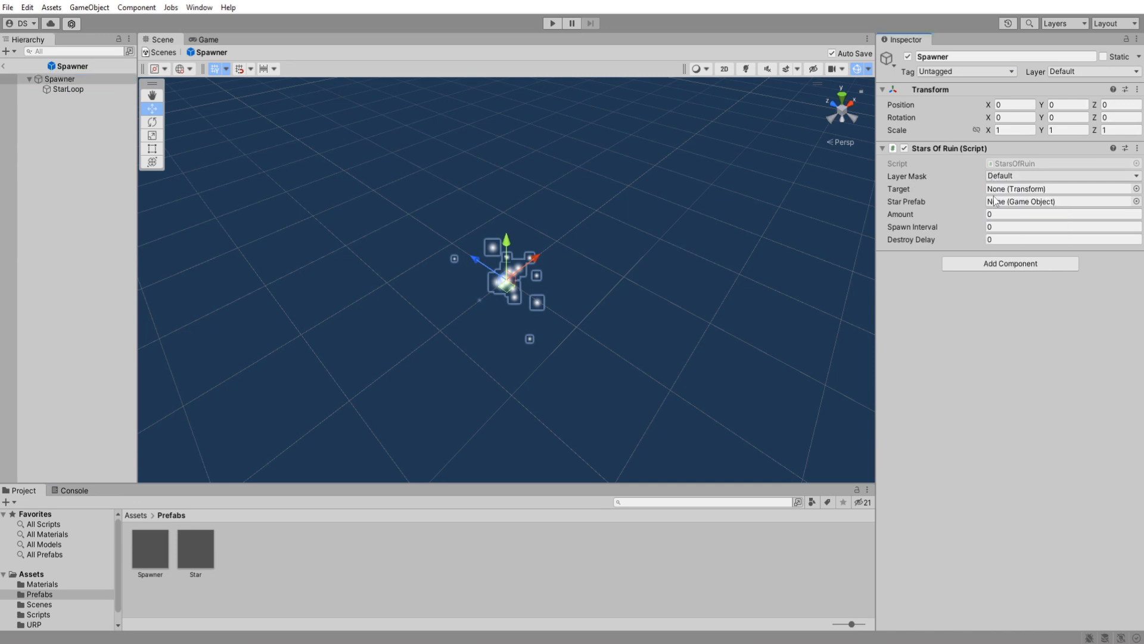
{"action": "left_click", "coordinate": [1062, 190]}
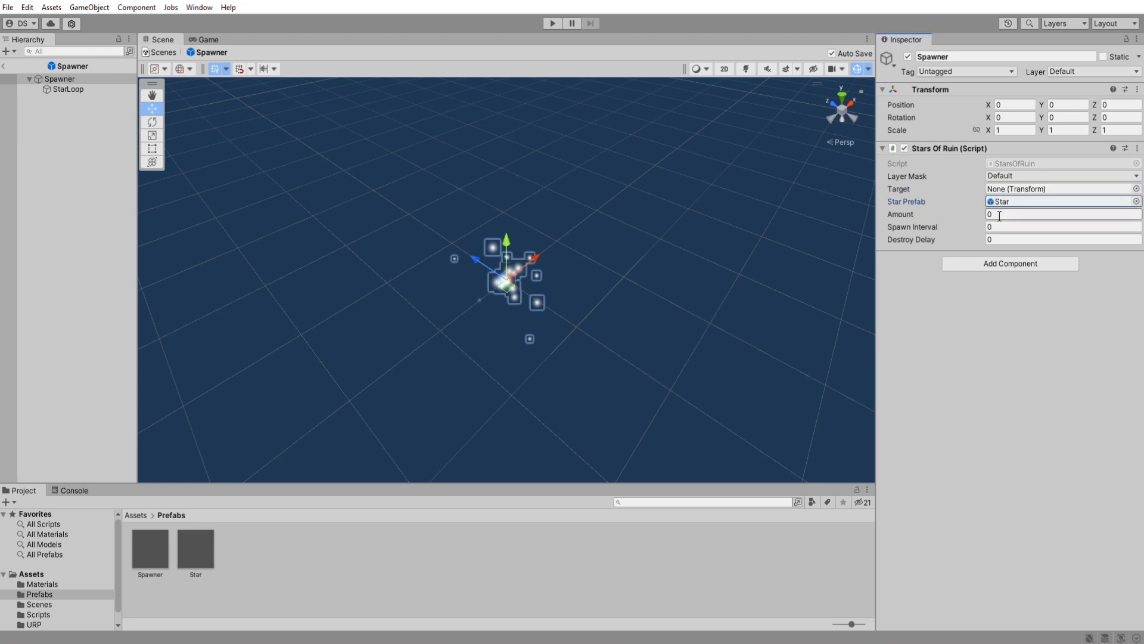
{"action": "type", "text": "1"}
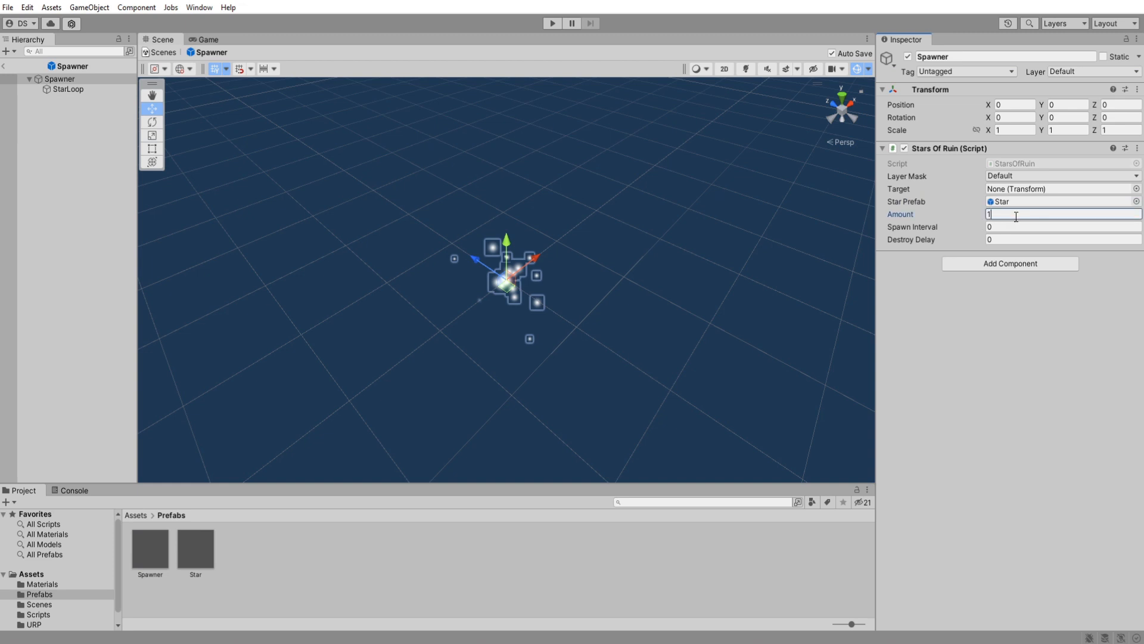
{"action": "type", "text": "12"}
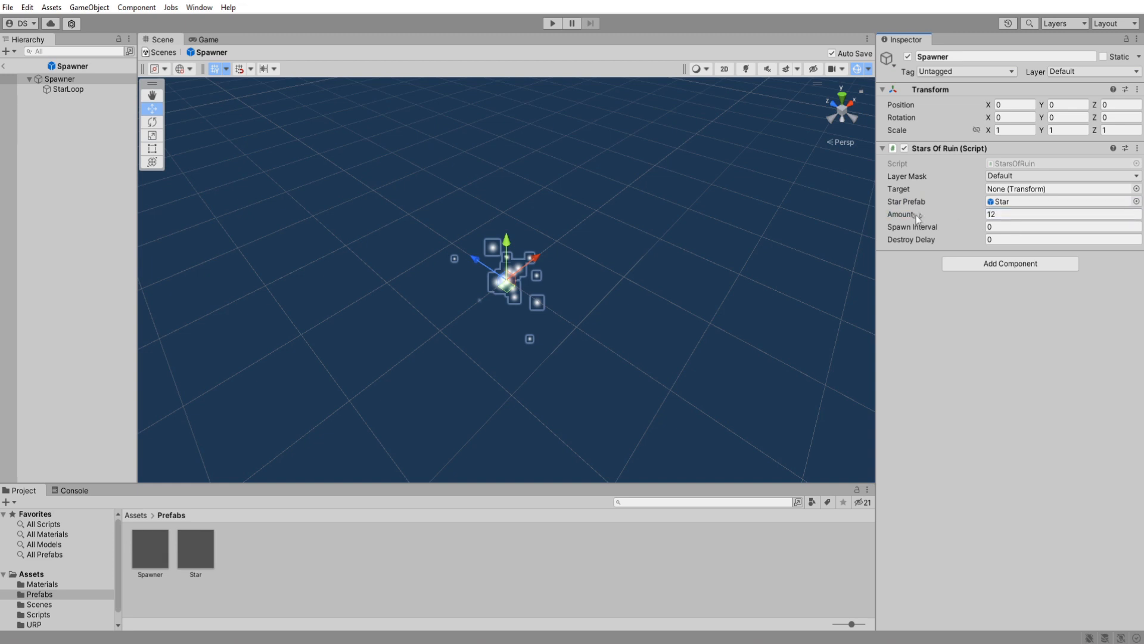
{"action": "left_click", "coordinate": [1062, 227]}
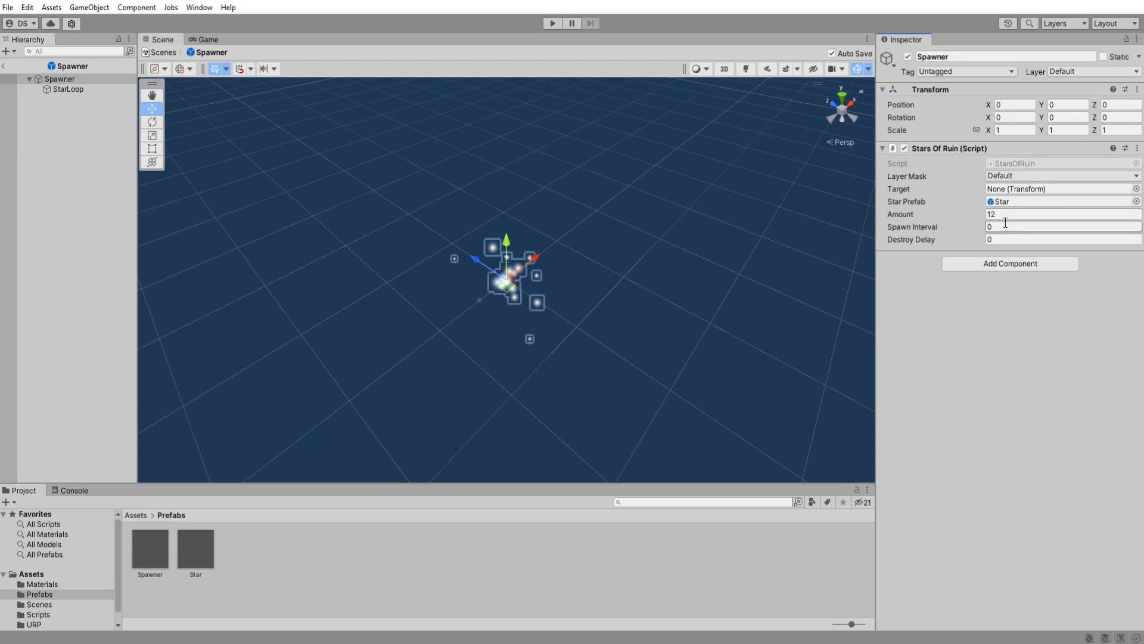
Step: Set the spawn interval to 0.15 and the destroy delay to 2.5, checking StarLoop in between
{"action": "left_click", "coordinate": [1062, 226]}
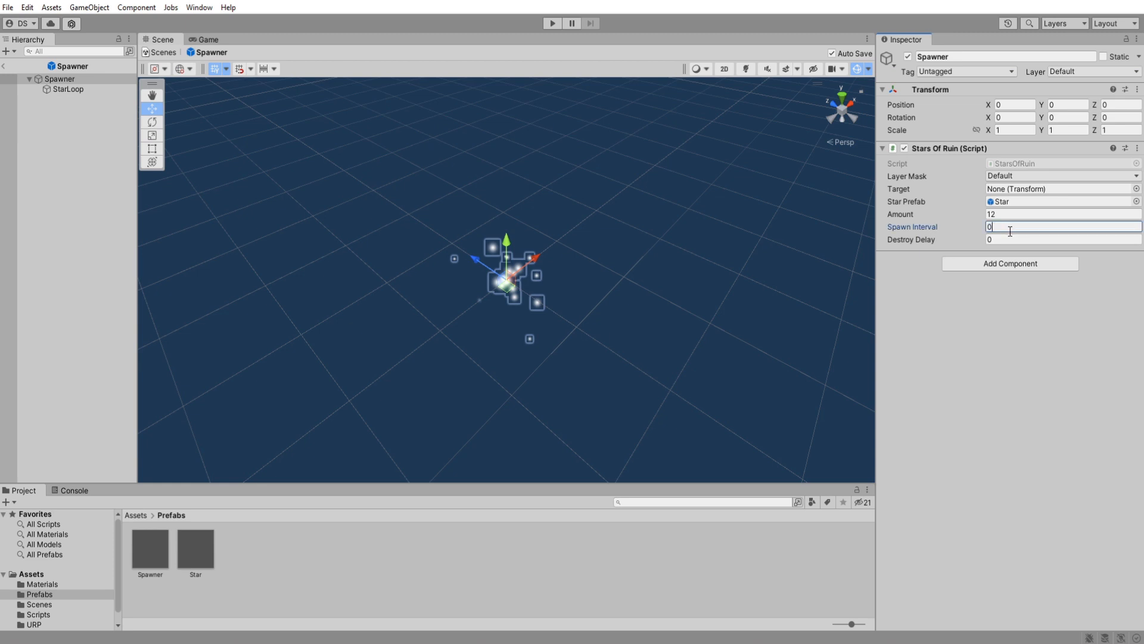
{"action": "type", "text": ".15"}
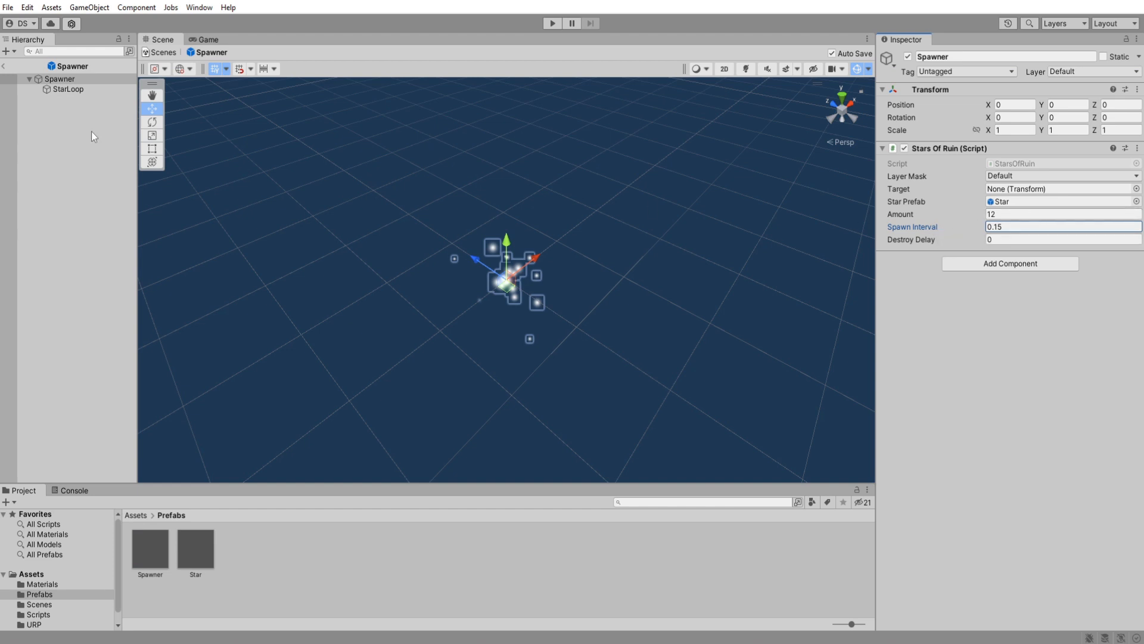
{"action": "left_click", "coordinate": [69, 89]}
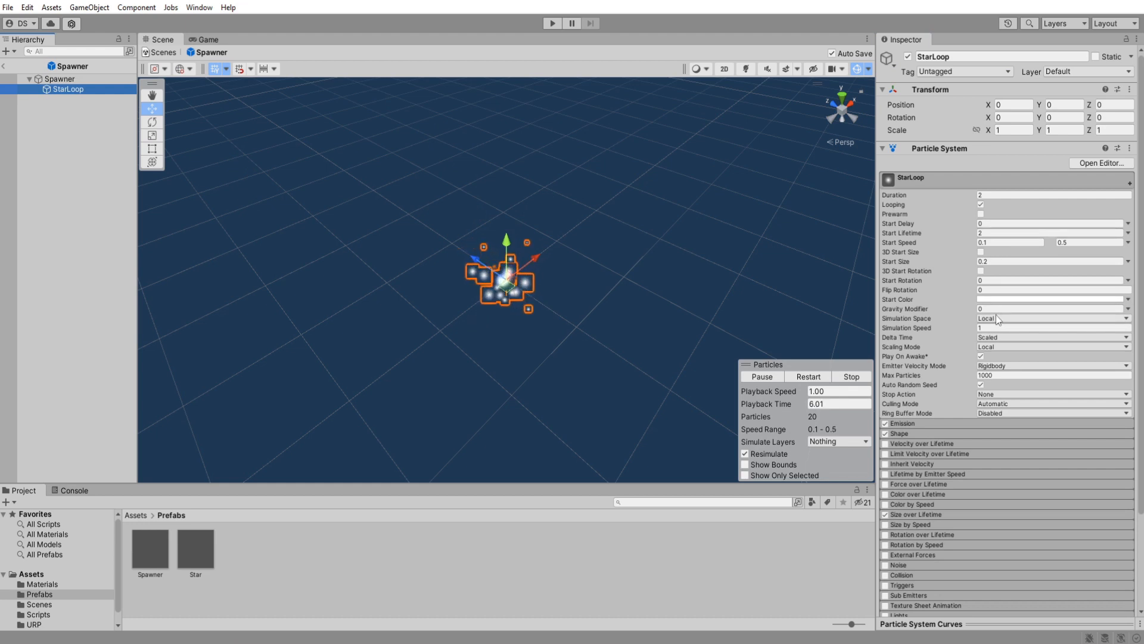
{"action": "left_click", "coordinate": [59, 79]}
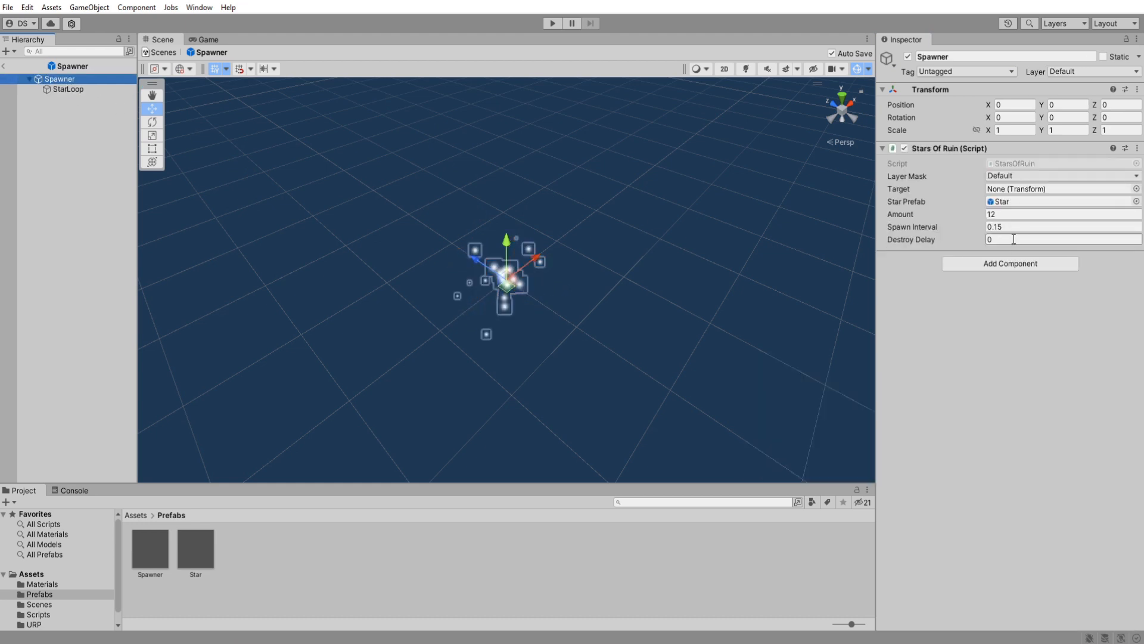
{"action": "type", "text": "2.5"}
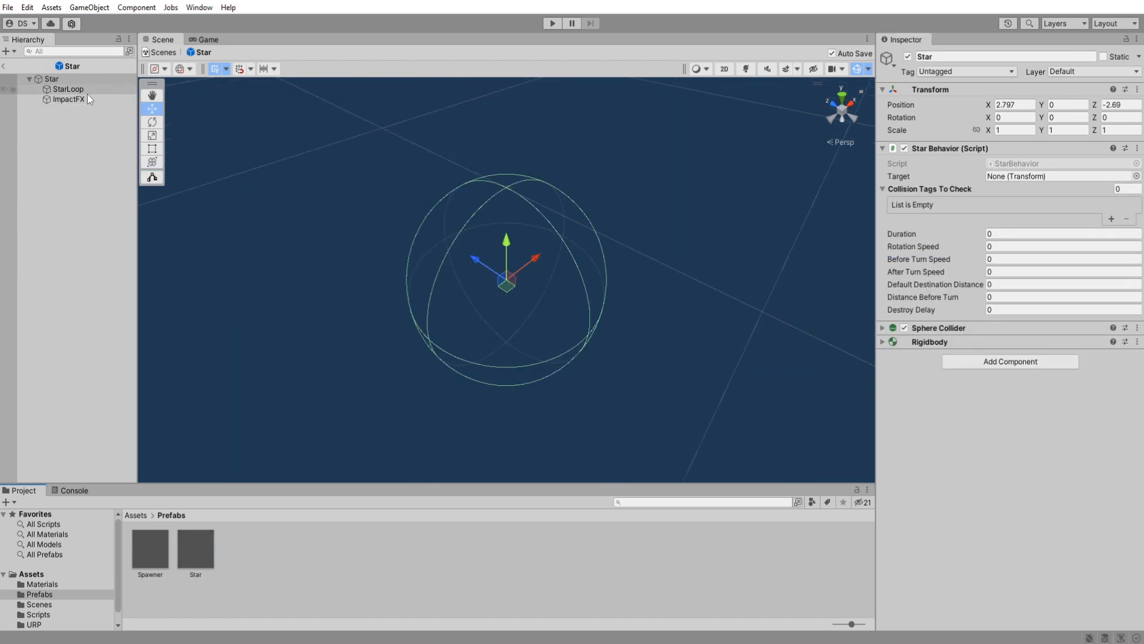
Step: Inspect the Star root and ImpactFX, toggling ImpactFX's Play On Awake, then return to the root
{"action": "left_click", "coordinate": [51, 79]}
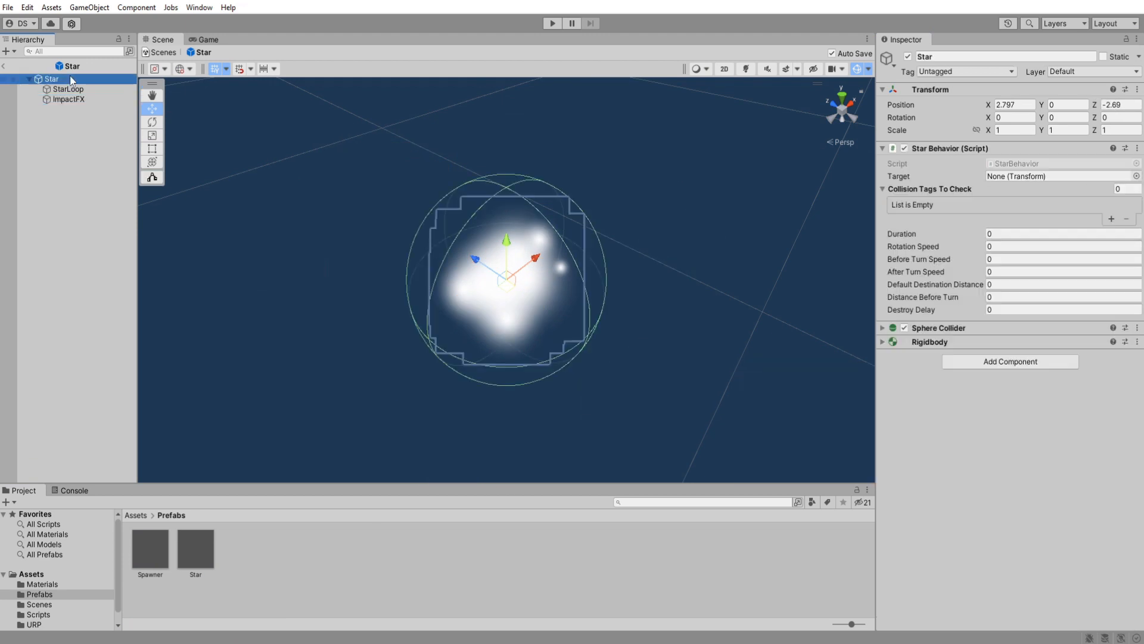
{"action": "left_click", "coordinate": [69, 99]}
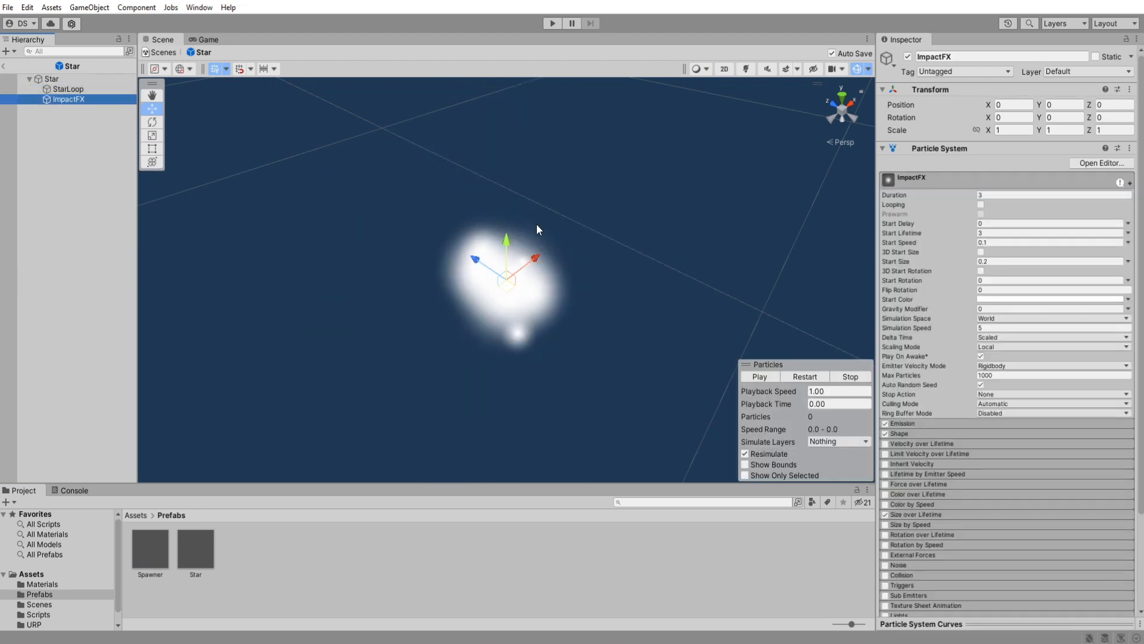
{"action": "left_click", "coordinate": [981, 356]}
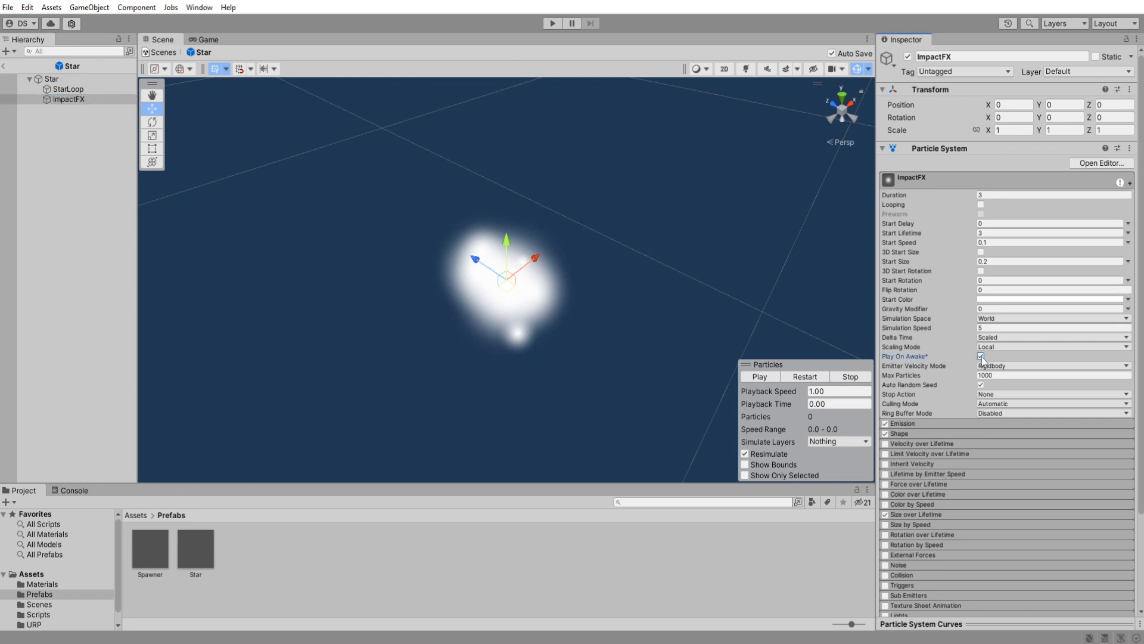
{"action": "left_click", "coordinate": [48, 79]}
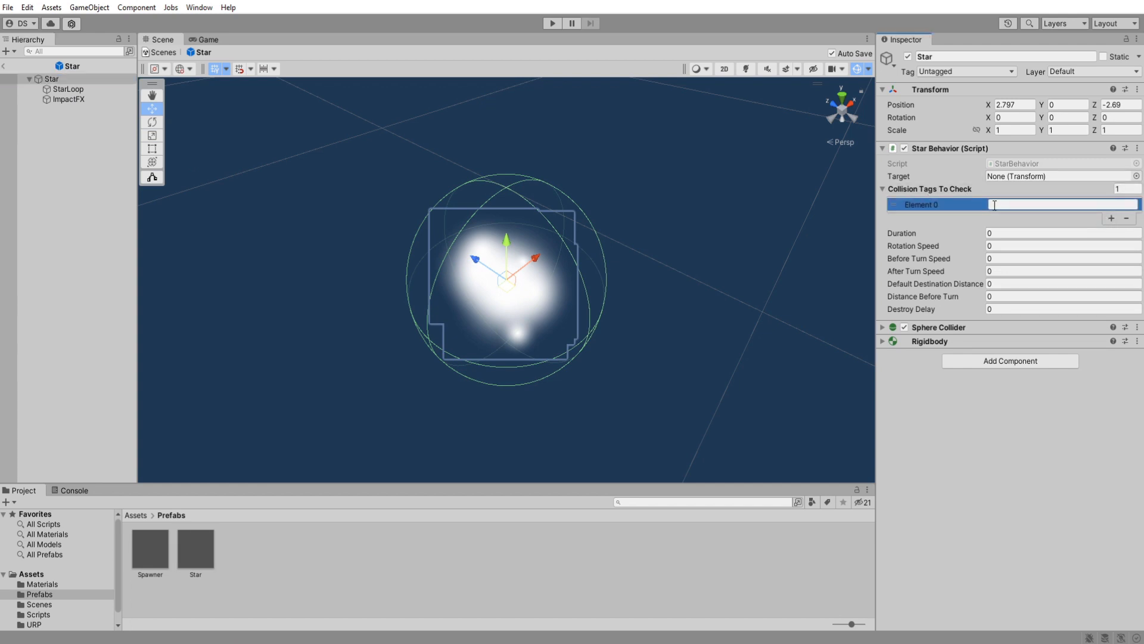
Step: Give Star Behavior collision tags Enemy and Ground, duration 10, rotation 50 and speeds 3/15
{"action": "type", "text": "Enemy"}
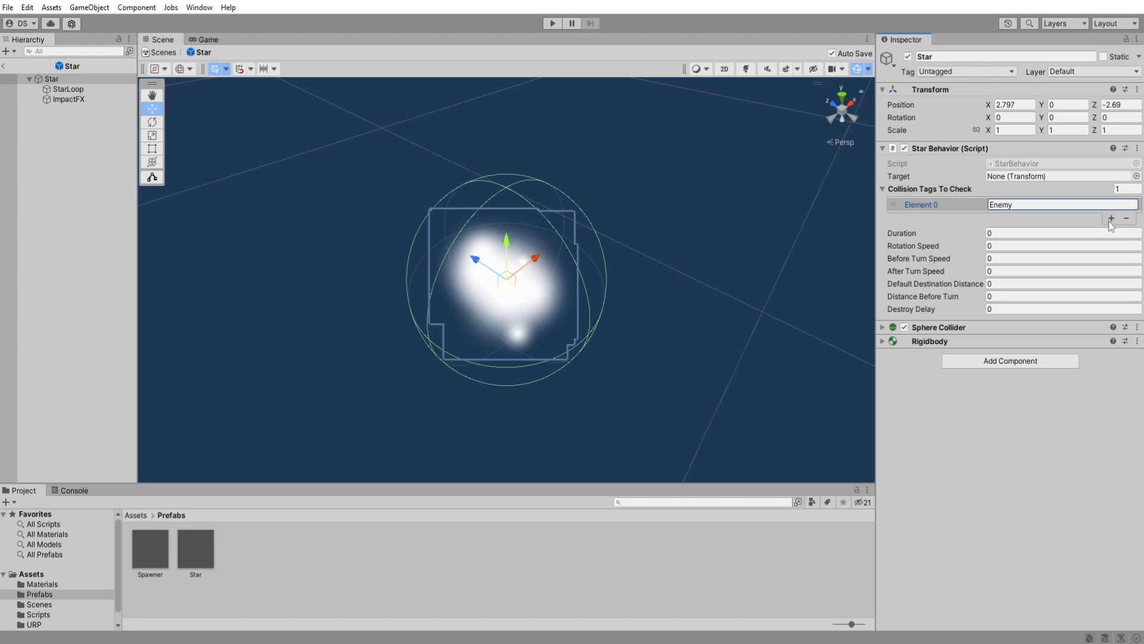
{"action": "left_click", "coordinate": [1111, 220]}
{"action": "type", "text": "Ground"}
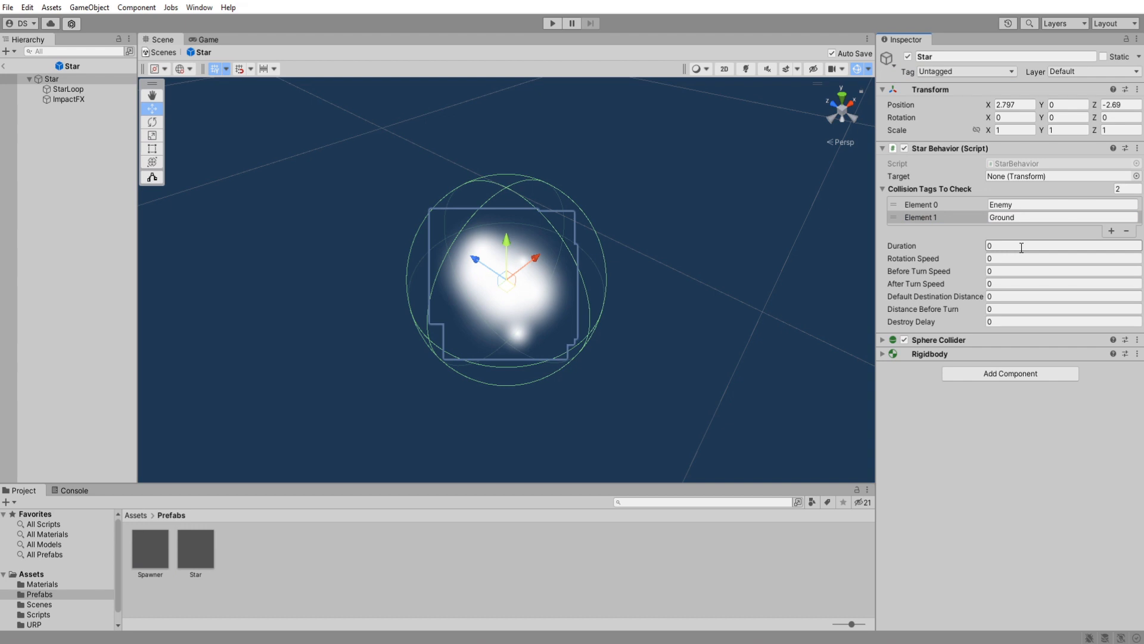
{"action": "type", "text": "1"}
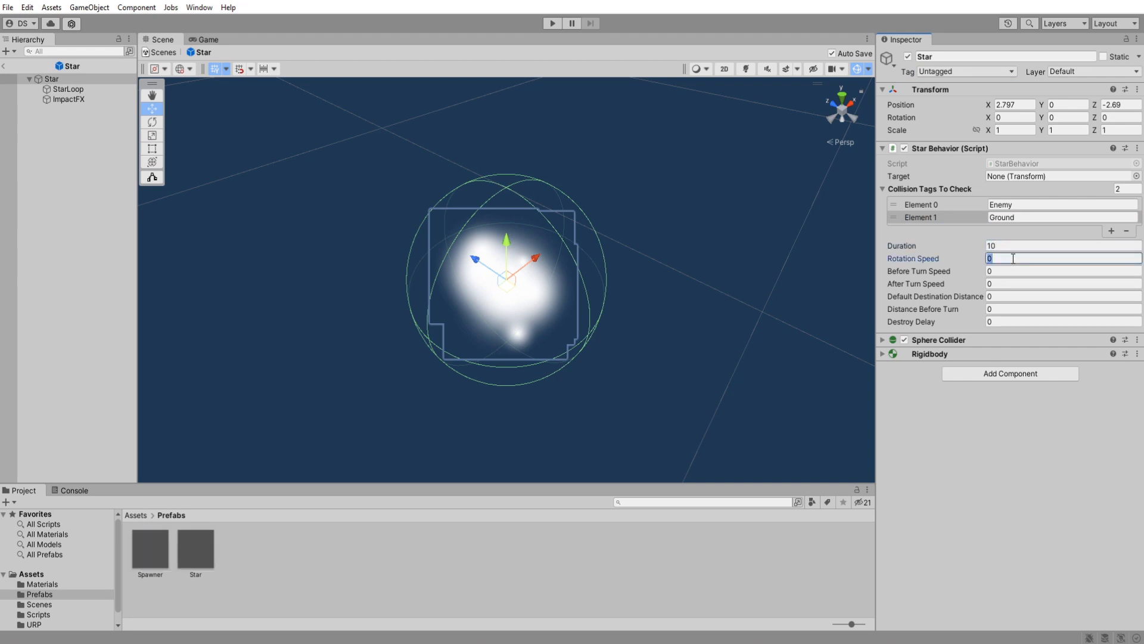
{"action": "type", "text": "50"}
{"action": "left_click", "coordinate": [1063, 282]}
{"action": "type", "text": "15"}
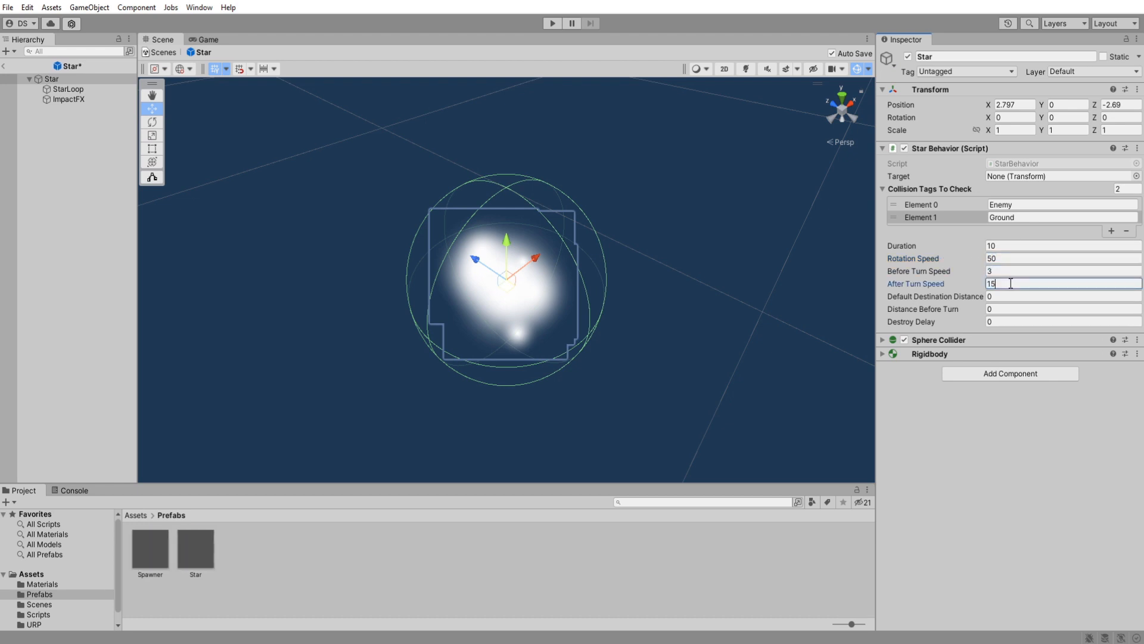
{"action": "type", "text": "10"}
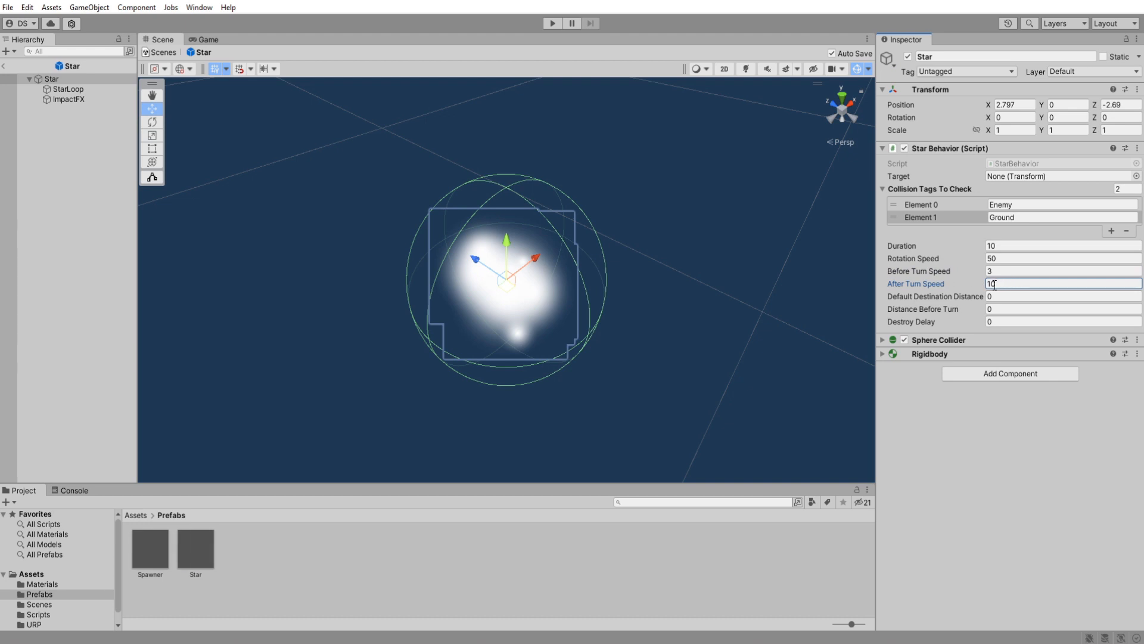
{"action": "type", "text": "15"}
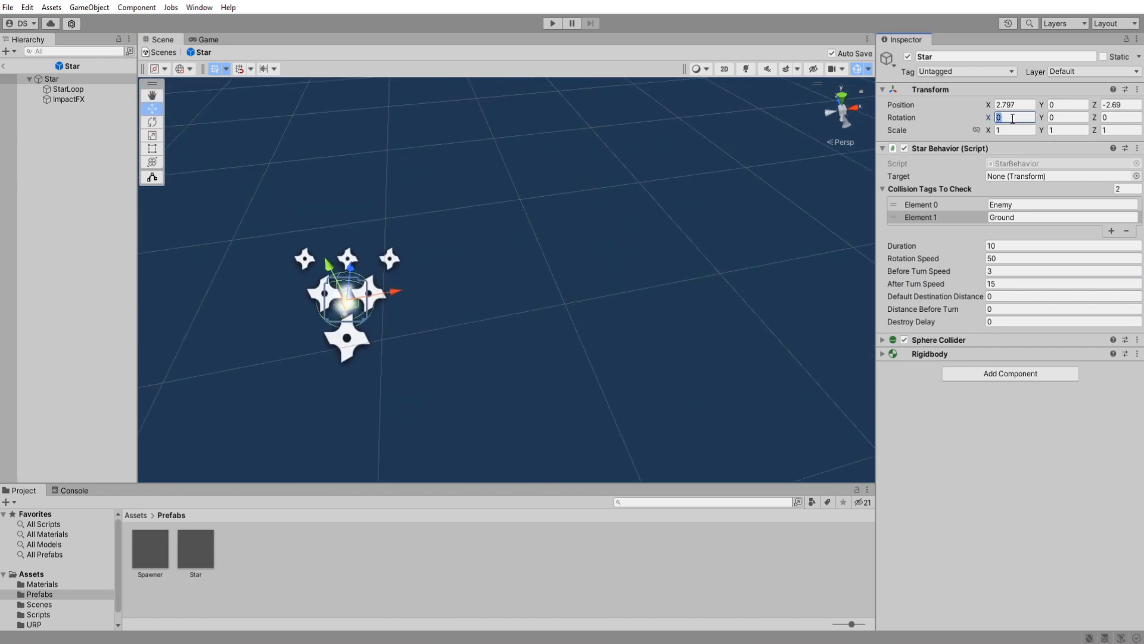
Step: Zero the star's position values and set the distance before turning to 1
{"action": "type", "text": "0"}
{"action": "left_click", "coordinate": [1016, 104]}
{"action": "type", "text": "3.9"}
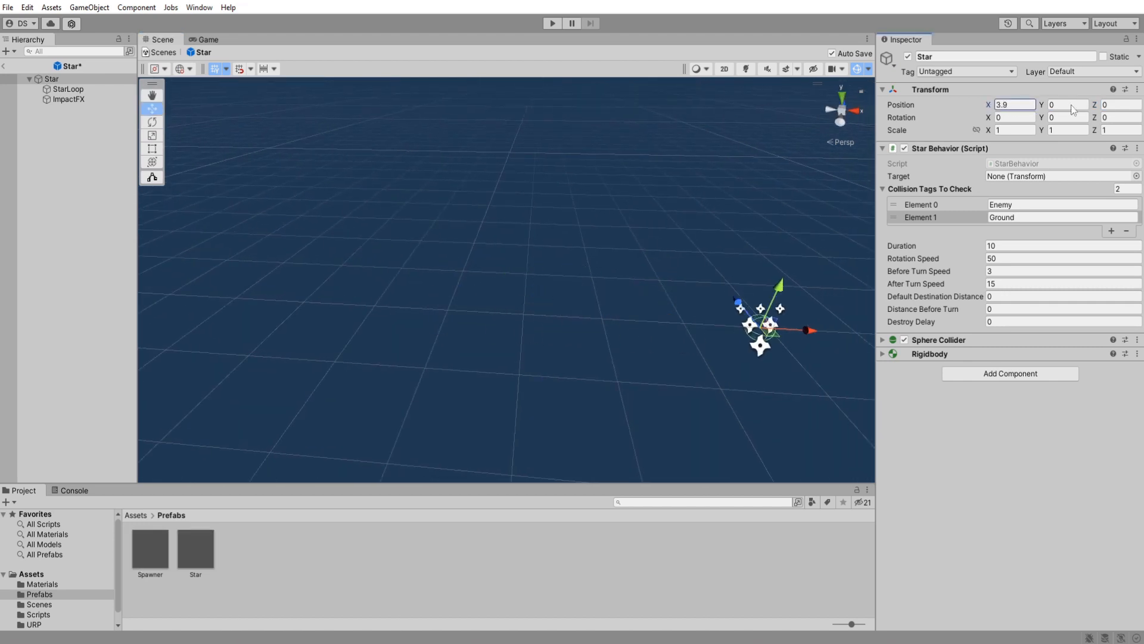
{"action": "type", "text": "0"}
{"action": "left_click", "coordinate": [1063, 295]}
{"action": "type", "text": "10"}
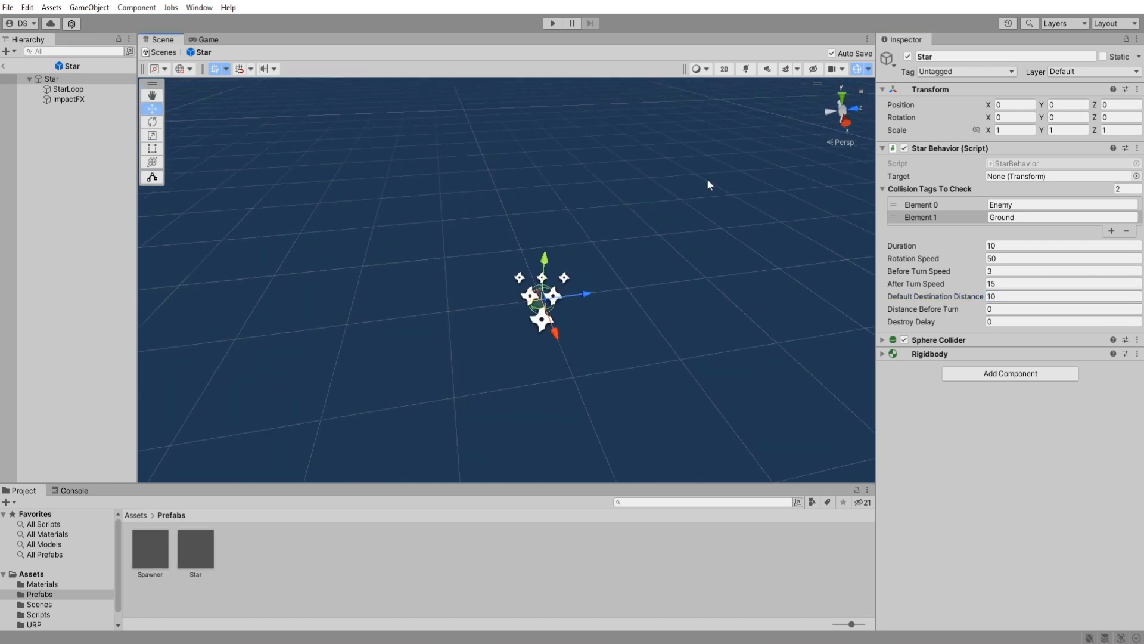
{"action": "left_click", "coordinate": [1061, 309]}
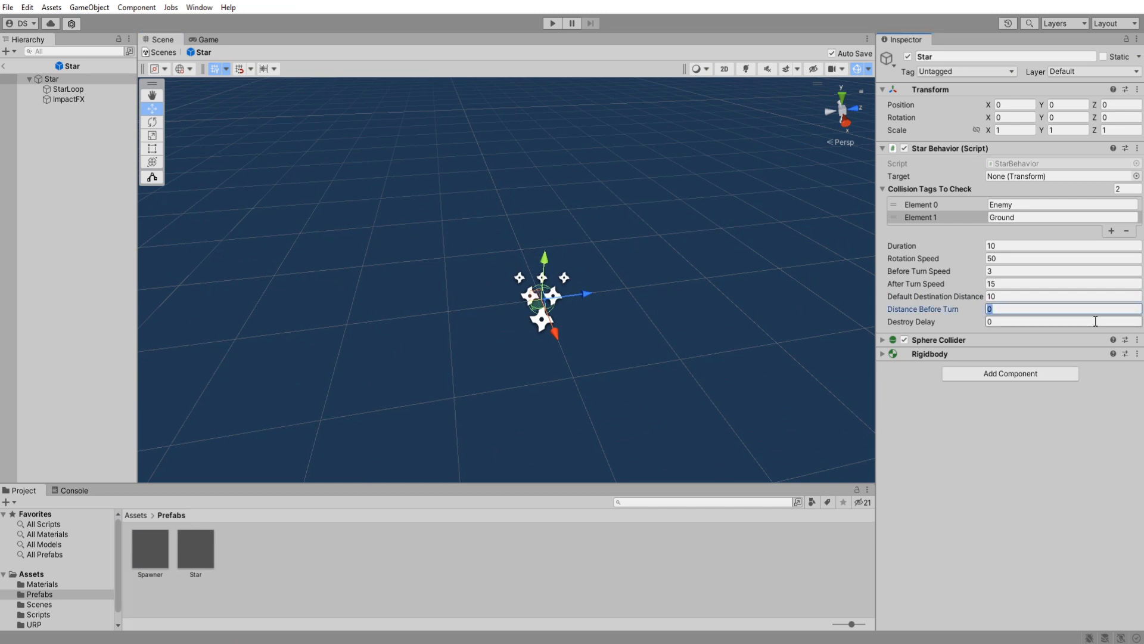
{"action": "type", "text": "1"}
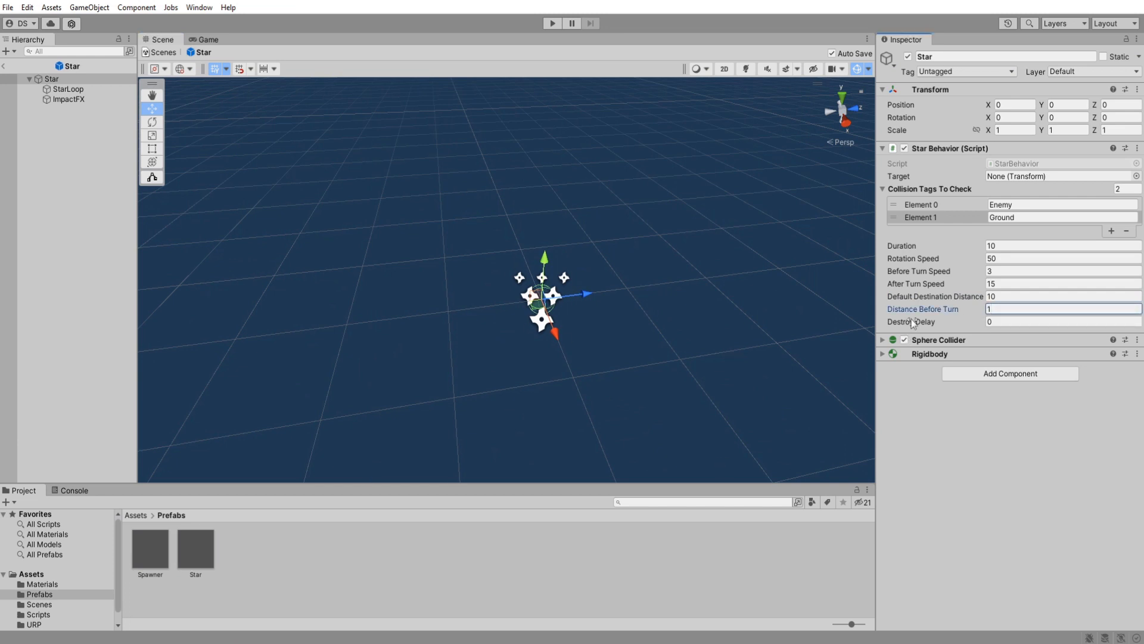
{"action": "left_click", "coordinate": [70, 99]}
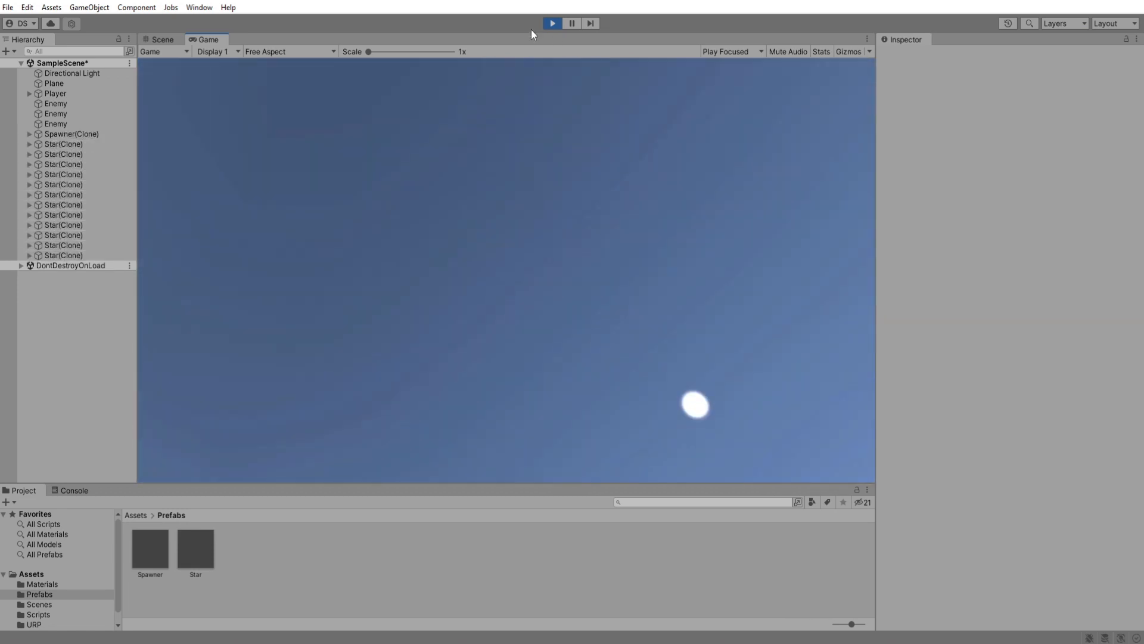
Step: In play mode, view the scene beside Game and drag an Enemy cube so the stars chase it
{"action": "left_click", "coordinate": [158, 40]}
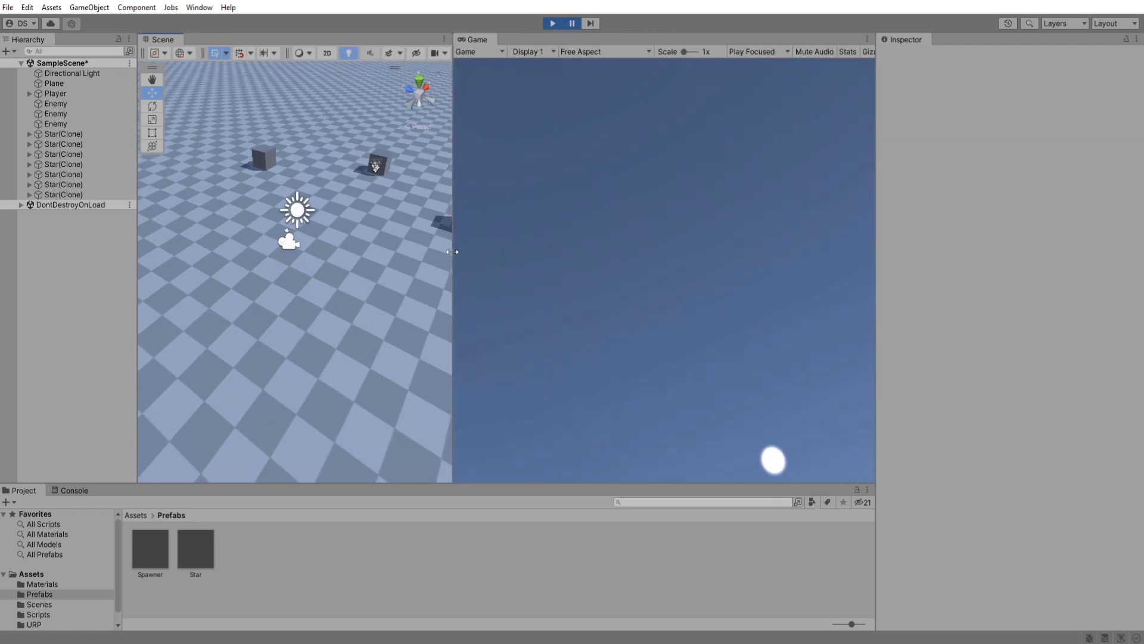
{"action": "left_click", "coordinate": [194, 547]}
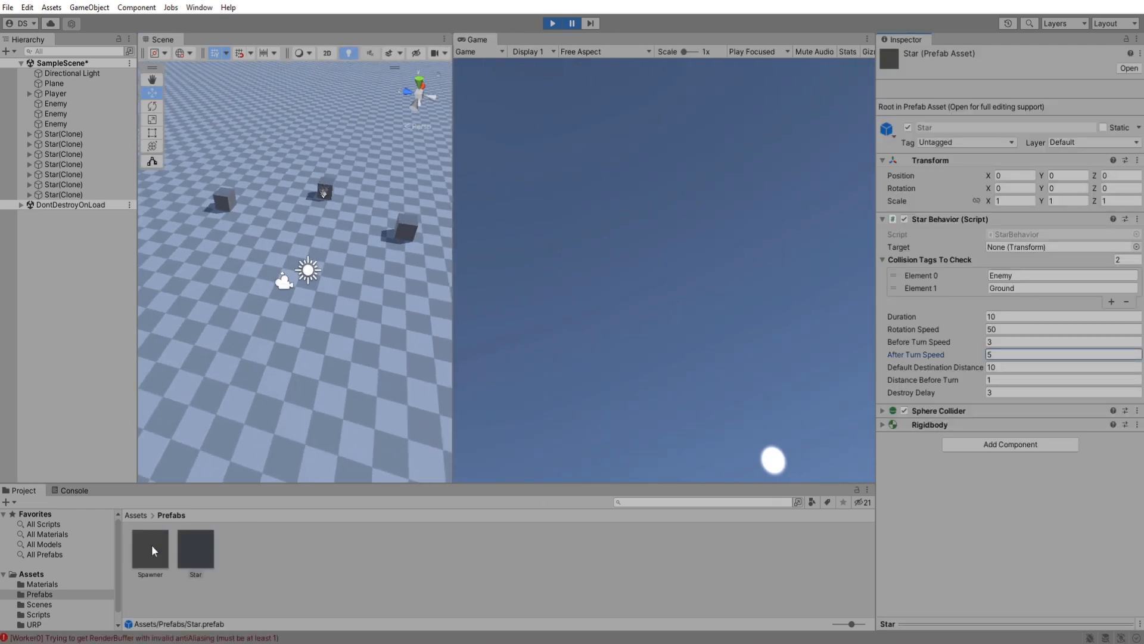
{"action": "left_click", "coordinate": [150, 547]}
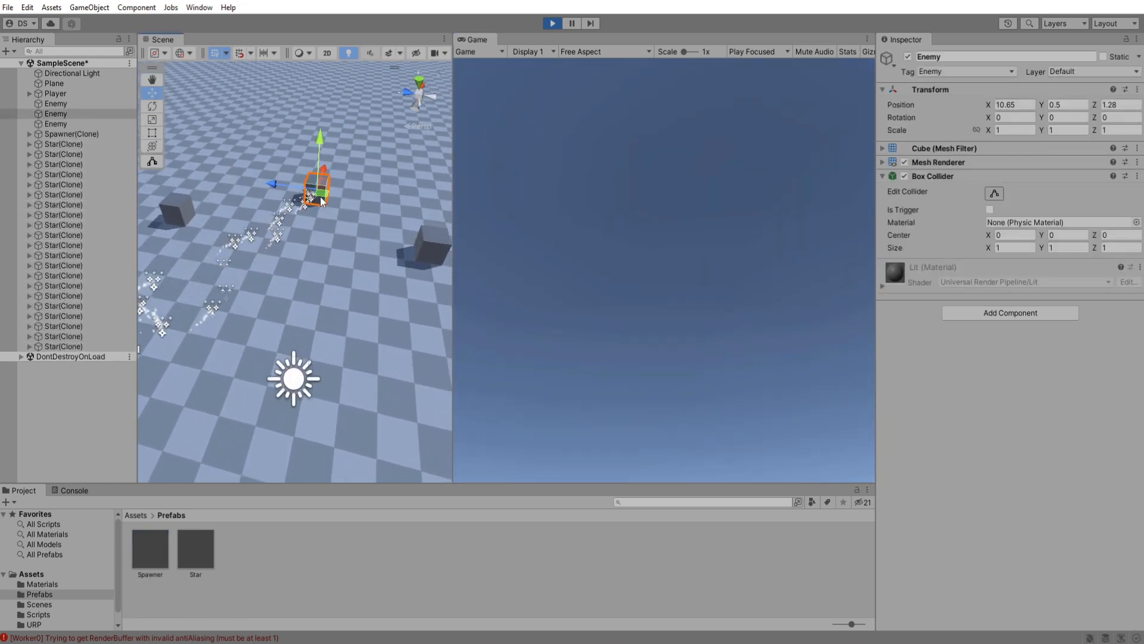
{"action": "left_click_drag", "start_coordinate": [317, 183], "coordinate": [255, 196]}
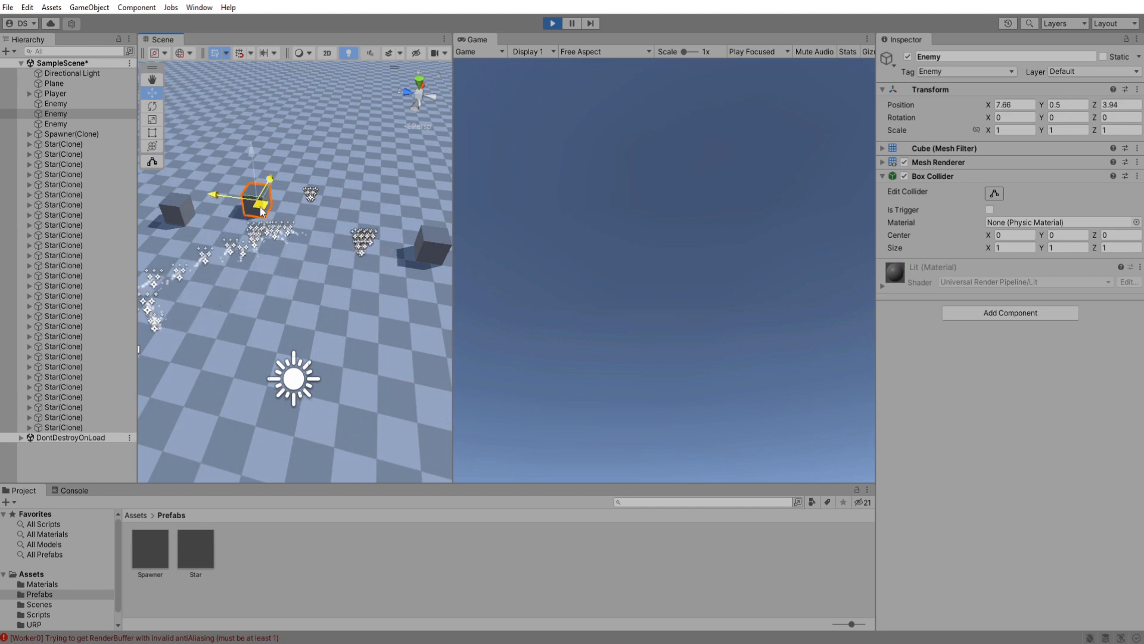
{"action": "left_click_drag", "start_coordinate": [255, 197], "coordinate": [299, 216]}
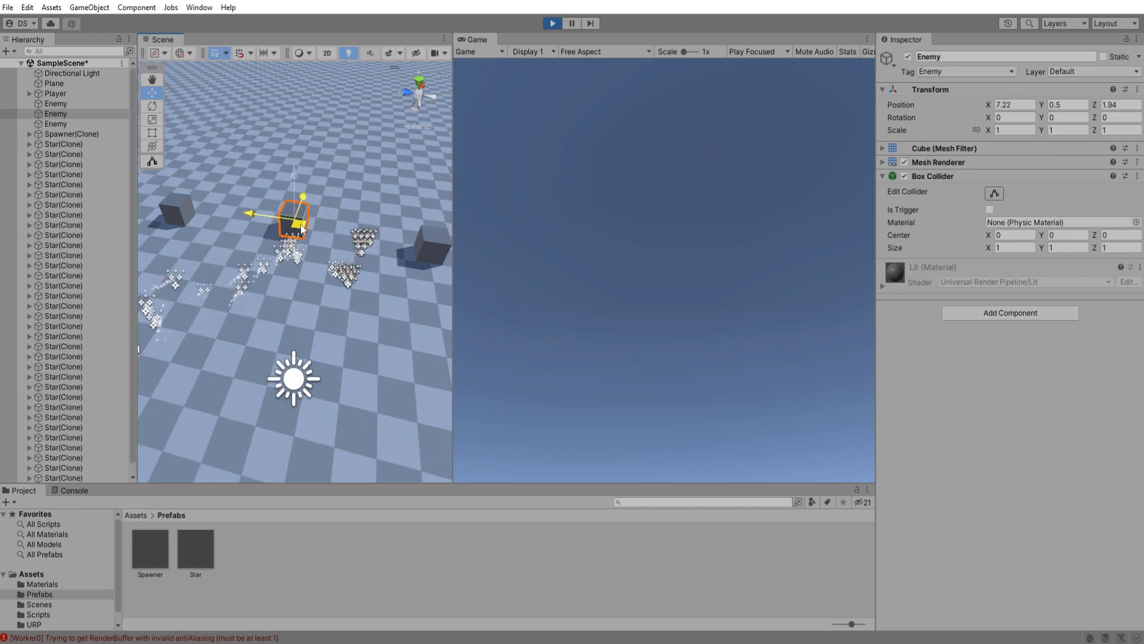